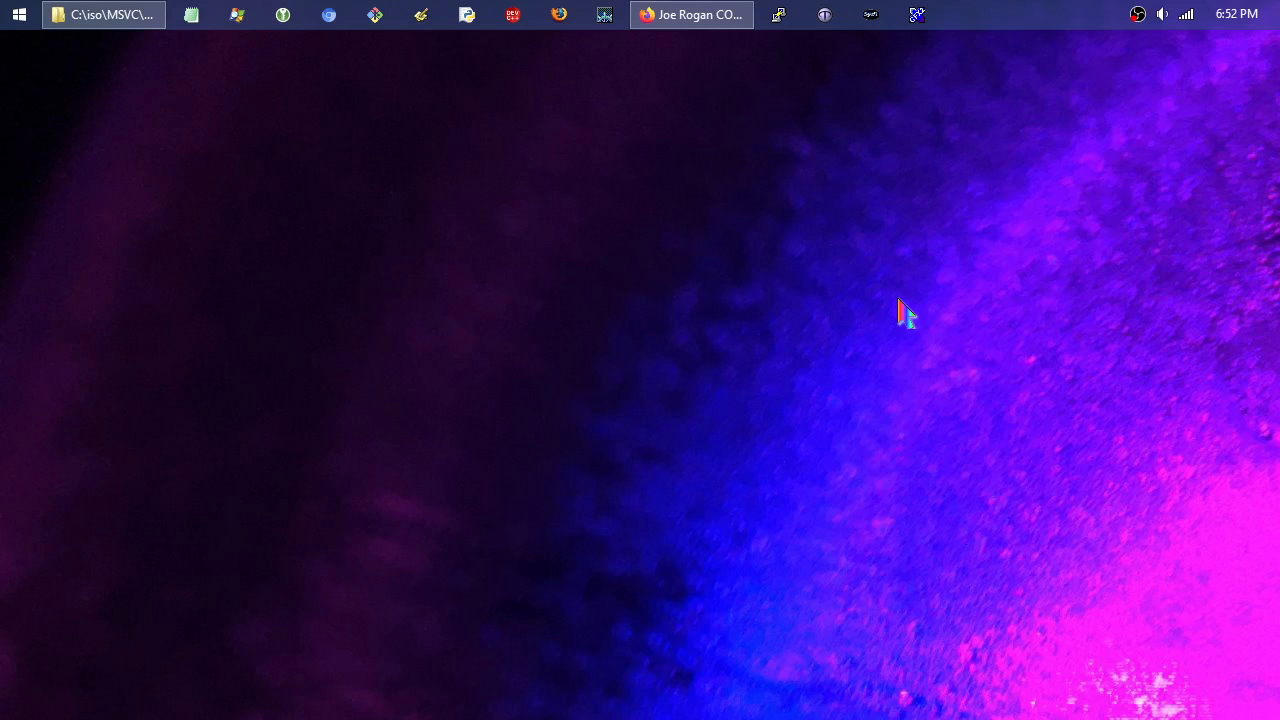
Open a Firefox private window and search DuckDuckGo for 'visual studio'.
click(18, 14)
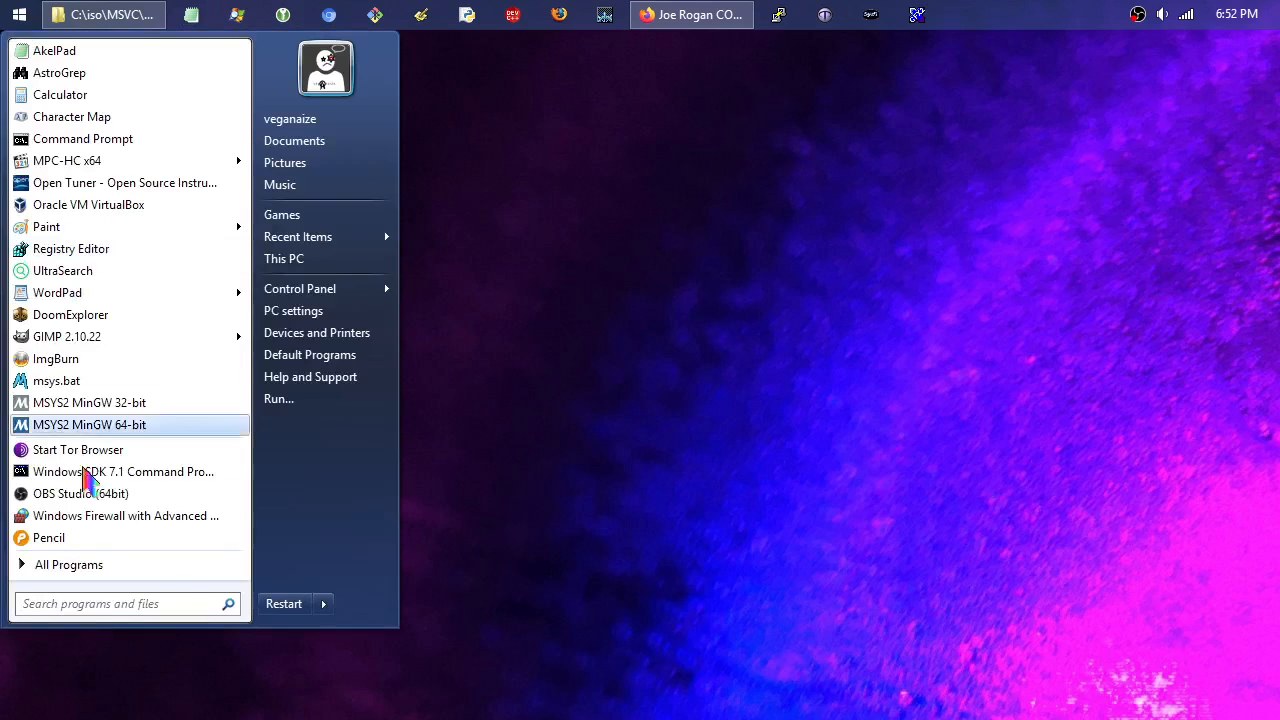
mouse_move(705, 265)
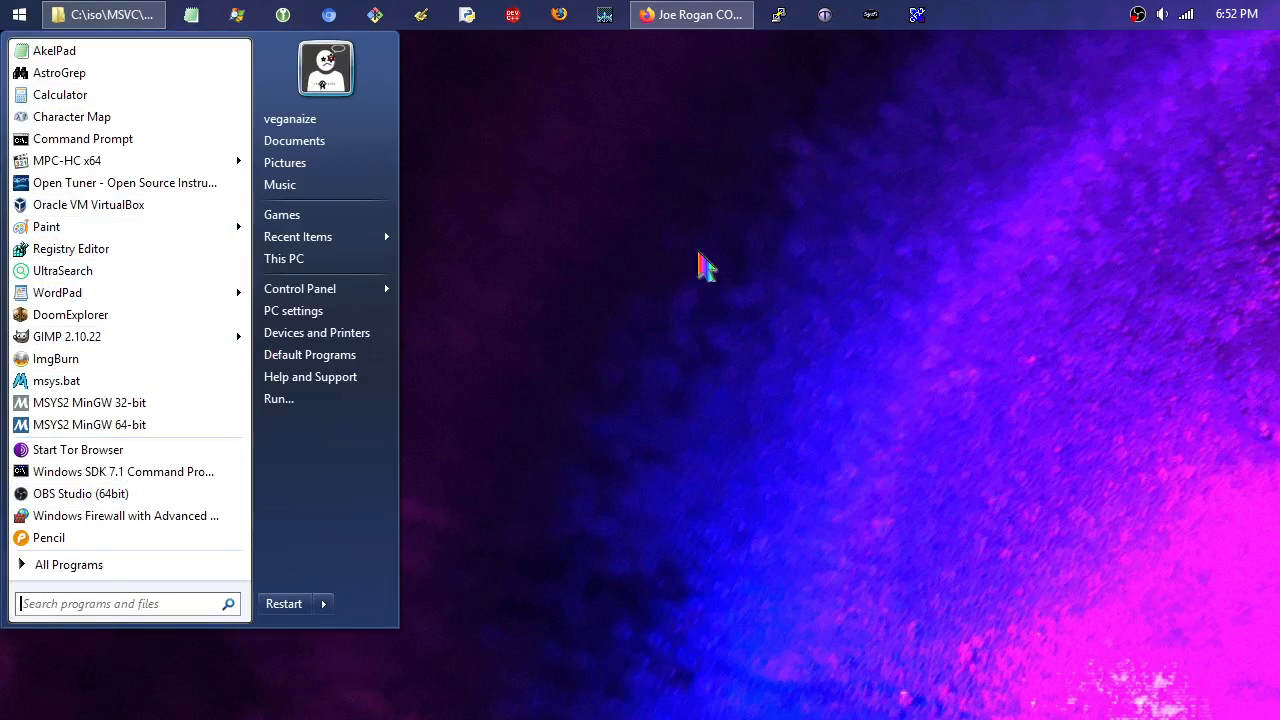
mouse_move(897, 258)
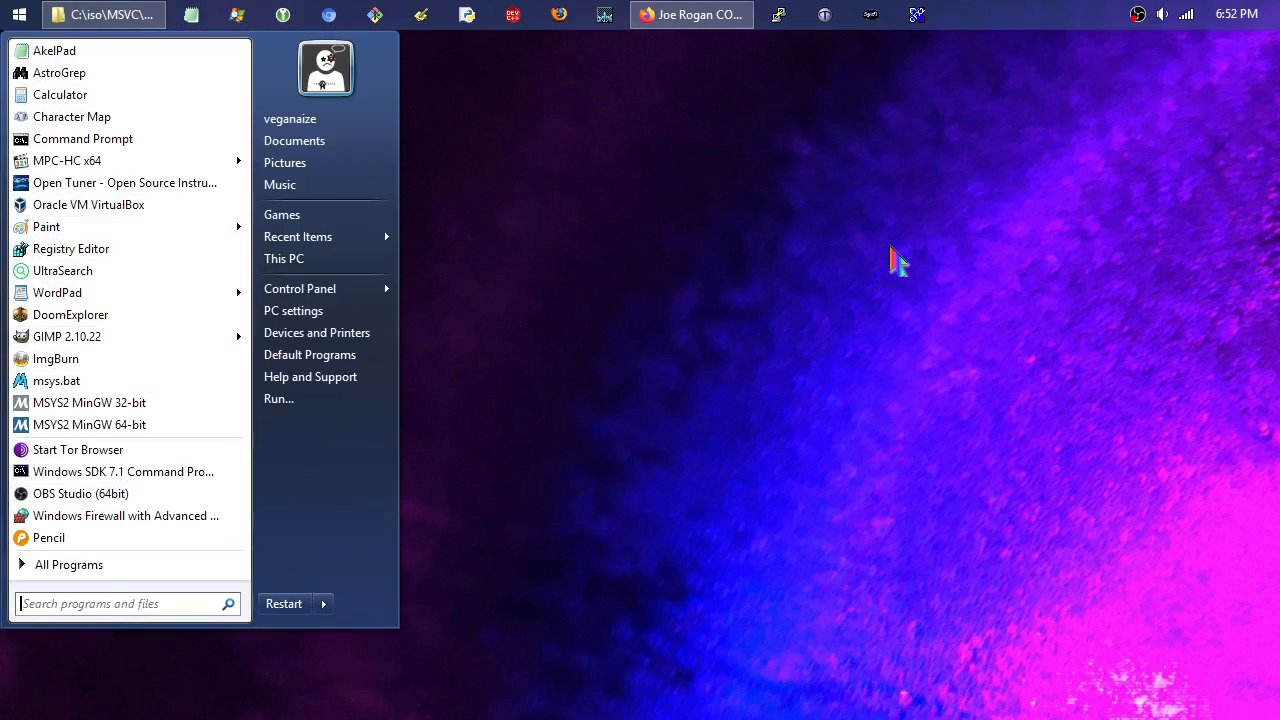
mouse_move(858, 310)
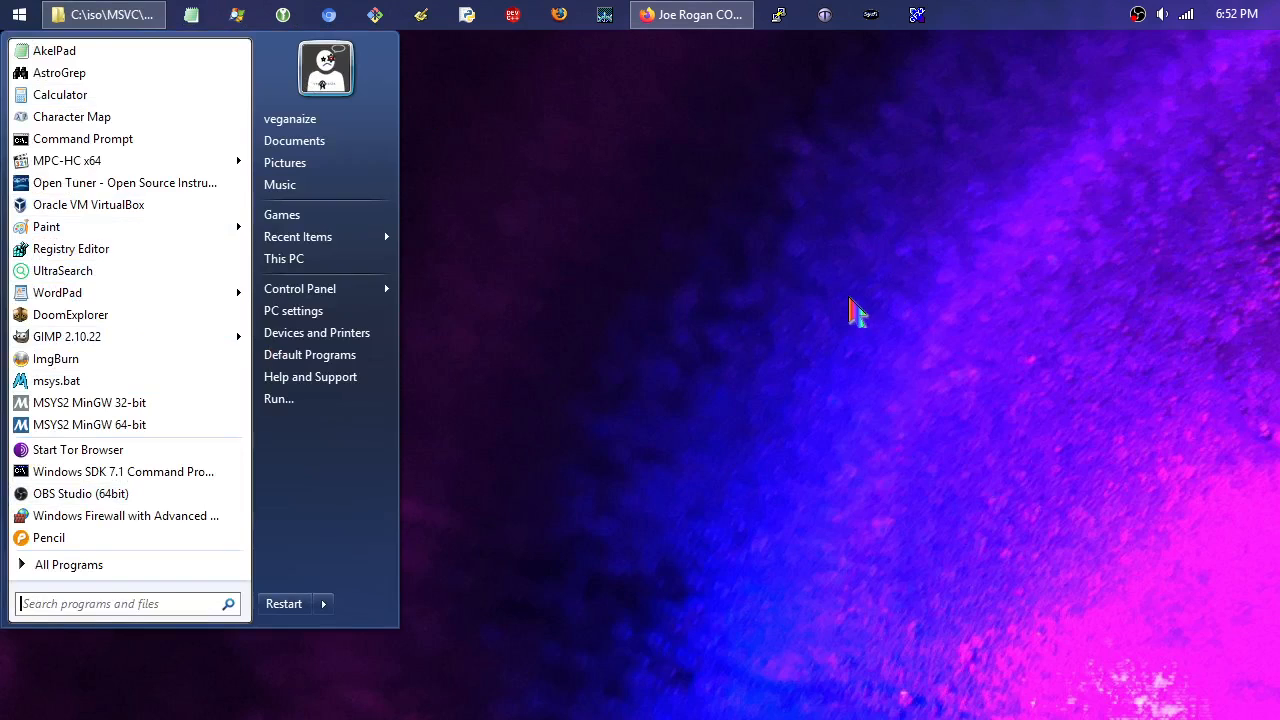
mouse_move(695, 140)
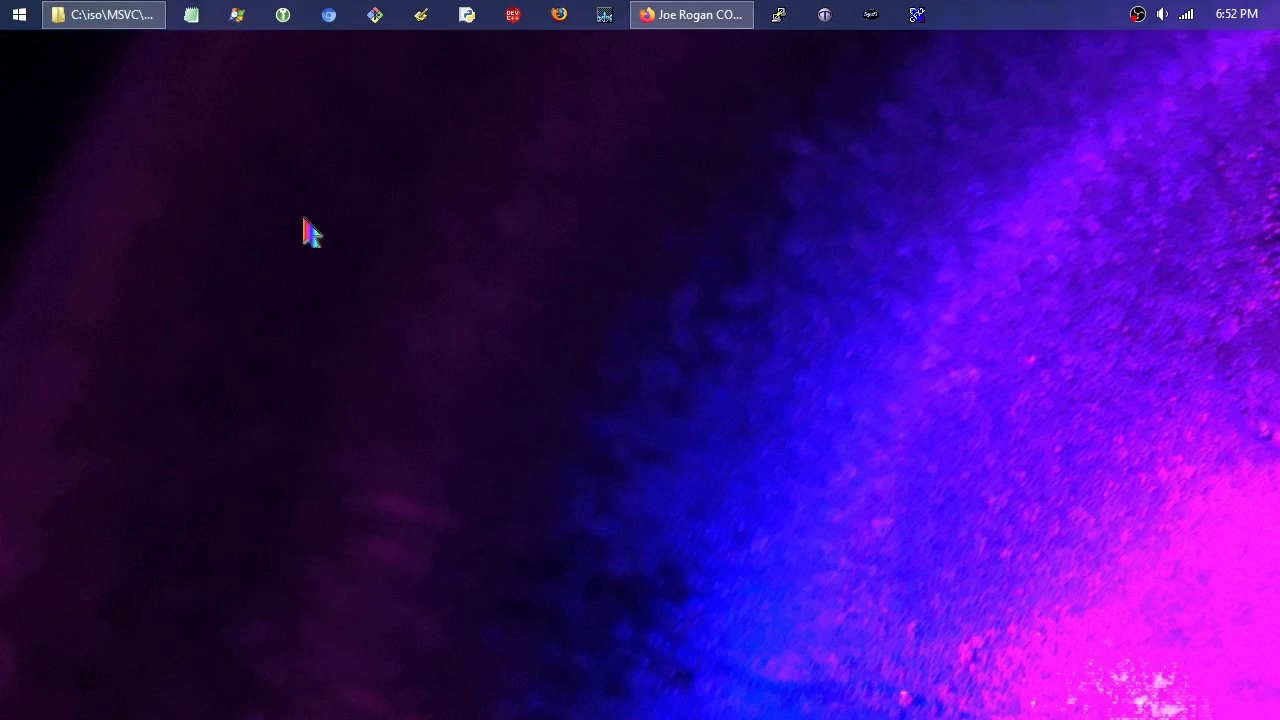
mouse_move(105, 14)
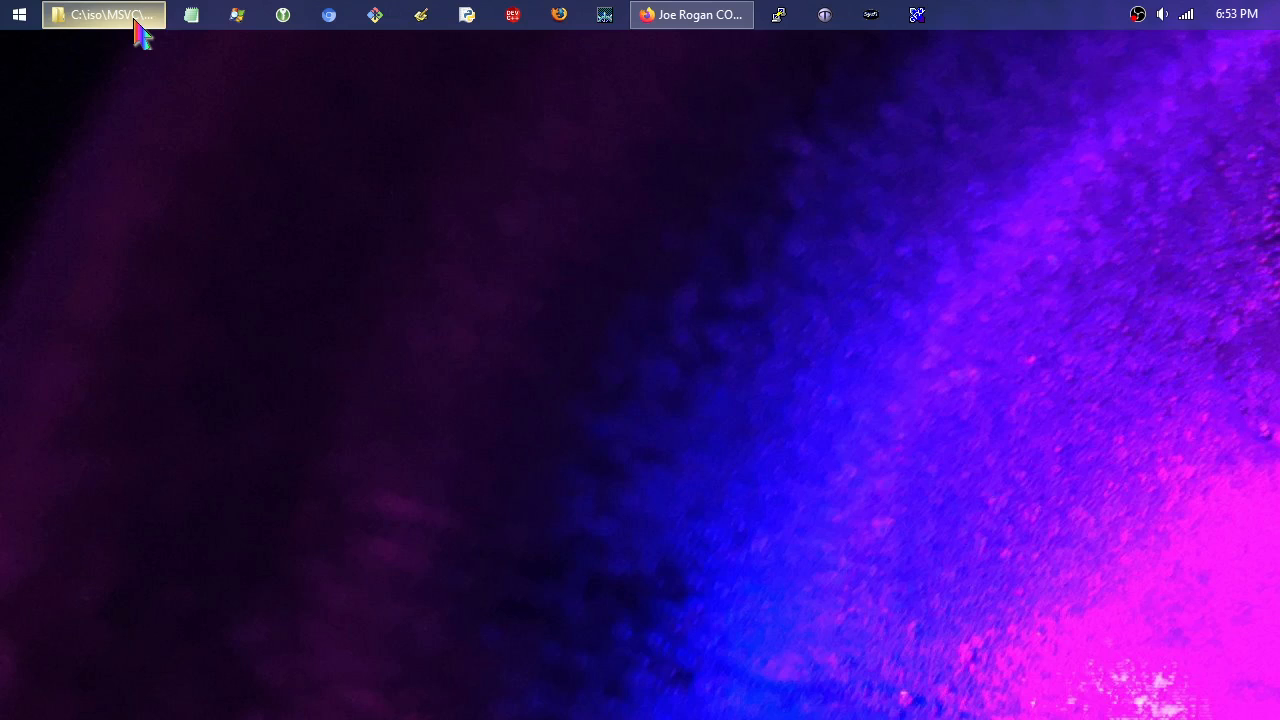
click(100, 14)
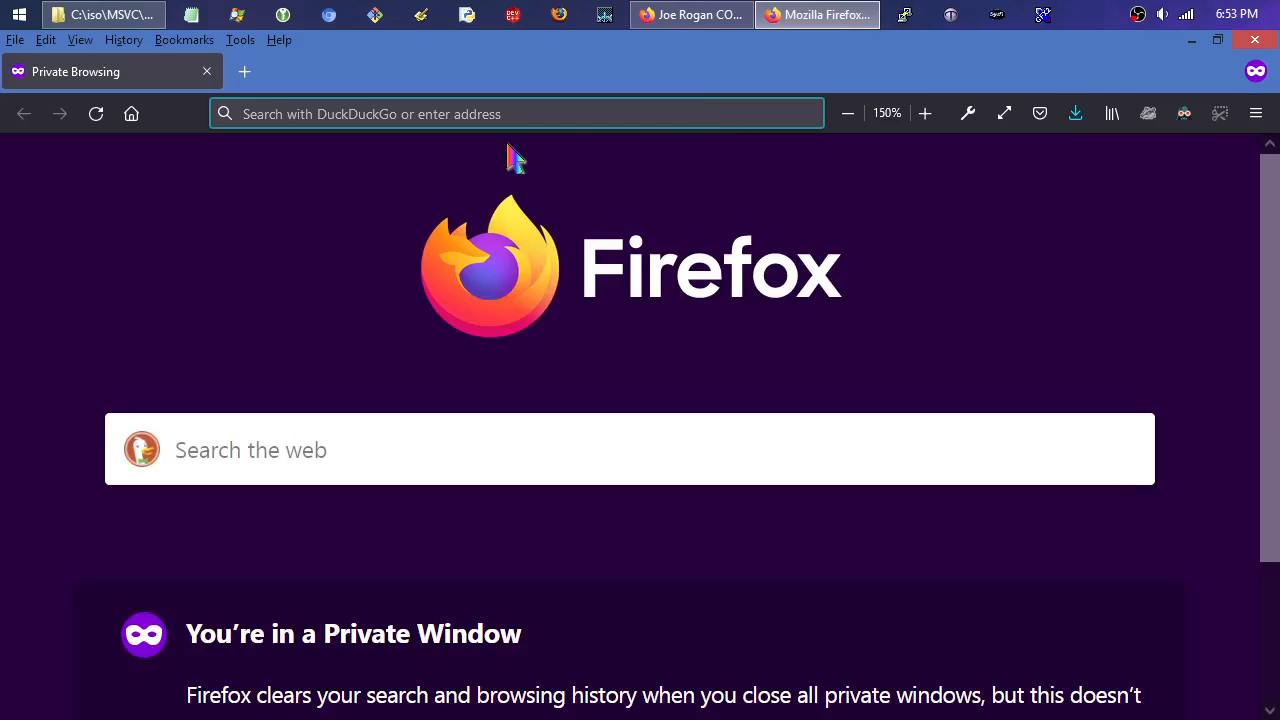
mouse_move(550, 225)
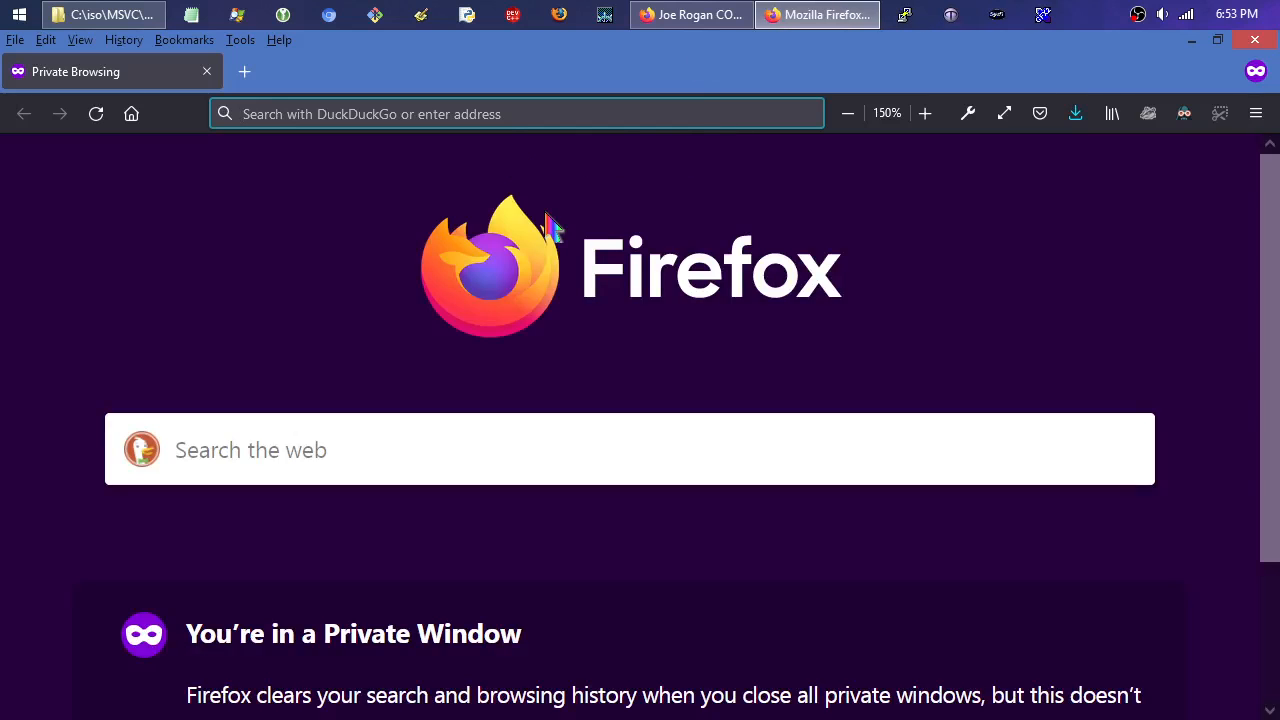
text(v)
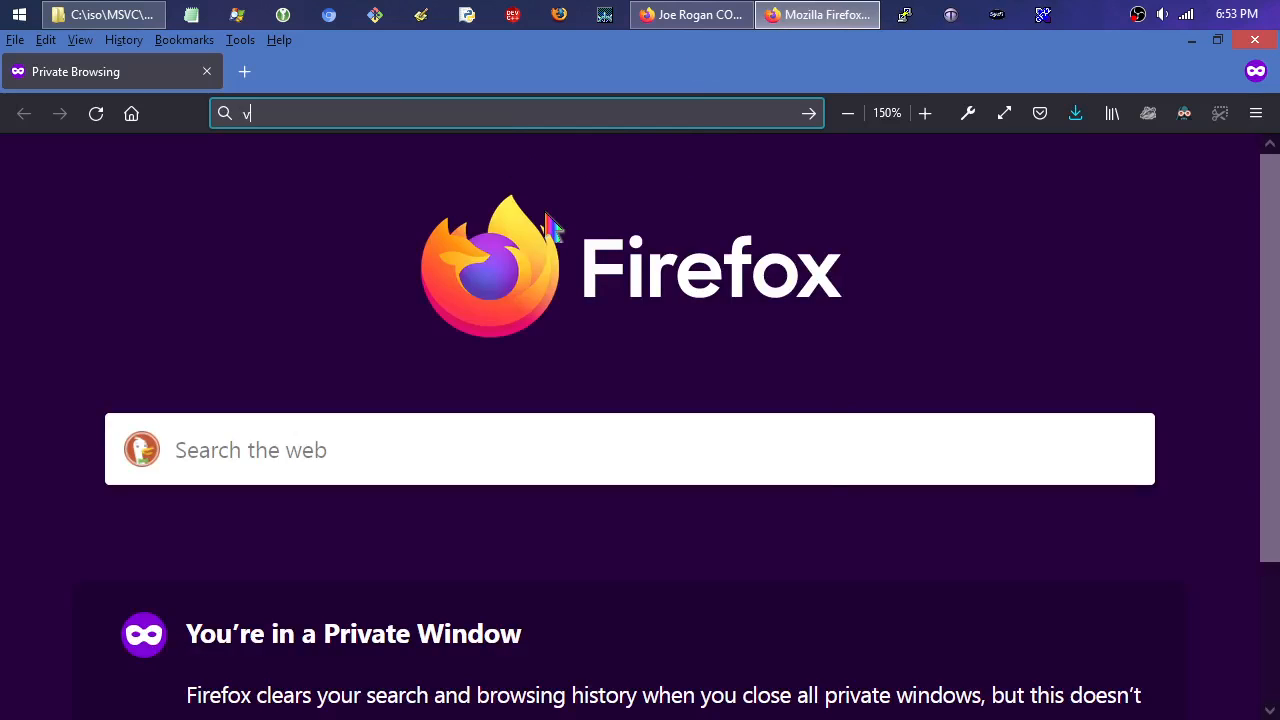
text(isual)
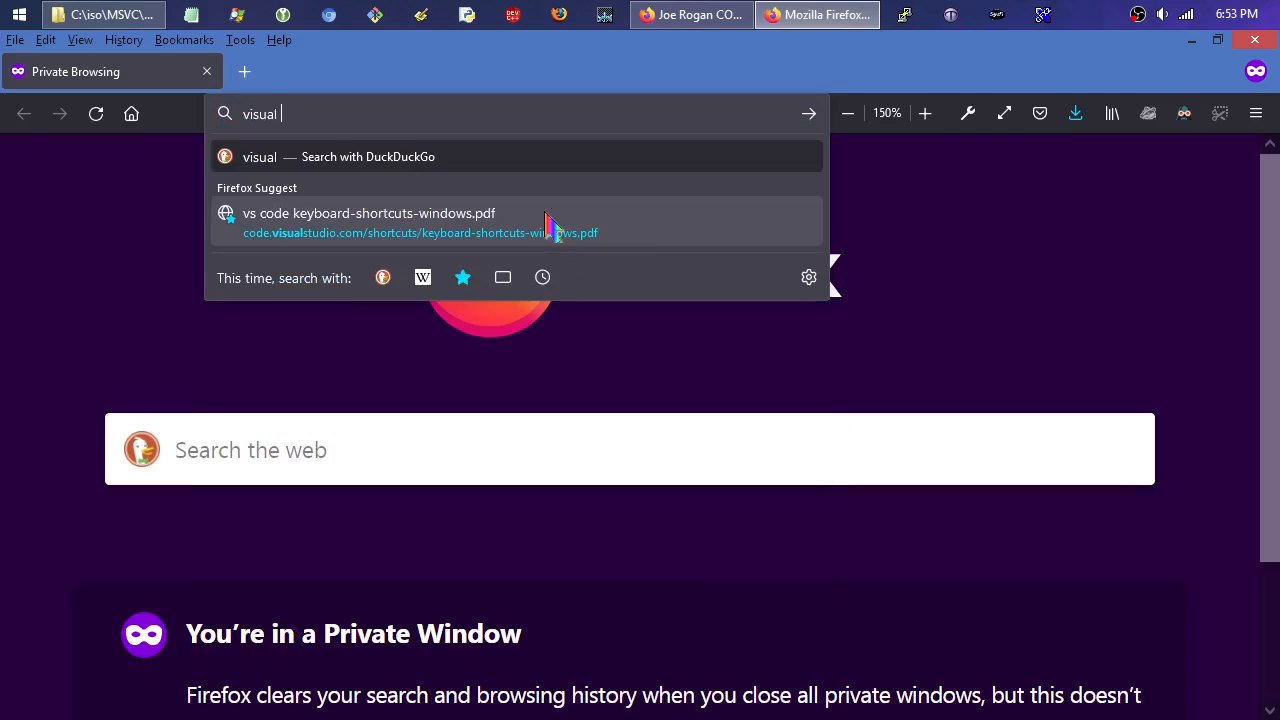
text(studio)
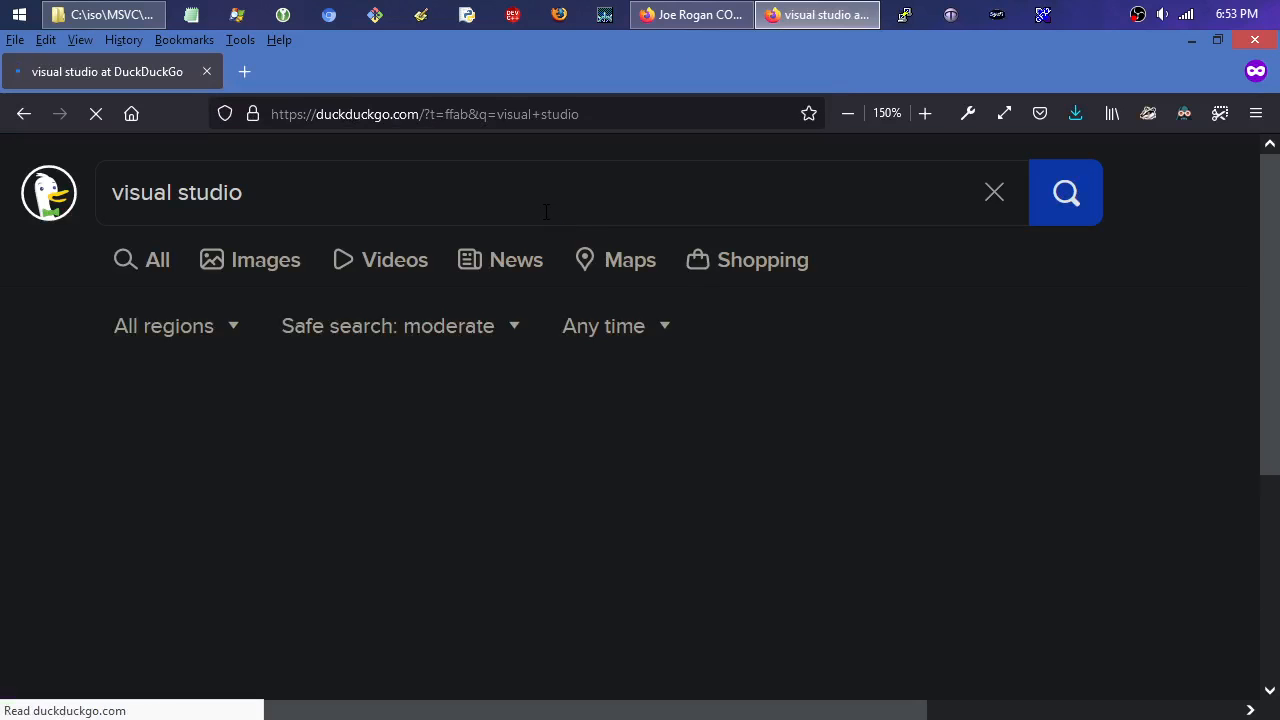
Open the 'Visual Studio: IDE and Code Editor for Software Developers' result.
click(1065, 192)
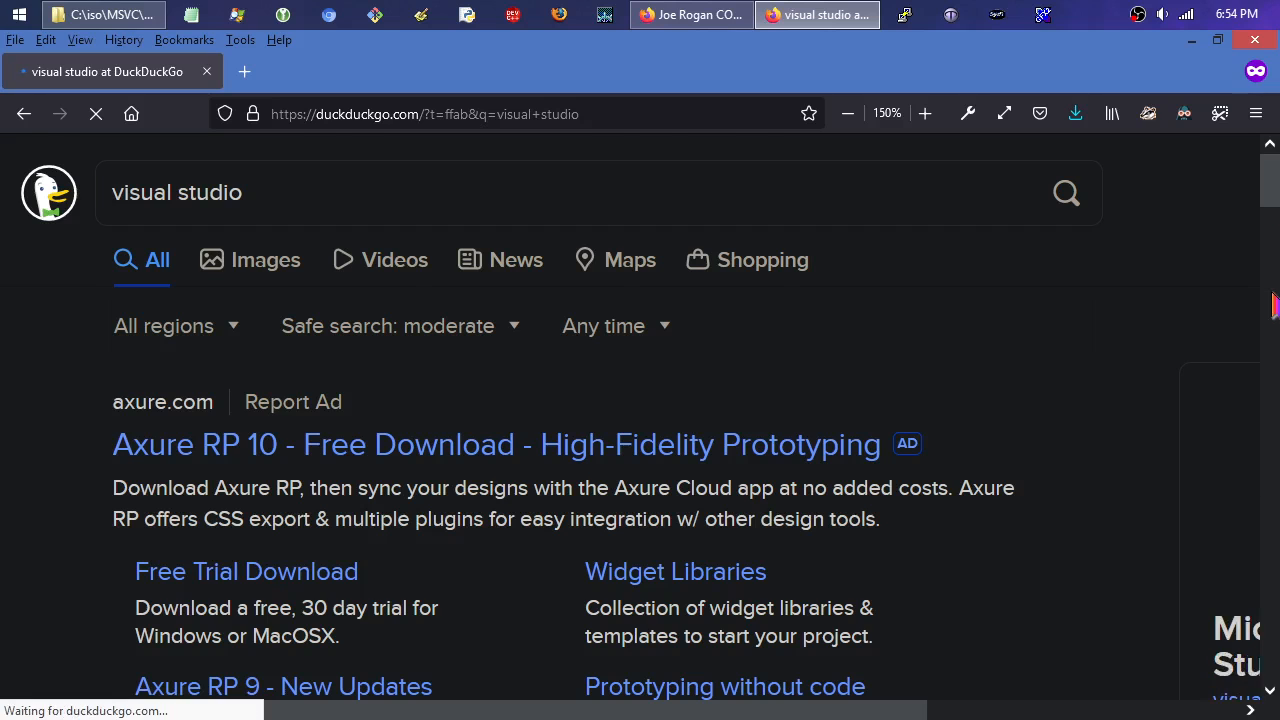
scroll(down, 3)
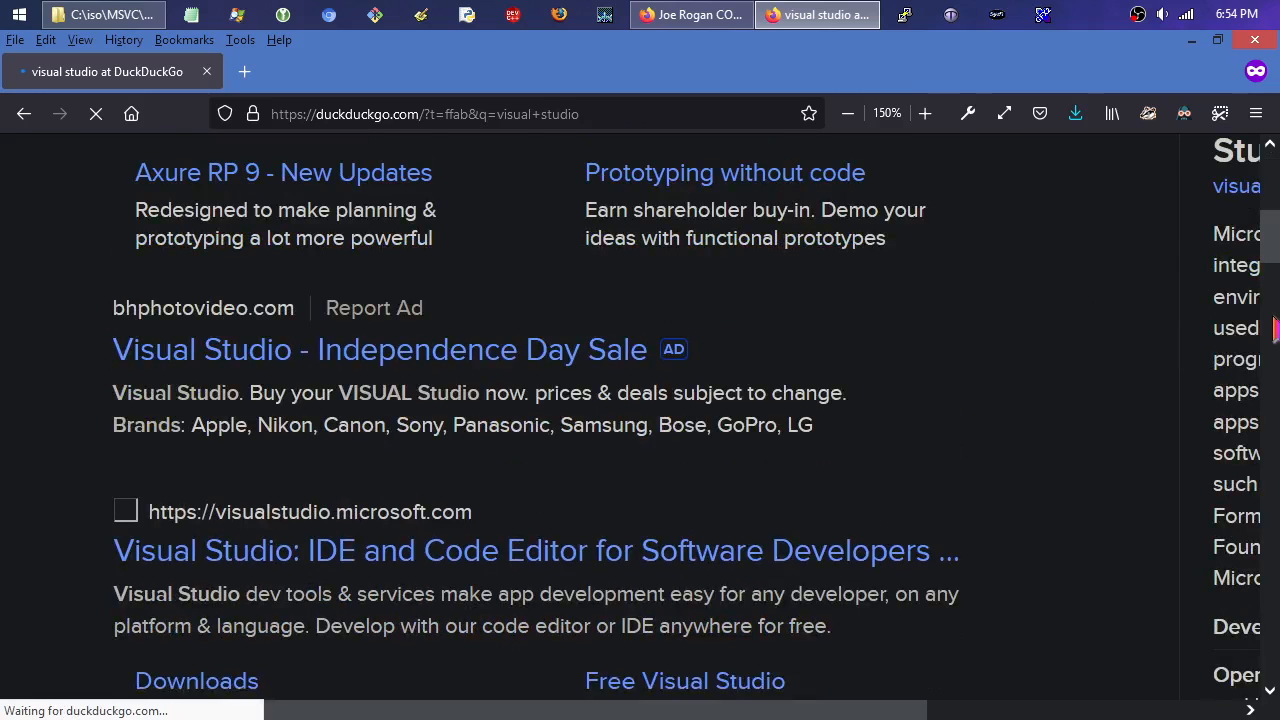
scroll(down, 3)
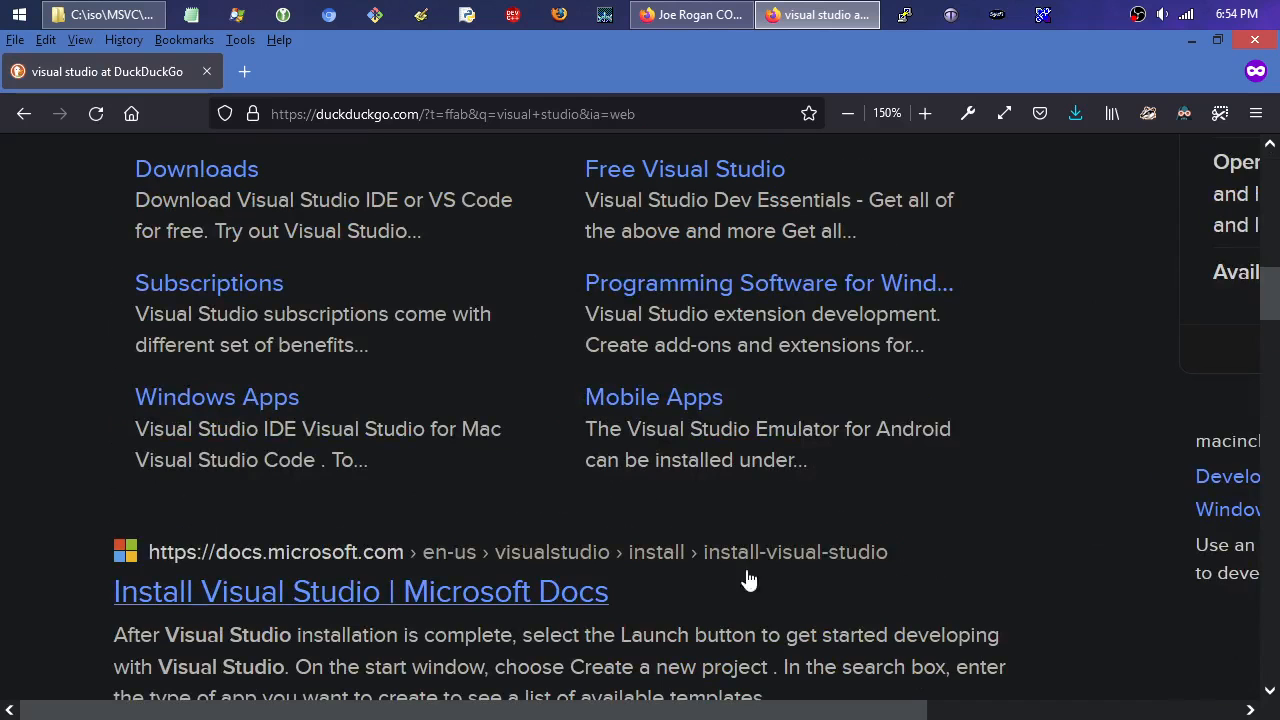
scroll(up, 3)
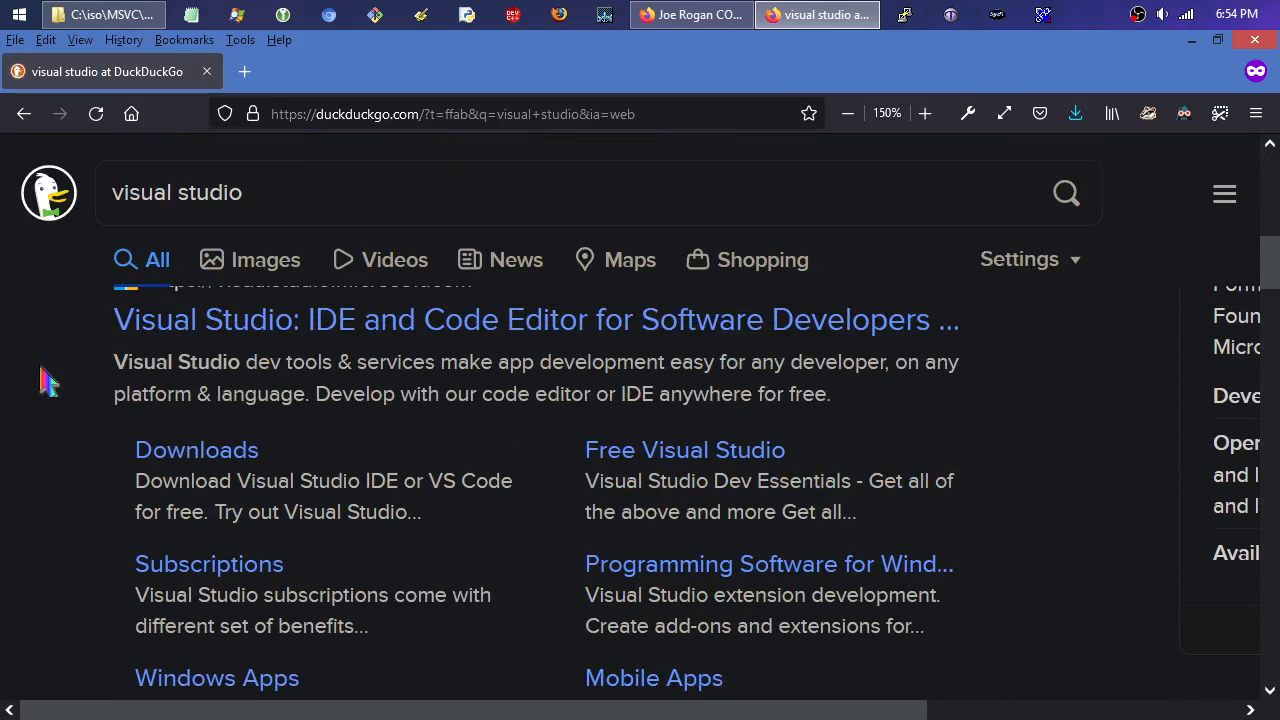
scroll(up, 3)
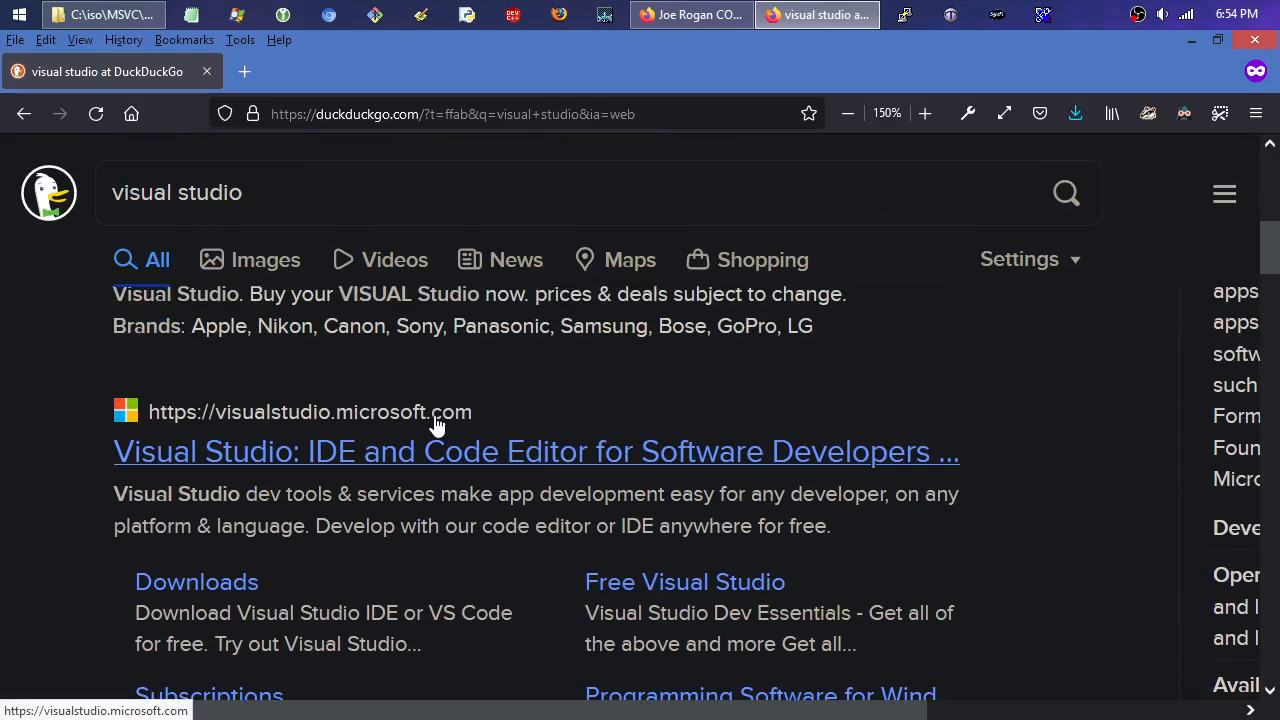
click(535, 451)
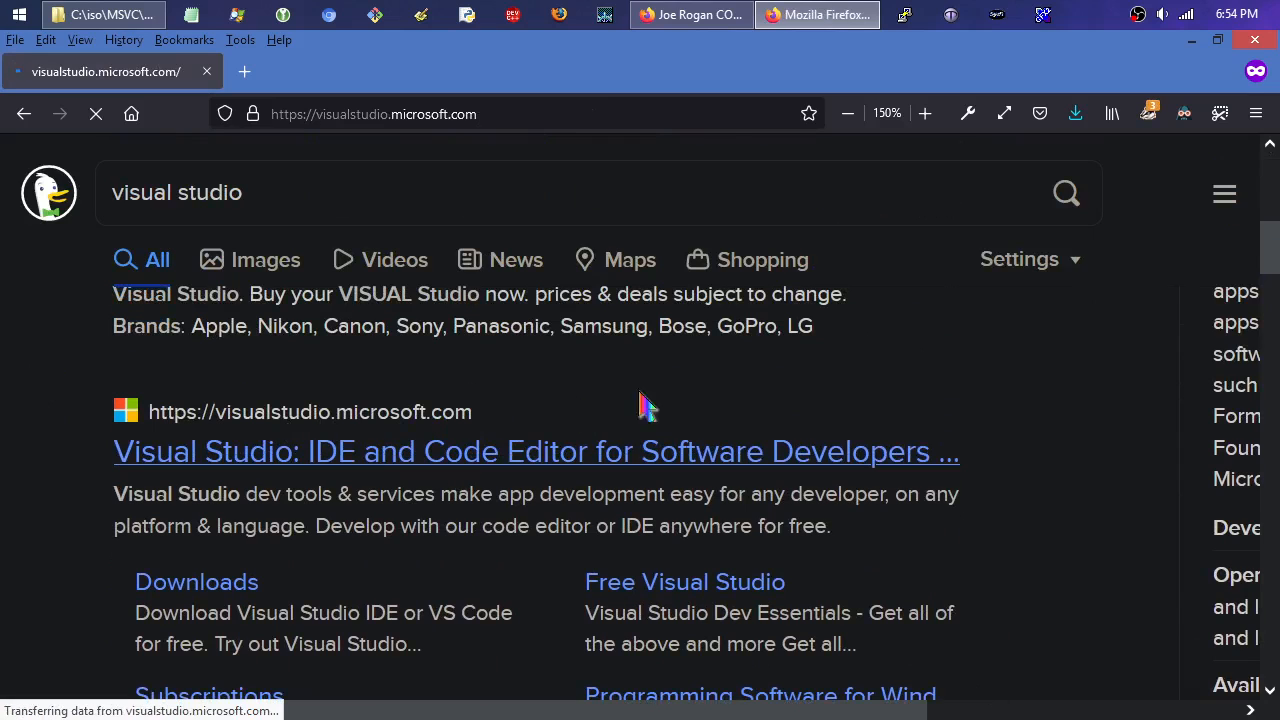
mouse_move(562, 80)
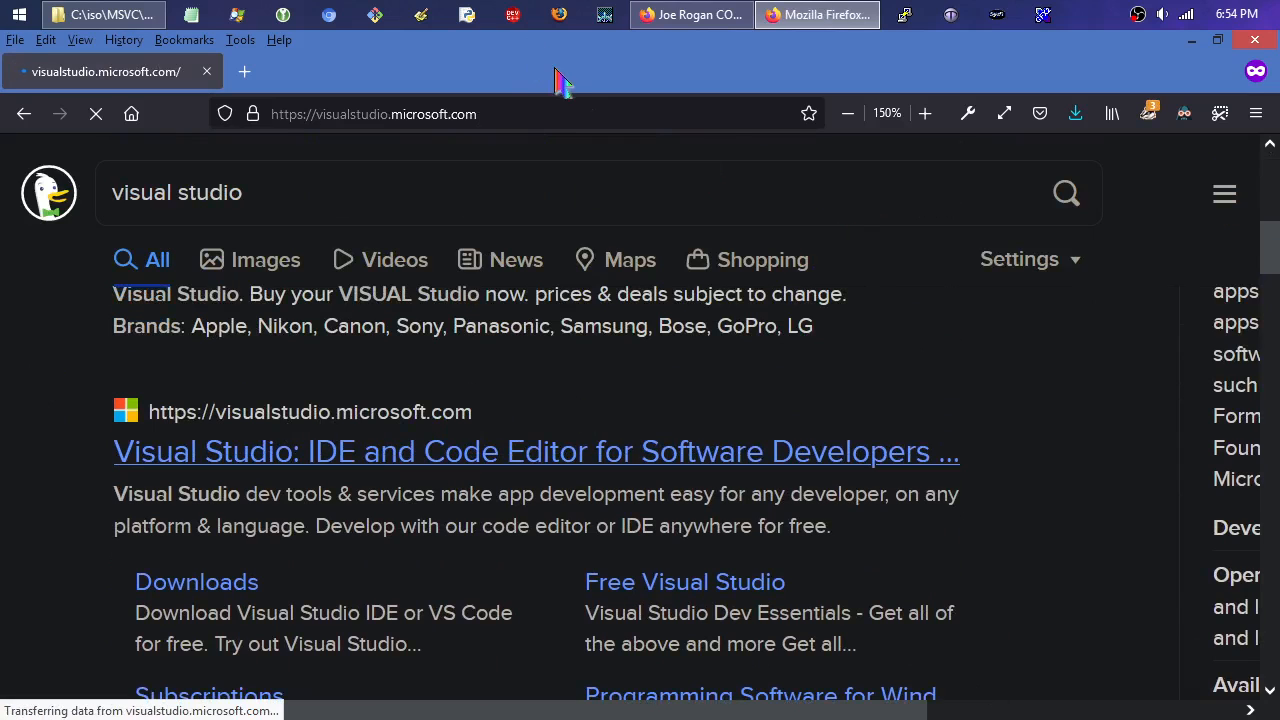
click(535, 451)
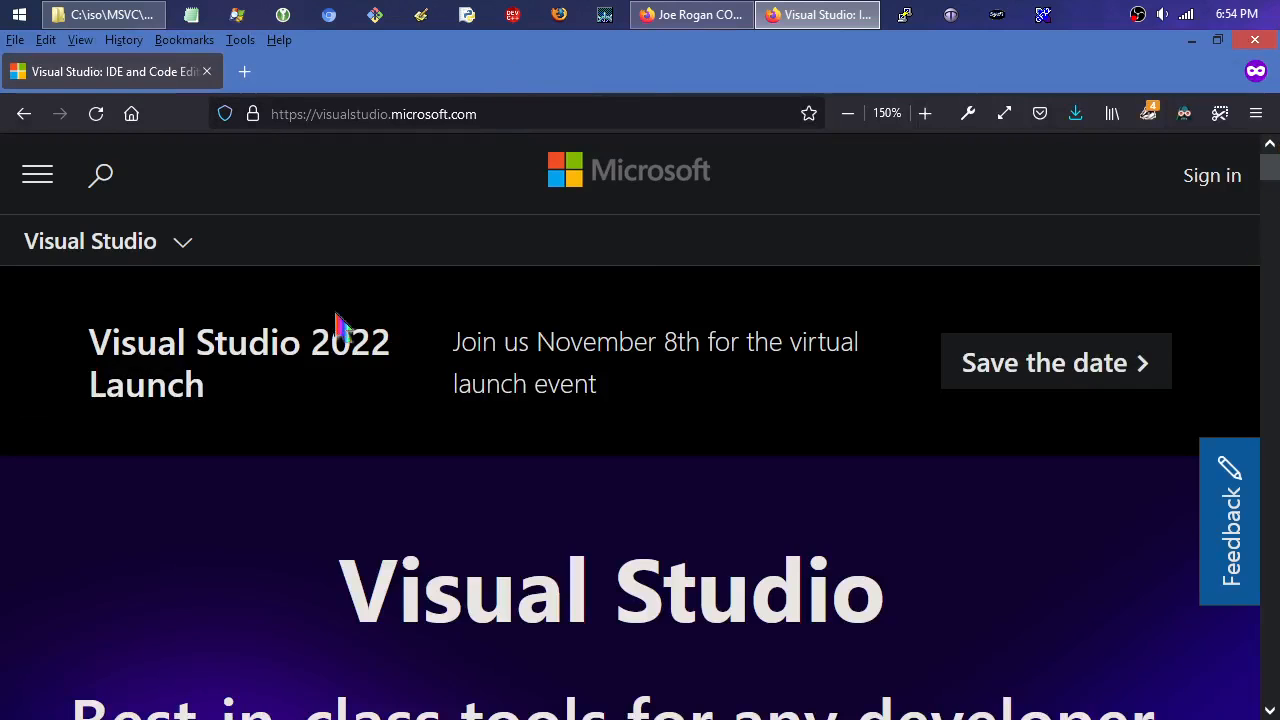
Zoom the Visual Studio home page out to 100% and scroll to the download cards.
click(1211, 175)
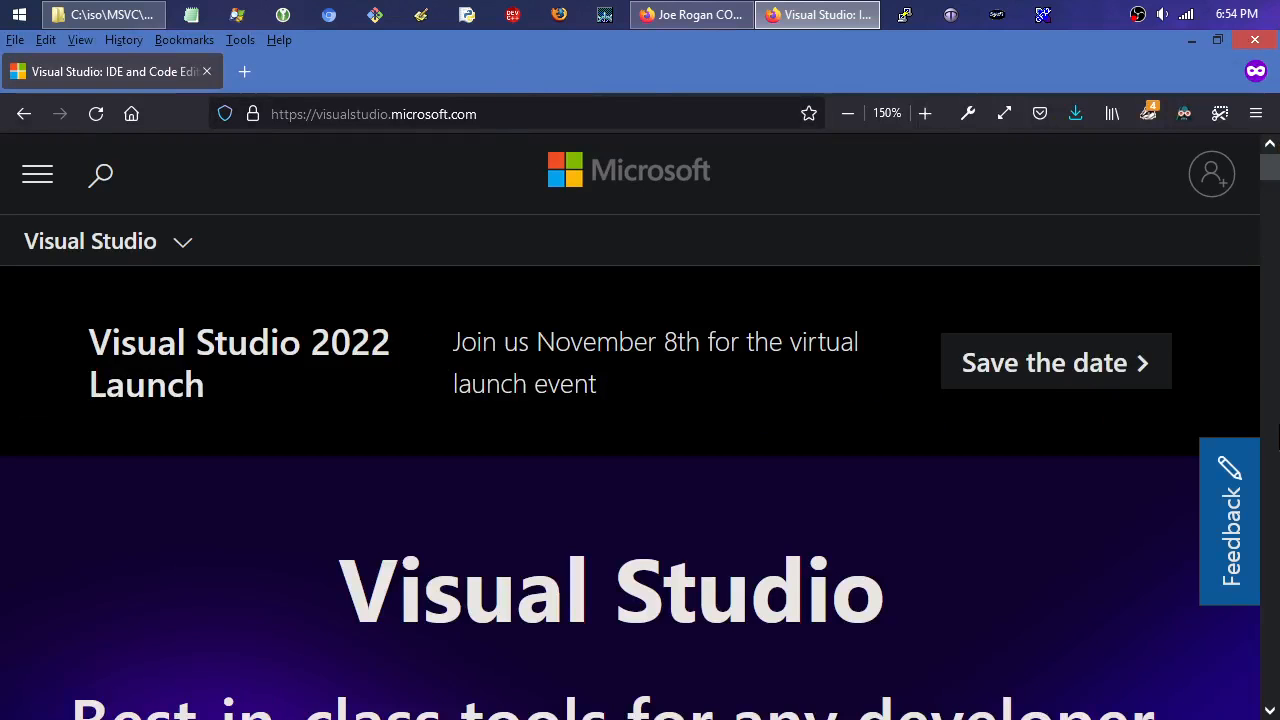
scroll(down, 3)
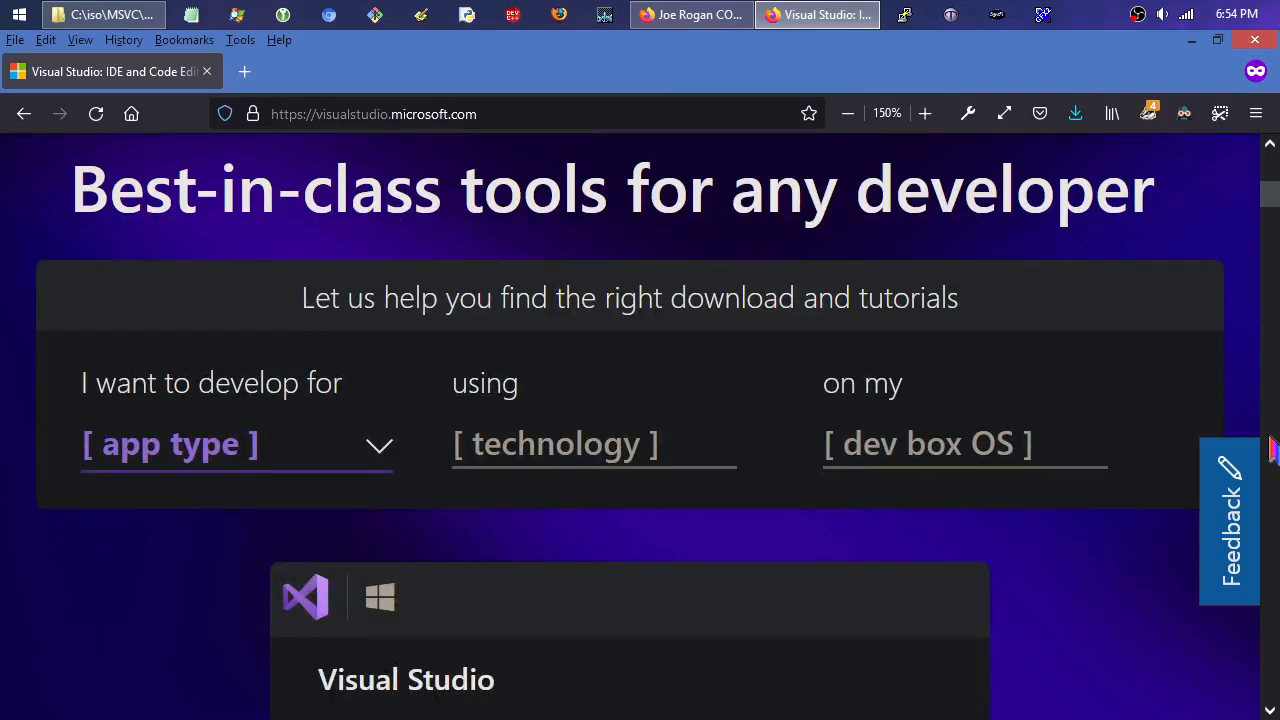
scroll(down, 3)
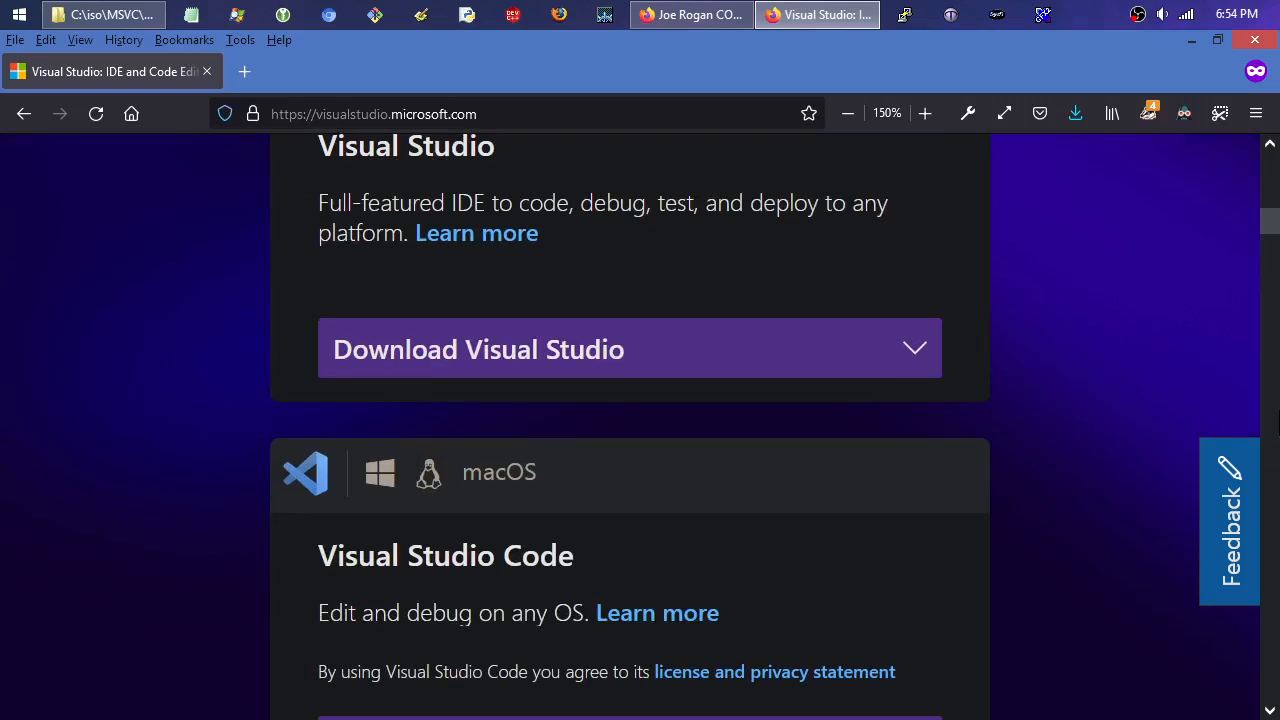
mouse_move(1250, 263)
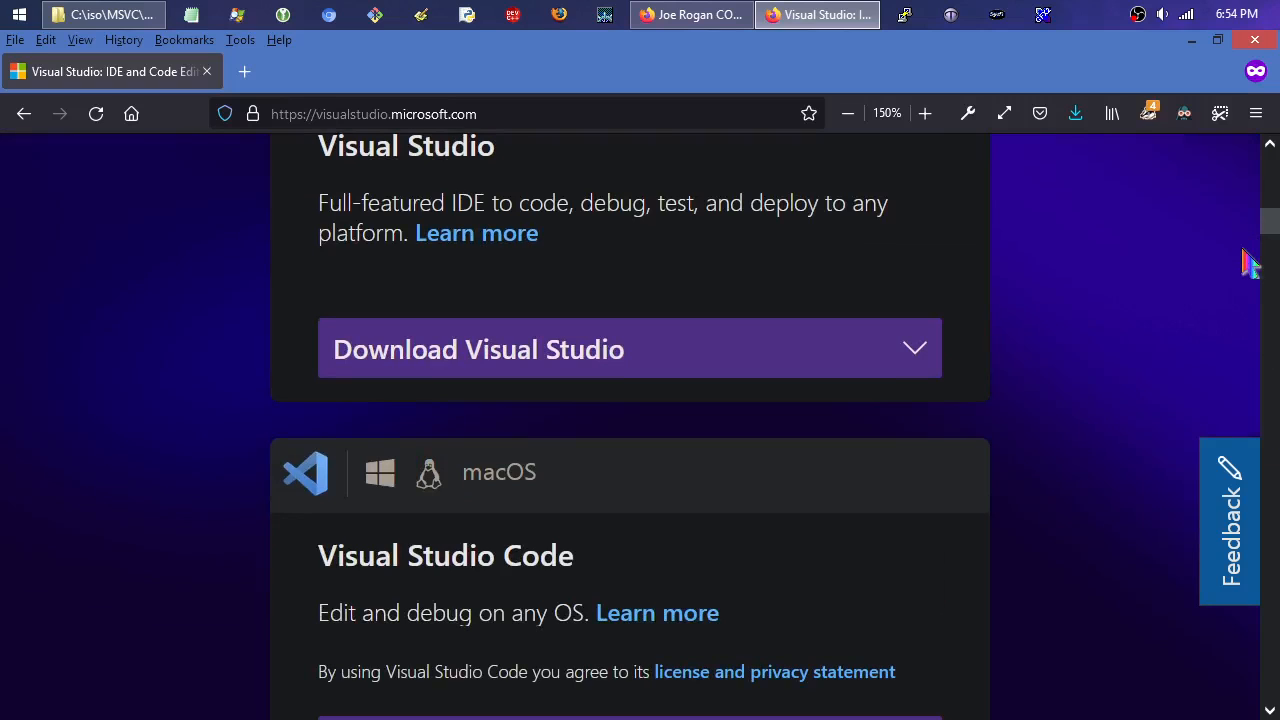
mouse_move(1175, 278)
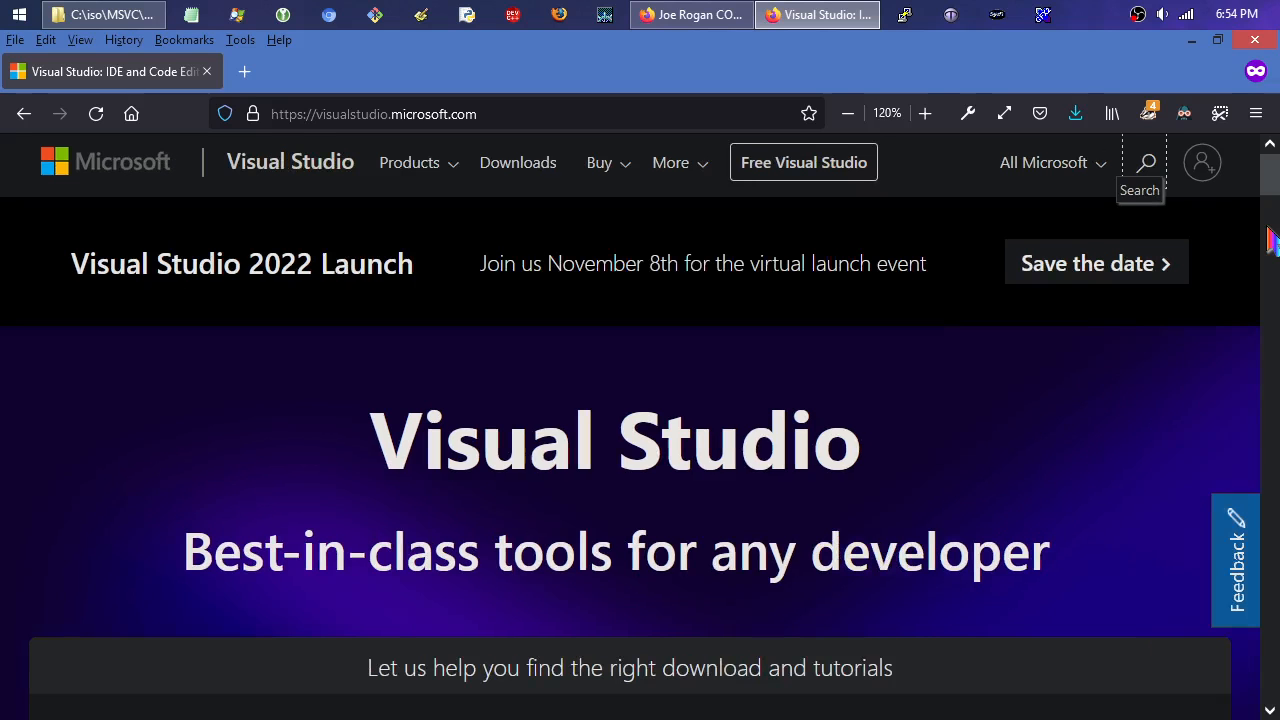
click(846, 113)
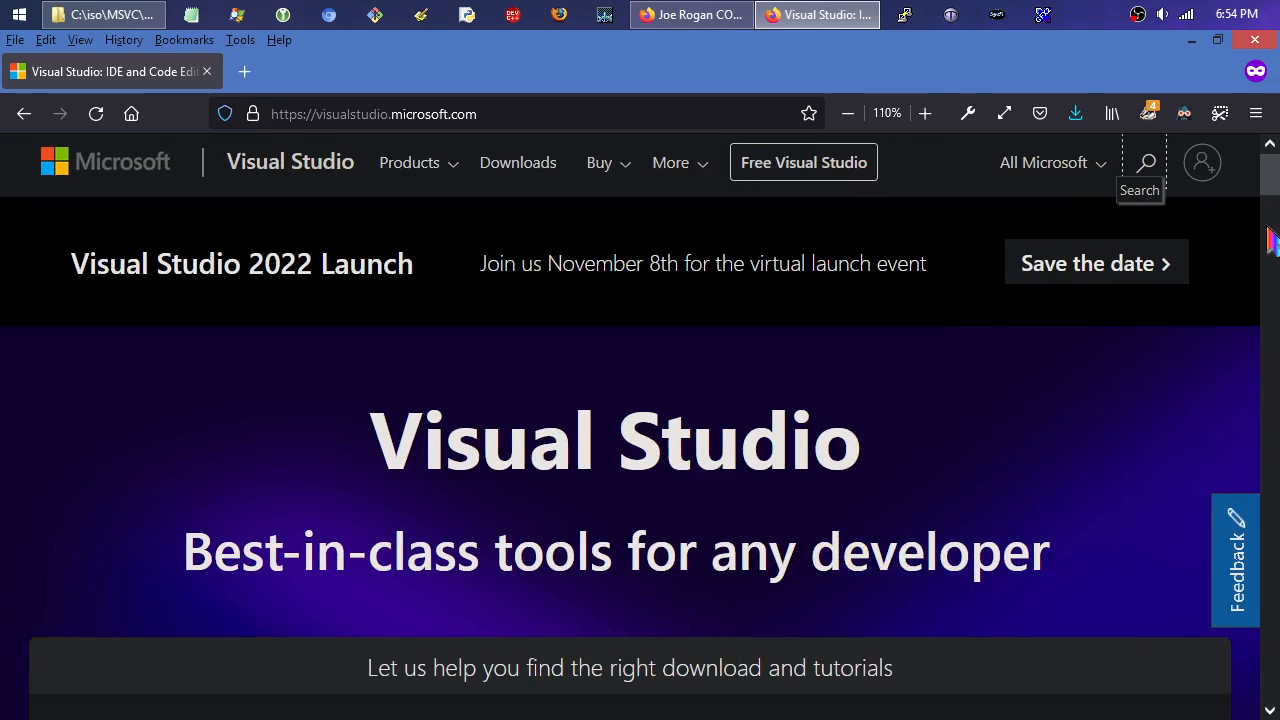
click(847, 113)
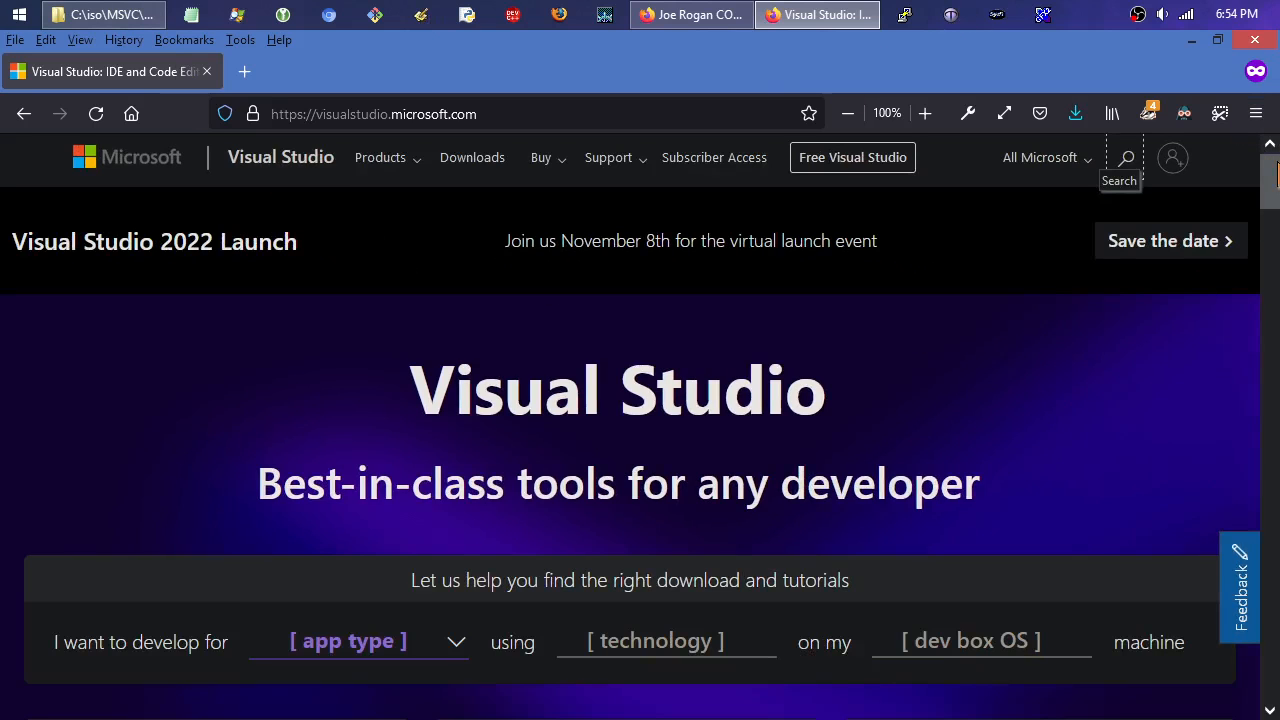
scroll(down, 3)
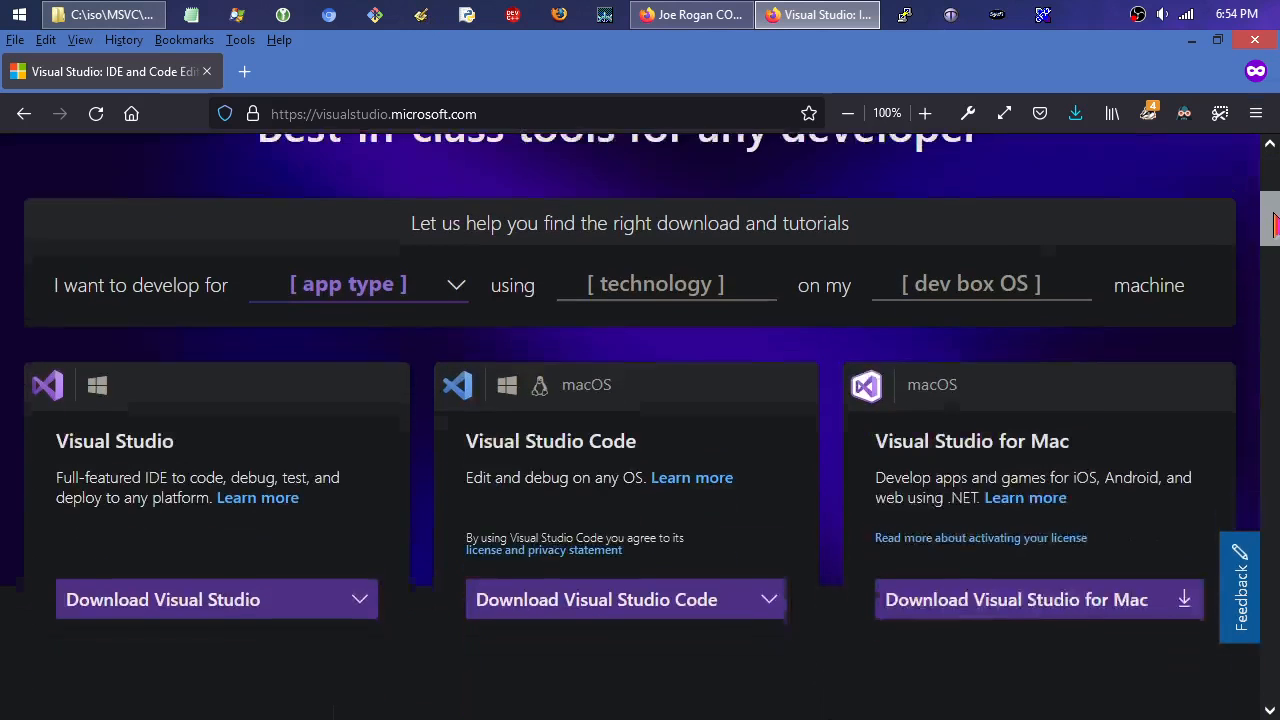
scroll(down, 3)
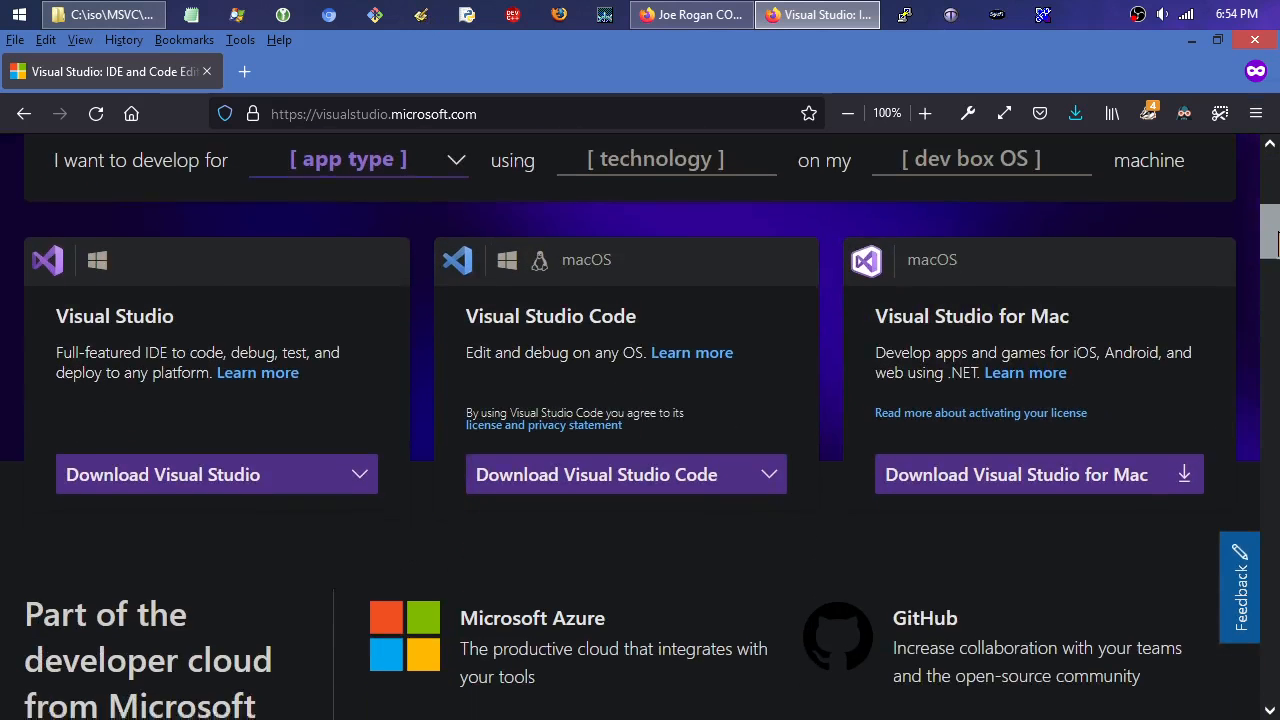
scroll(down, 3)
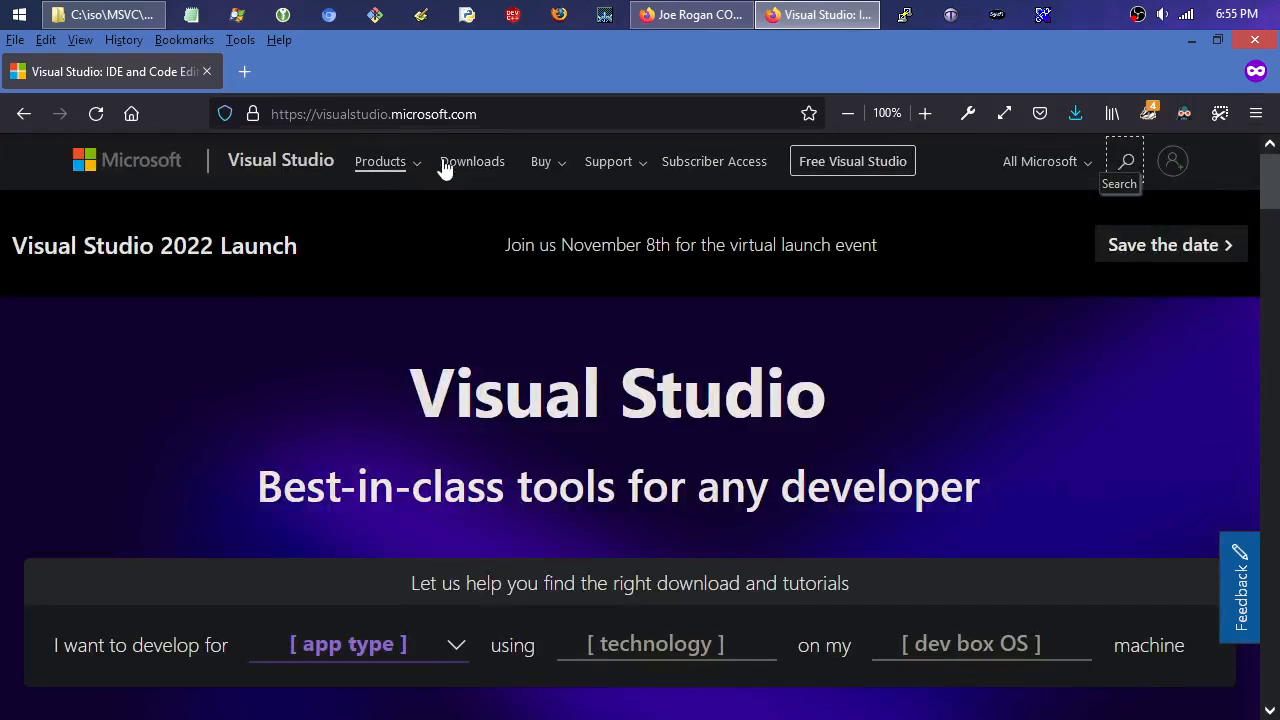
Go to the Visual Studio downloads page and scroll through its product listings.
click(472, 161)
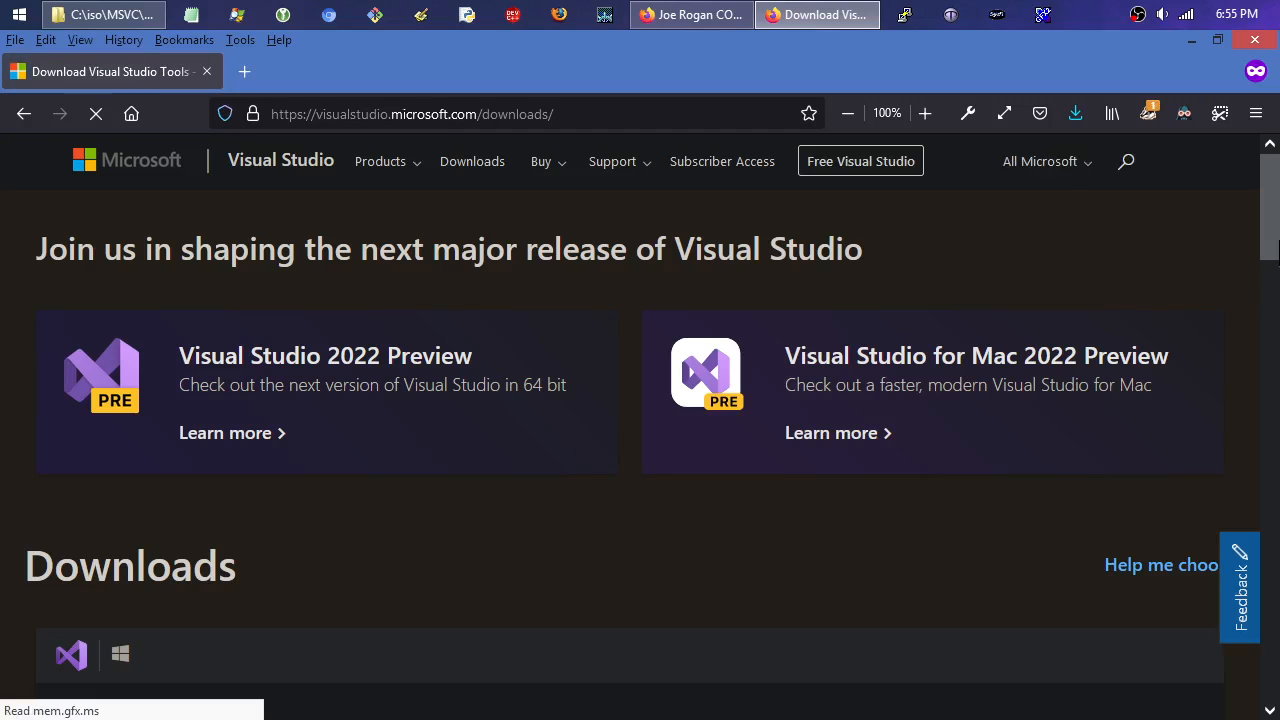
scroll(down, 3)
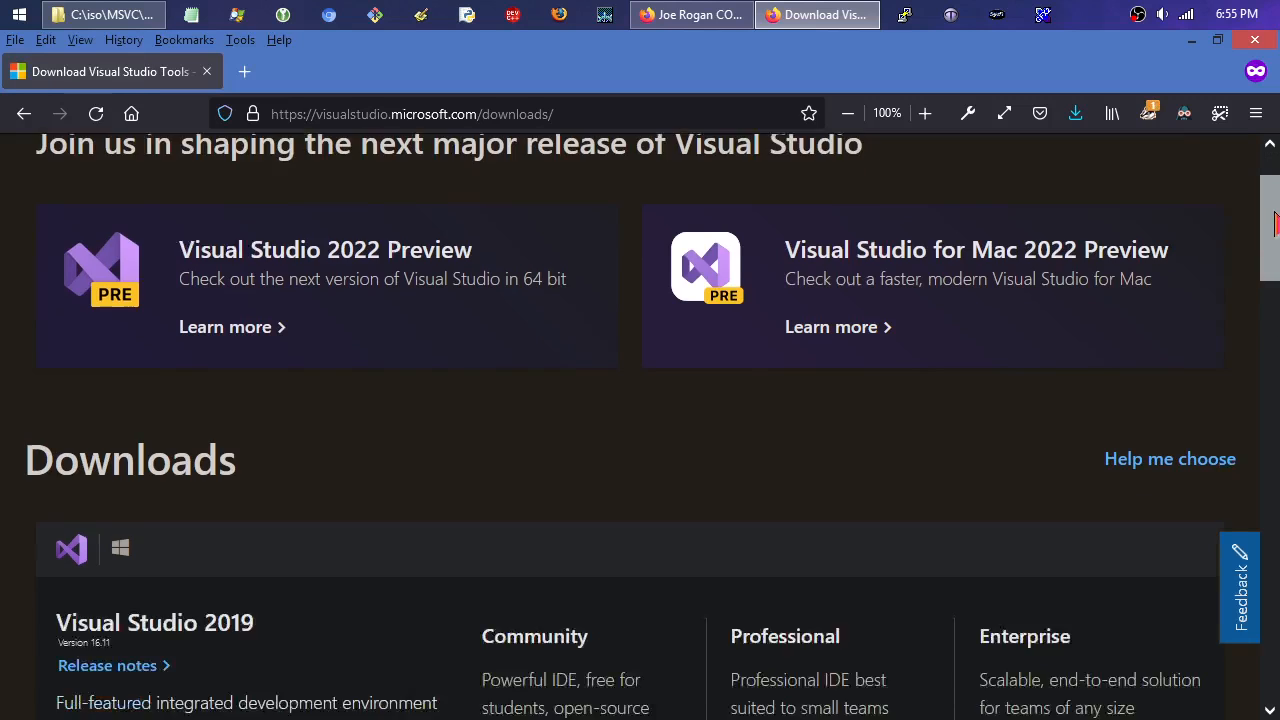
scroll(down, 3)
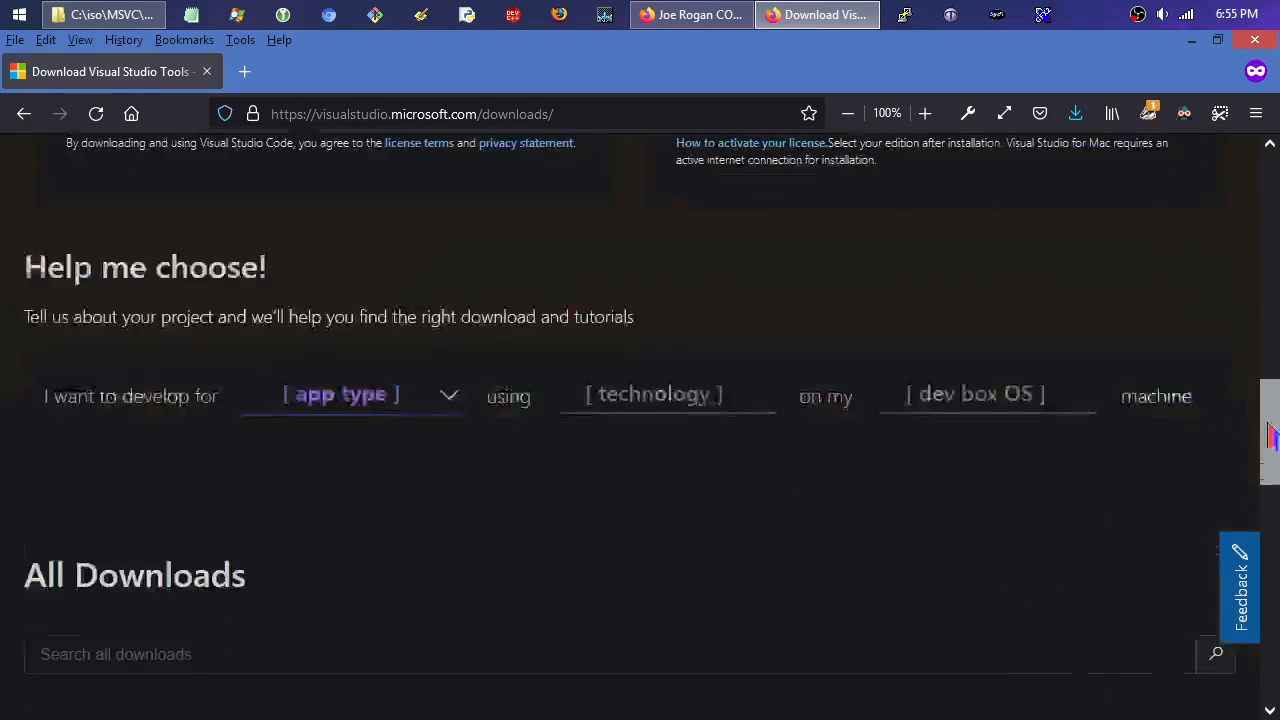
scroll(down, 3)
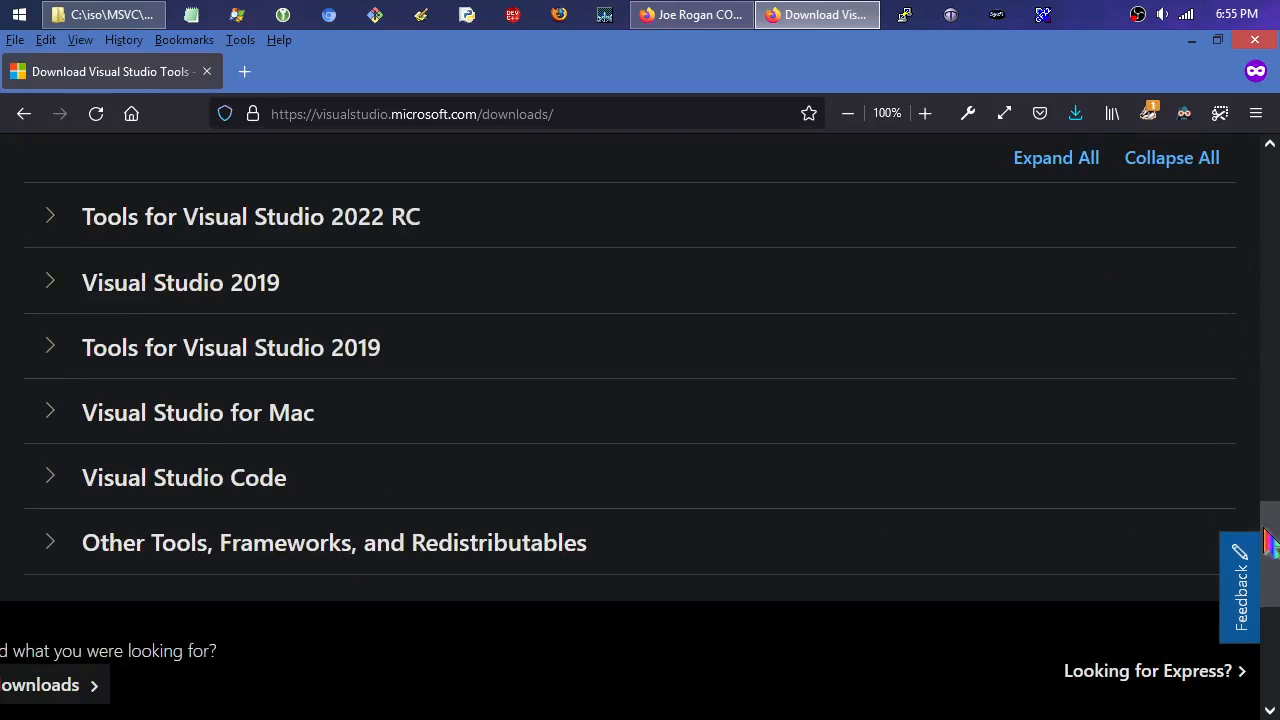
mouse_move(230, 293)
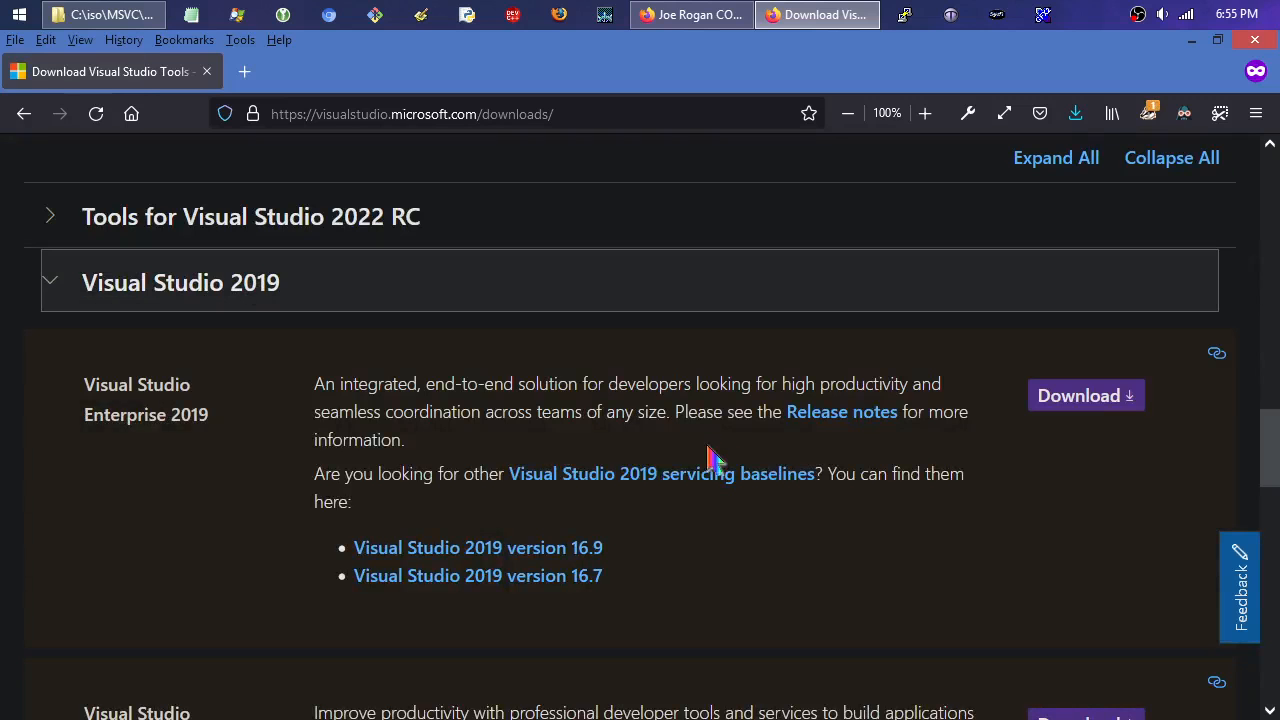
mouse_move(1270, 450)
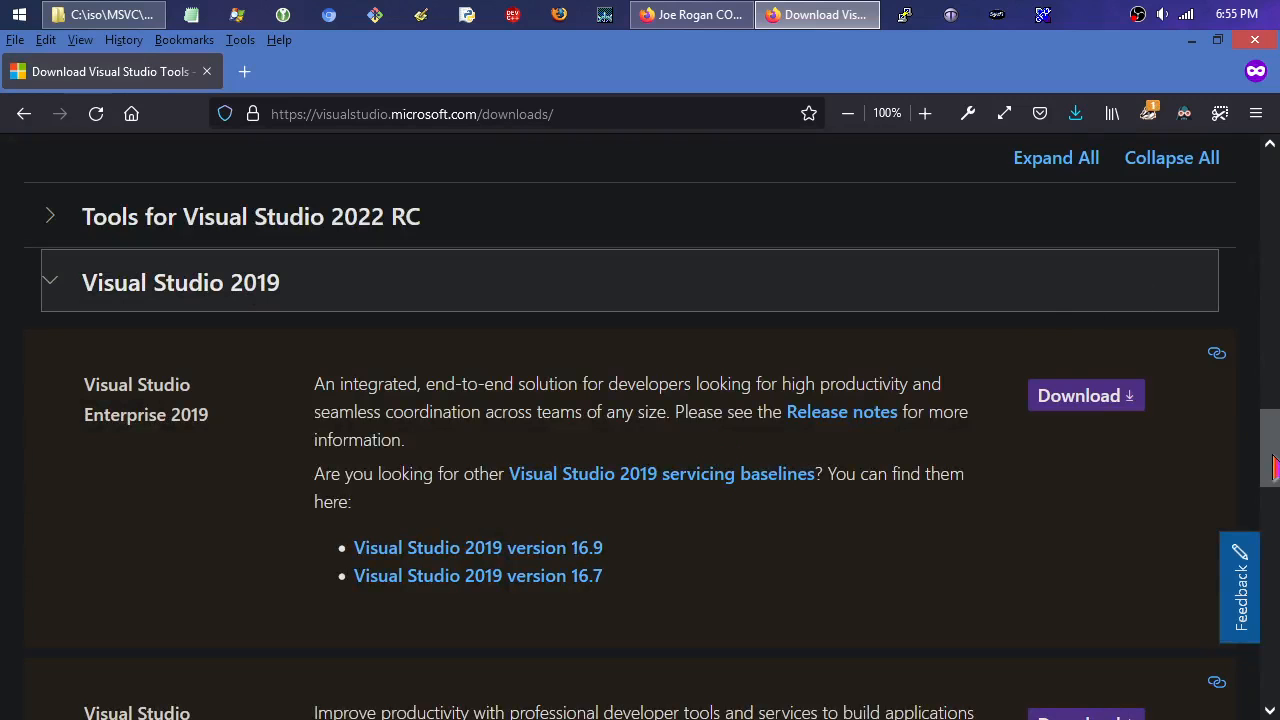
scroll(down, 3)
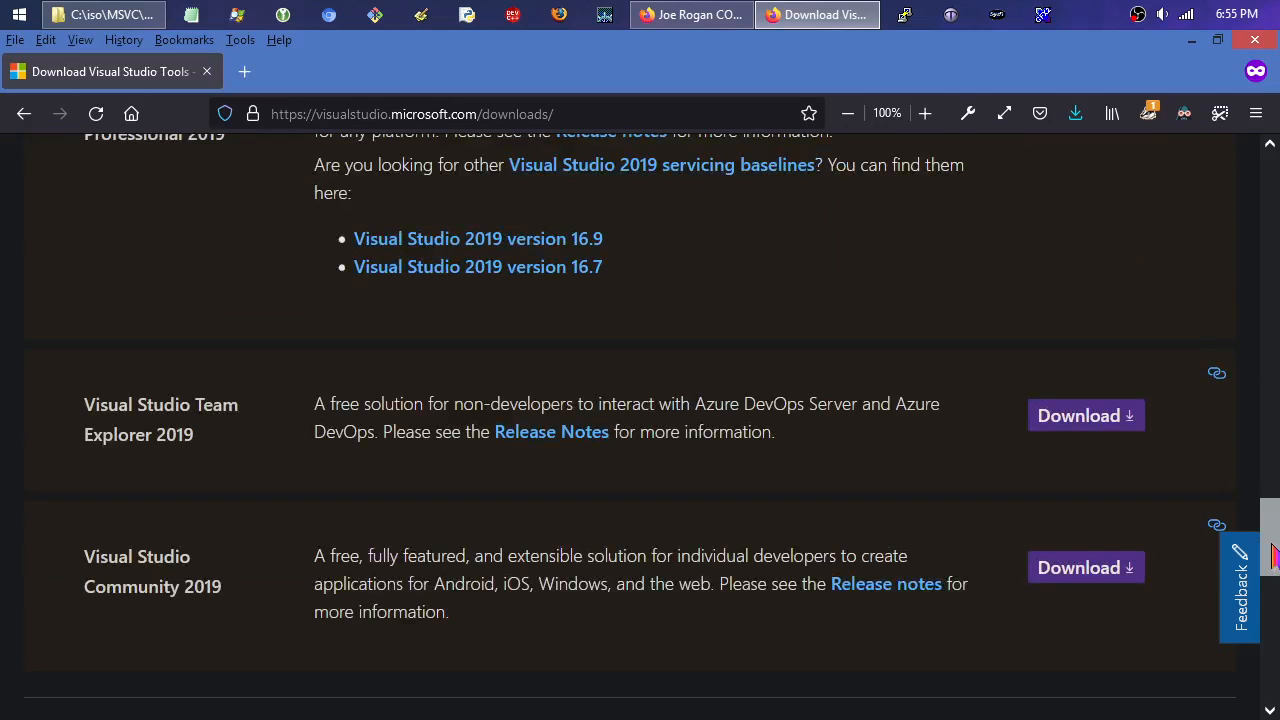
scroll(up, 3)
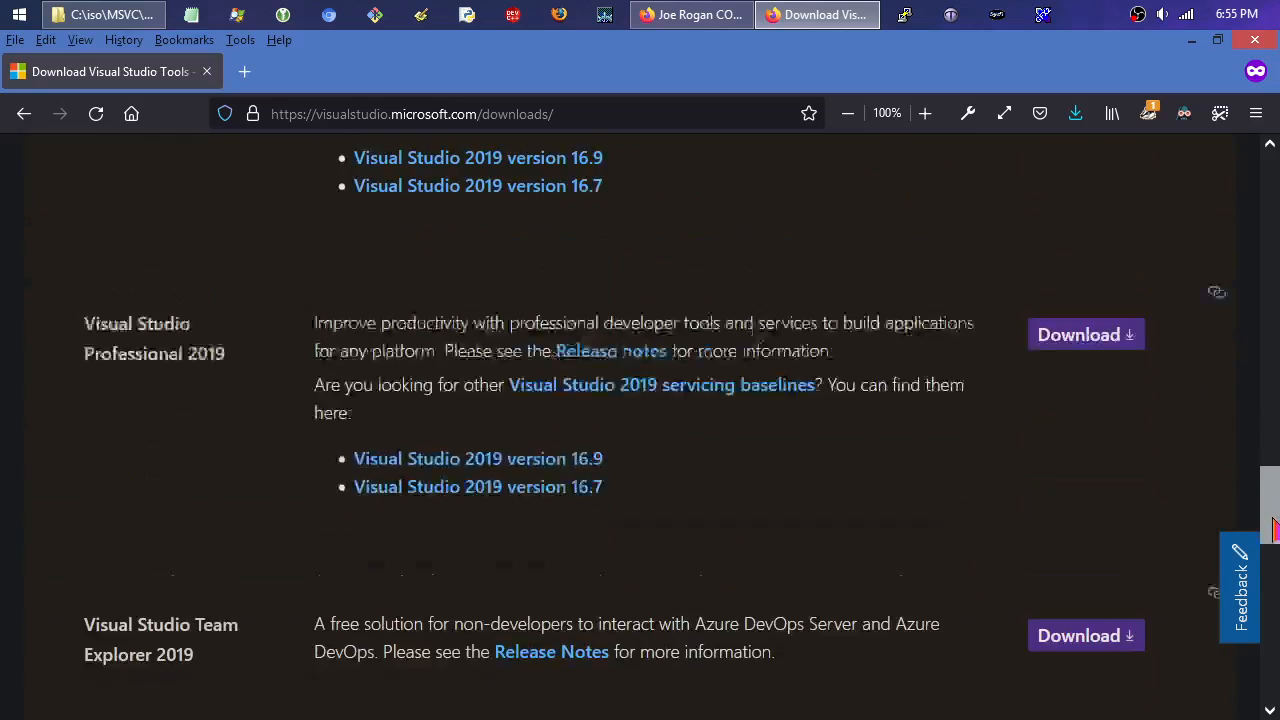
scroll(down, 3)
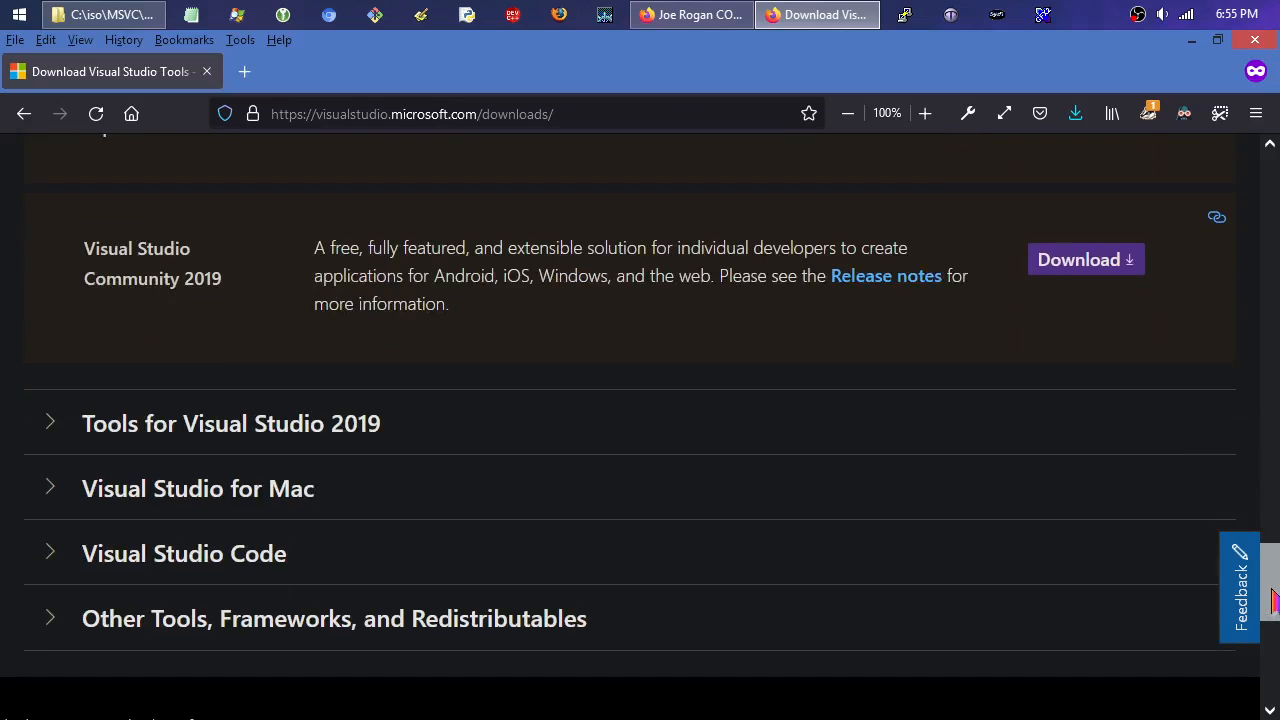
scroll(up, 3)
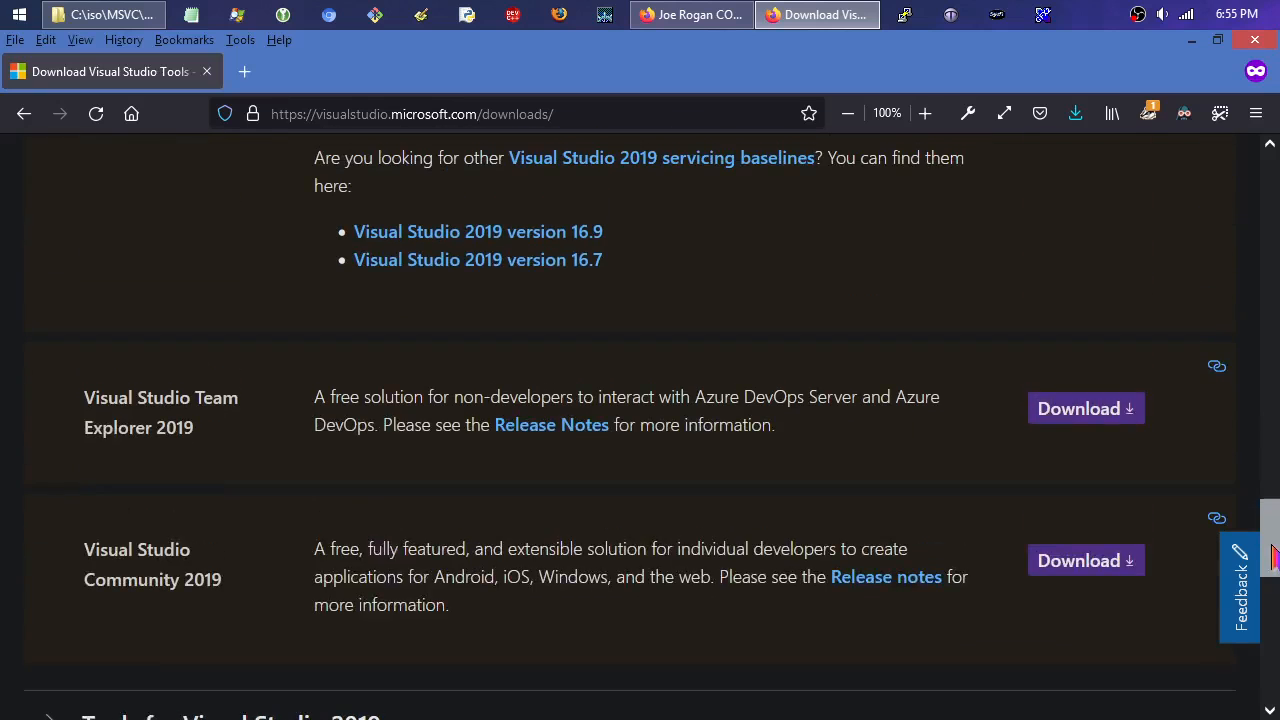
scroll(up, 3)
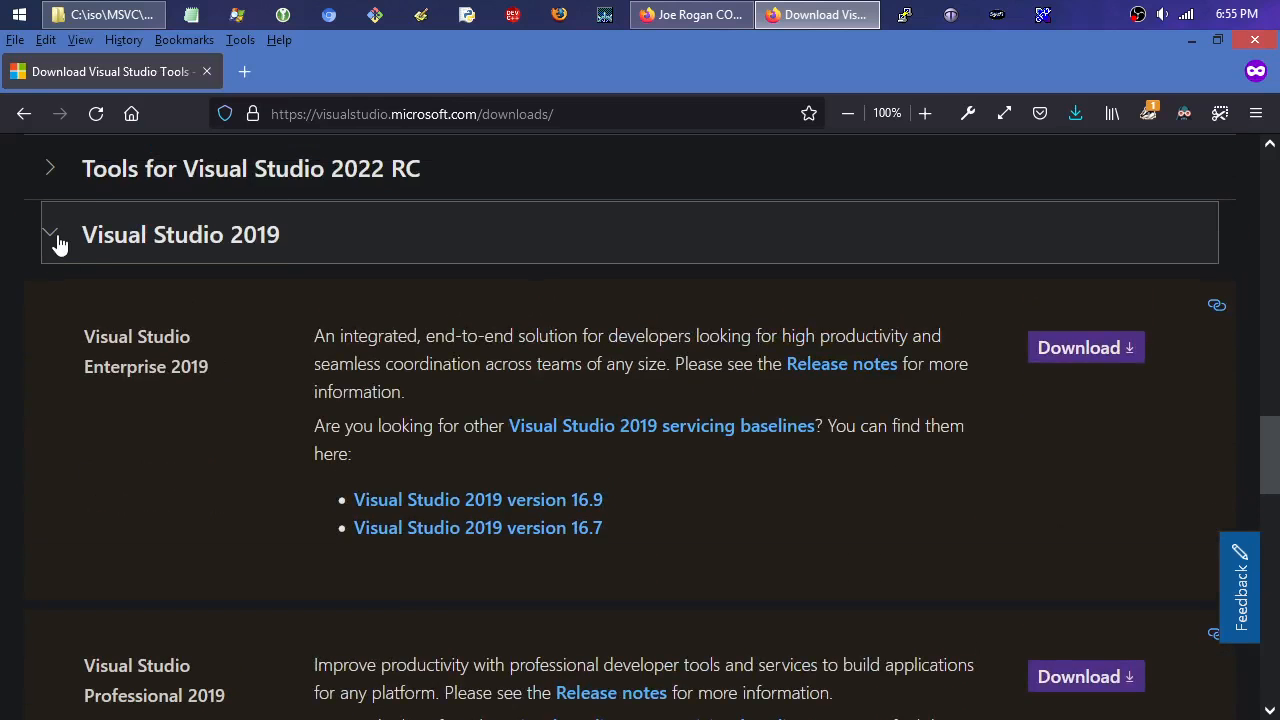
Collapse Visual Studio 2019 and expand Other Tools, Frameworks, and Redistributables.
click(50, 234)
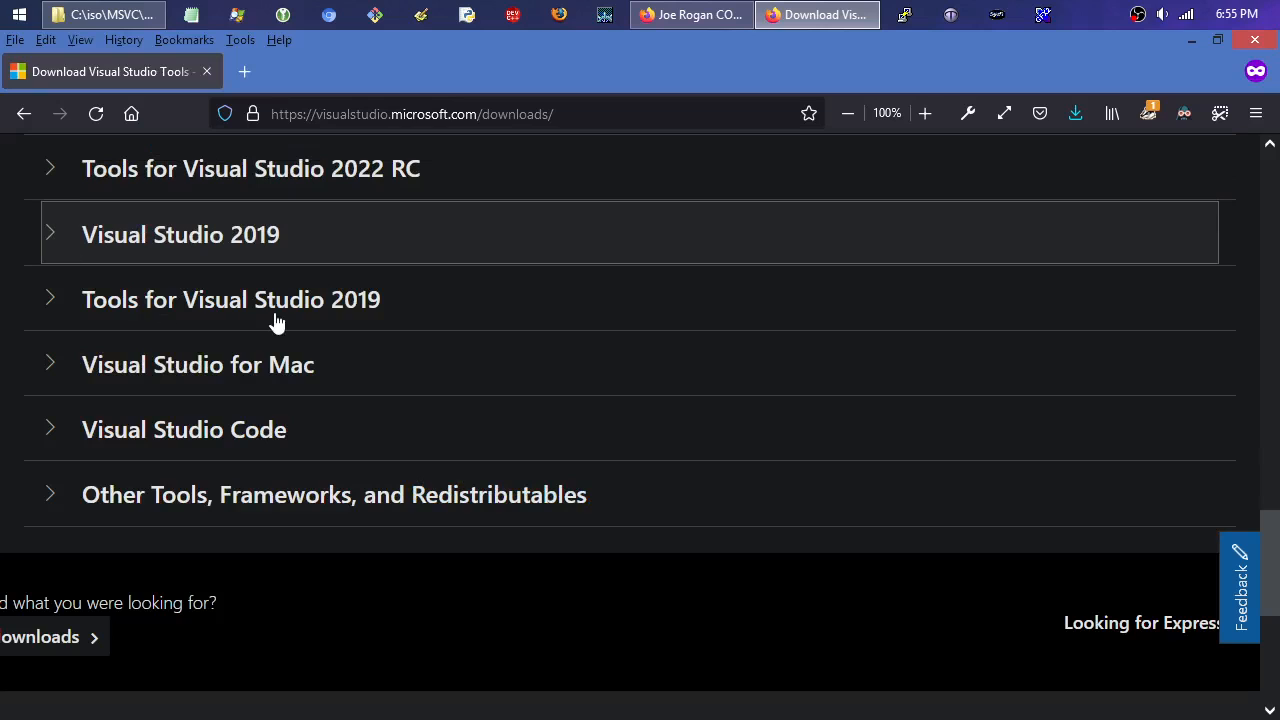
mouse_move(175, 510)
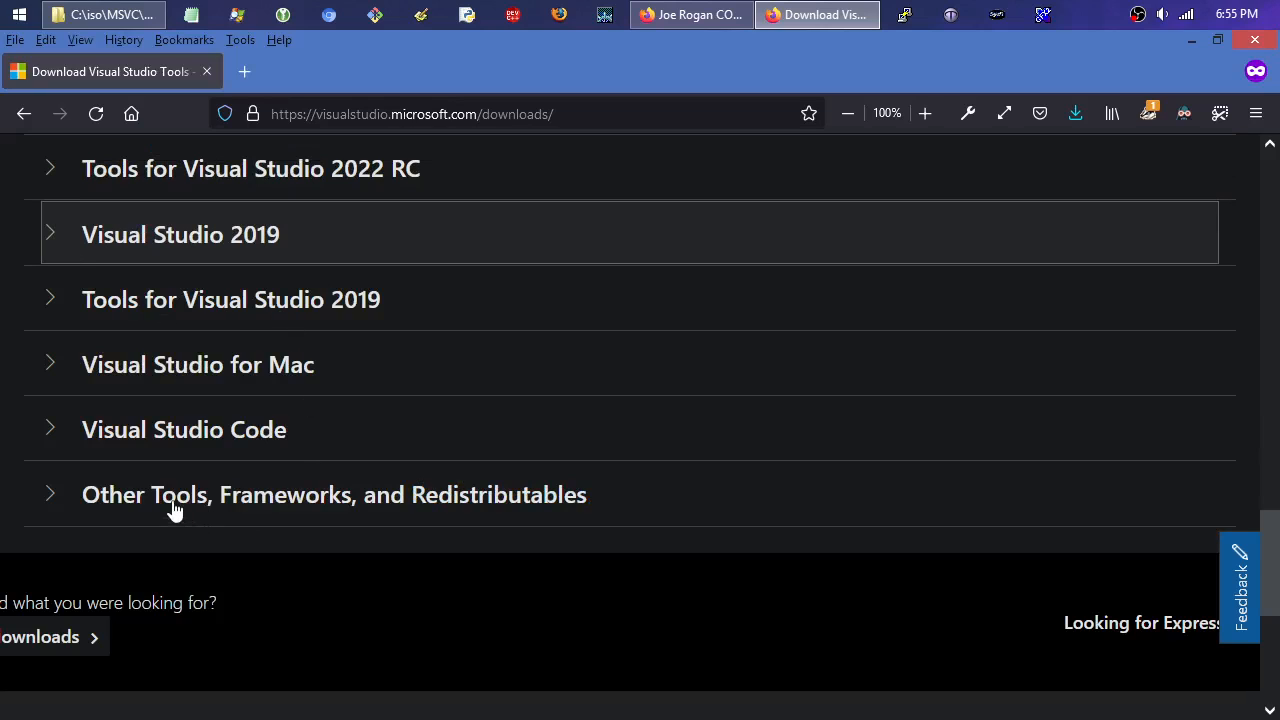
click(334, 494)
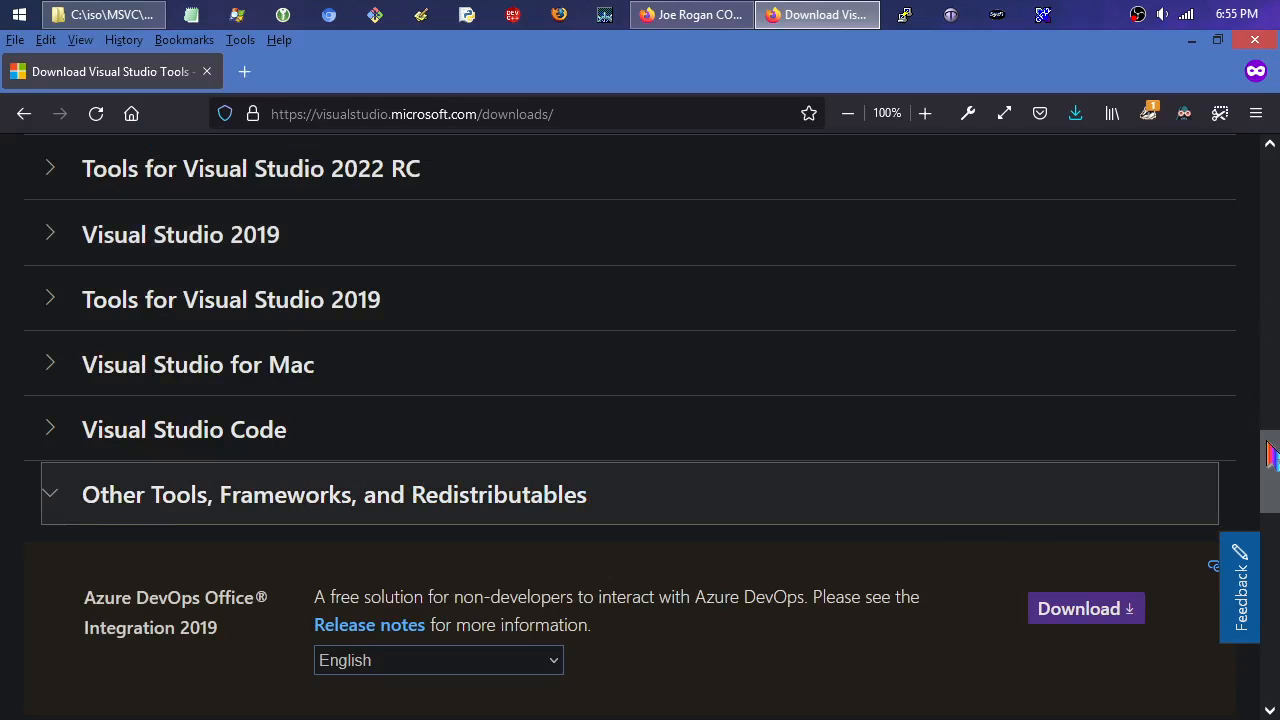
scroll(down, 3)
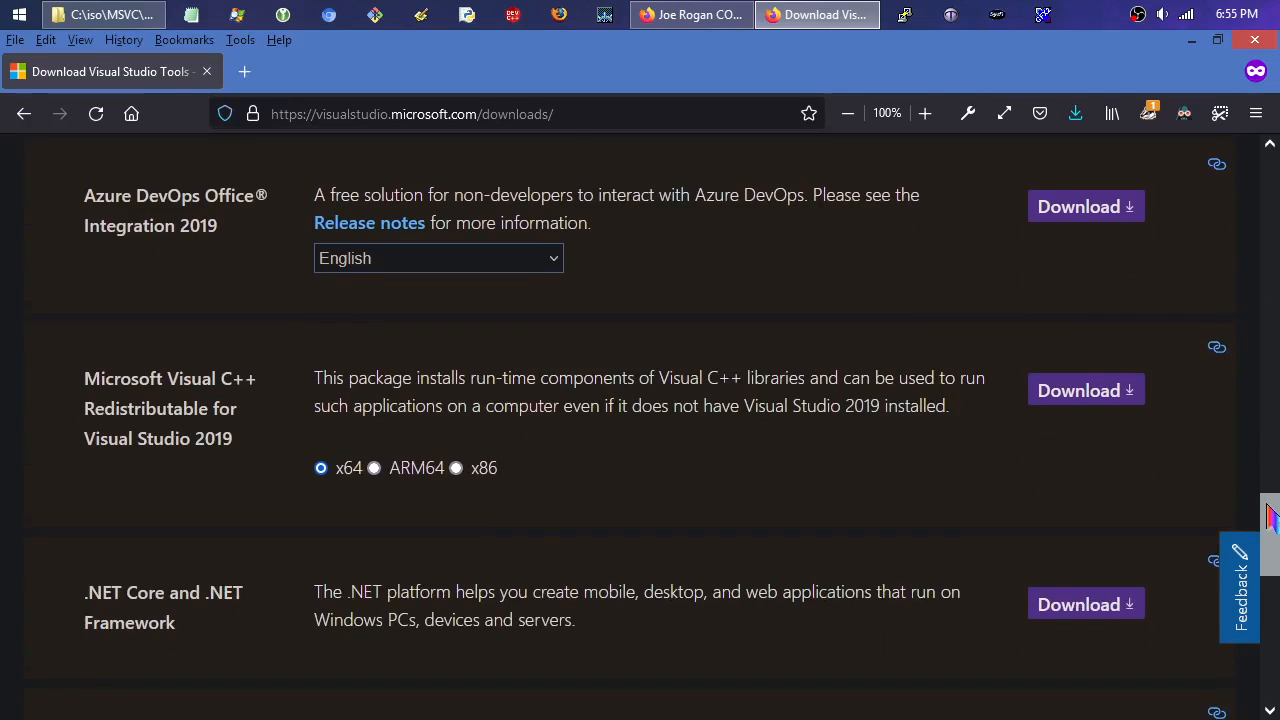
scroll(down, 3)
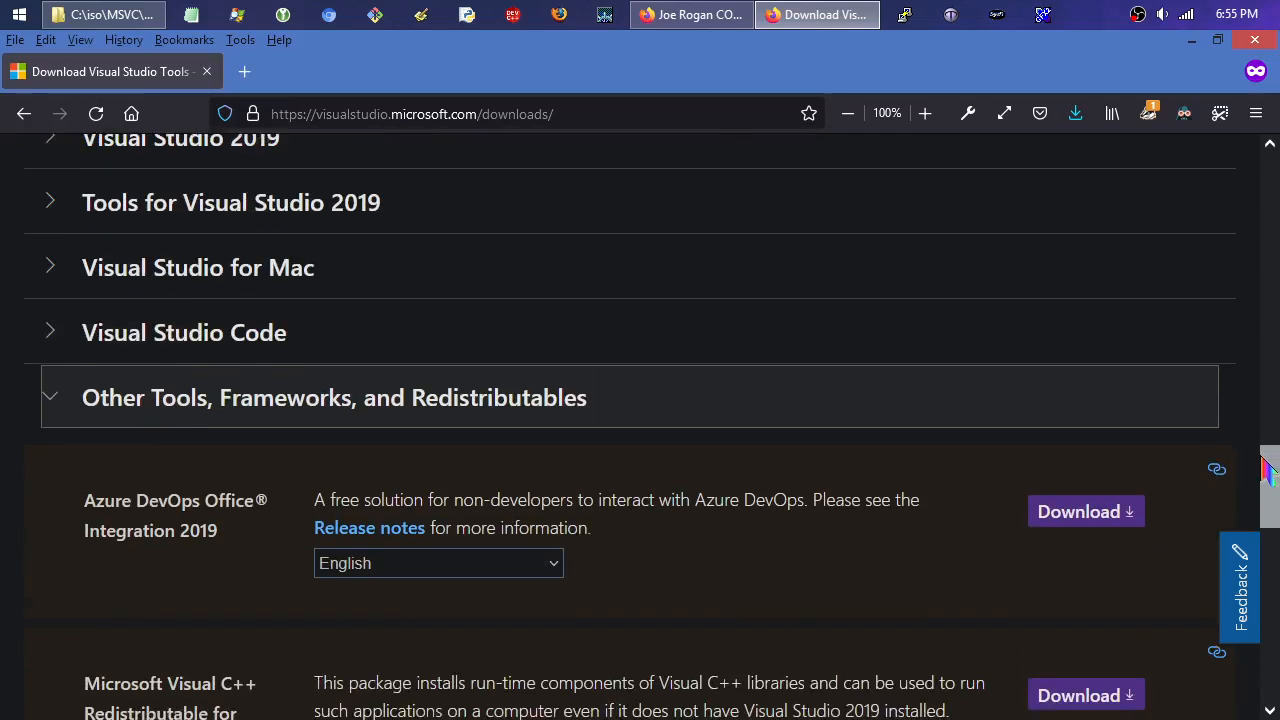
scroll(up, 3)
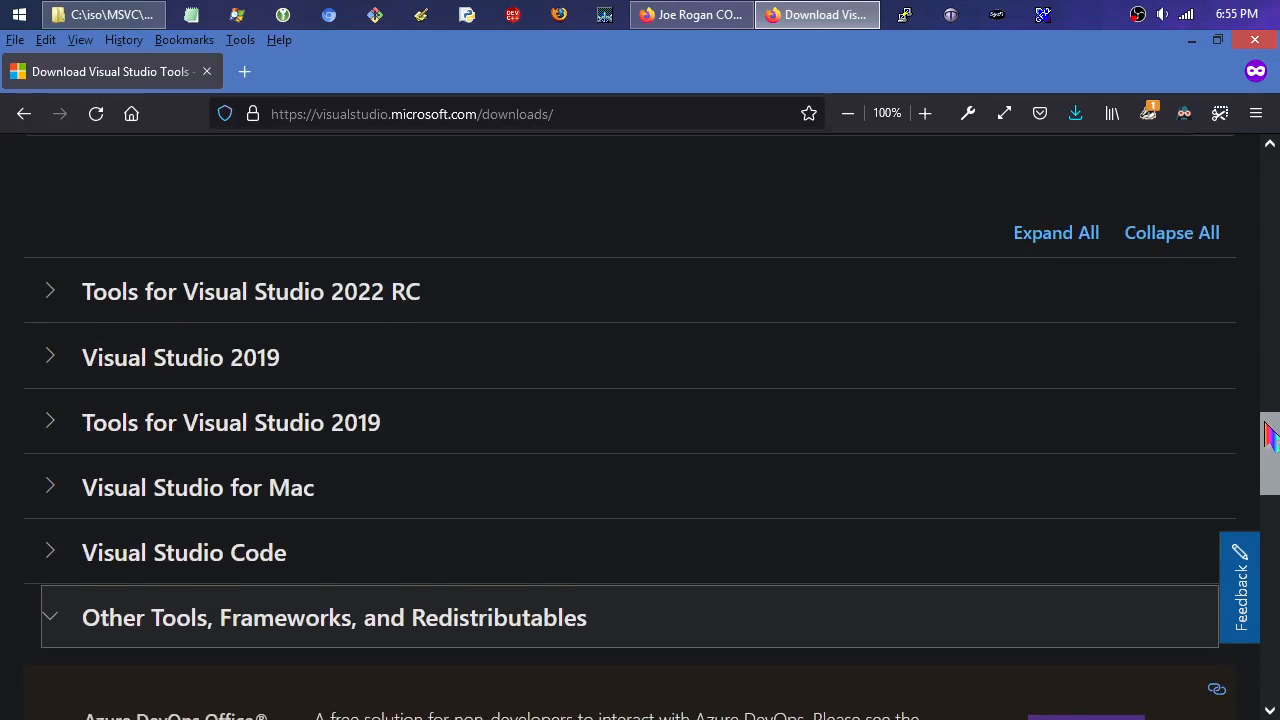
scroll(up, 3)
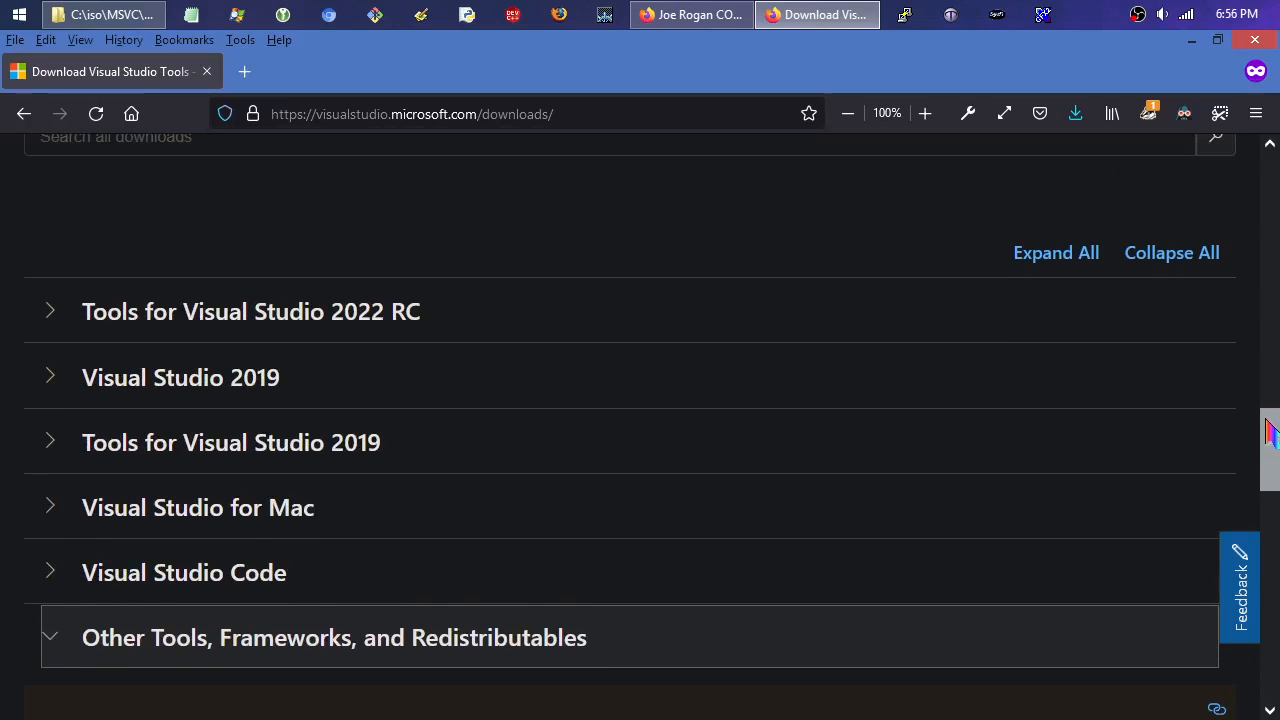
mouse_move(378, 445)
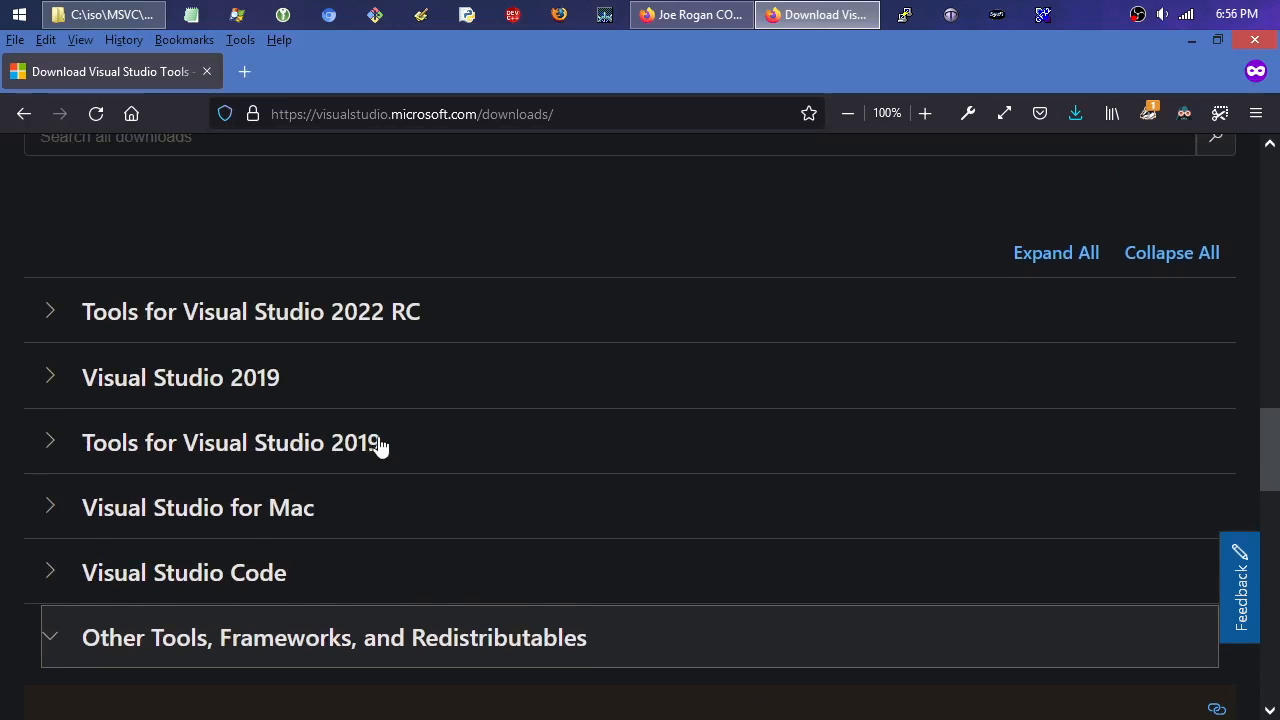
mouse_move(195, 460)
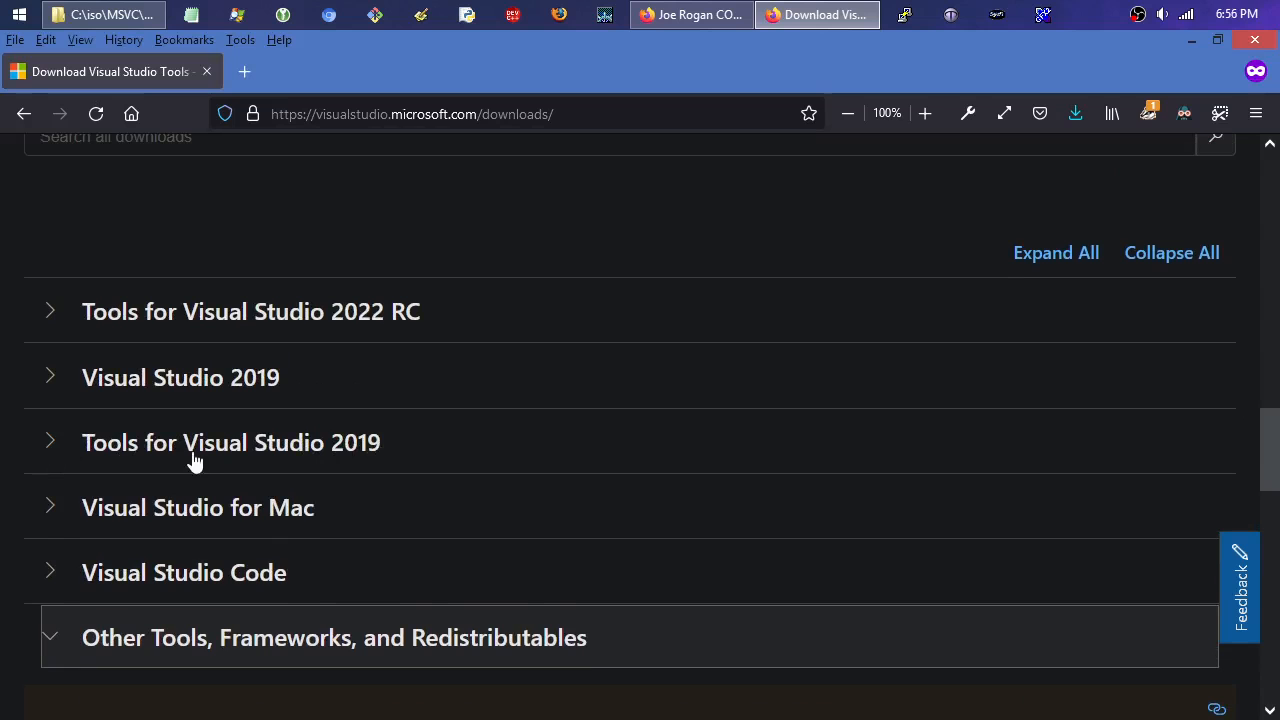
mouse_move(45, 443)
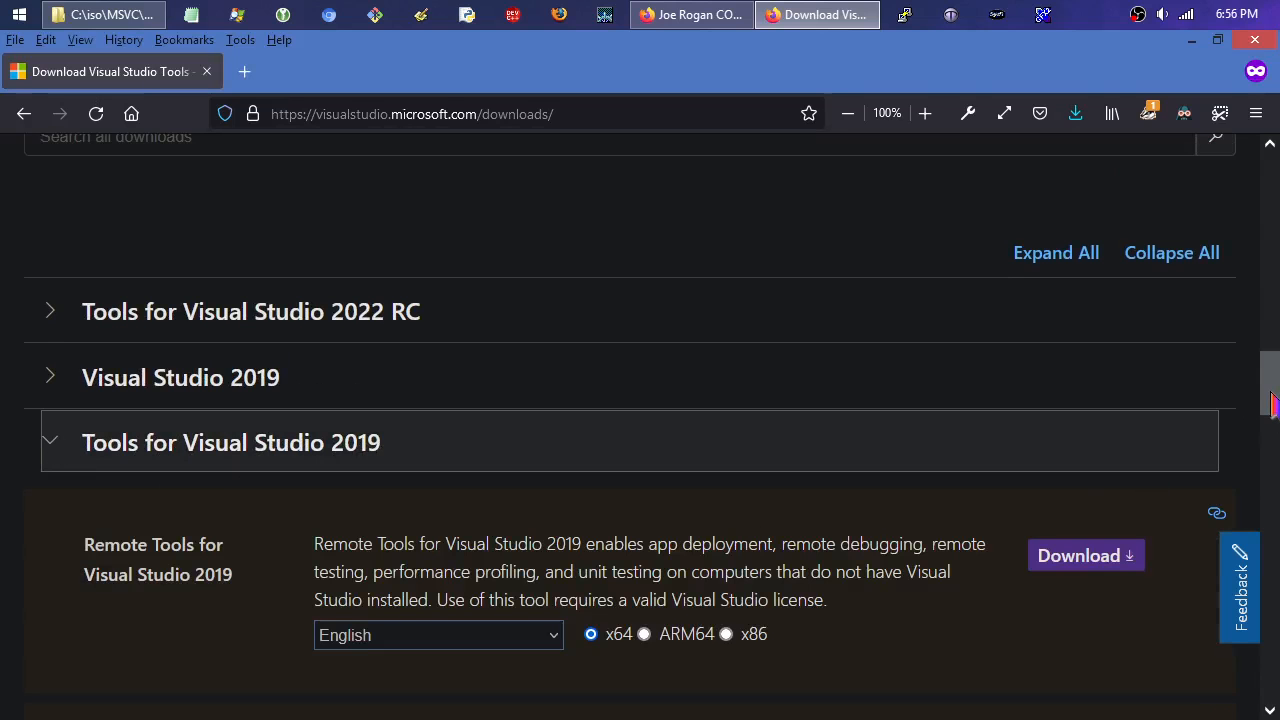
scroll(down, 3)
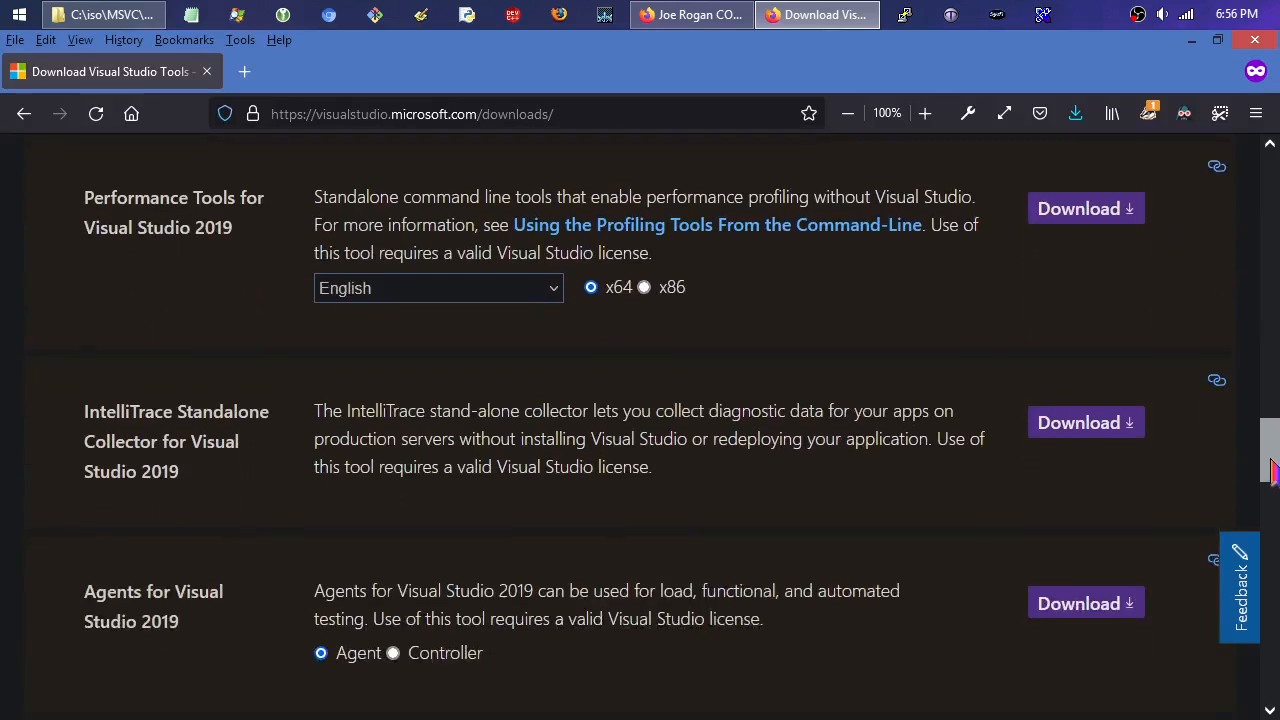
scroll(down, 3)
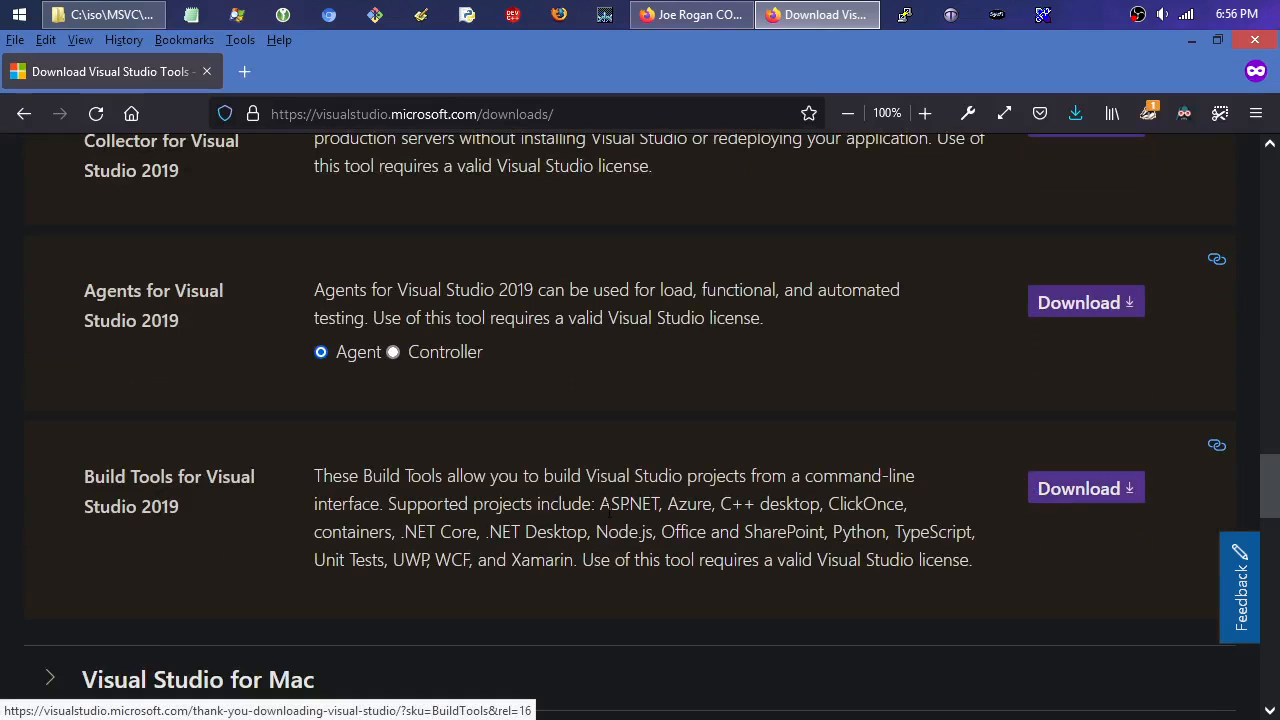
scroll(down, 3)
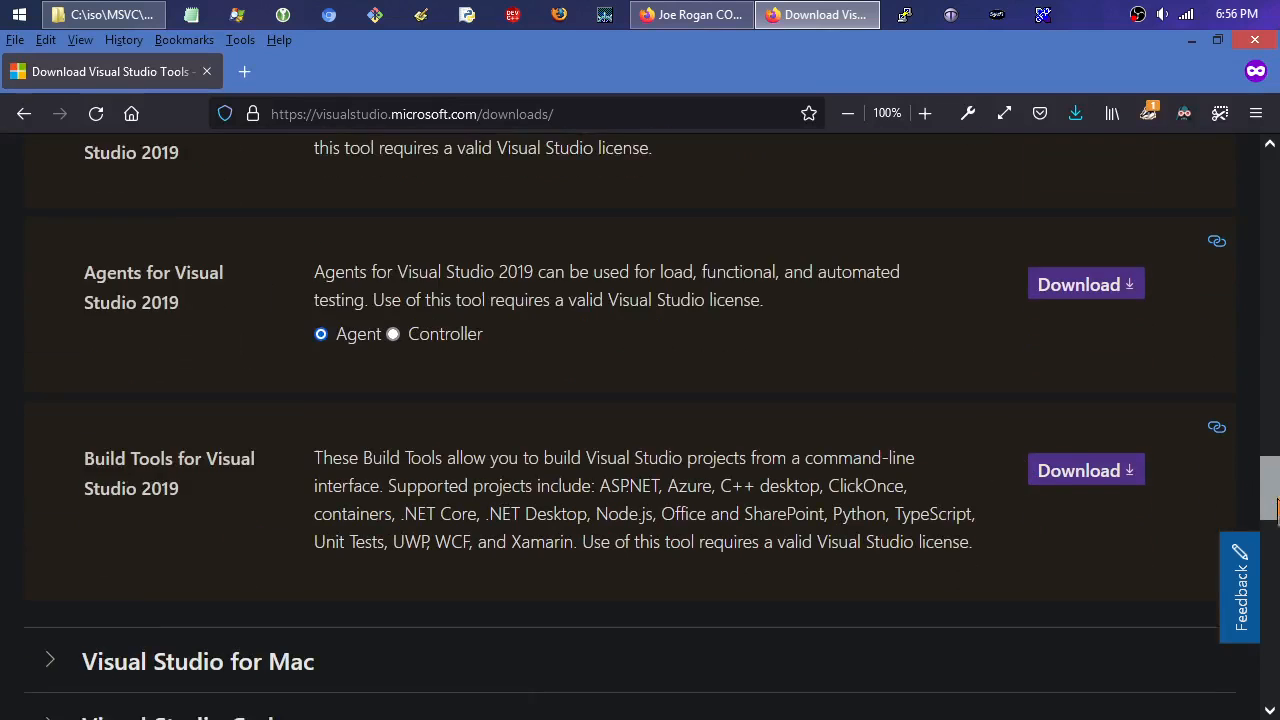
scroll(down, 3)
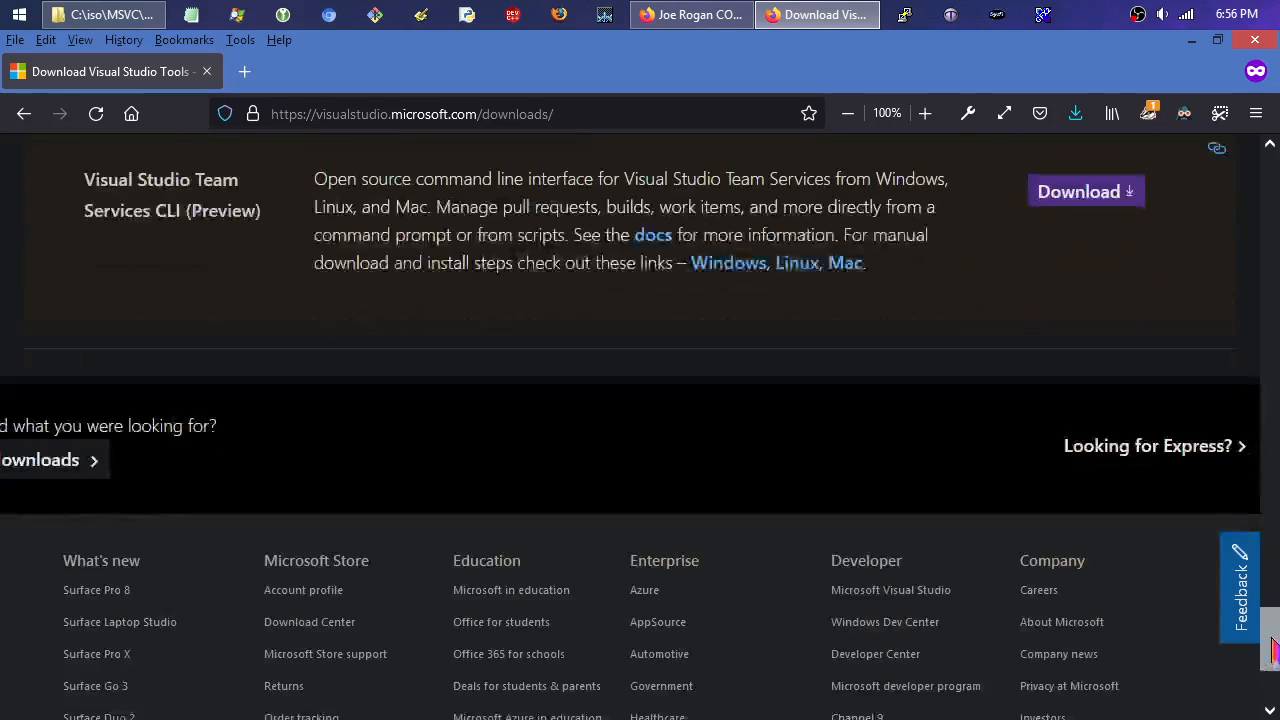
scroll(down, 3)
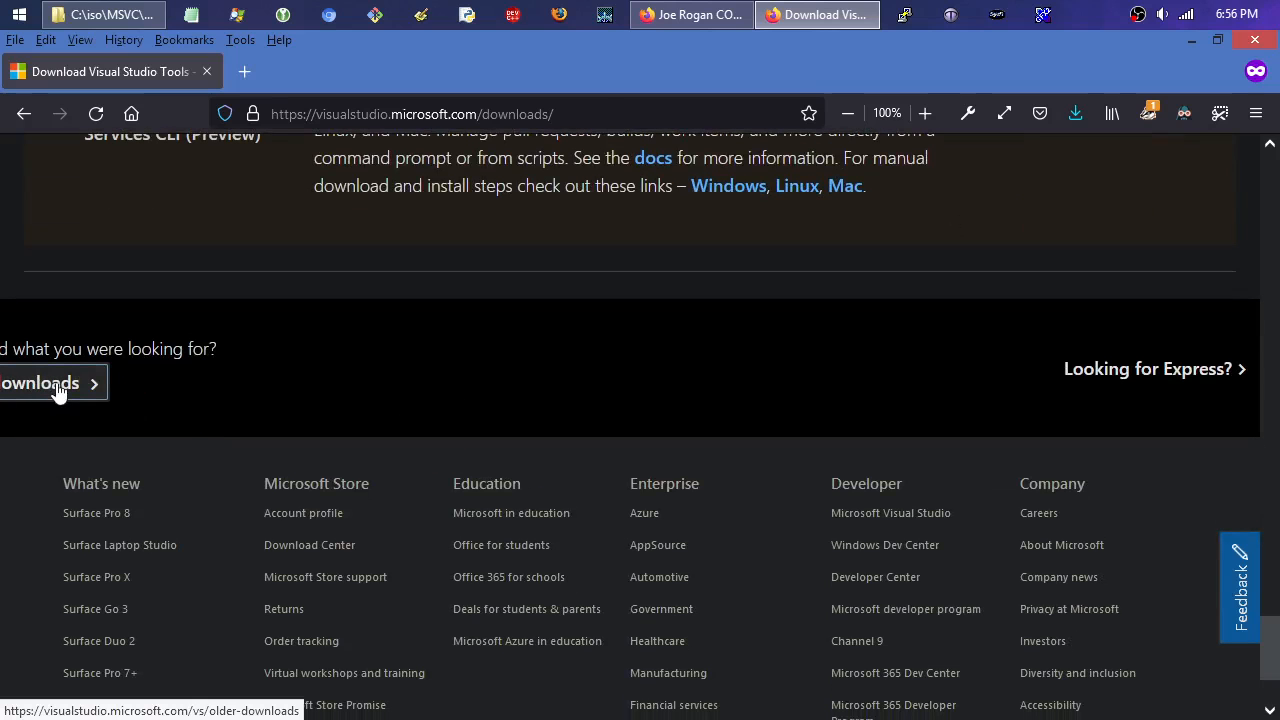
Go to the older Visual Studio downloads page and scroll down it.
click(40, 383)
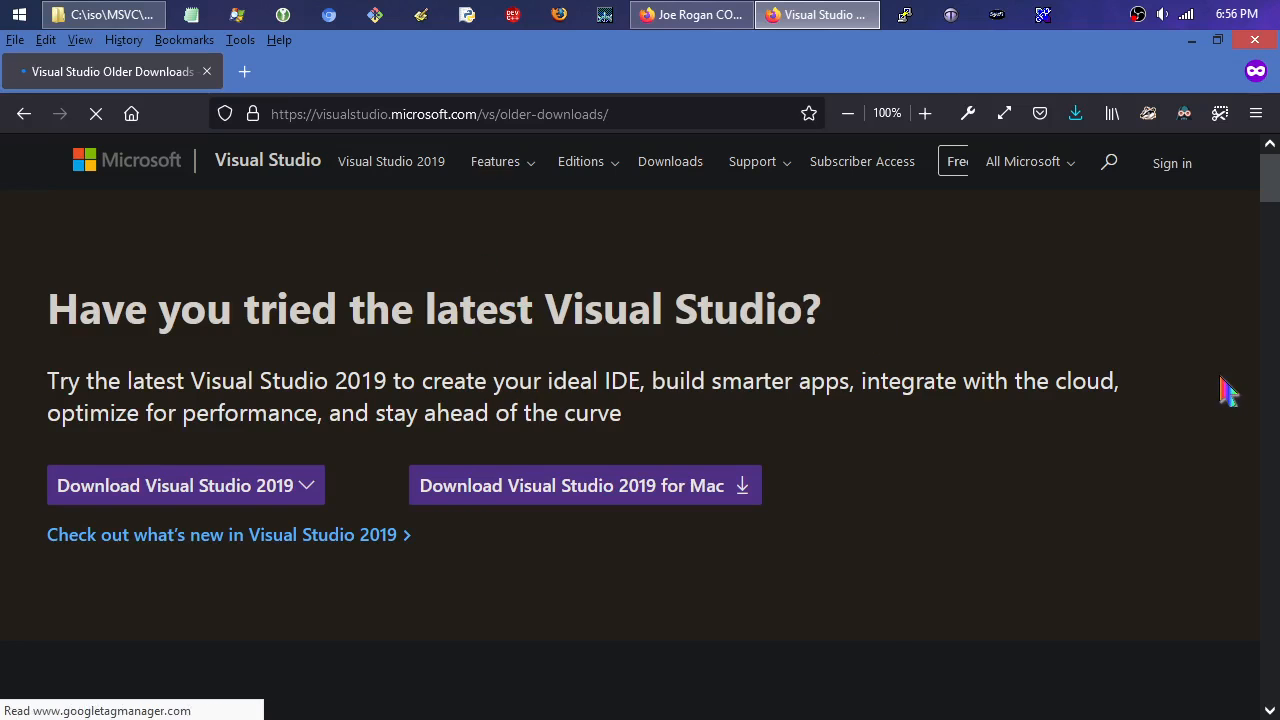
mouse_move(1270, 190)
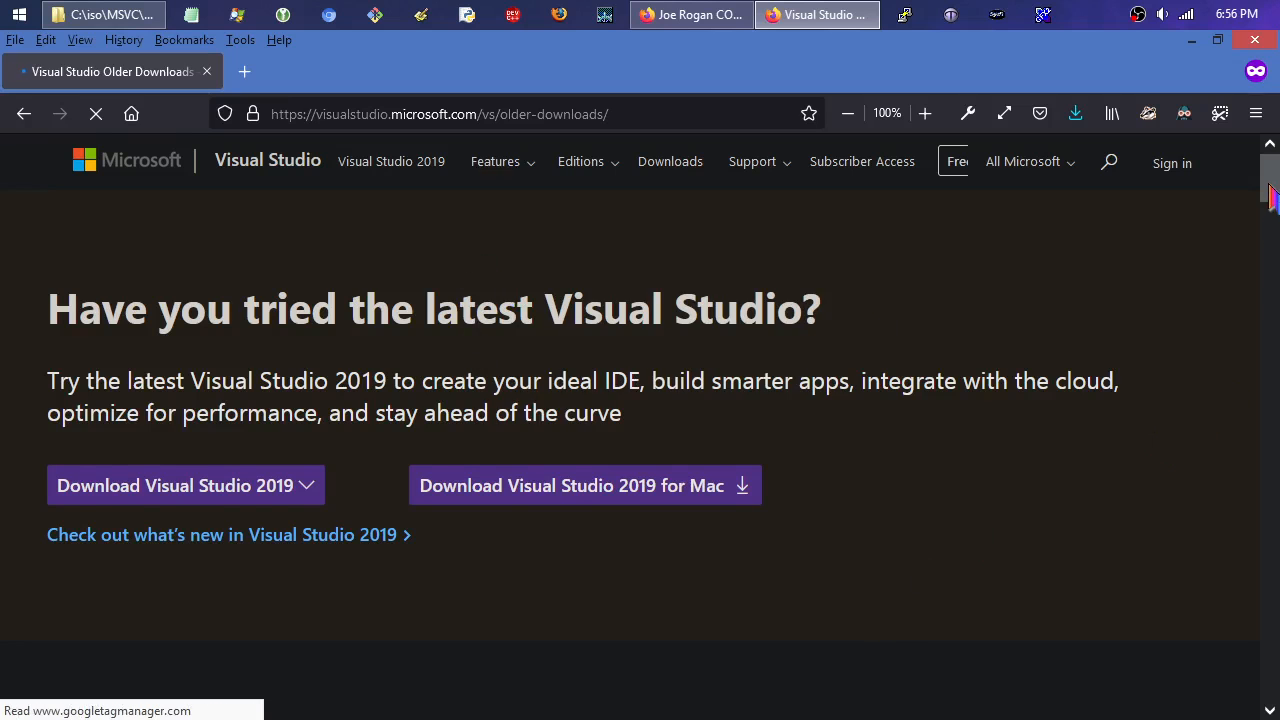
scroll(down, 3)
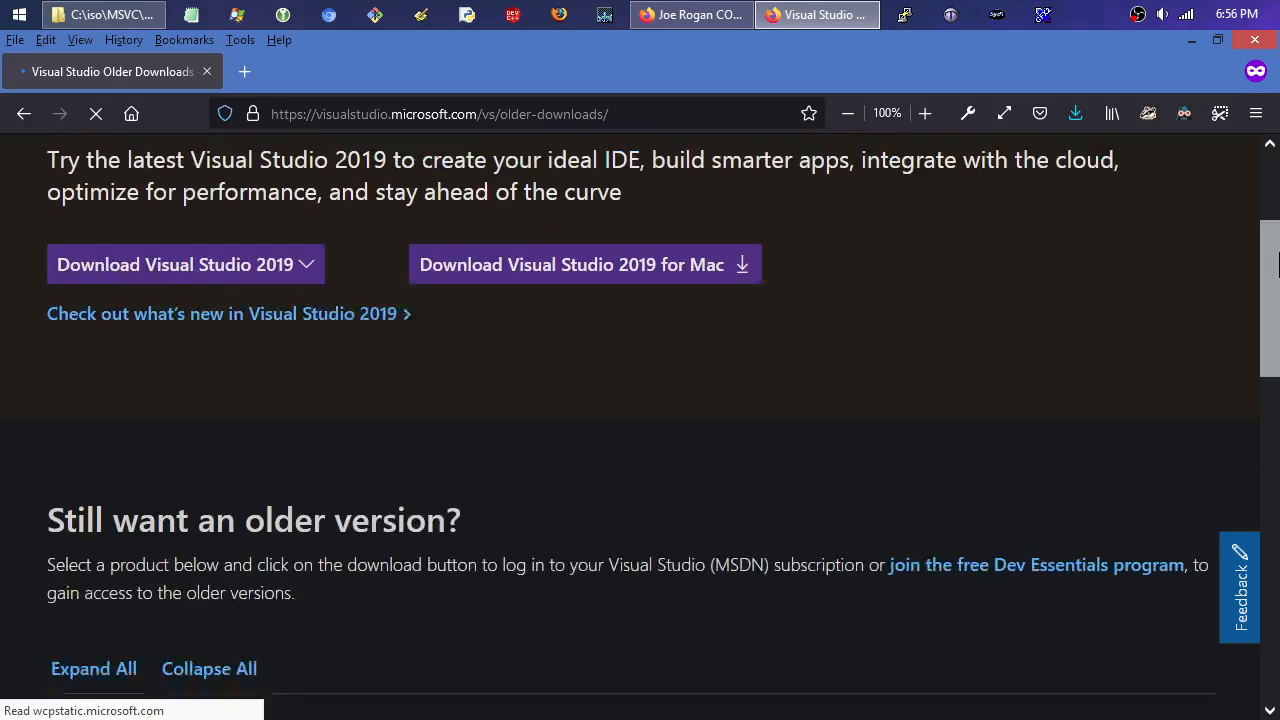
scroll(down, 3)
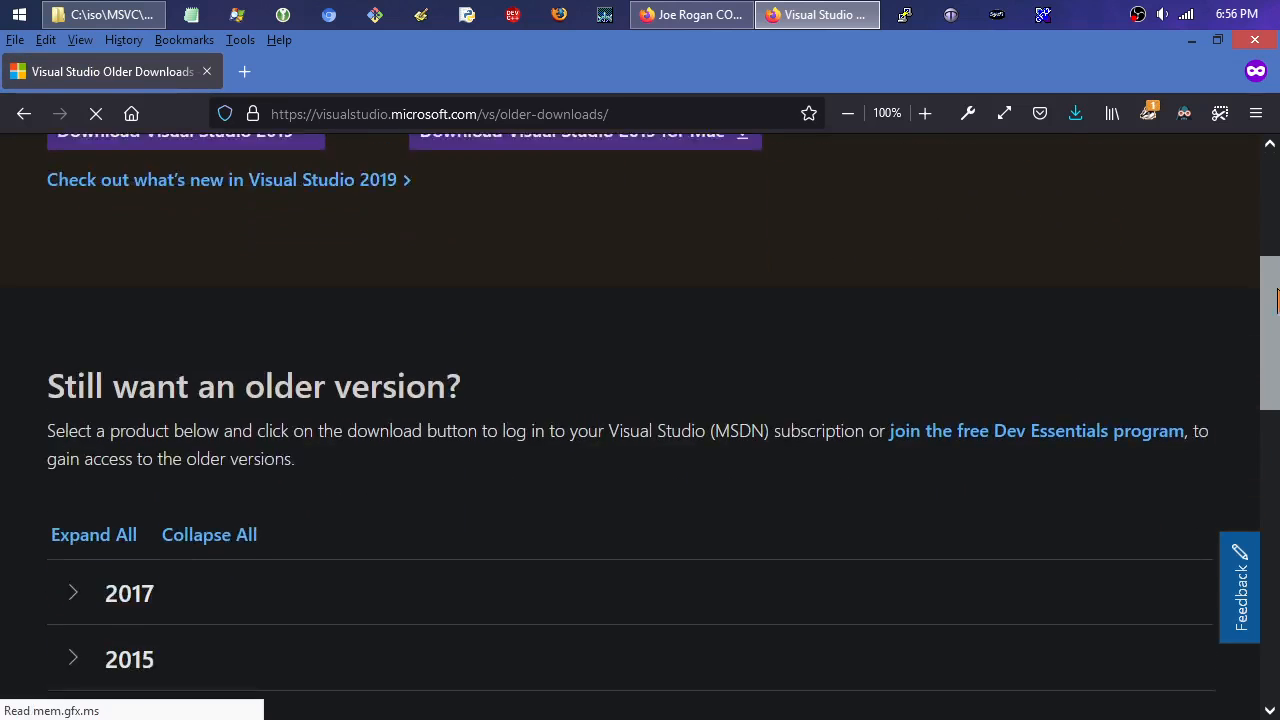
scroll(down, 3)
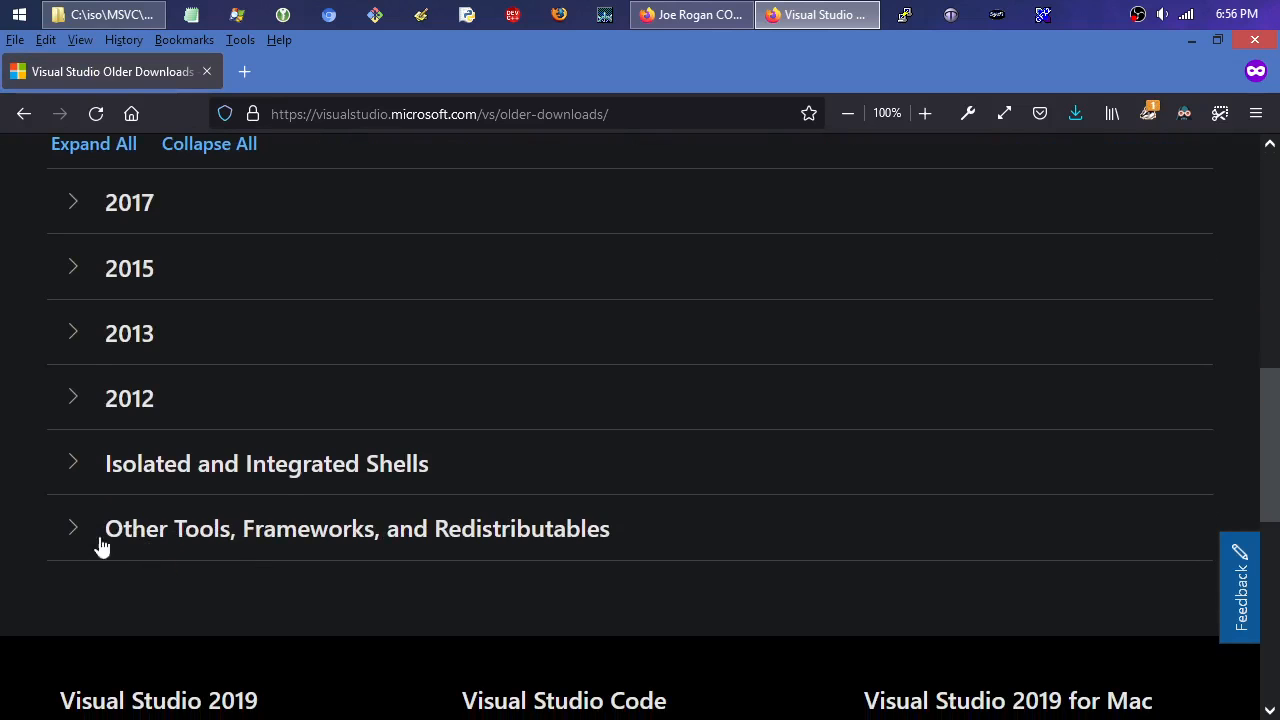
mouse_move(104, 546)
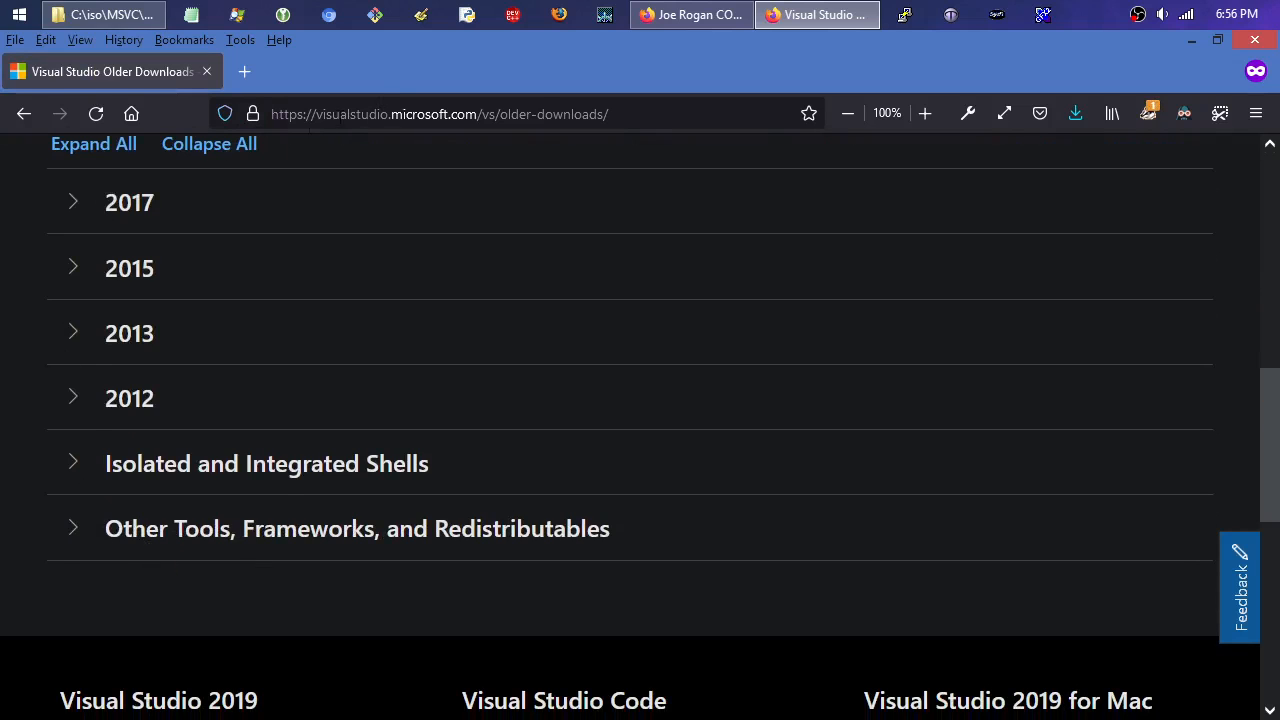
mouse_move(490, 130)
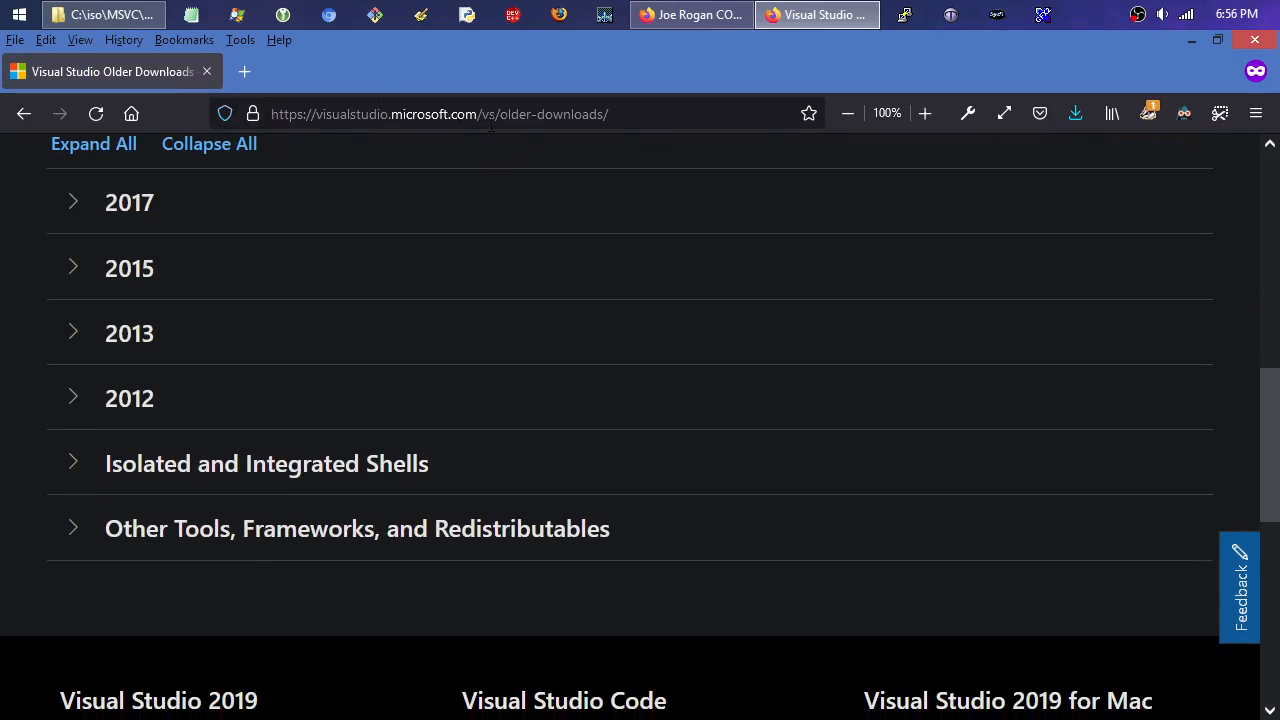
mouse_move(70, 528)
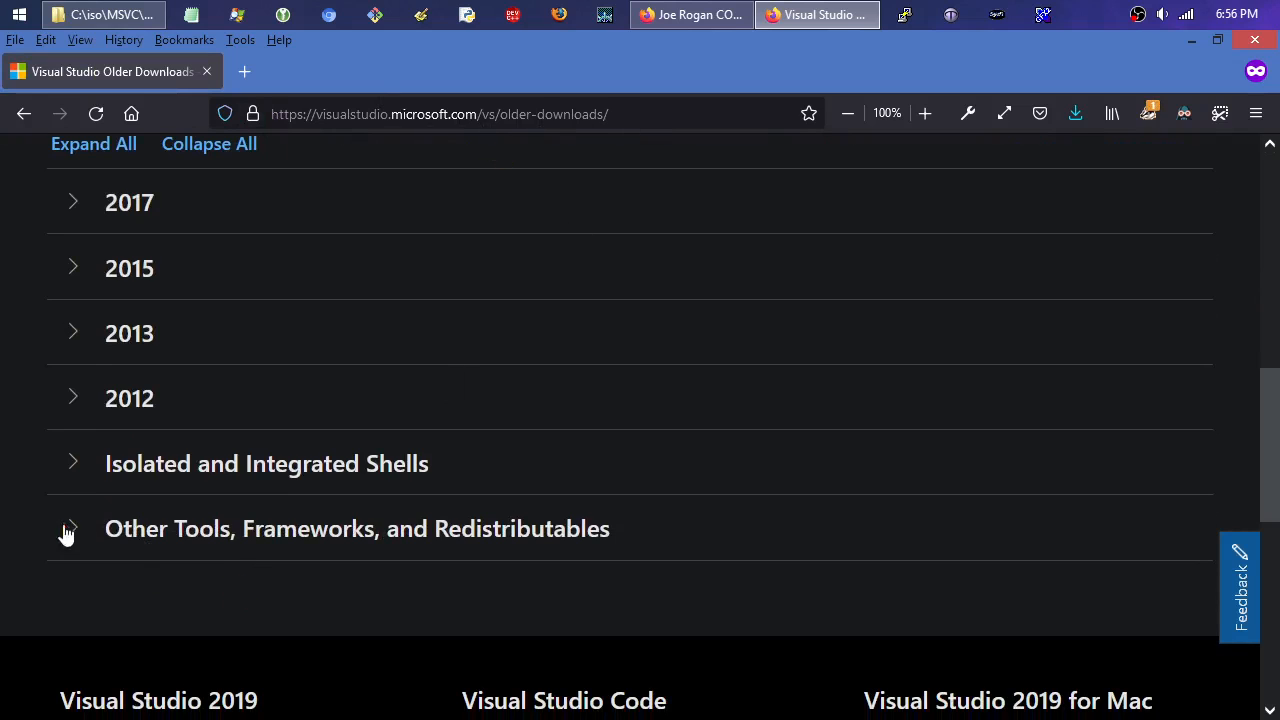
Expand Other Tools, Frameworks, and Redistributables and browse the redistributables.
click(72, 528)
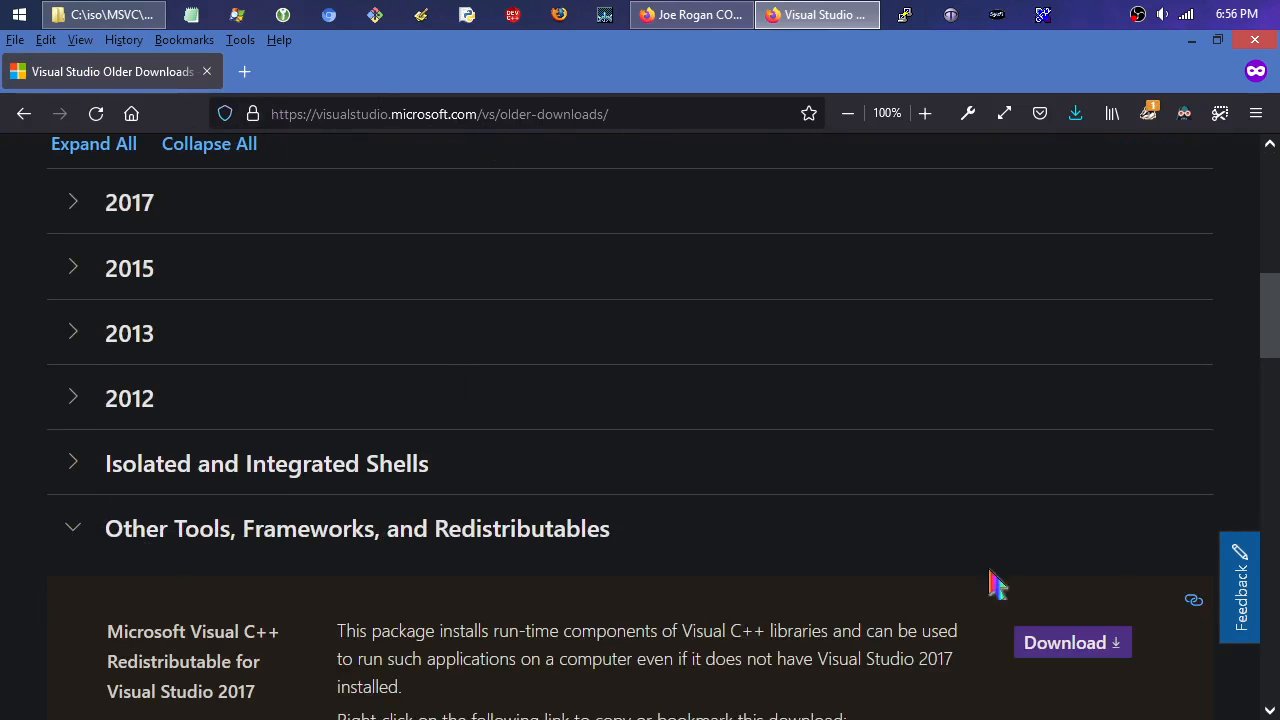
scroll(down, 3)
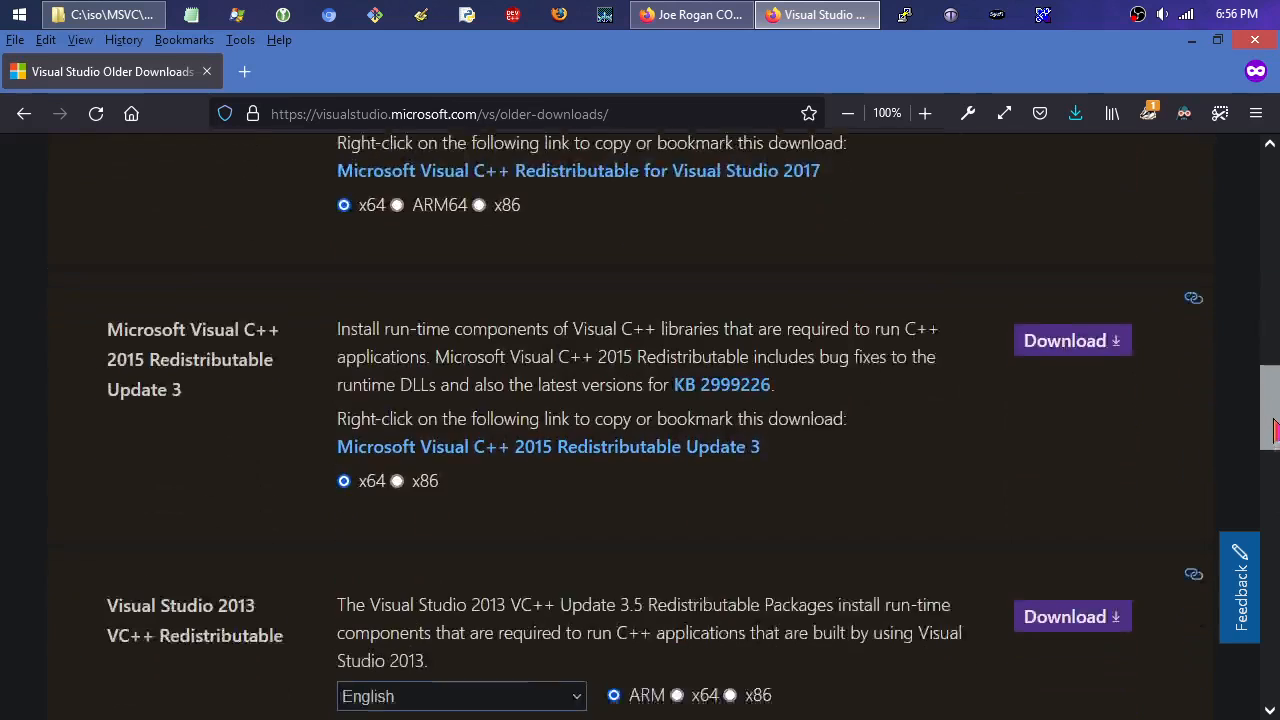
scroll(down, 3)
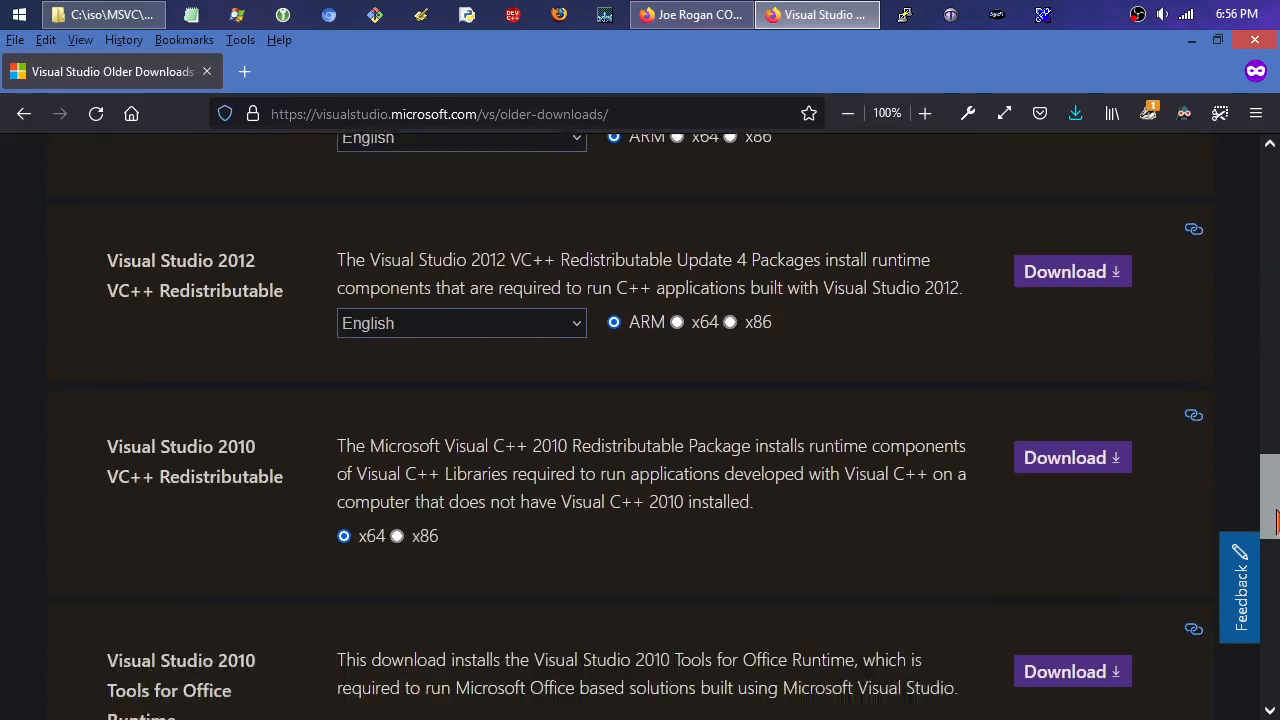
scroll(down, 3)
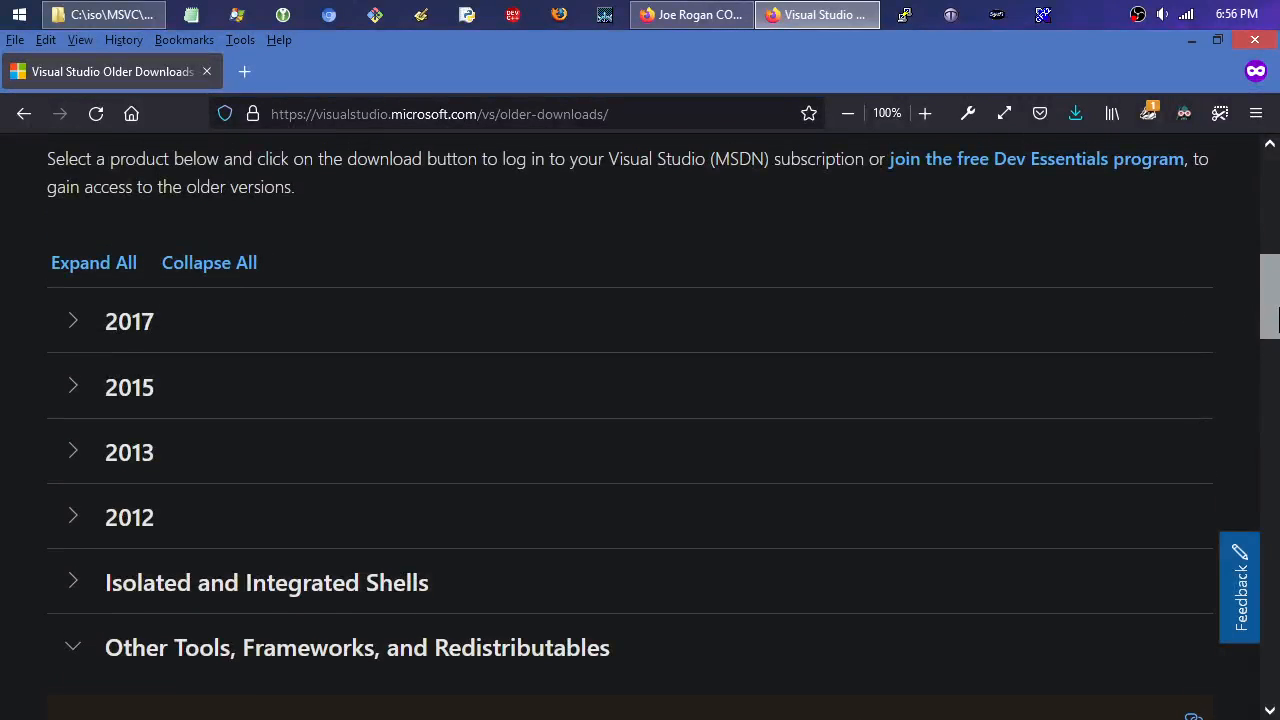
mouse_move(172, 586)
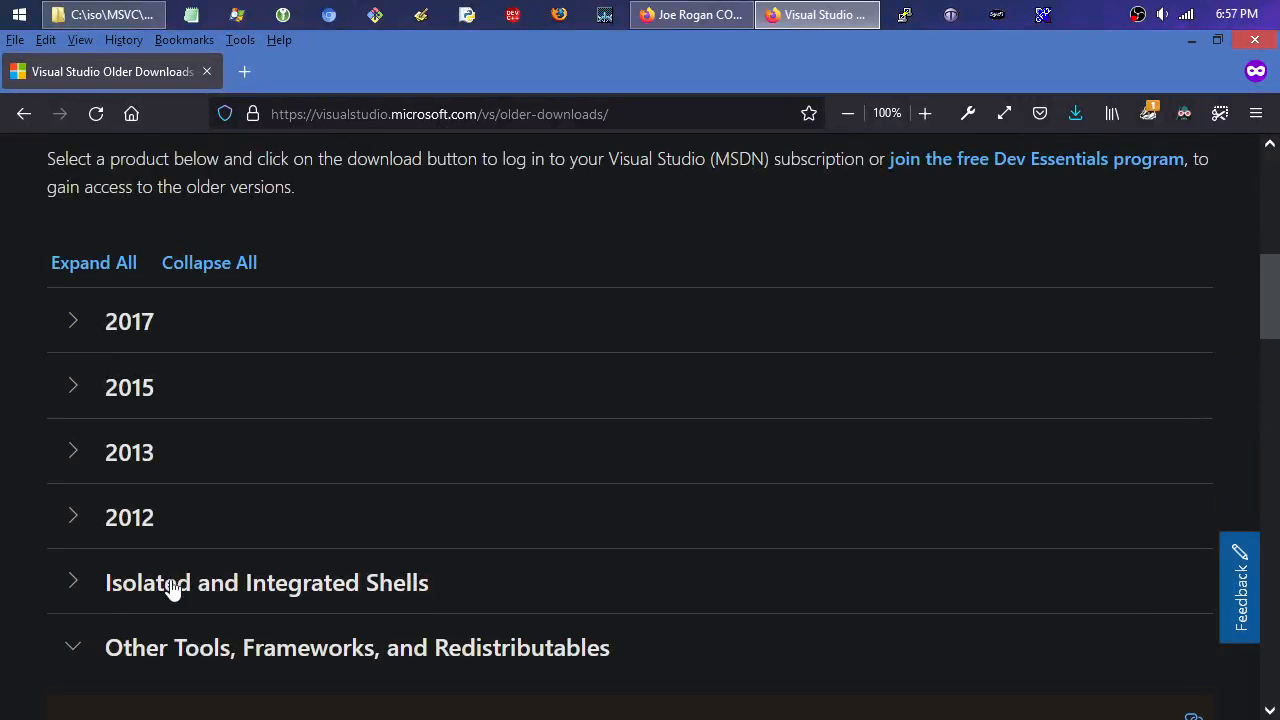
scroll(up, 3)
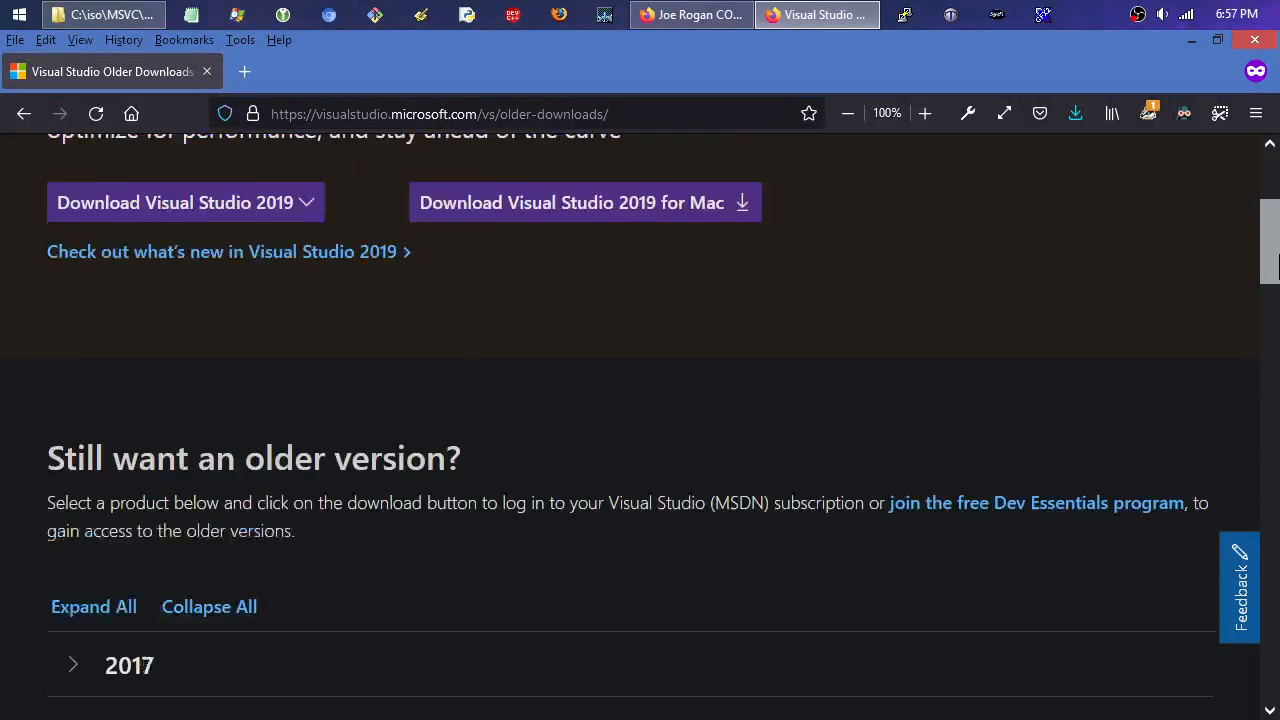
scroll(down, 3)
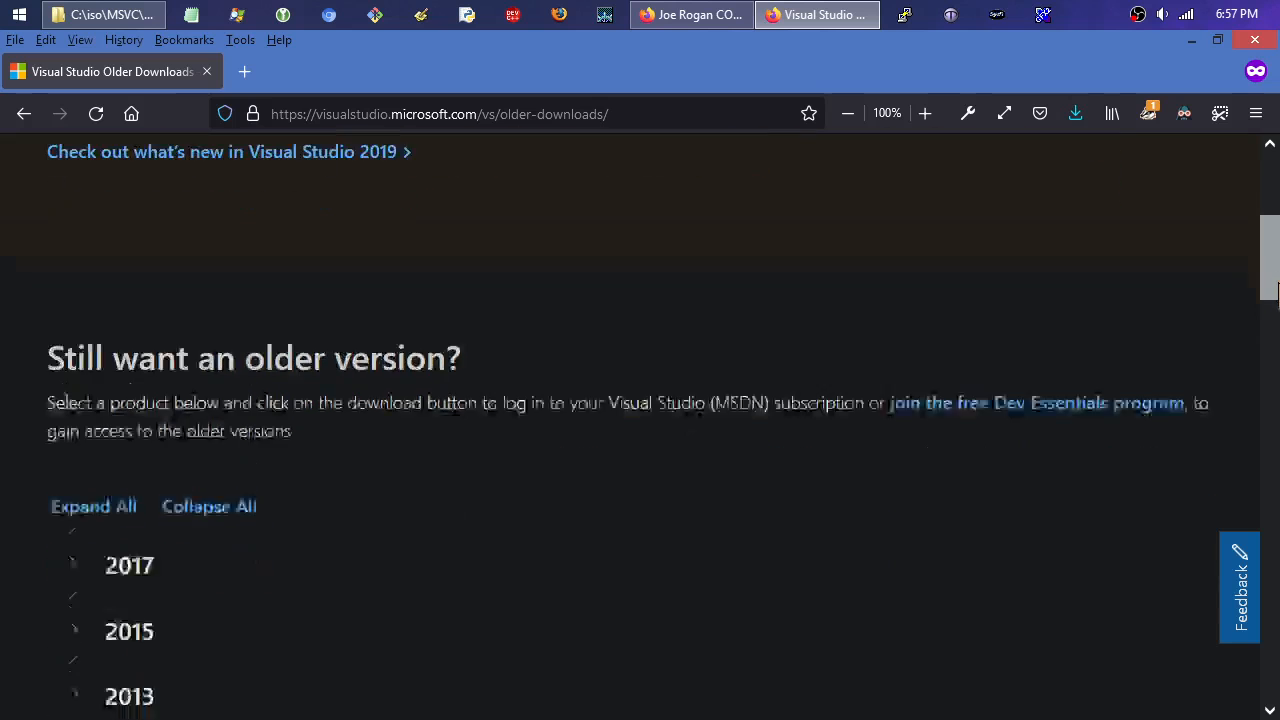
scroll(down, 3)
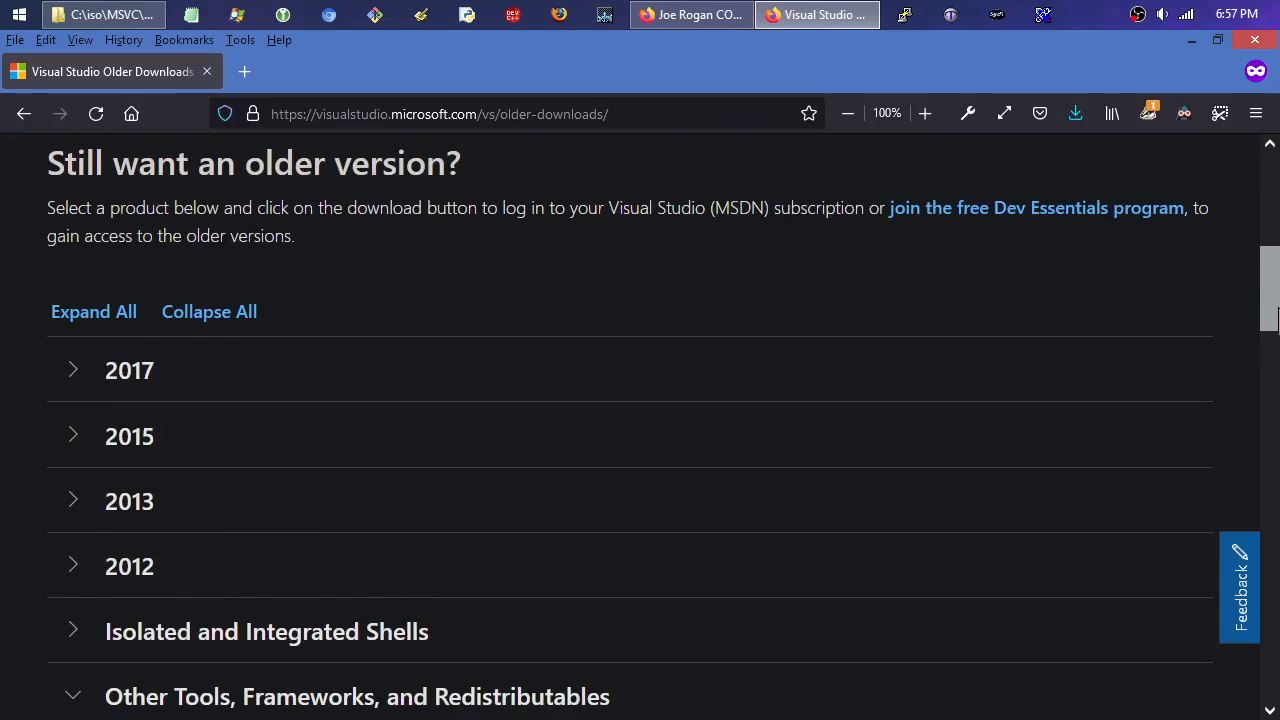
scroll(up, 3)
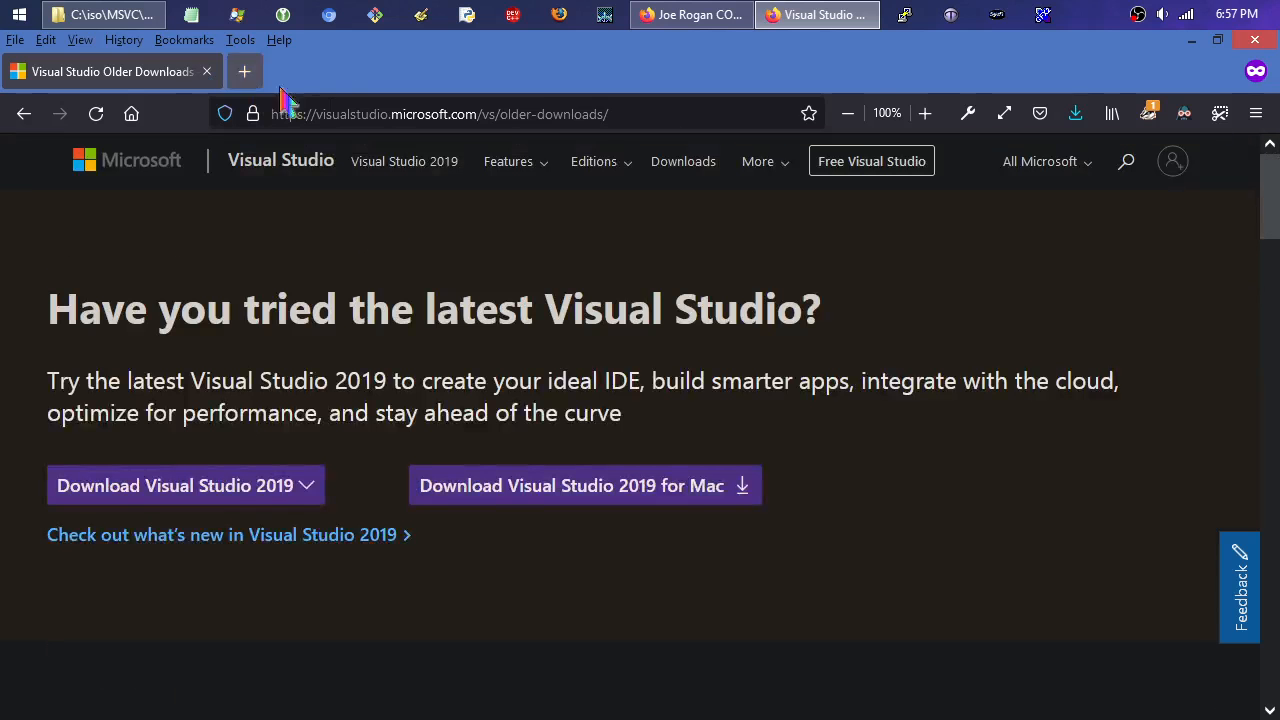
Search DuckDuckGo for 'sdk 7.1' and scroll to the Microsoft Windows SDK 7.1 result.
click(440, 113)
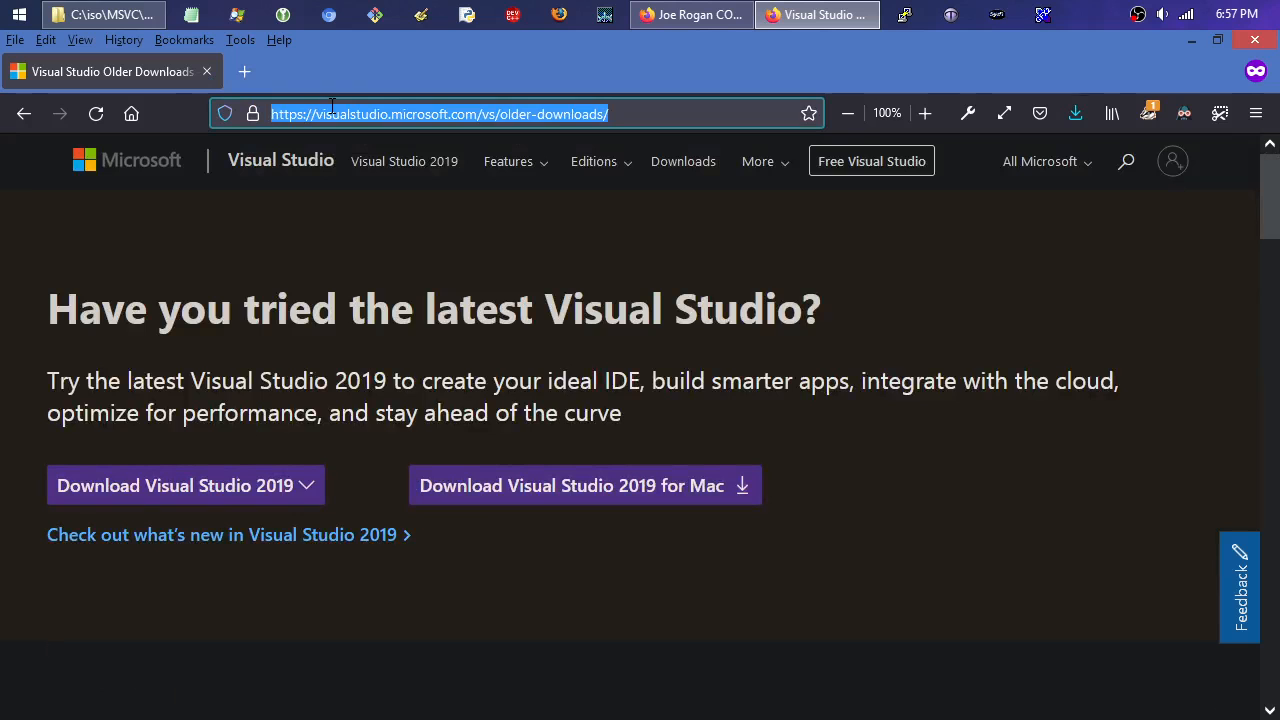
text(sdk)
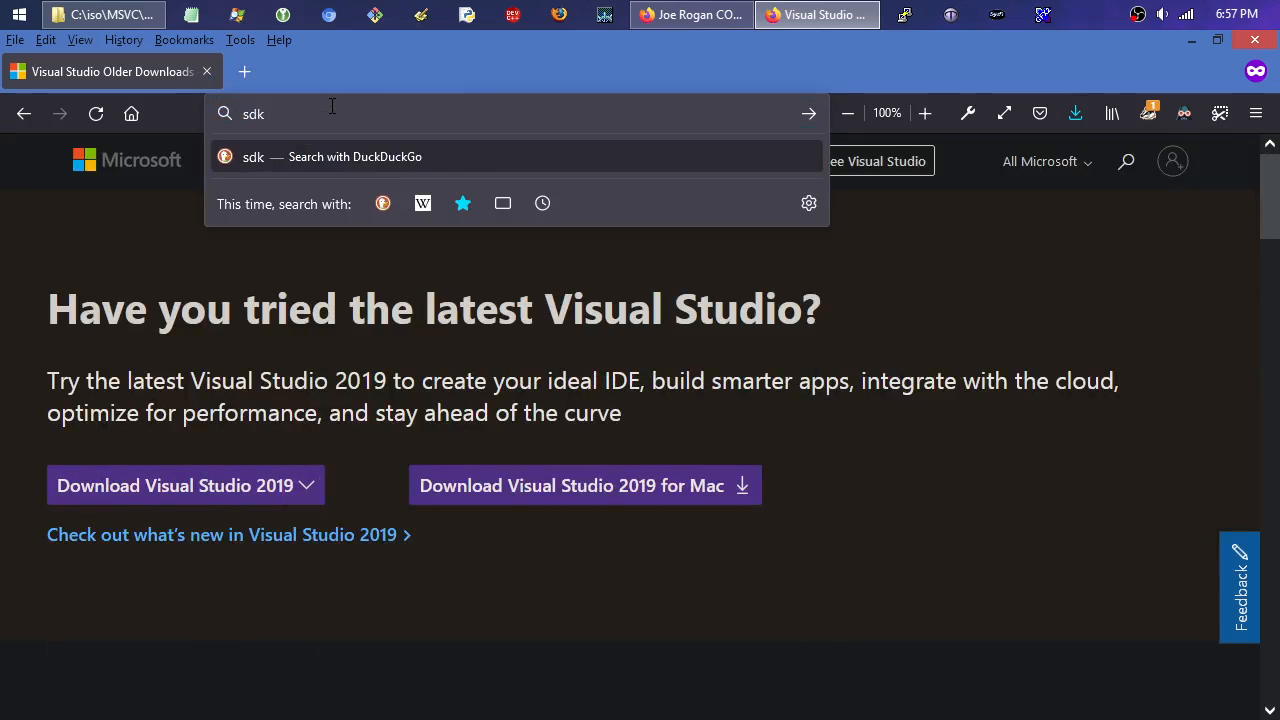
text(7.1&ia=web)
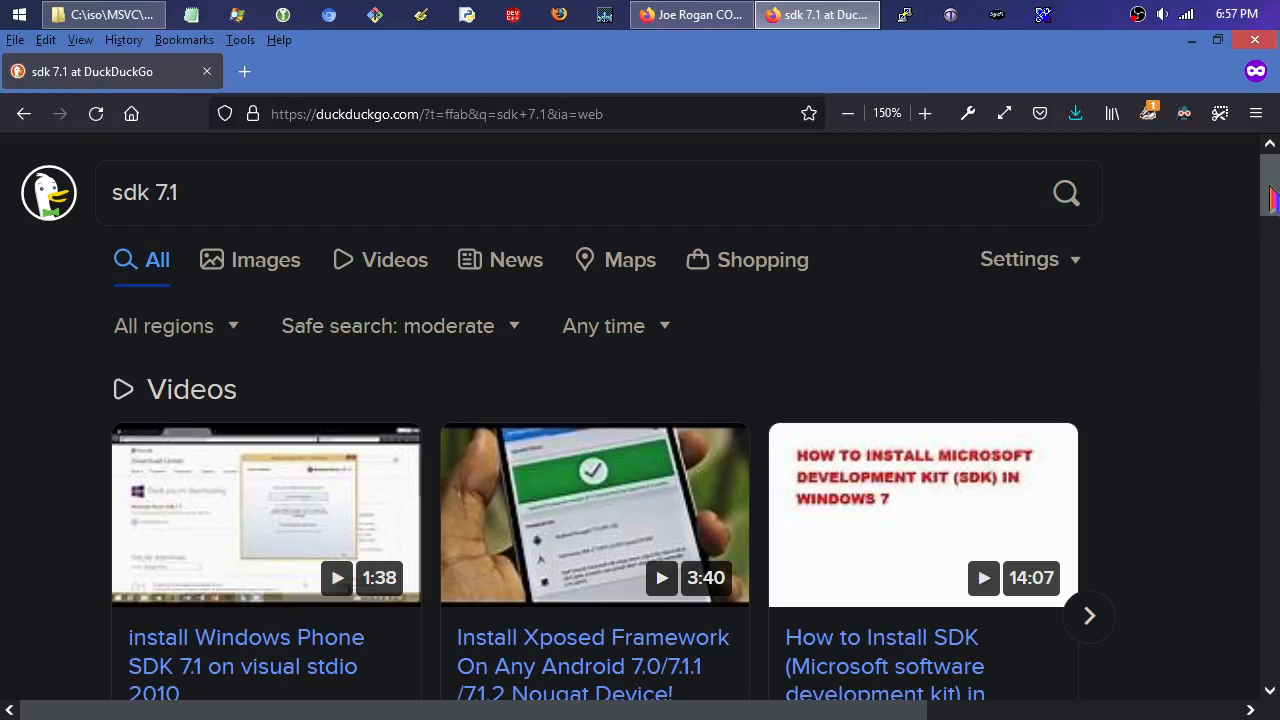
scroll(down, 3)
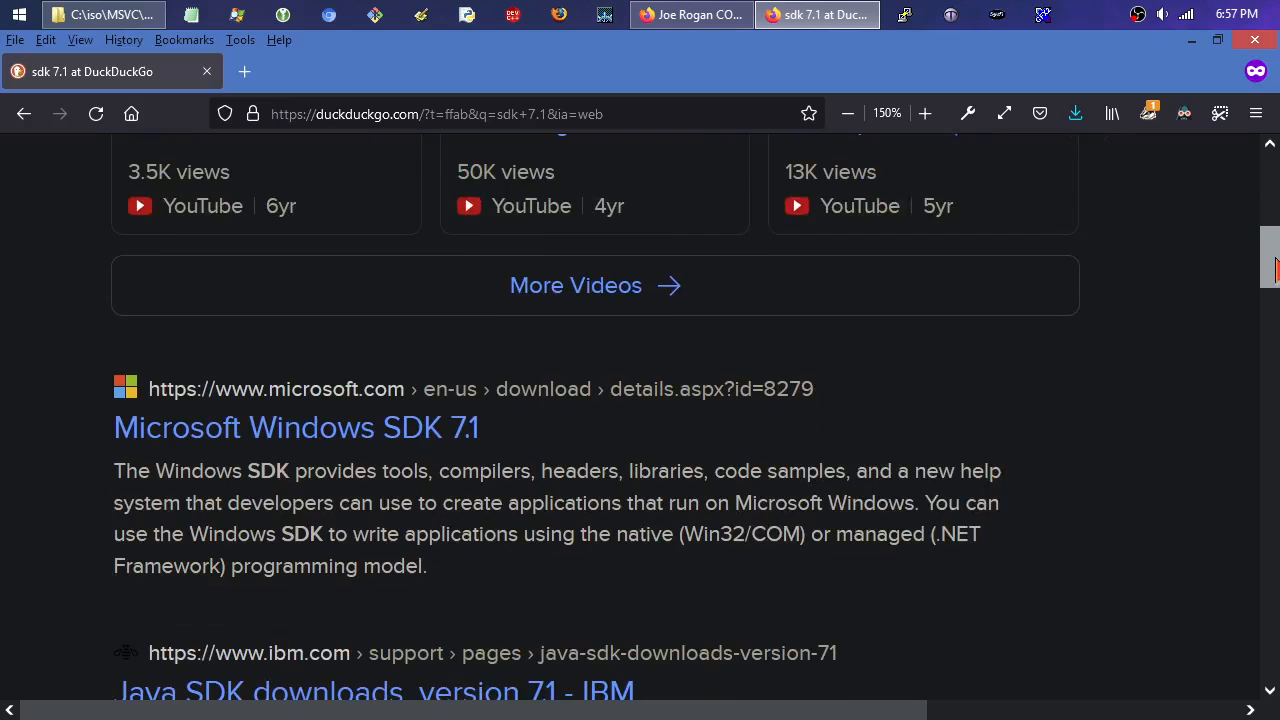
scroll(down, 3)
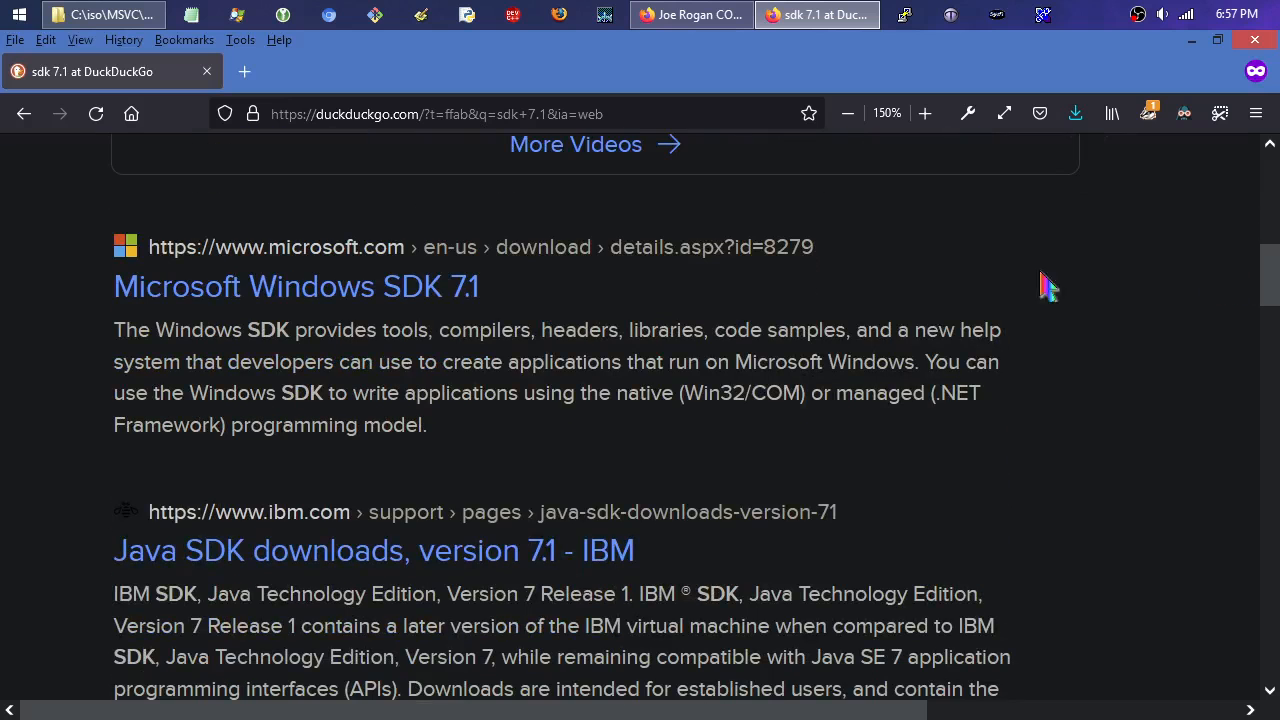
mouse_move(470, 300)
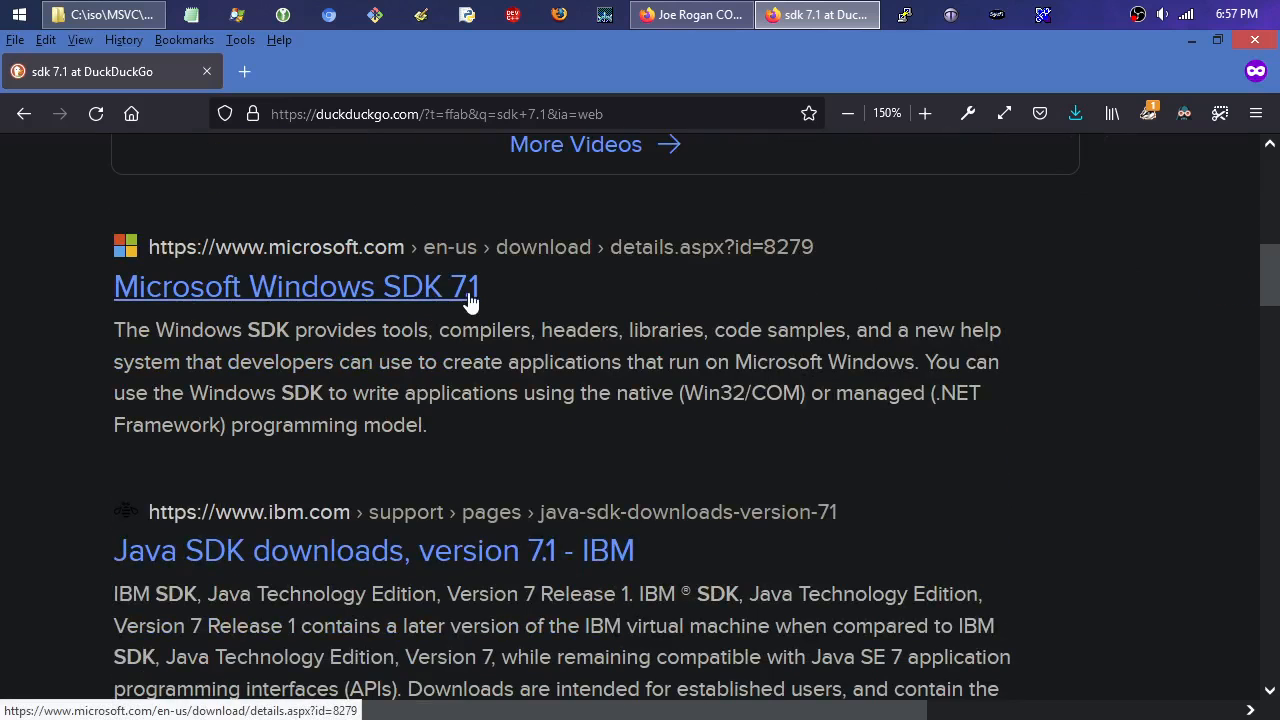
mouse_move(814, 260)
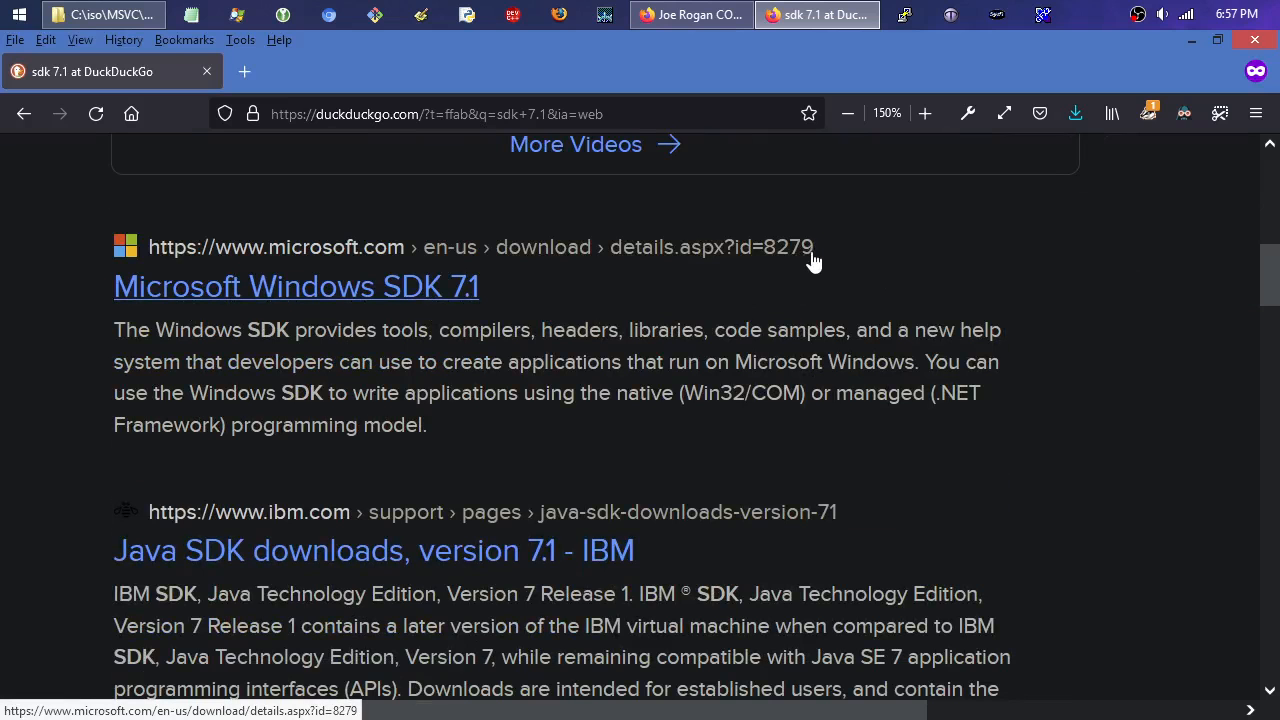
mouse_move(383, 300)
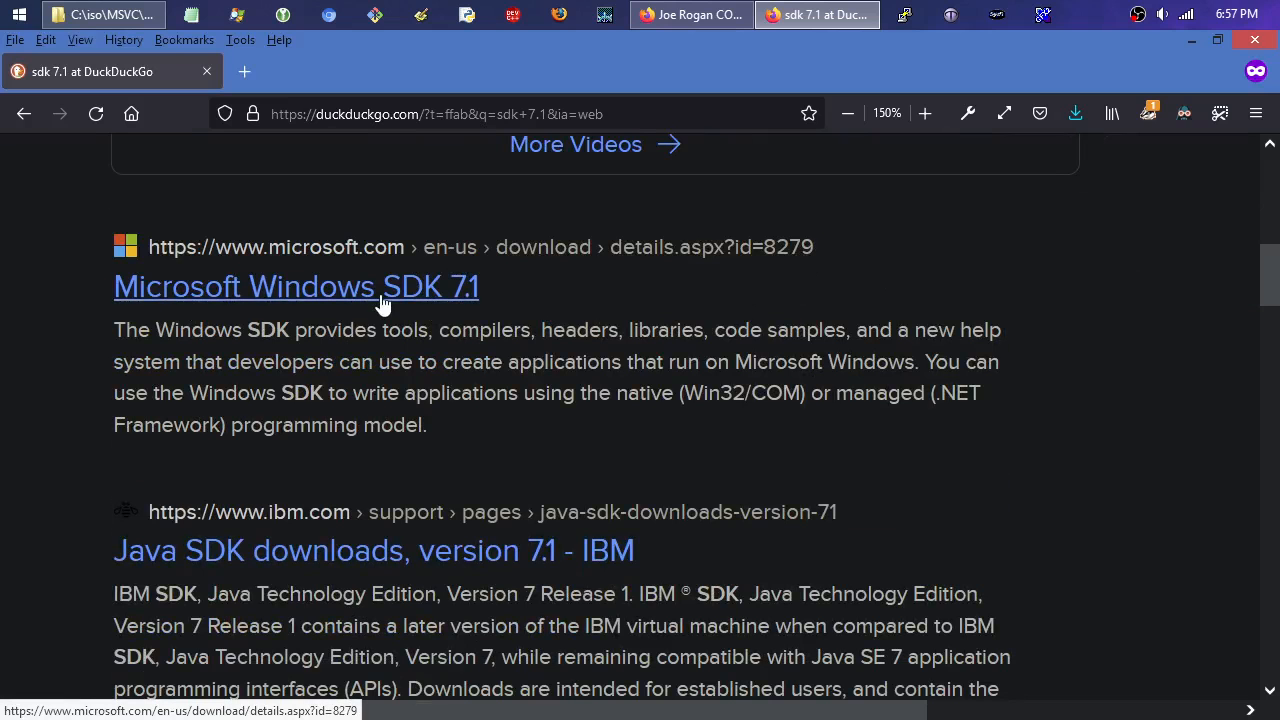
mouse_move(1270, 280)
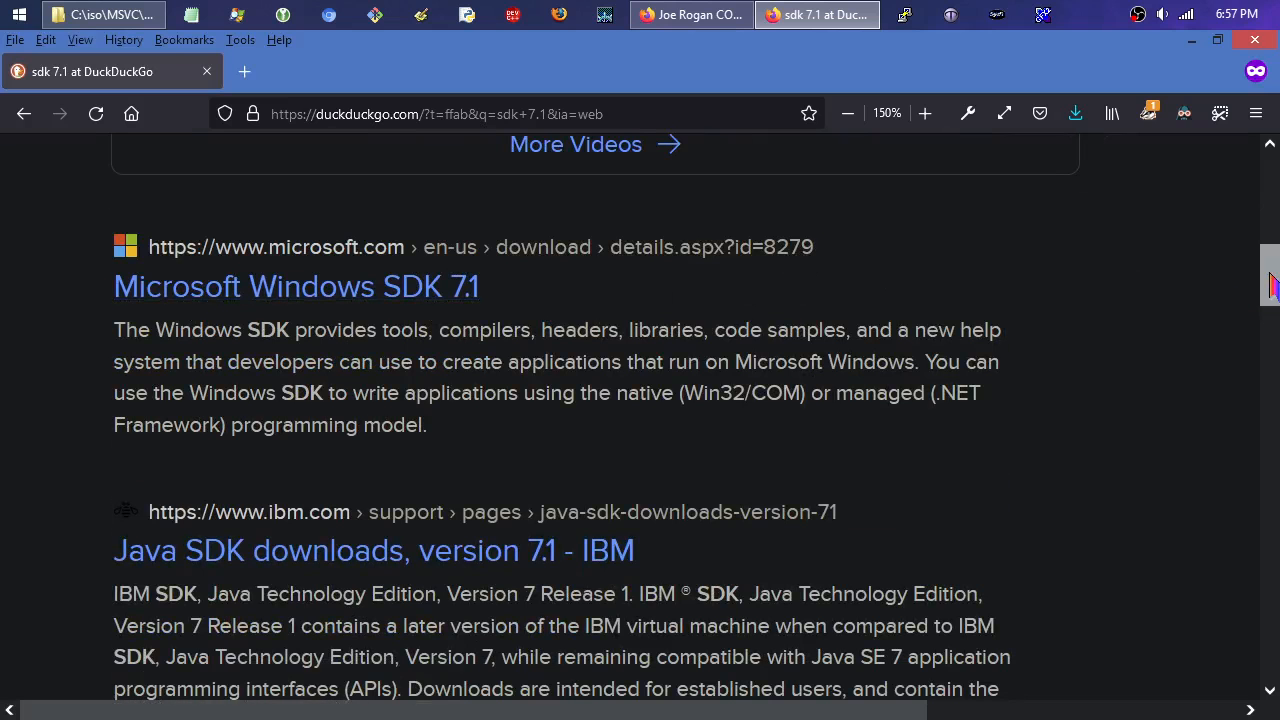
Refine the DuckDuckGo query to 'sdk 7.1 iso'.
scroll(down, 3)
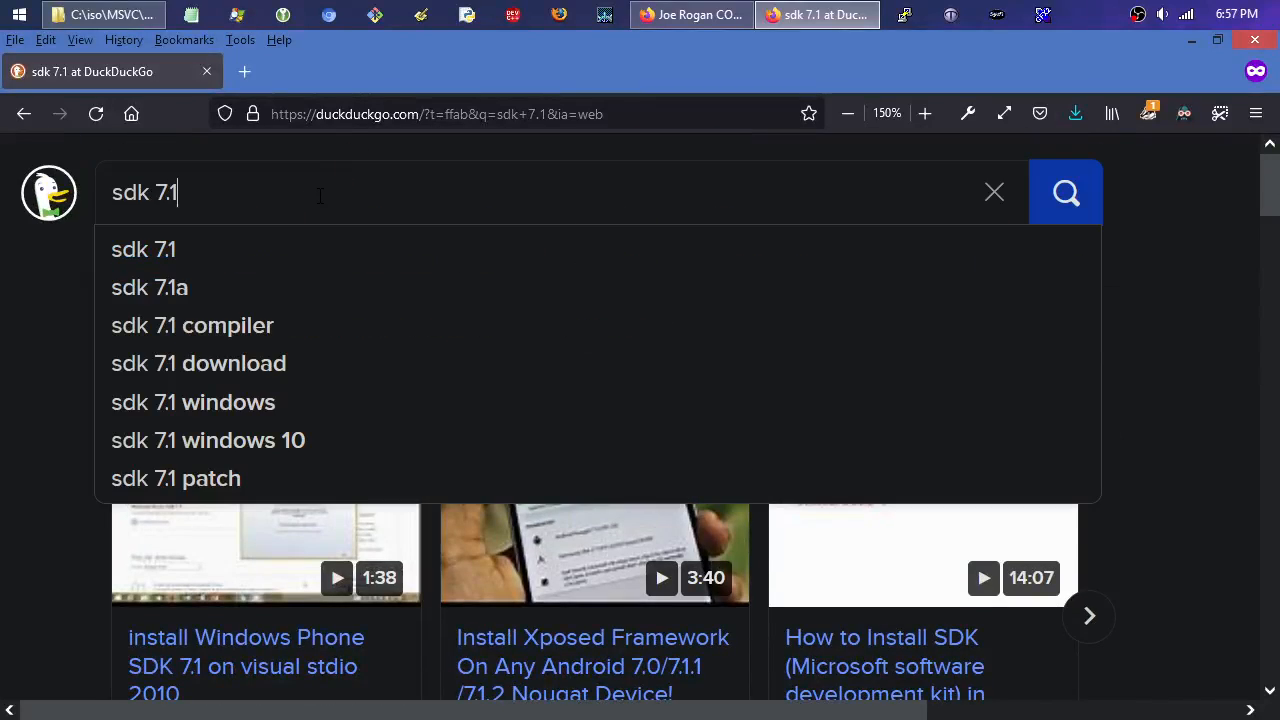
text(iso)
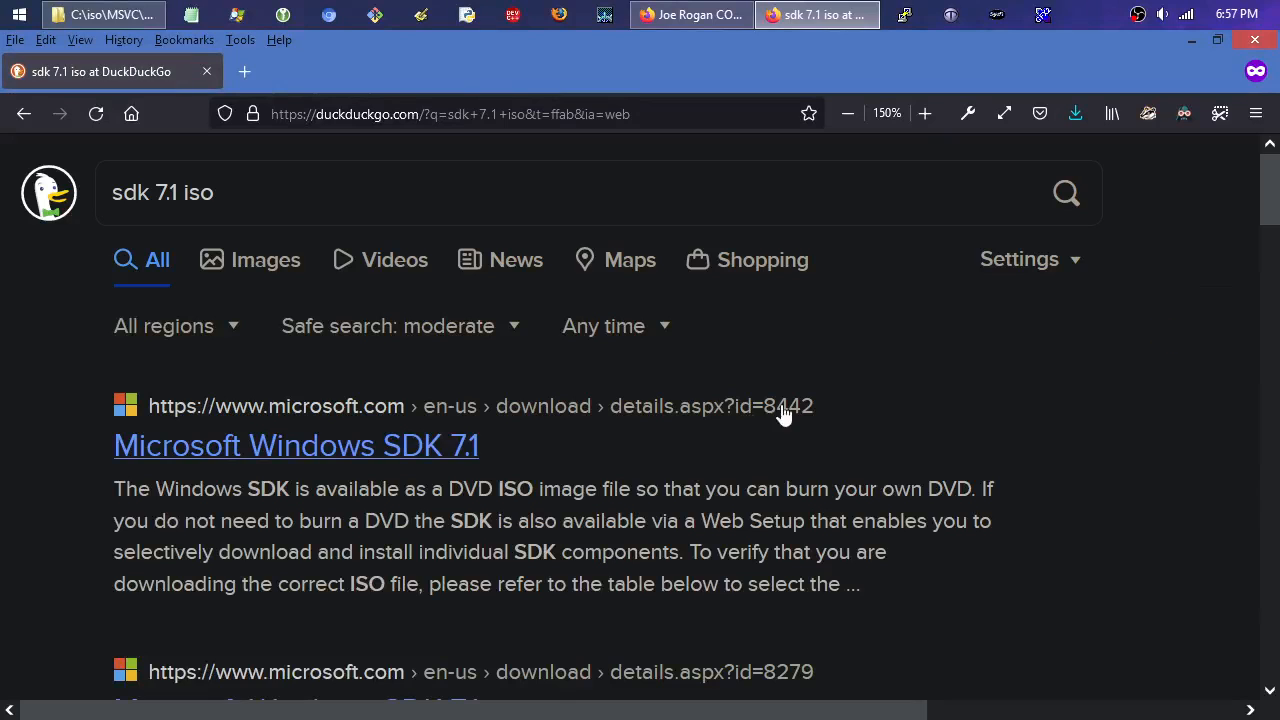
mouse_move(770, 424)
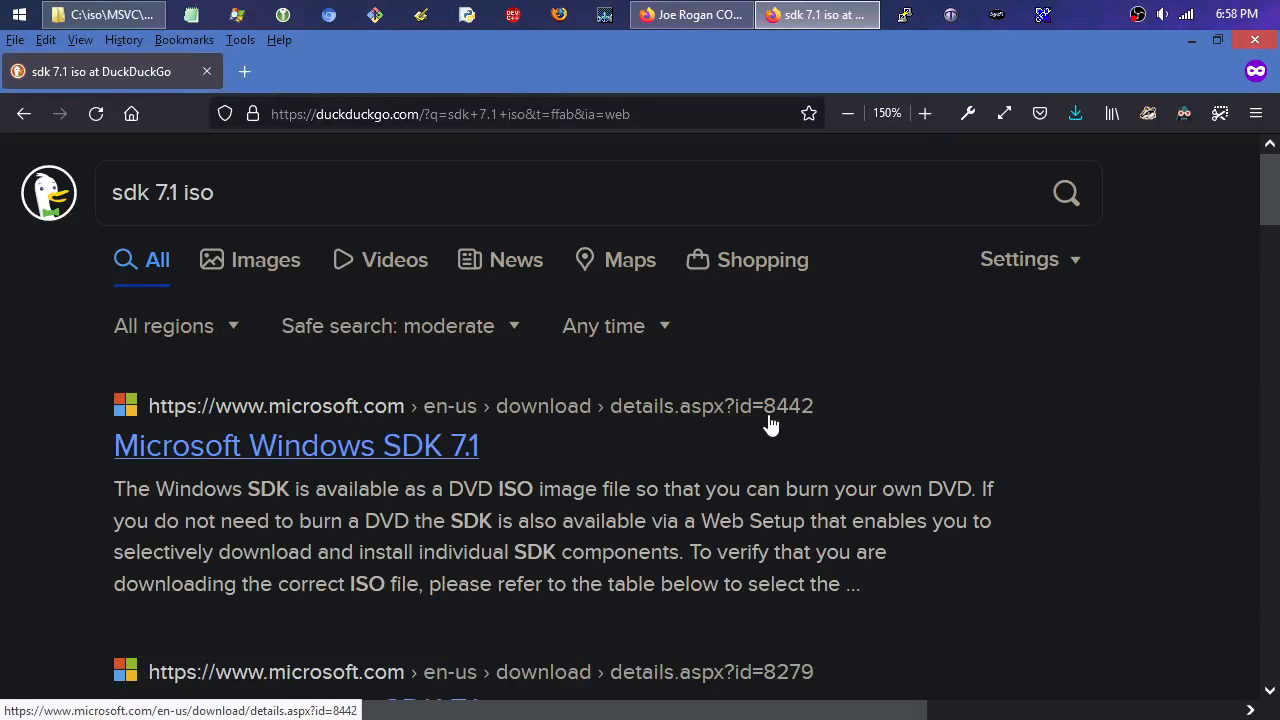
Open Microsoft's Windows SDK 7.1 ISO download page and scroll toward Download.
click(296, 445)
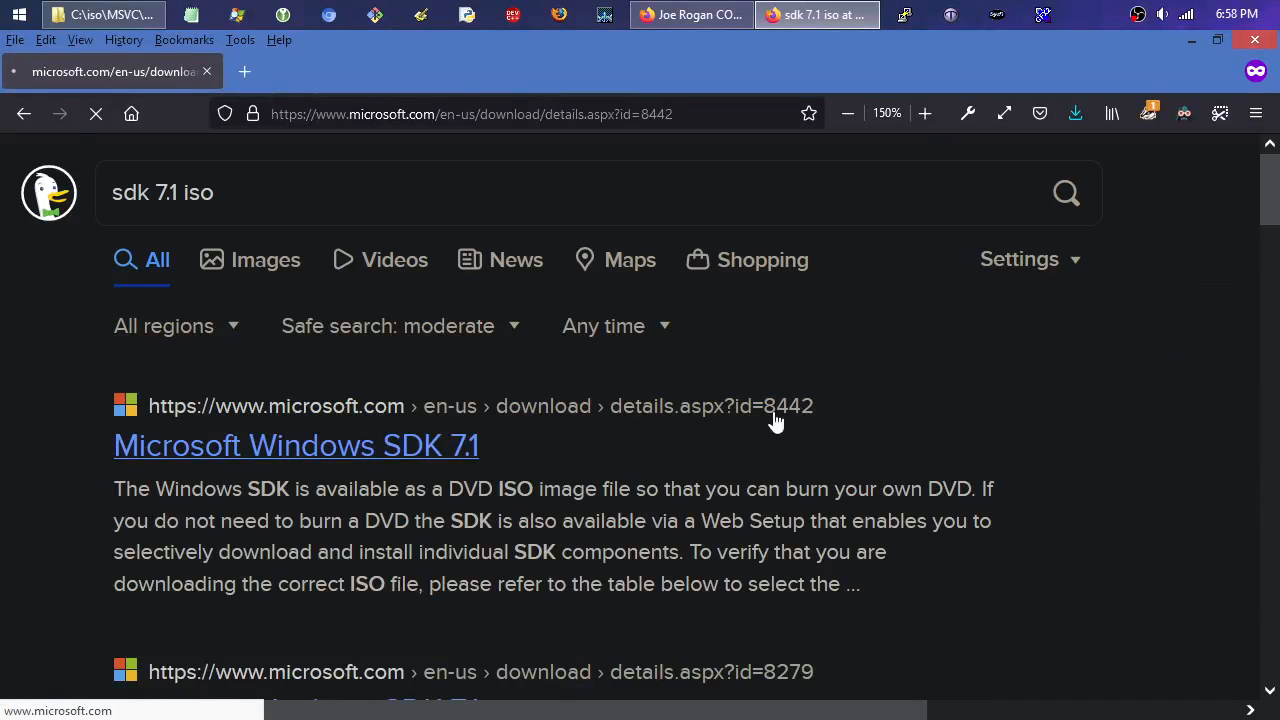
click(296, 445)
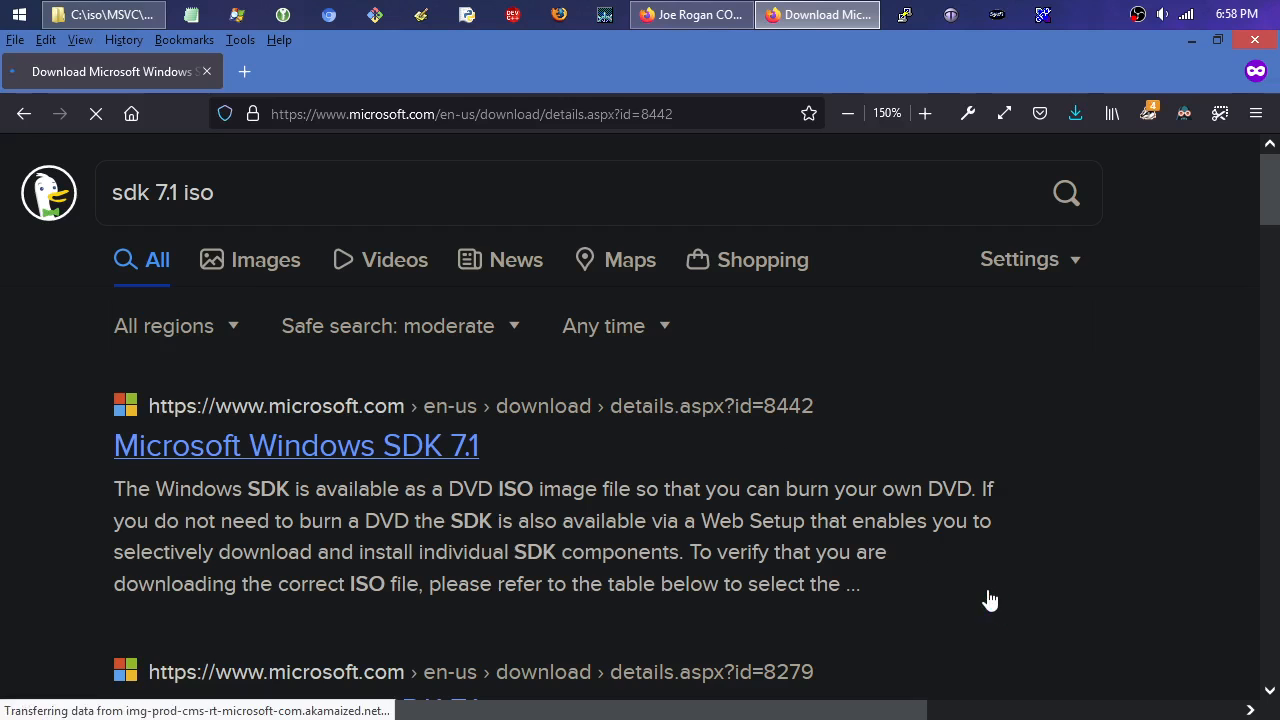
click(296, 444)
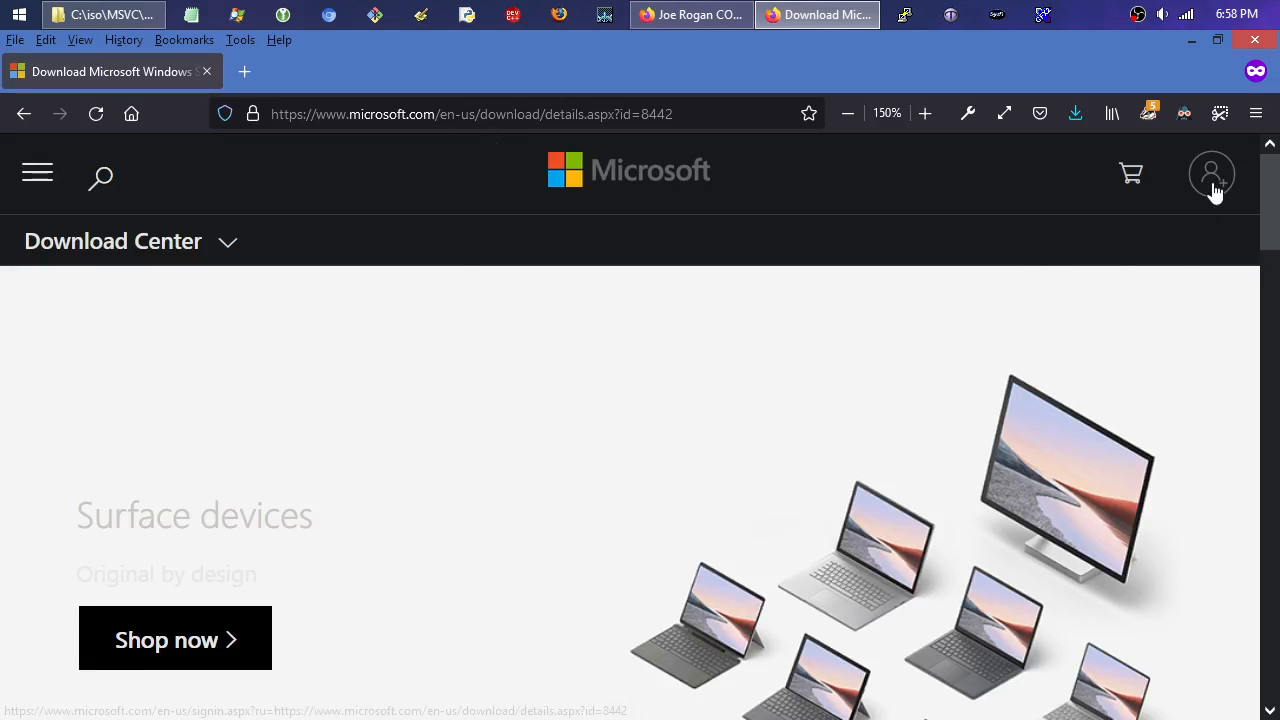
scroll(down, 3)
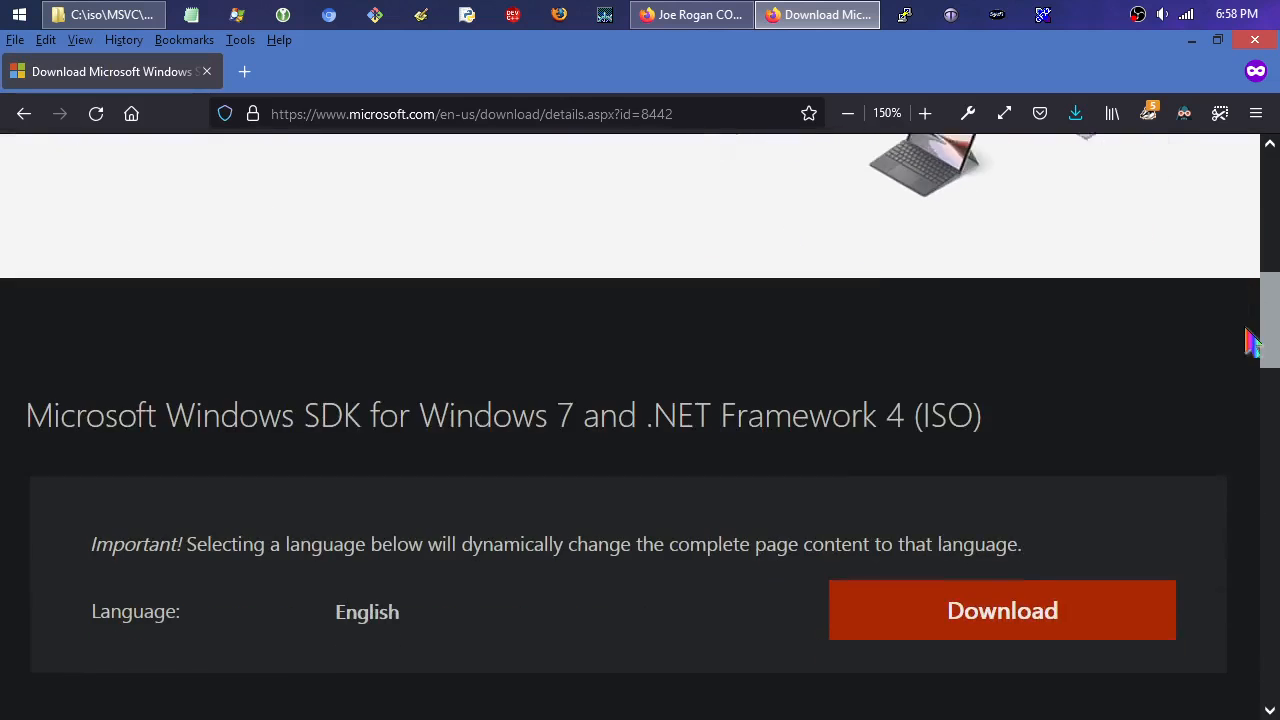
Review the three ISO files listed in Details, then start the SDK download.
scroll(down, 3)
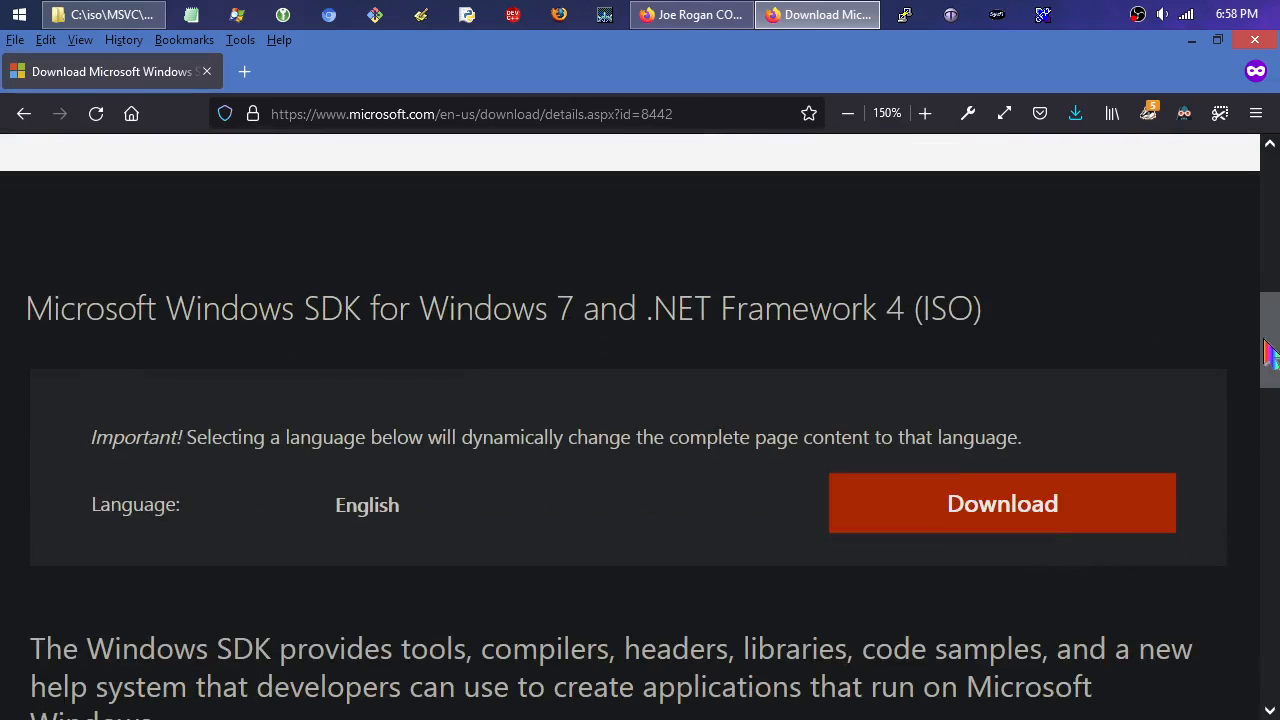
scroll(down, 3)
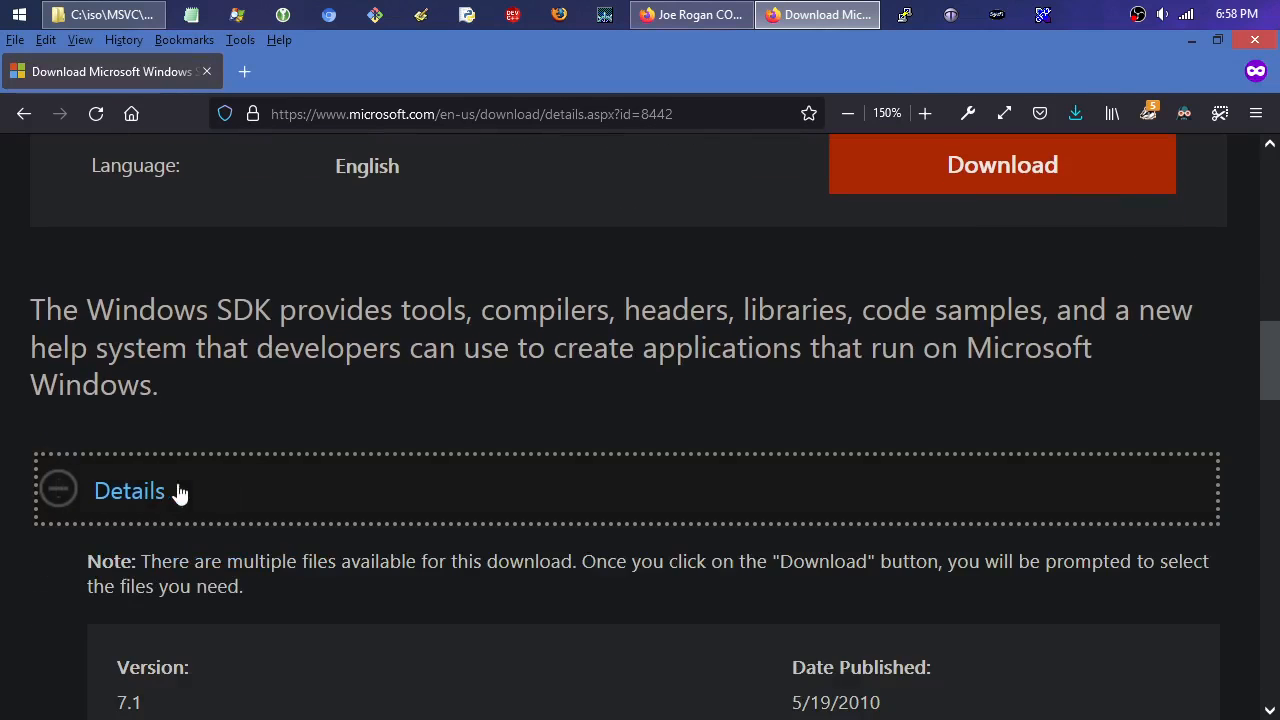
scroll(down, 3)
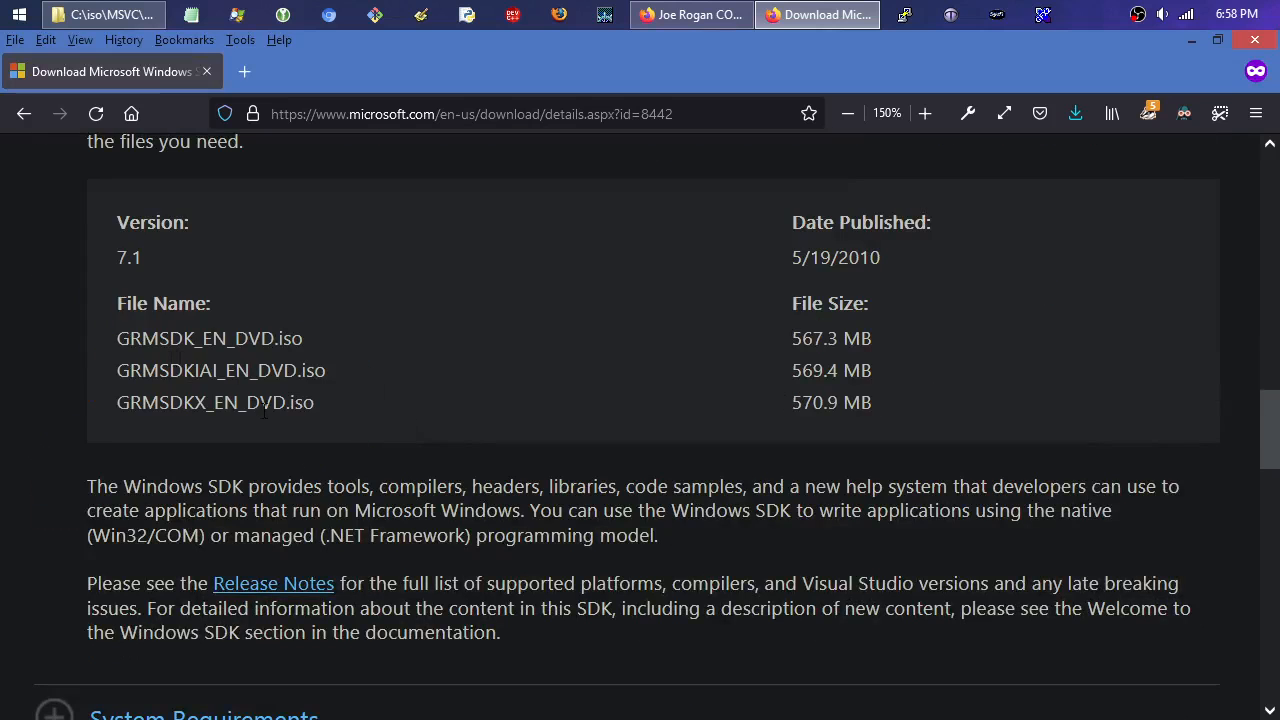
scroll(up, 3)
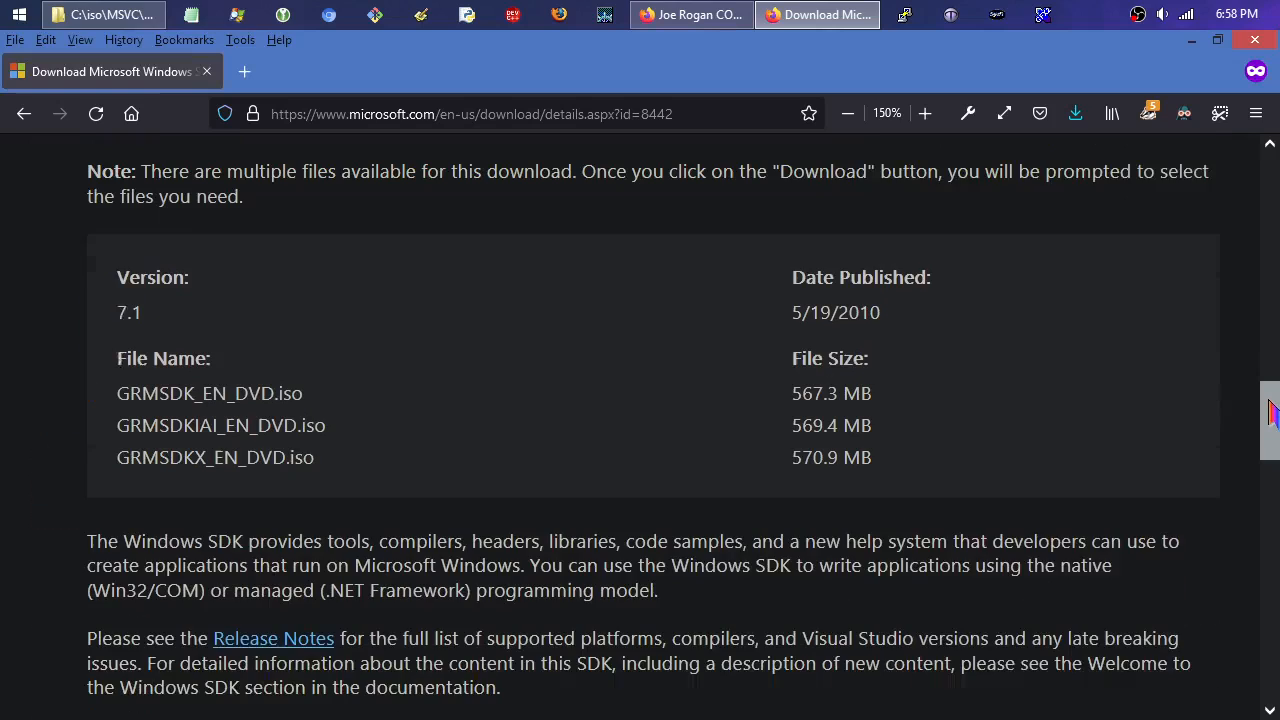
scroll(up, 3)
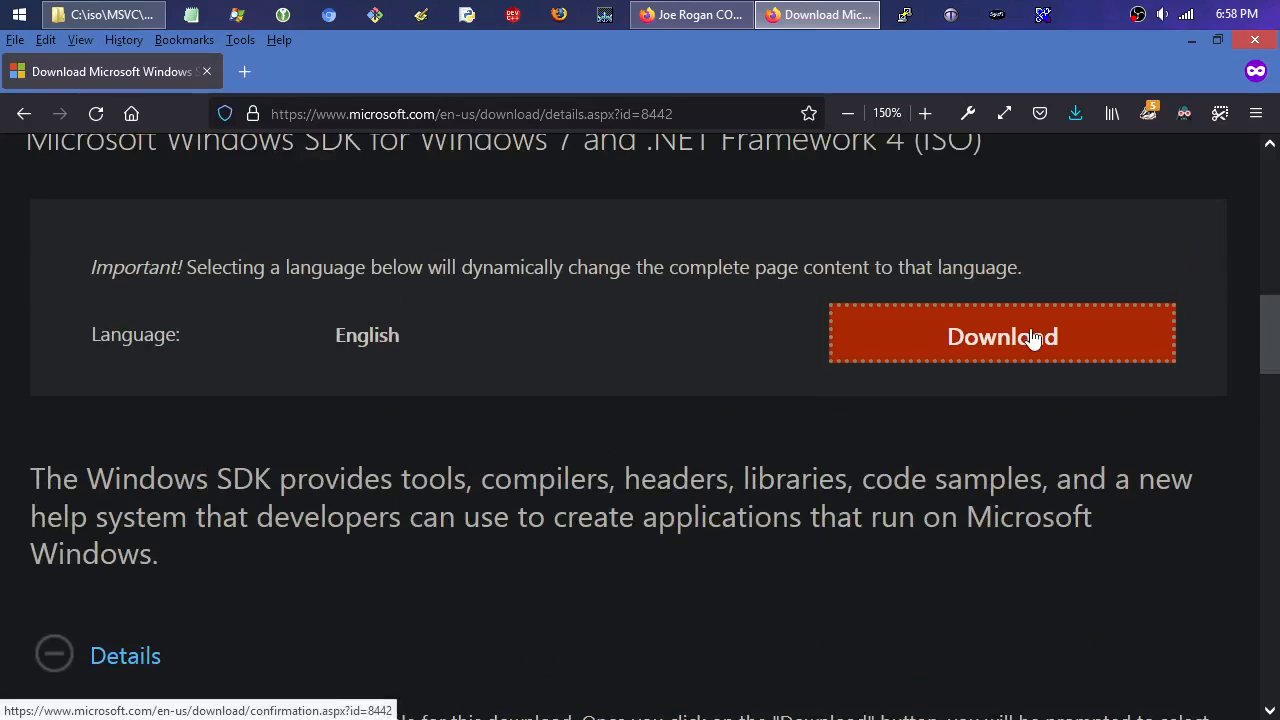
click(1001, 334)
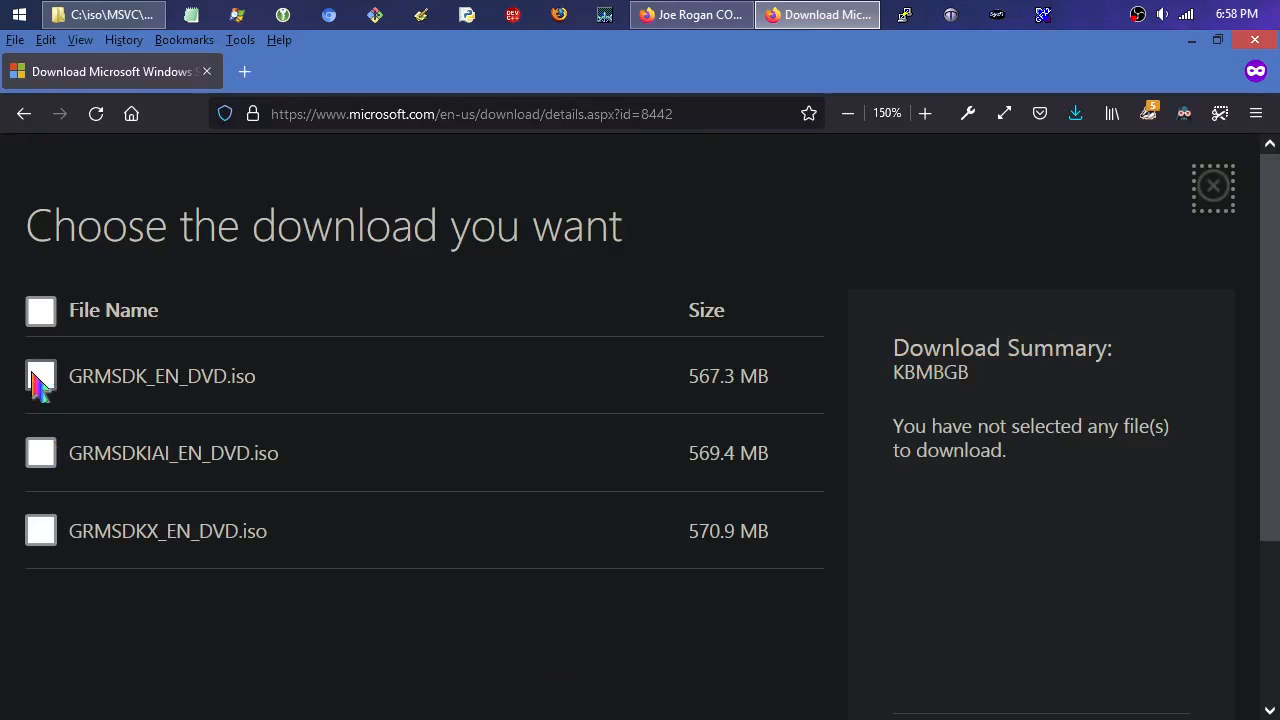
mouse_move(41, 376)
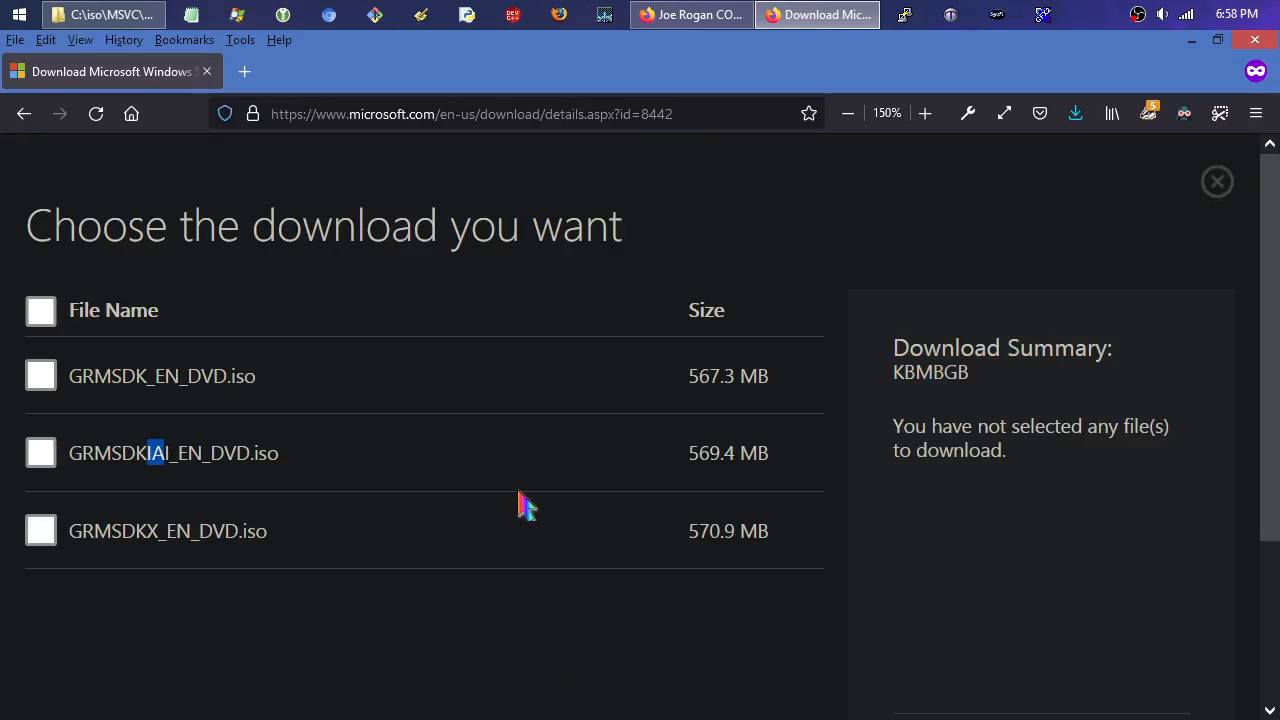
mouse_move(155, 560)
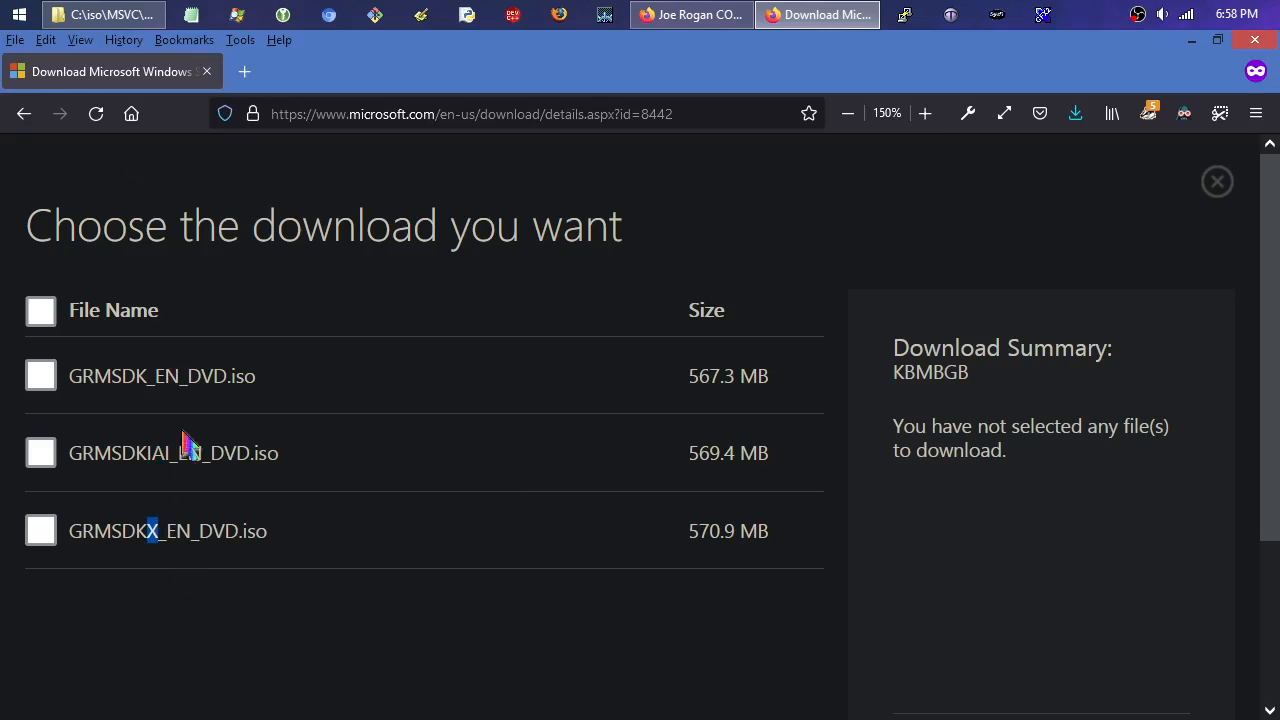
mouse_move(140, 585)
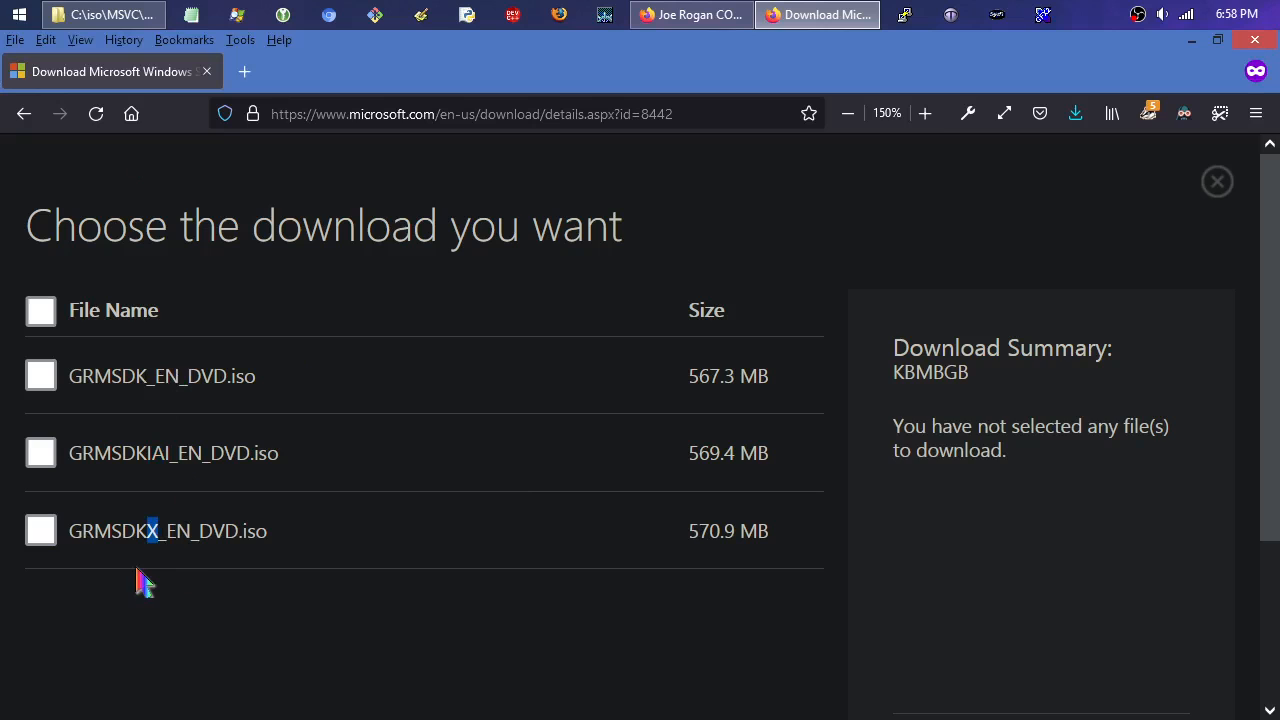
Select only GRMSDKX_EN_DVD.iso (570.9 MB) and continue to the download confirmation.
click(41, 530)
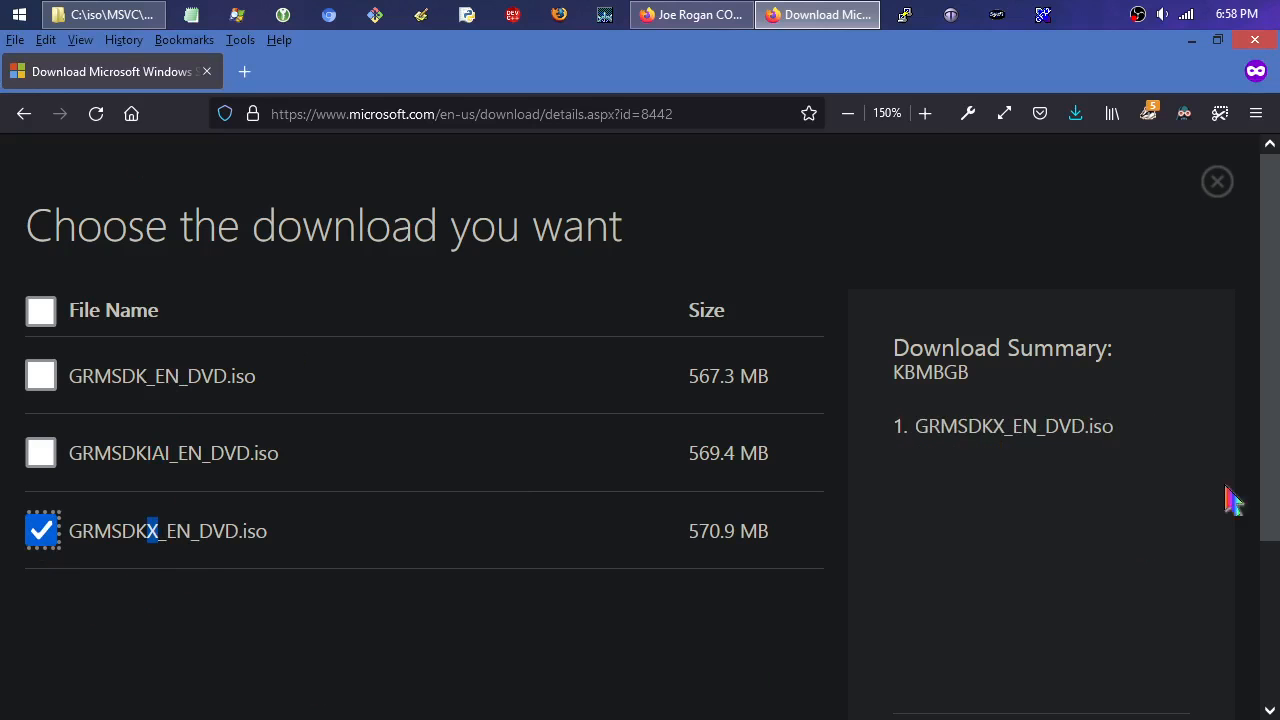
scroll(down, 3)
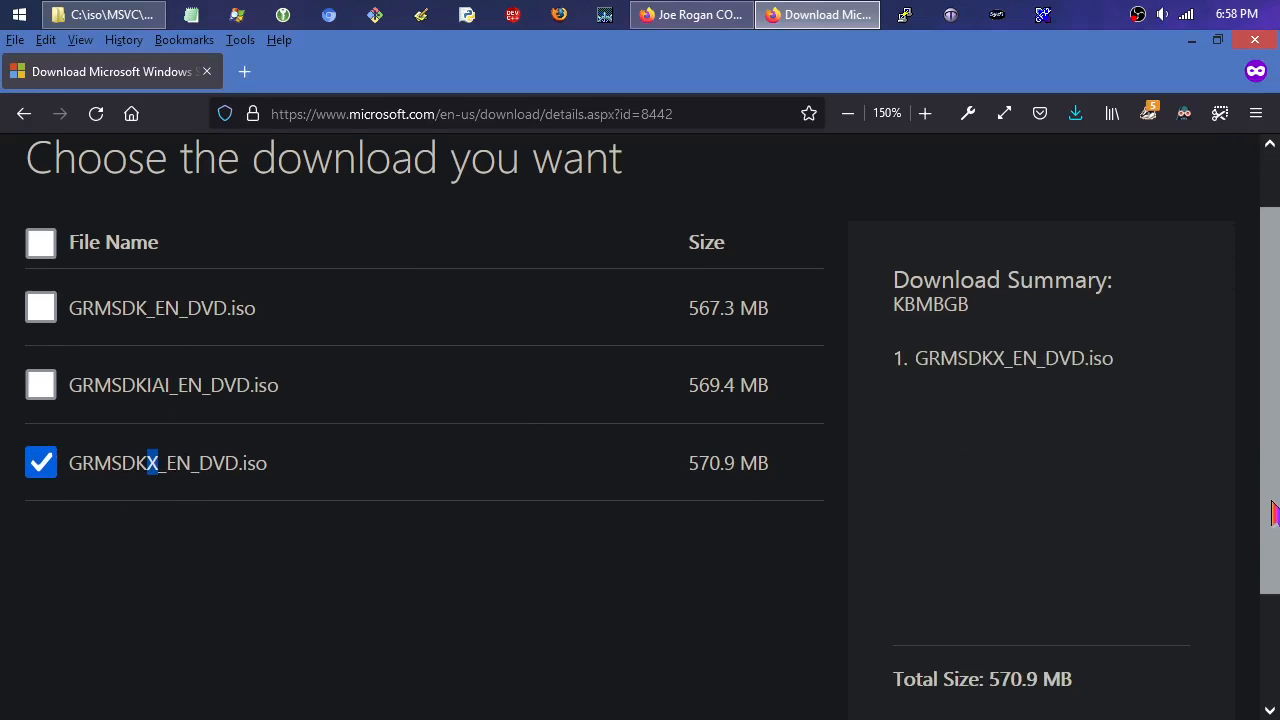
scroll(down, 3)
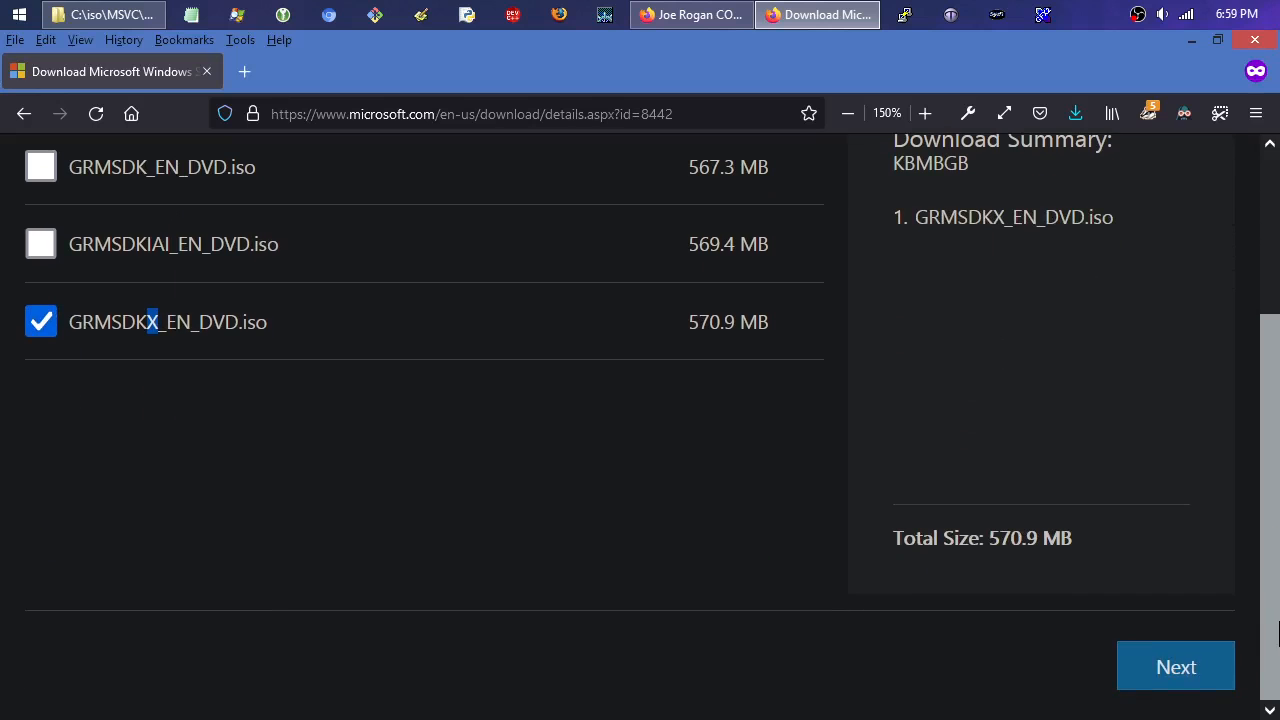
click(1176, 666)
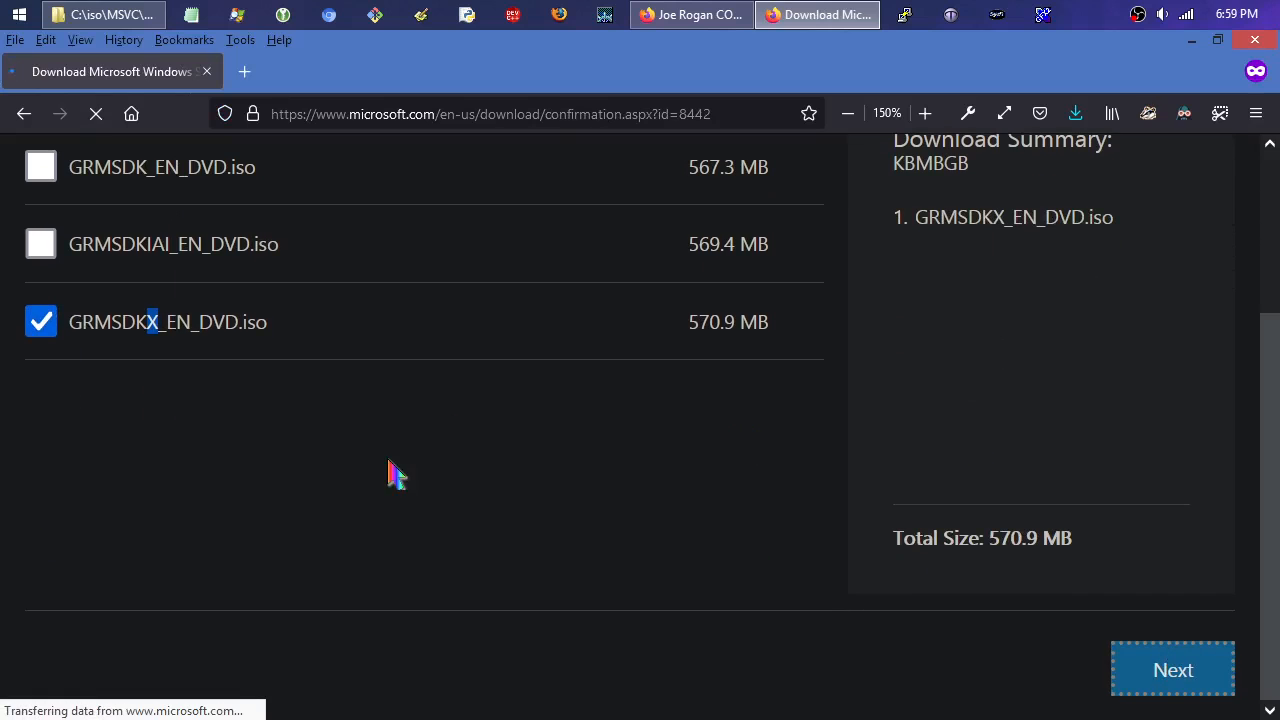
mouse_move(444, 456)
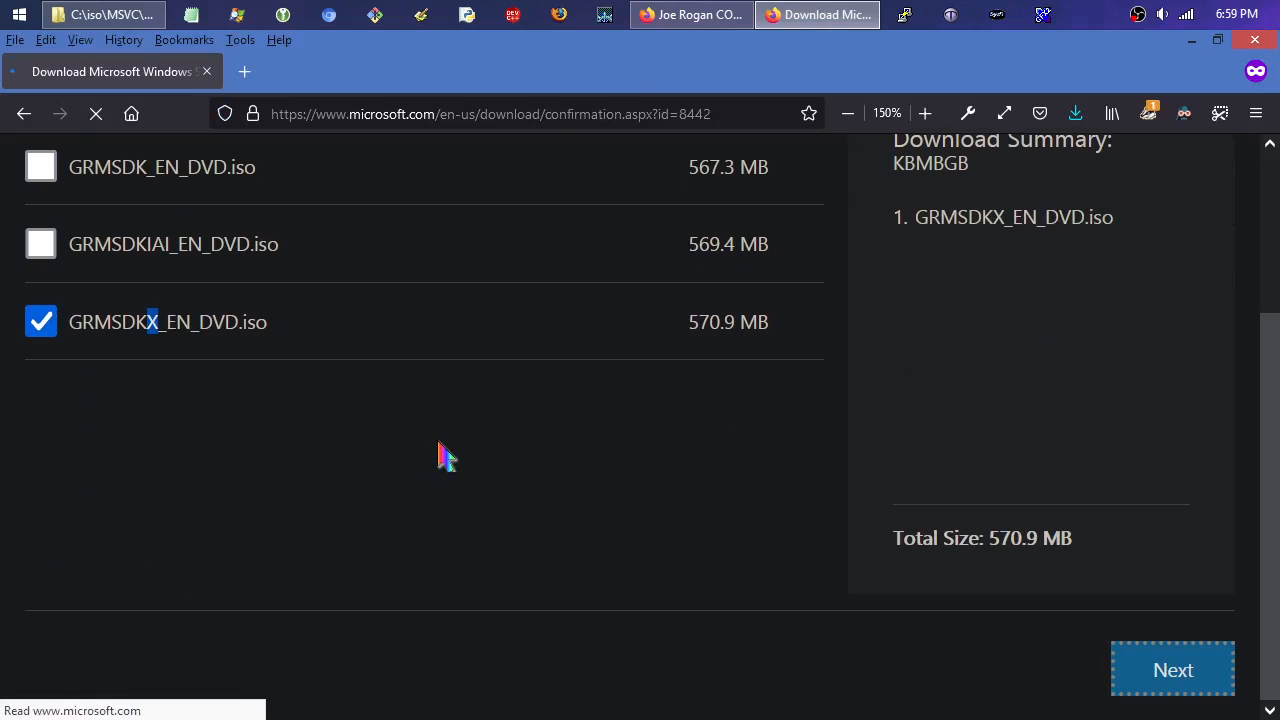
mouse_move(985, 510)
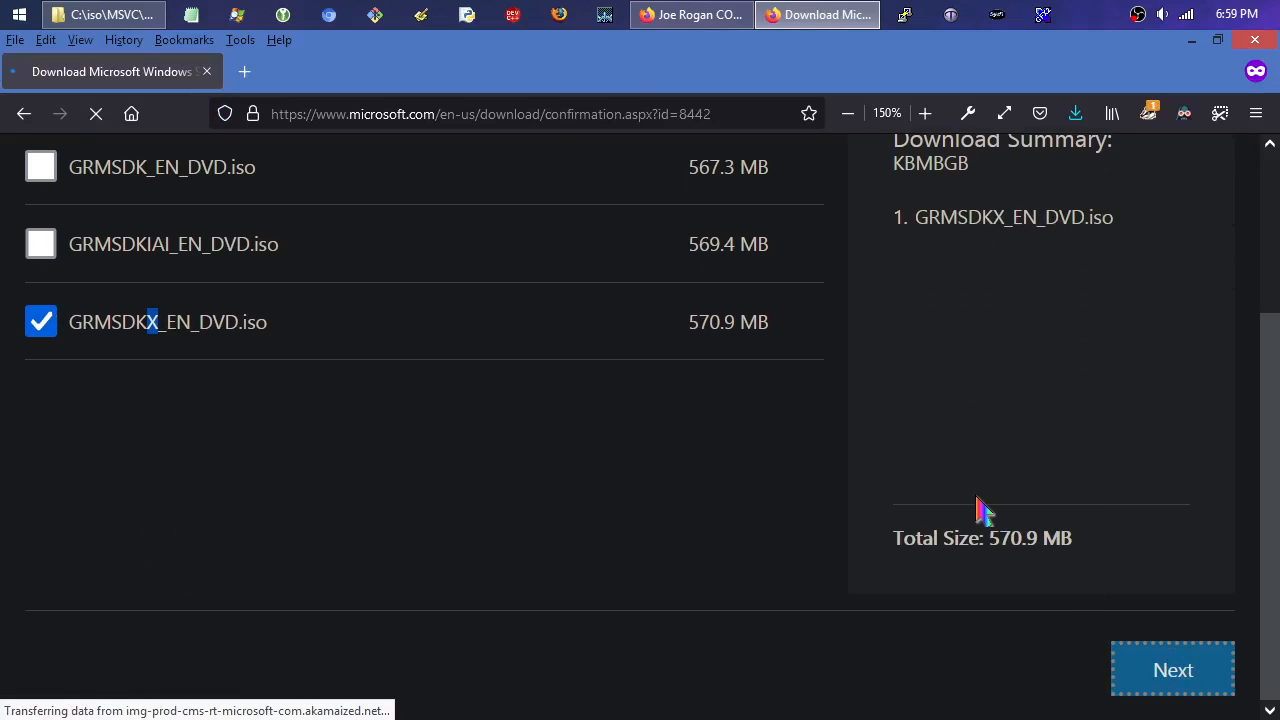
click(1172, 669)
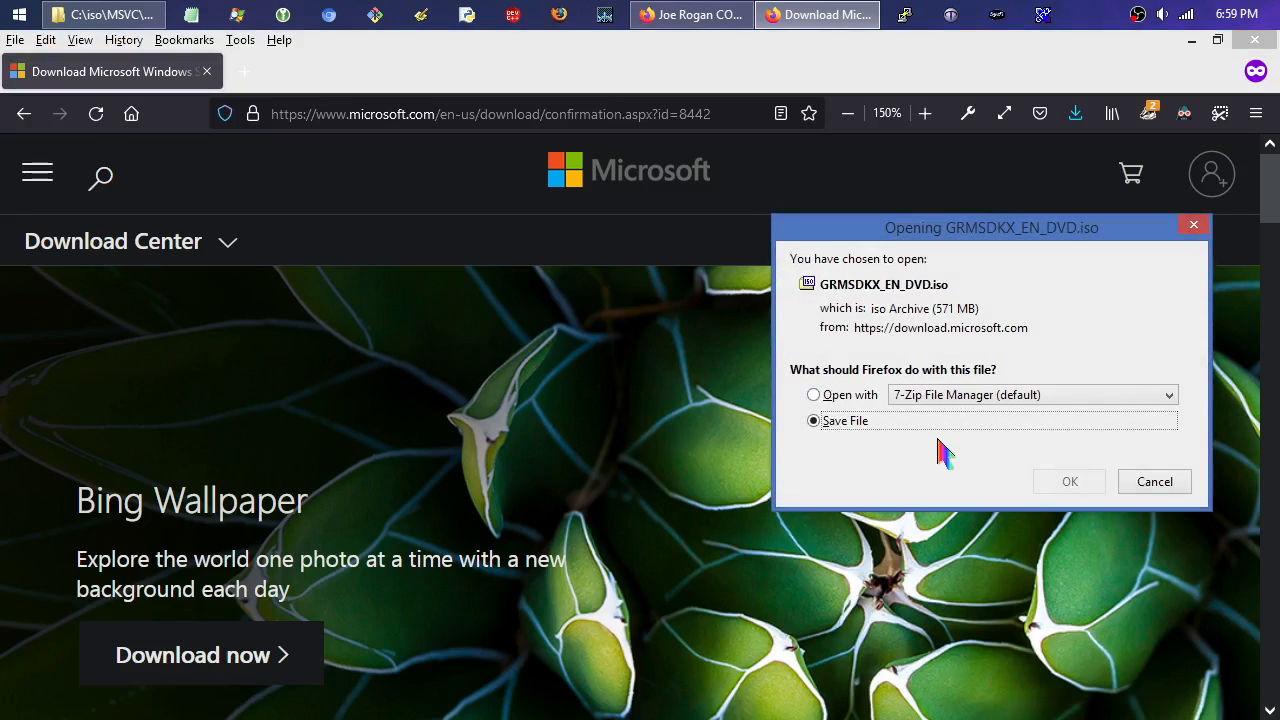
mouse_move(1015, 400)
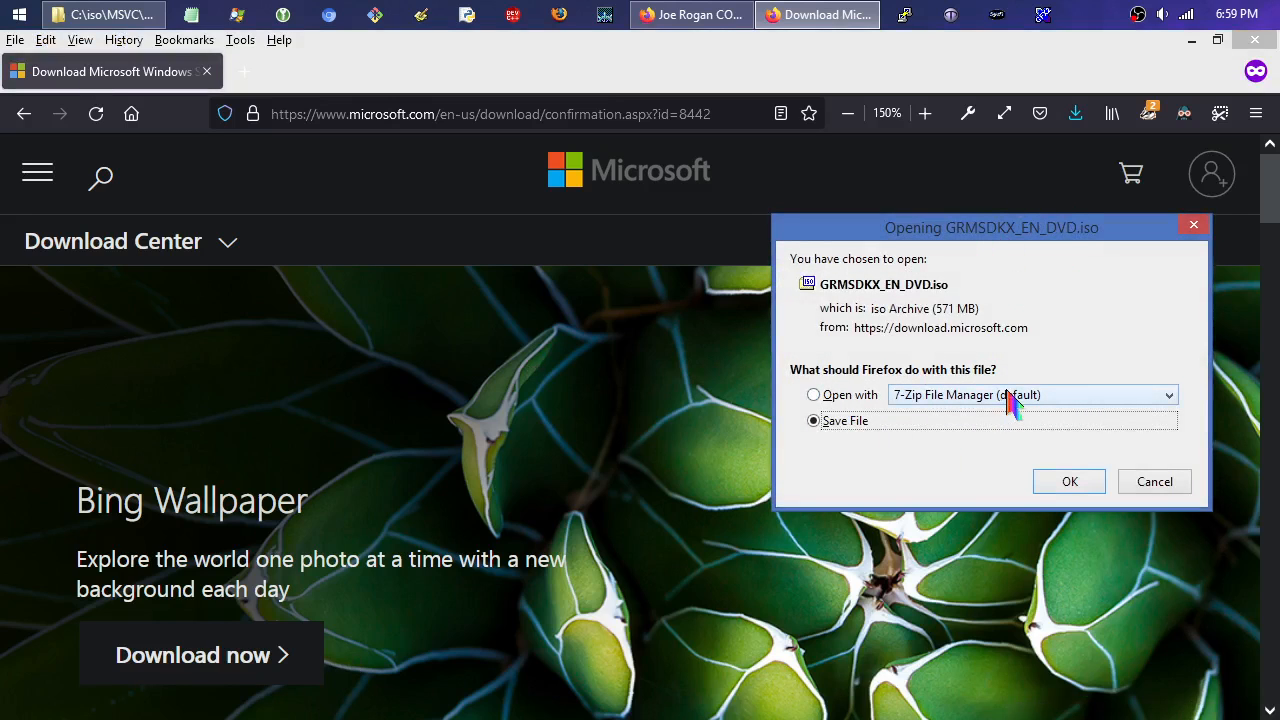
mouse_move(868, 308)
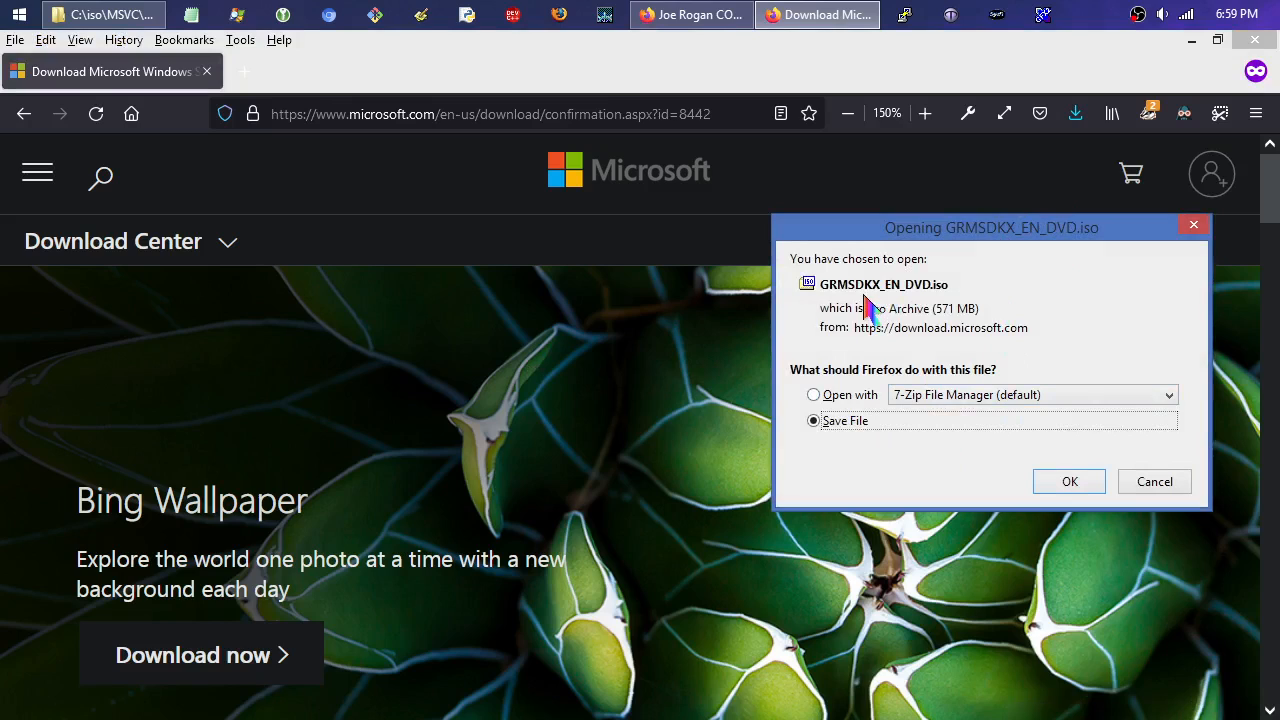
mouse_move(893, 309)
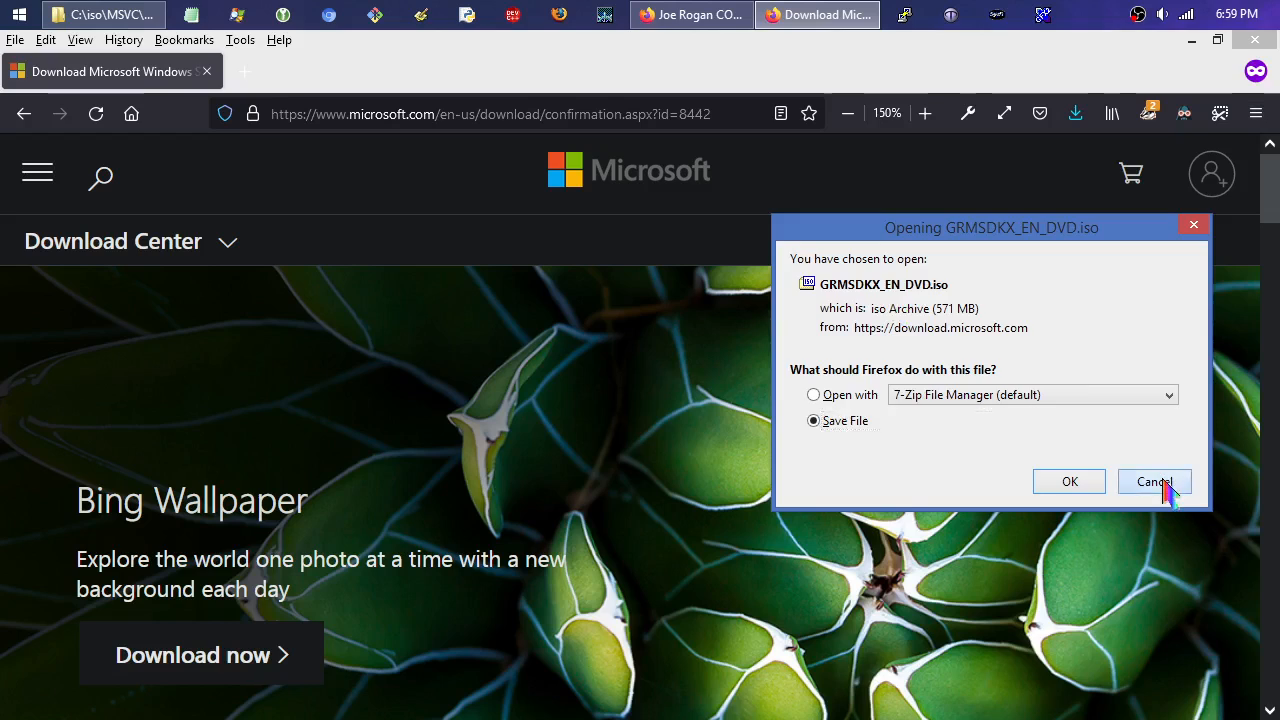
Cancel saving GRMSDKX_EN_DVD.iso and close the Microsoft download tab.
click(1153, 481)
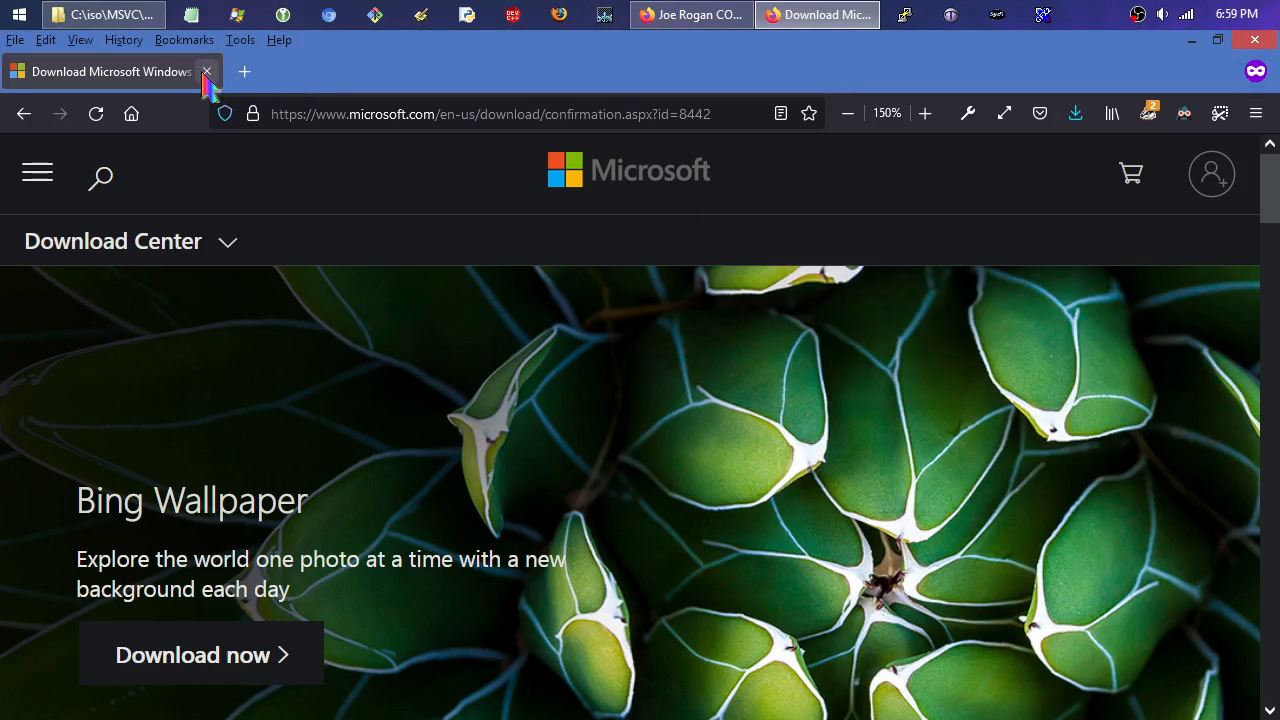
click(207, 71)
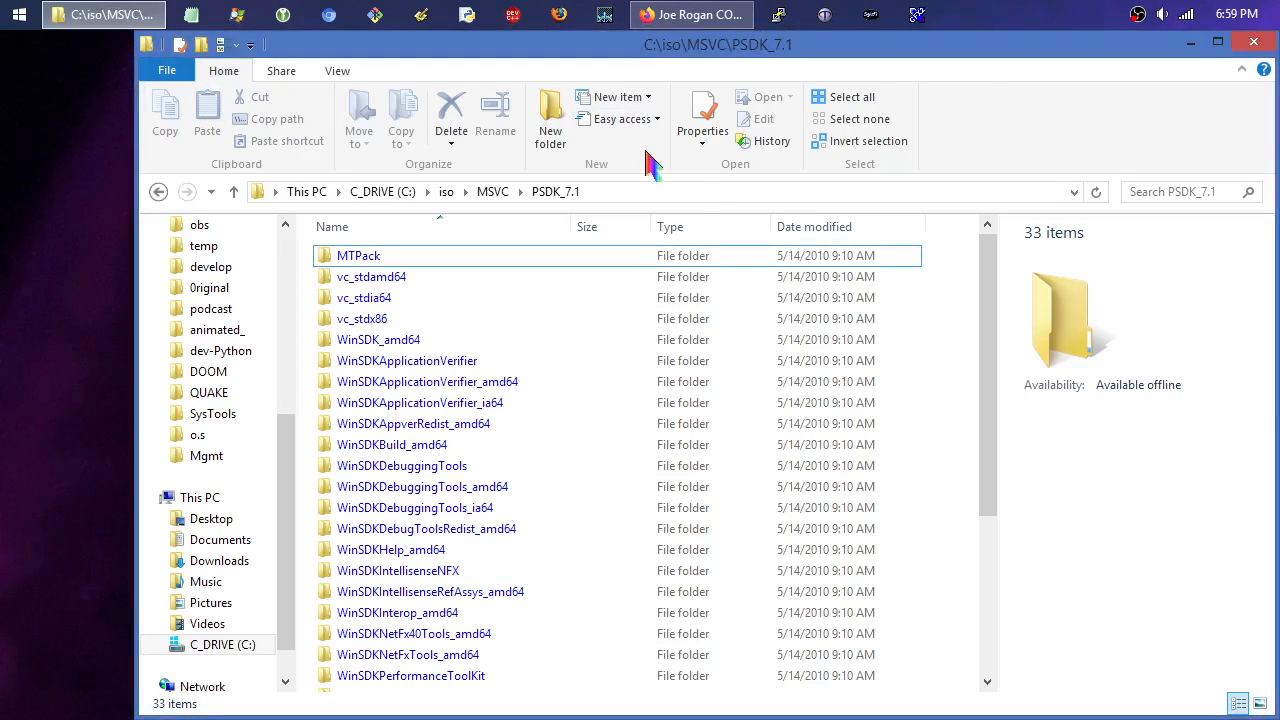
mouse_move(705, 190)
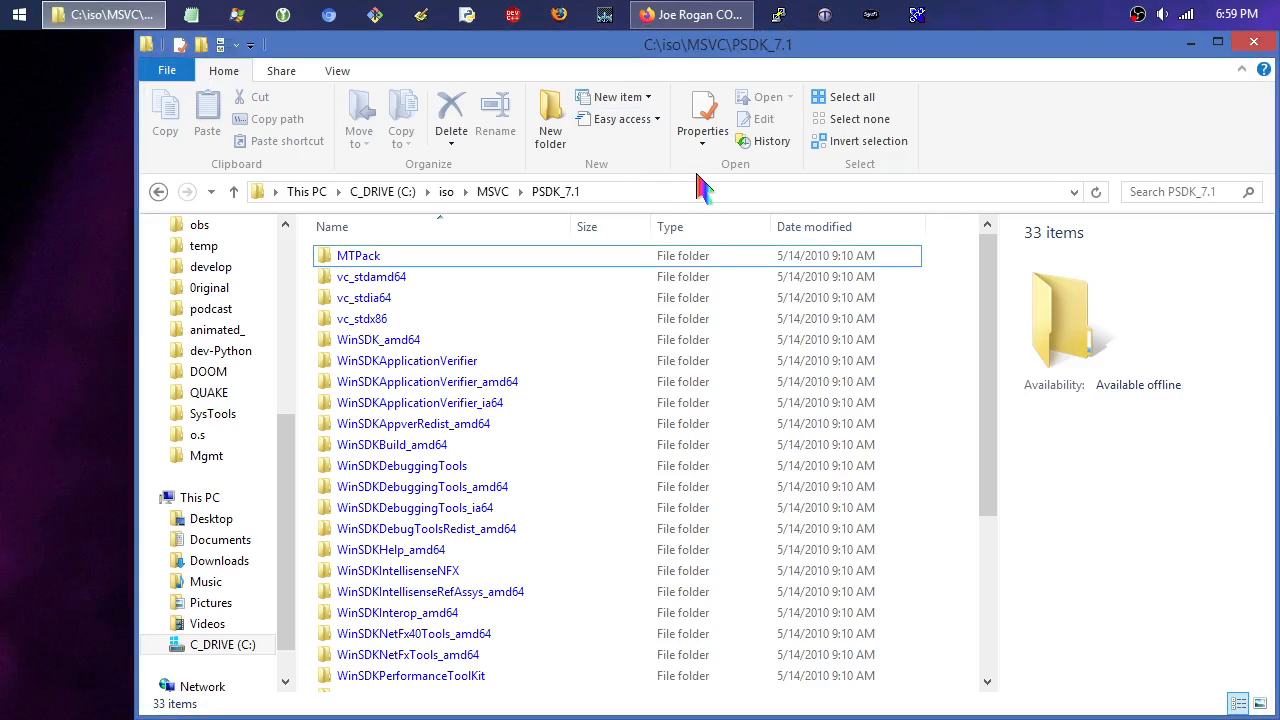
Scroll the PSDK_7.1 folder listing down to SDKSetup.exe.
click(414, 507)
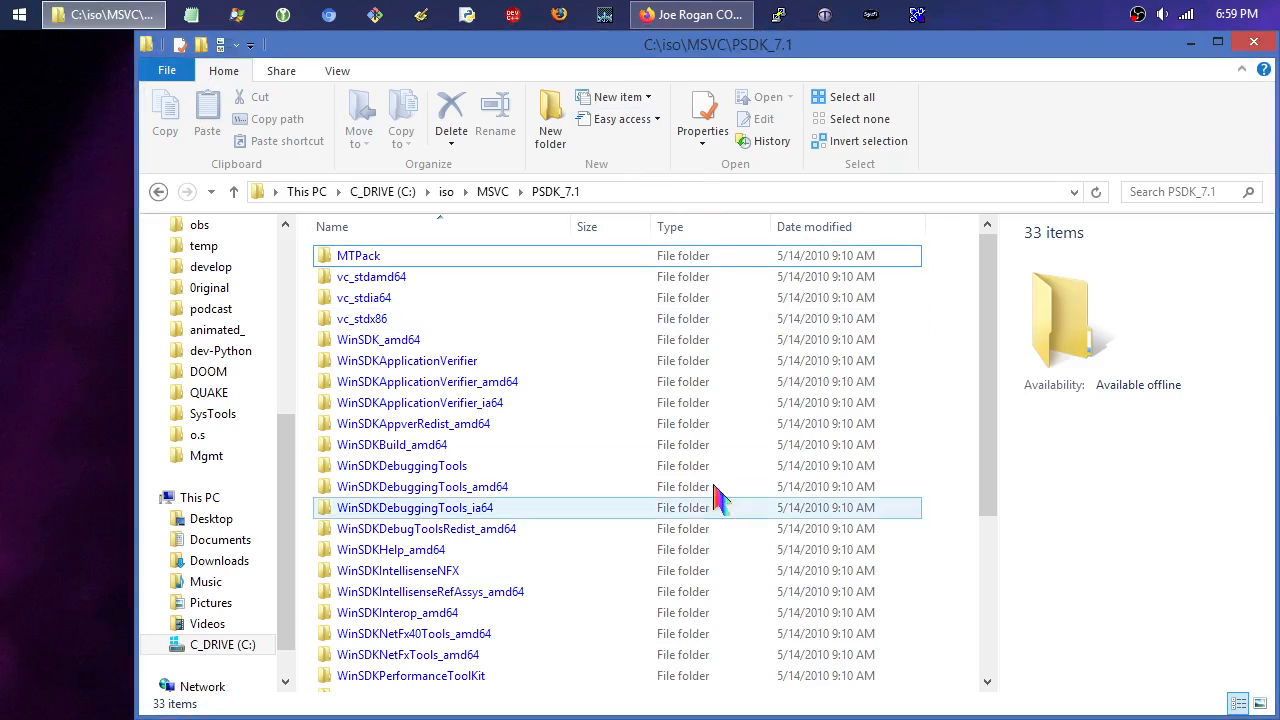
scroll(down, 3)
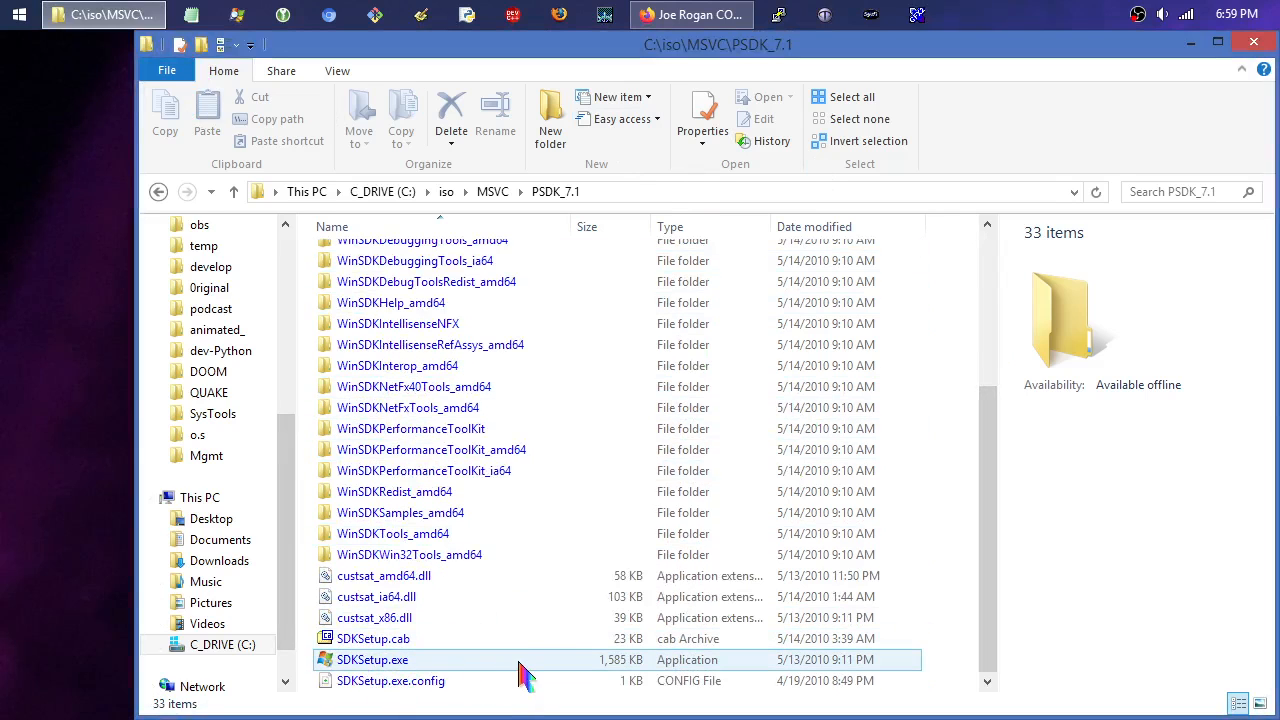
mouse_move(528, 665)
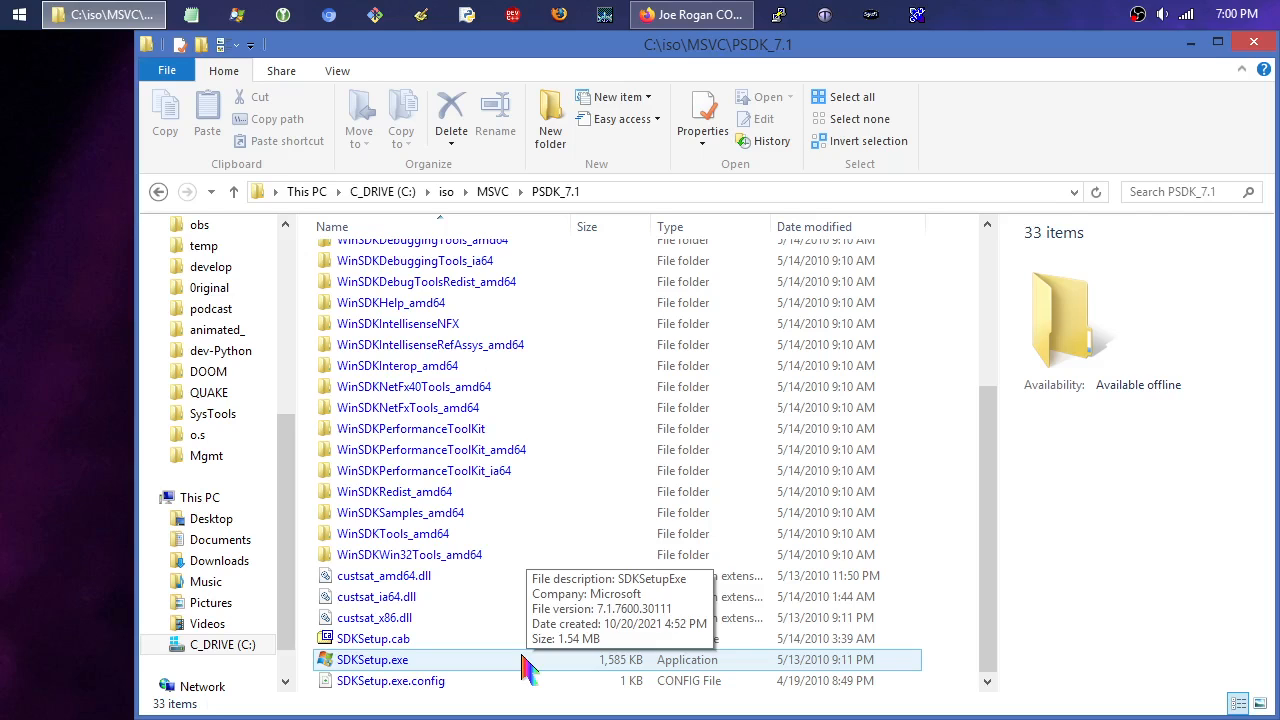
mouse_move(303, 483)
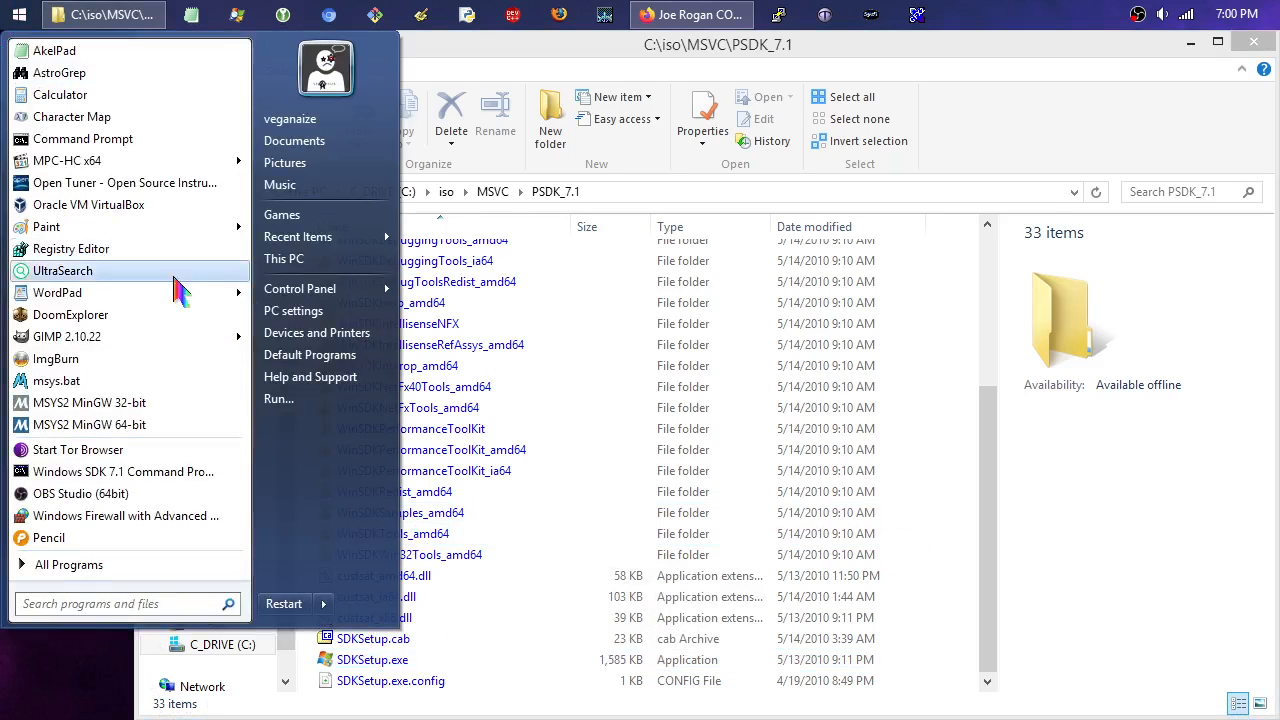
Open Programs and Features and scroll to Microsoft Windows SDK for Windows 7 (7.1).
click(299, 288)
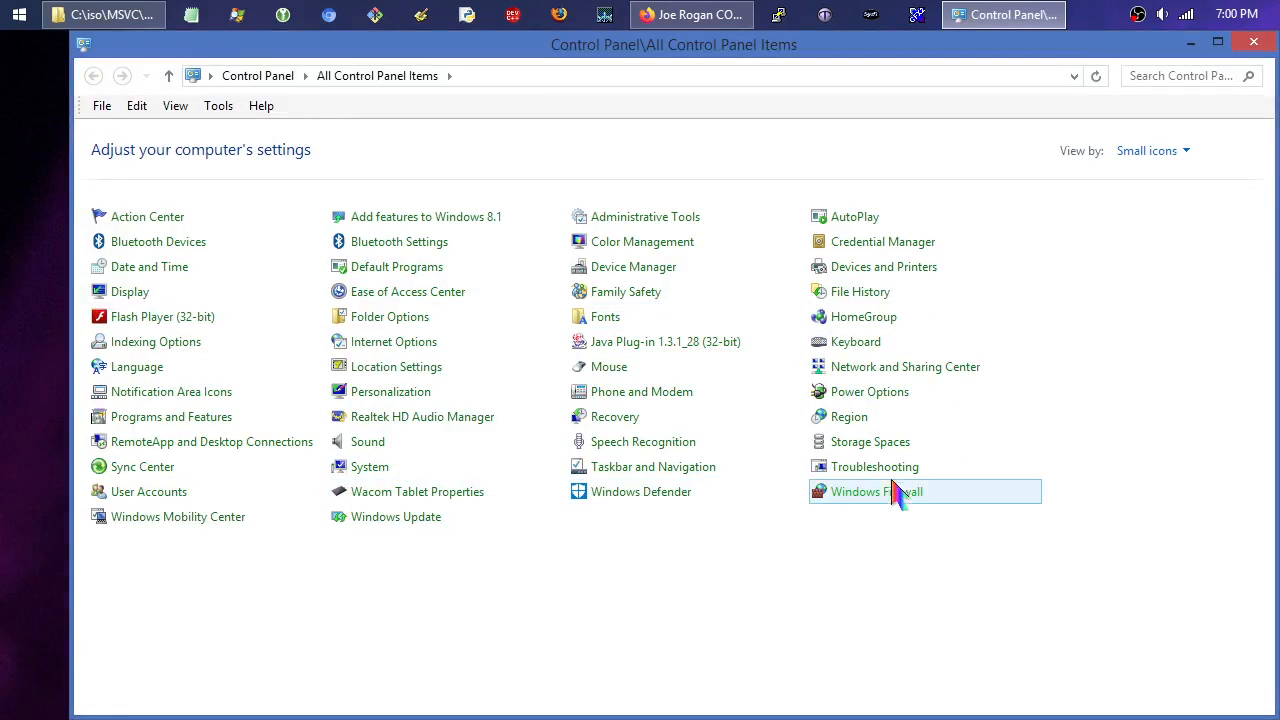
mouse_move(170, 442)
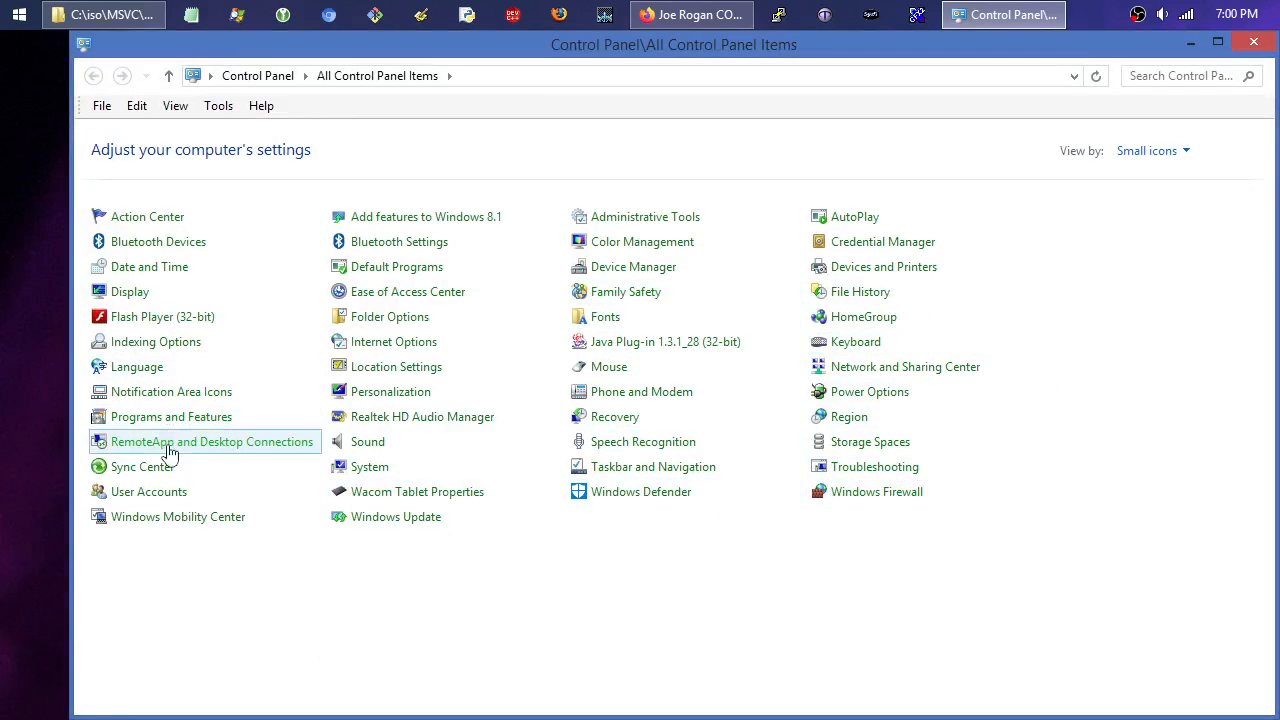
click(171, 416)
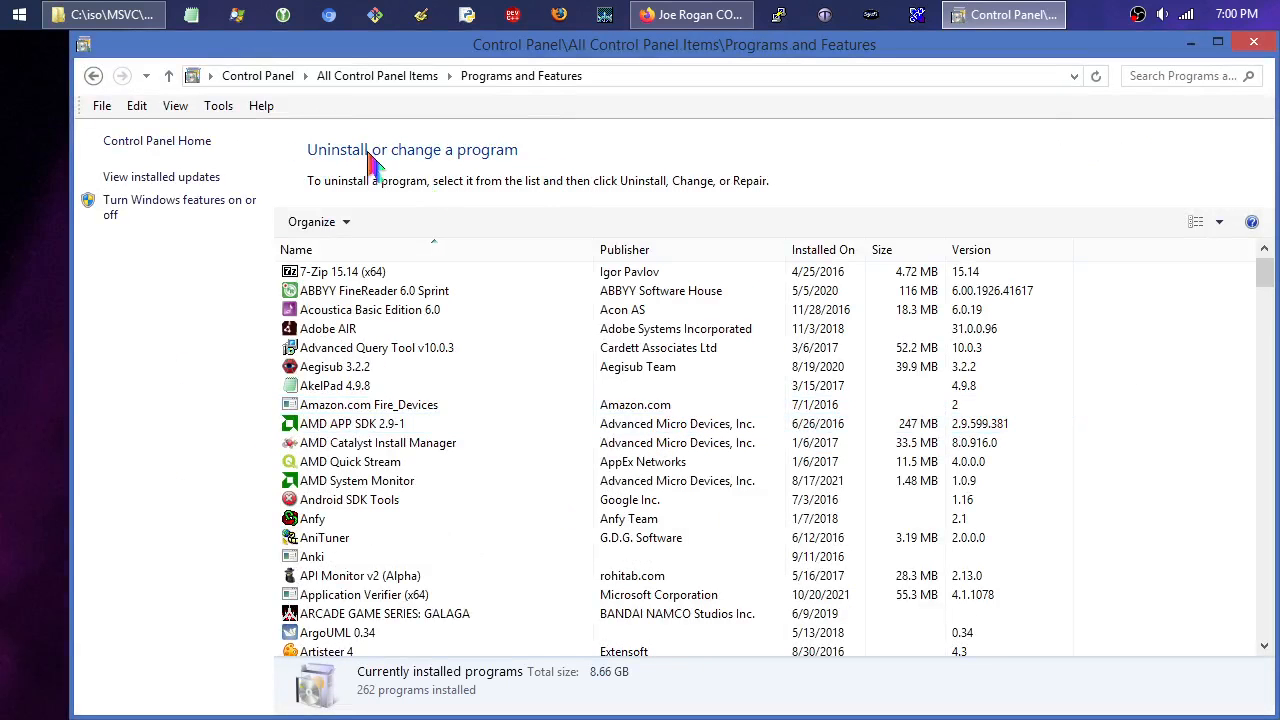
mouse_move(1240, 360)
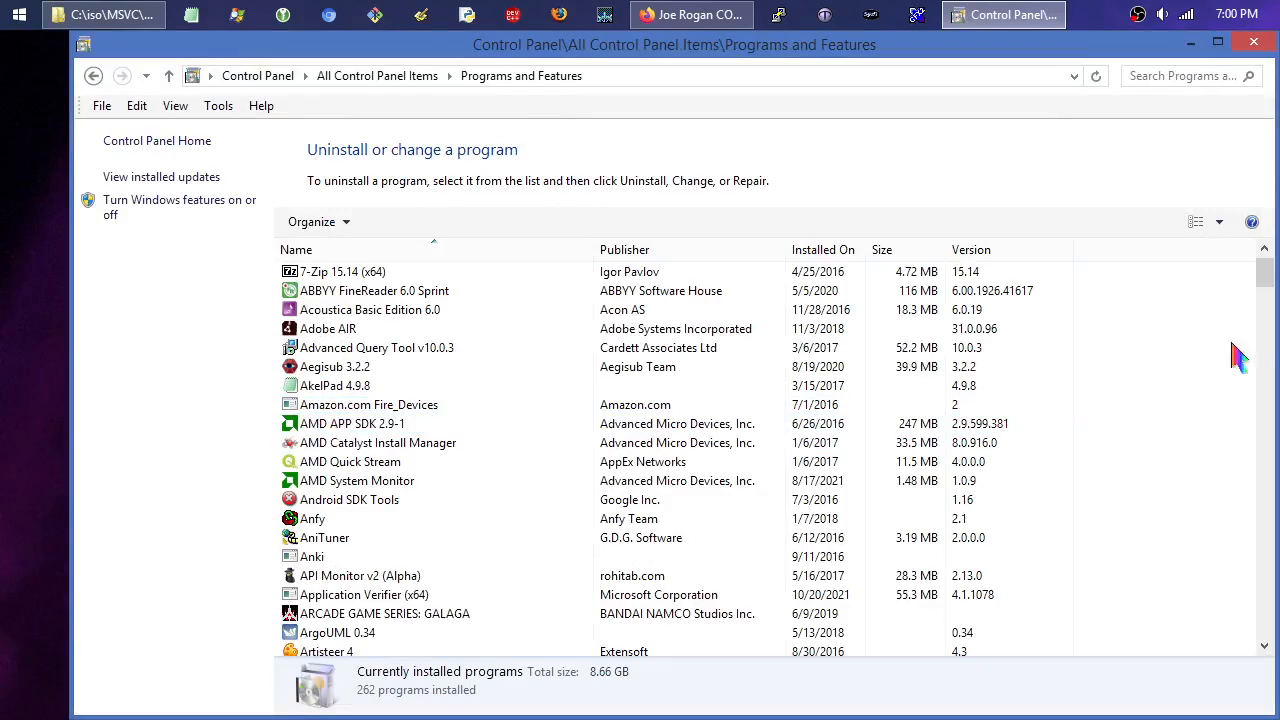
scroll(down, 3)
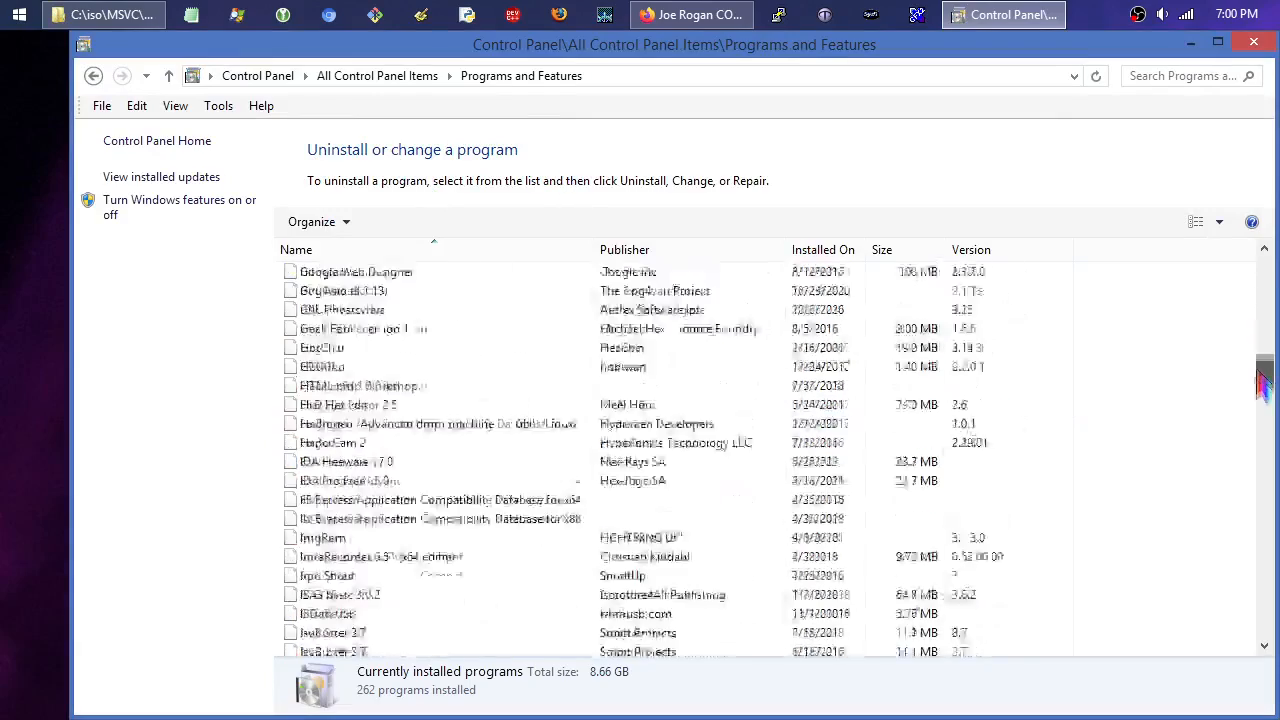
scroll(down, 3)
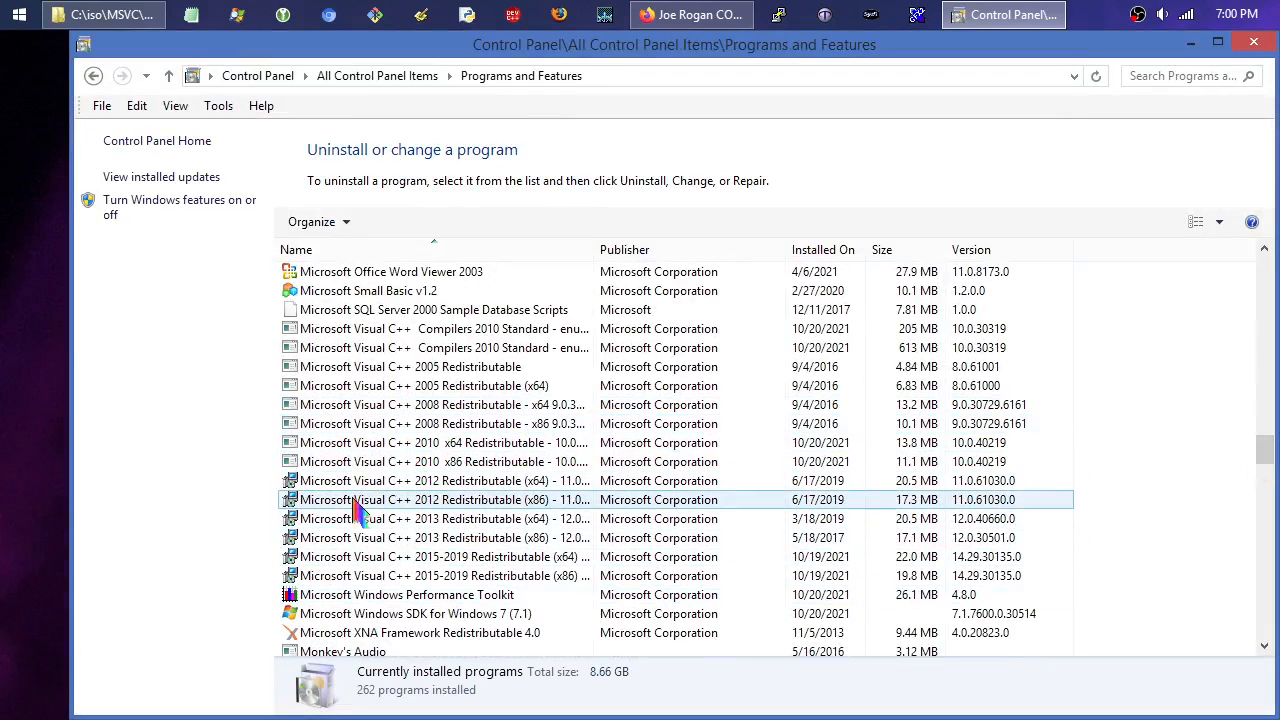
Check the Visual C++ 2010 x64 and x86 Redistributable entries, then return to PSDK_7.1.
click(440, 442)
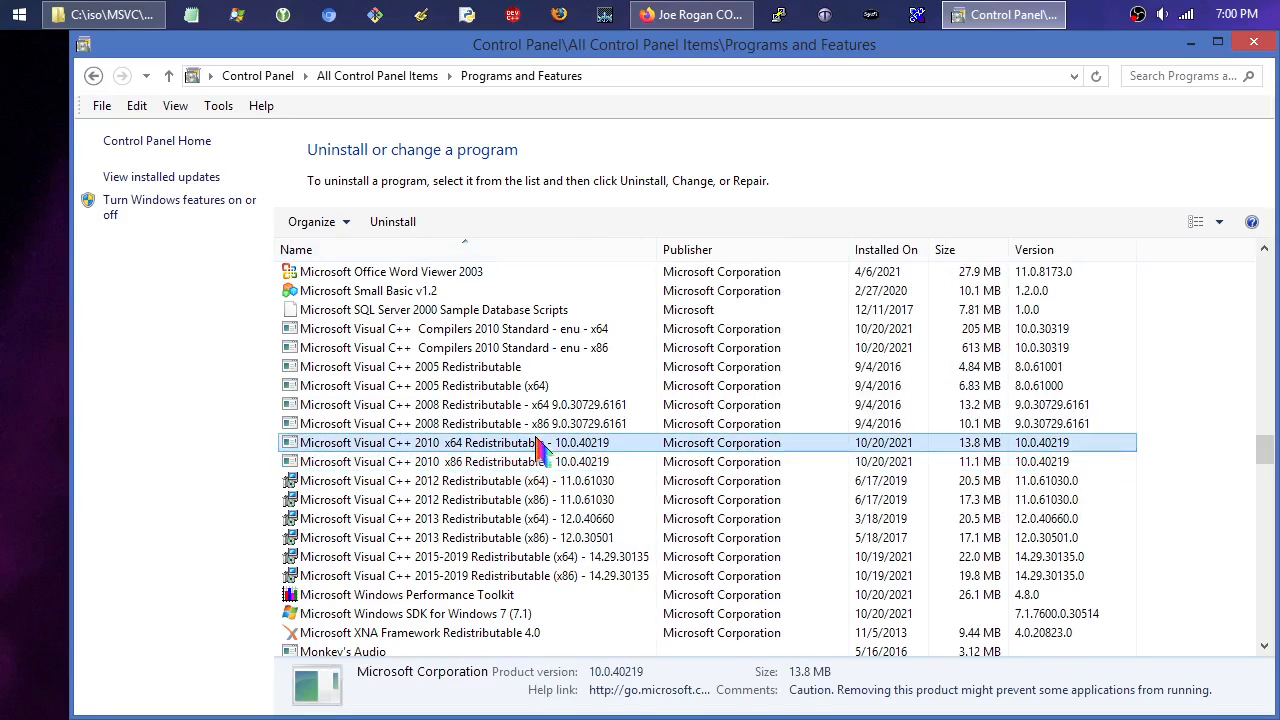
click(450, 461)
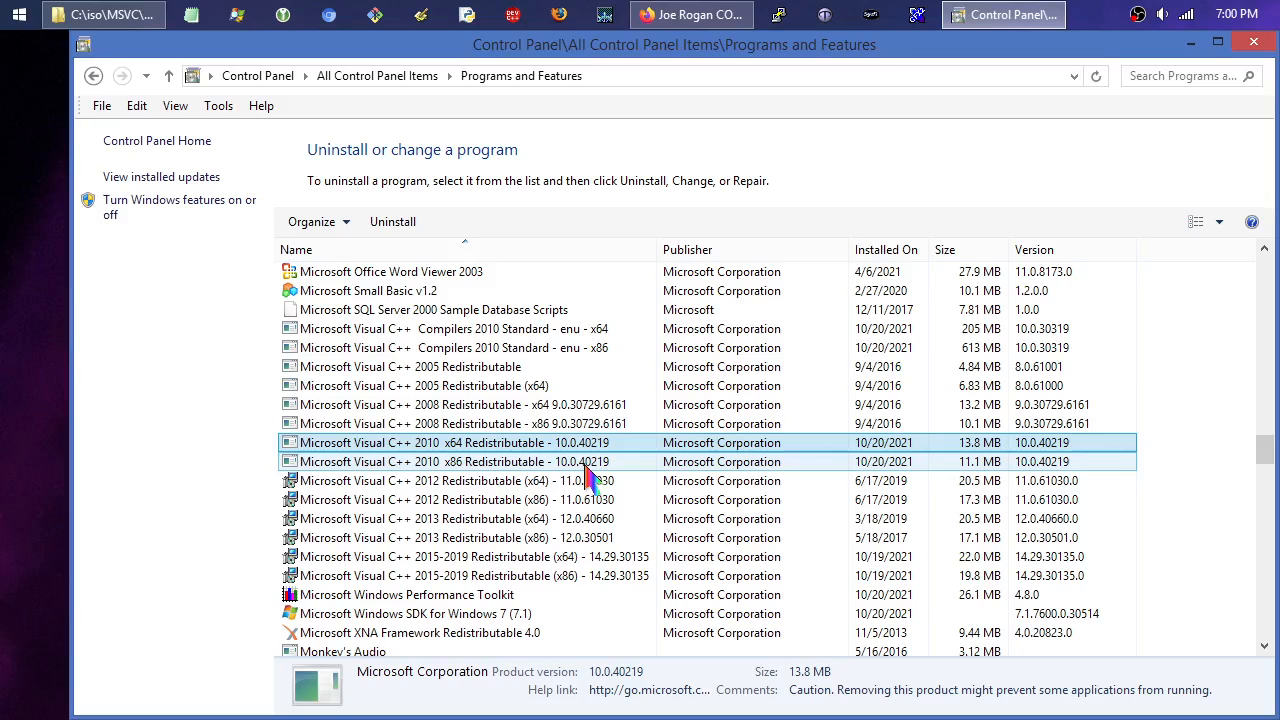
mouse_move(600, 475)
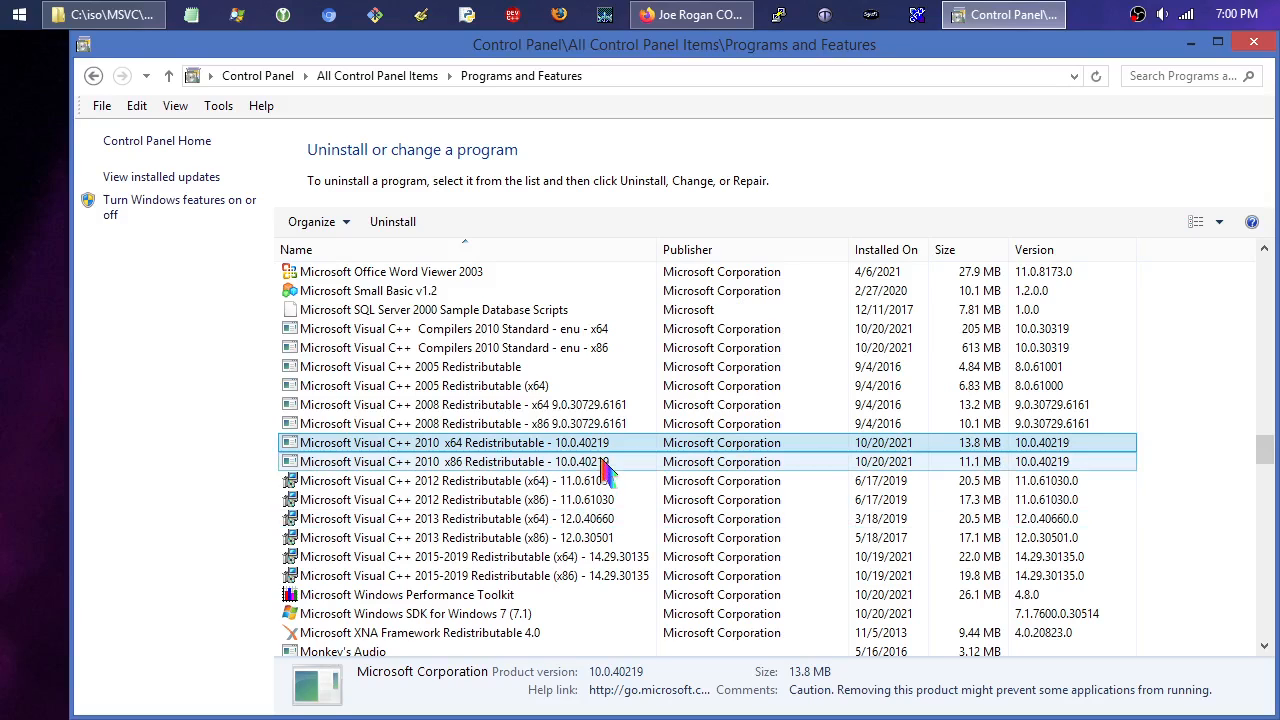
click(450, 442)
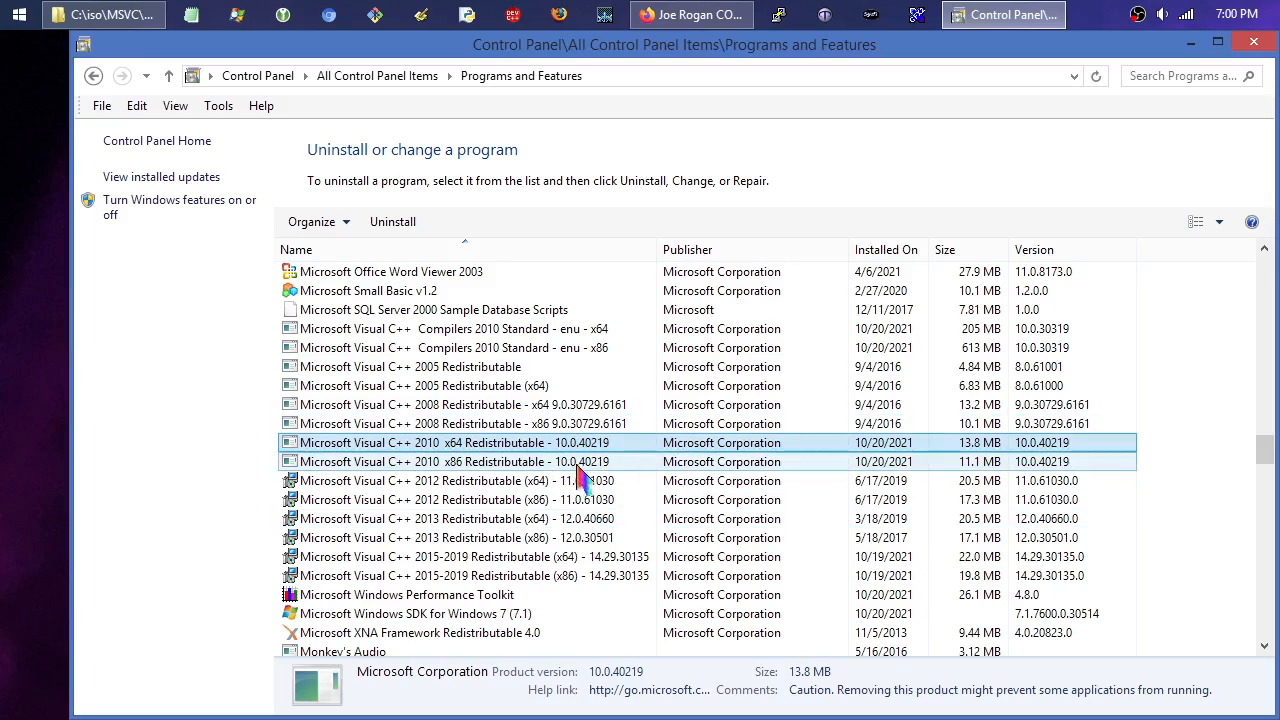
click(103, 14)
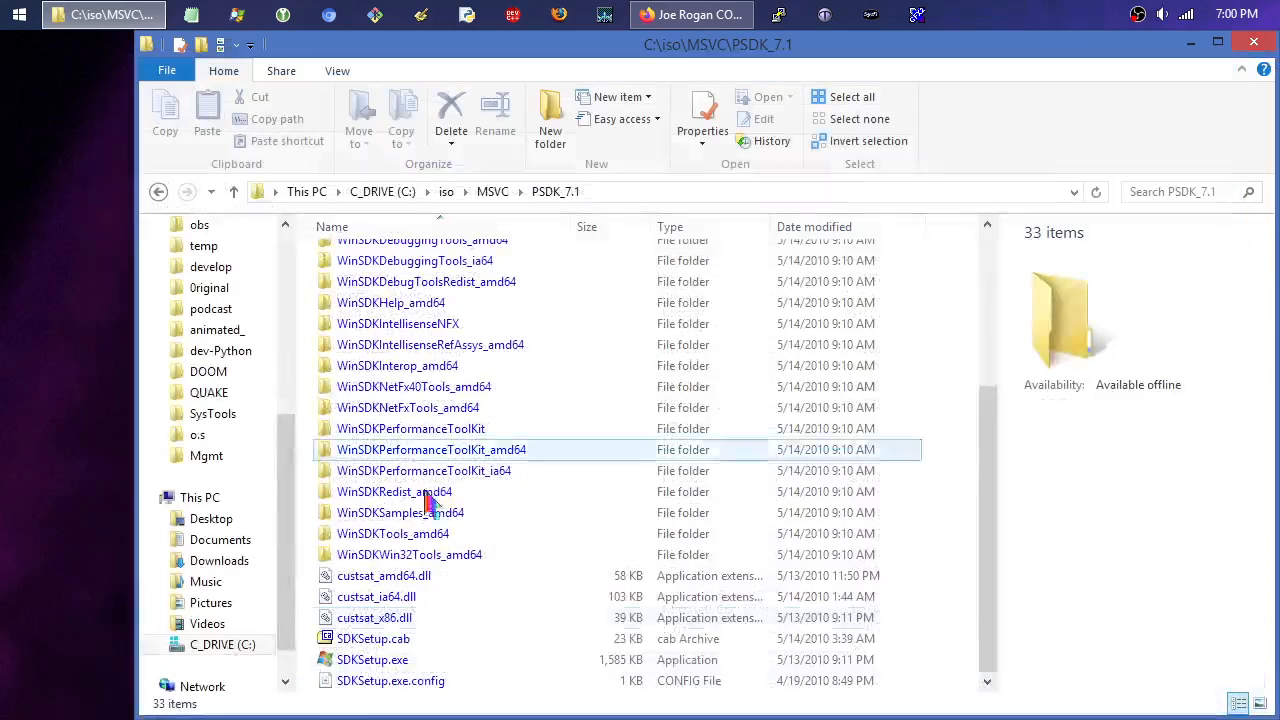
Launch SDKSetup.exe from the PSDK_7.1 folder through its right-click Open option.
click(372, 659)
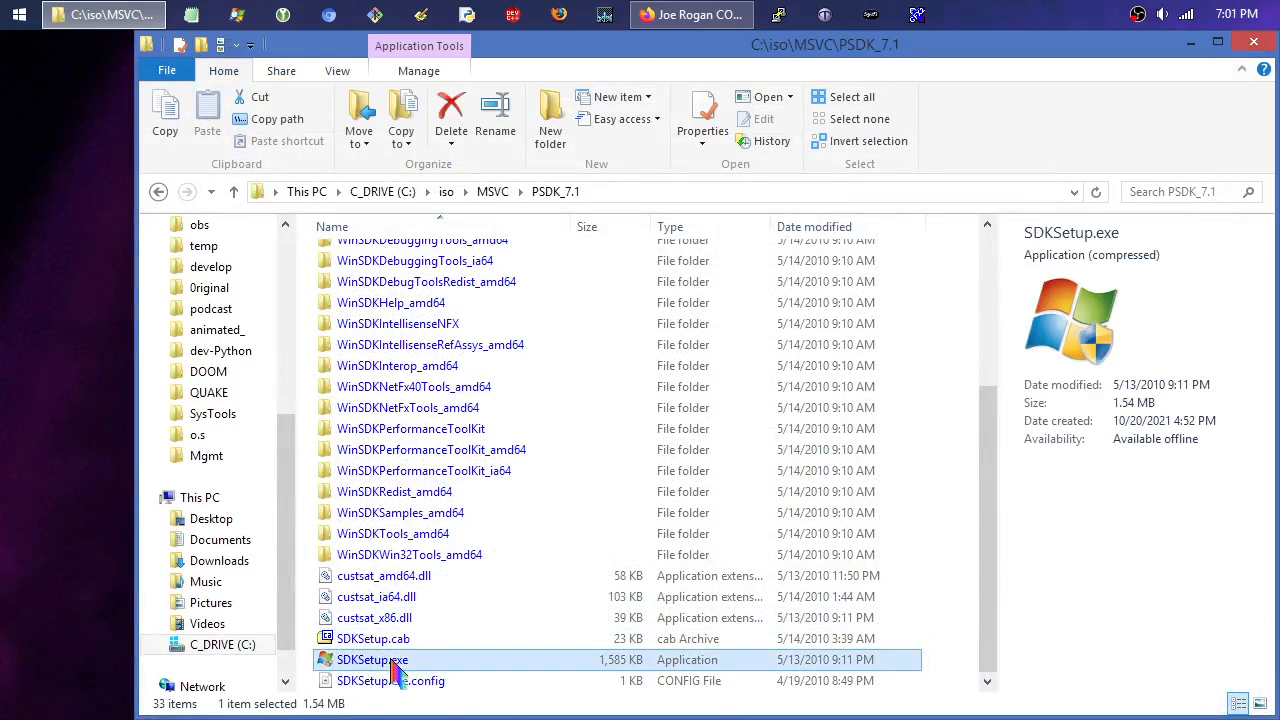
mouse_move(540, 670)
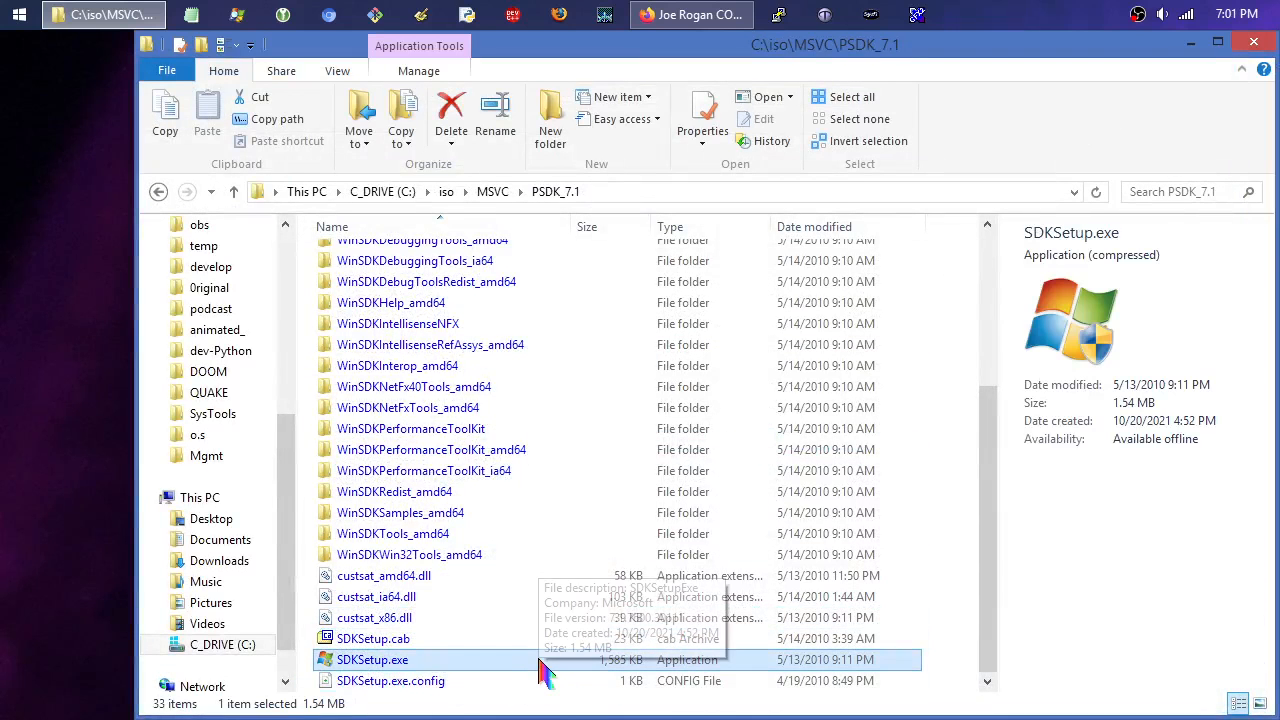
right_click(372, 659)
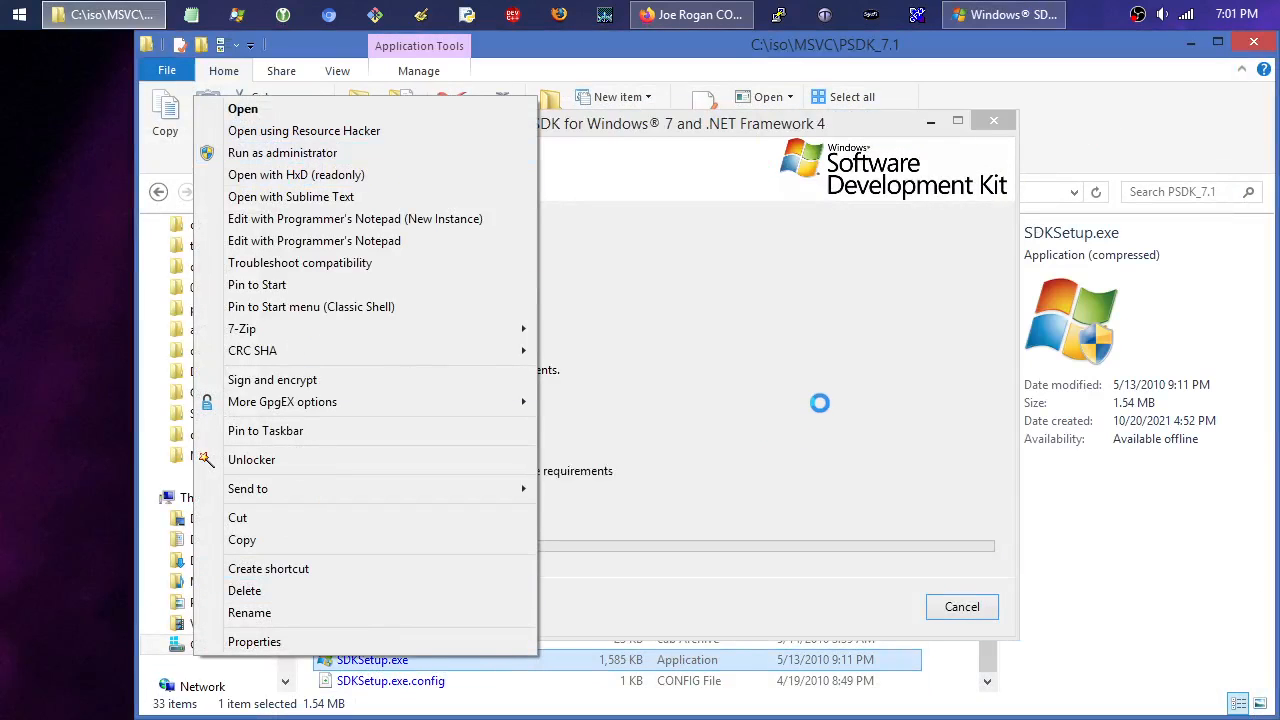
click(243, 108)
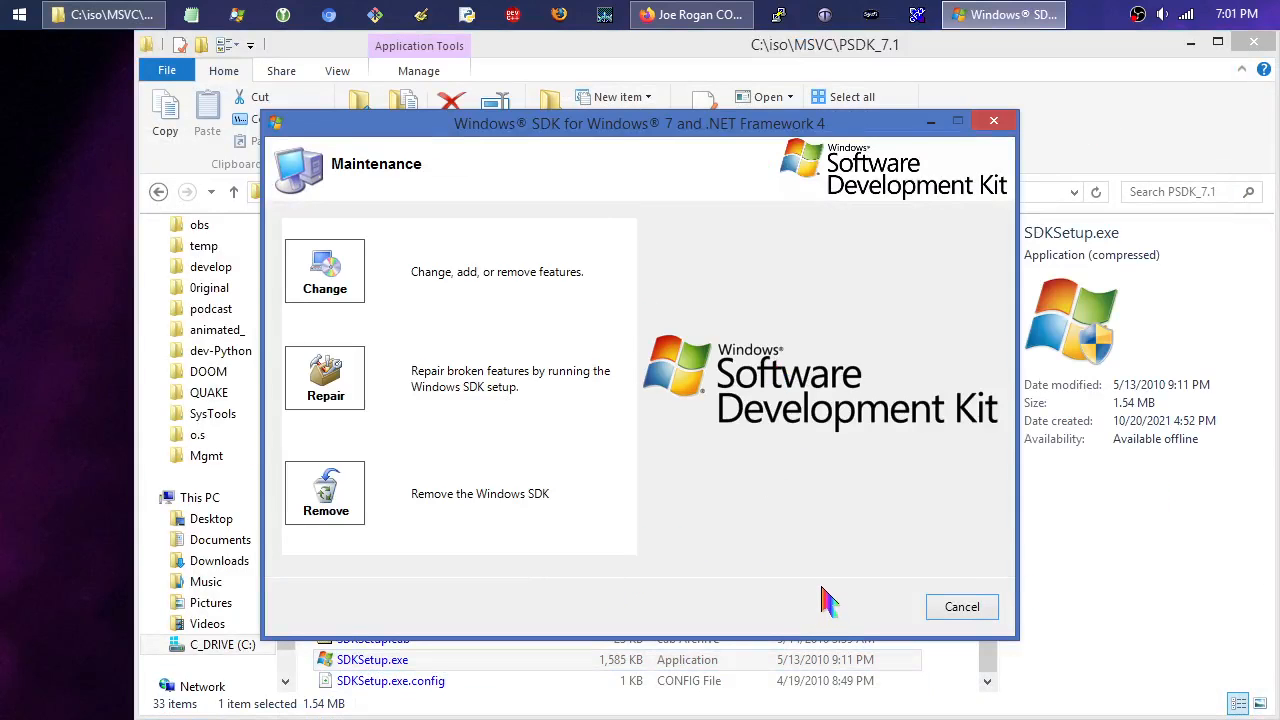
mouse_move(675, 440)
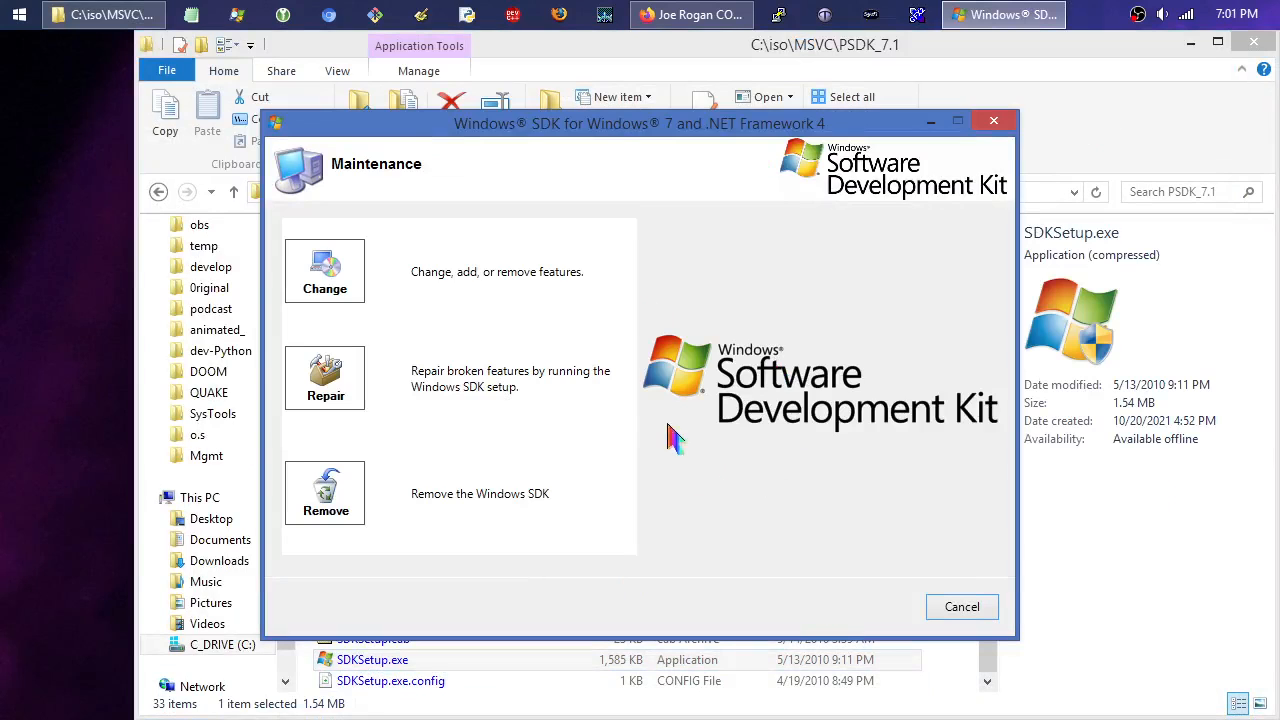
Choose Change, expand Windows Headers and Libraries, and read the Tools feature description.
click(324, 270)
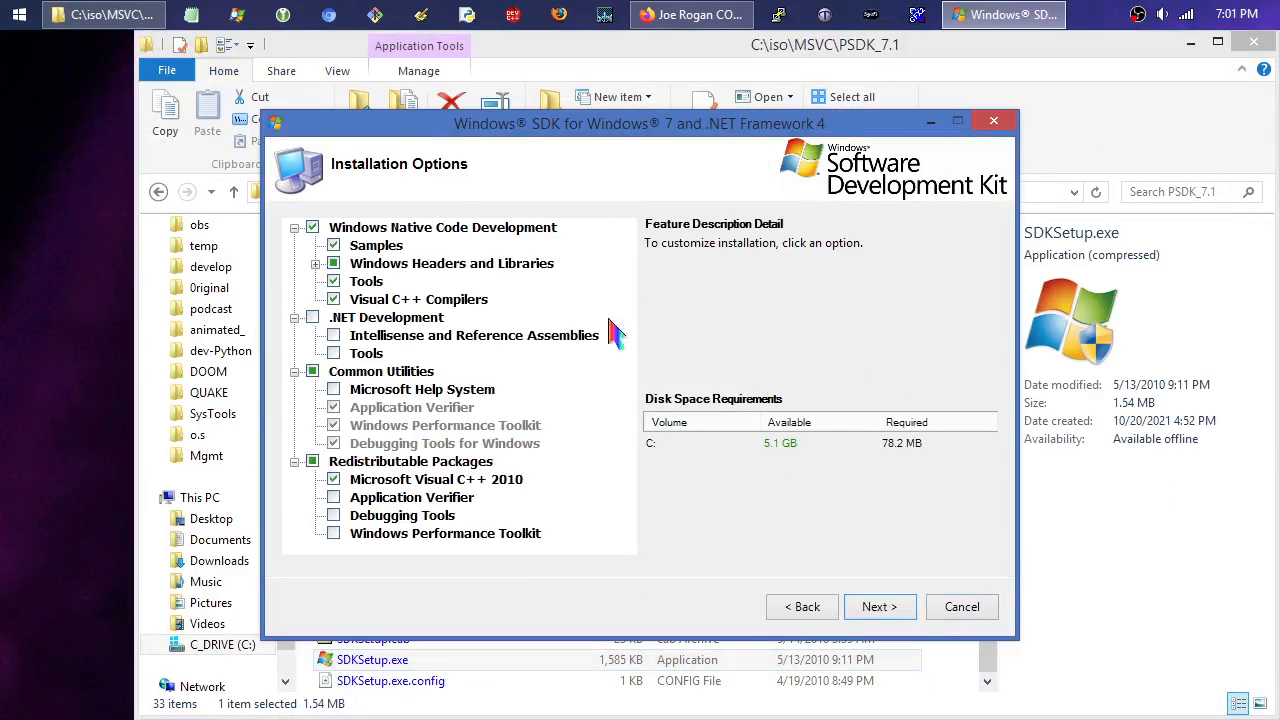
mouse_move(535, 318)
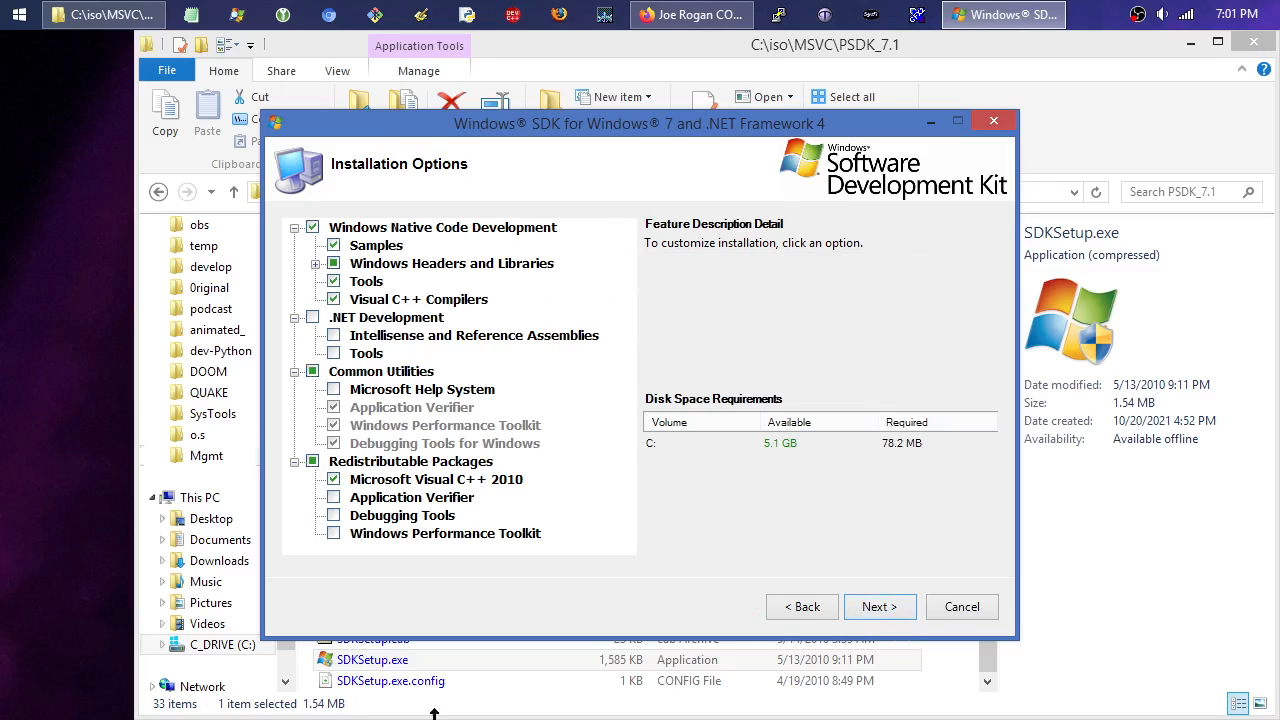
mouse_move(545, 280)
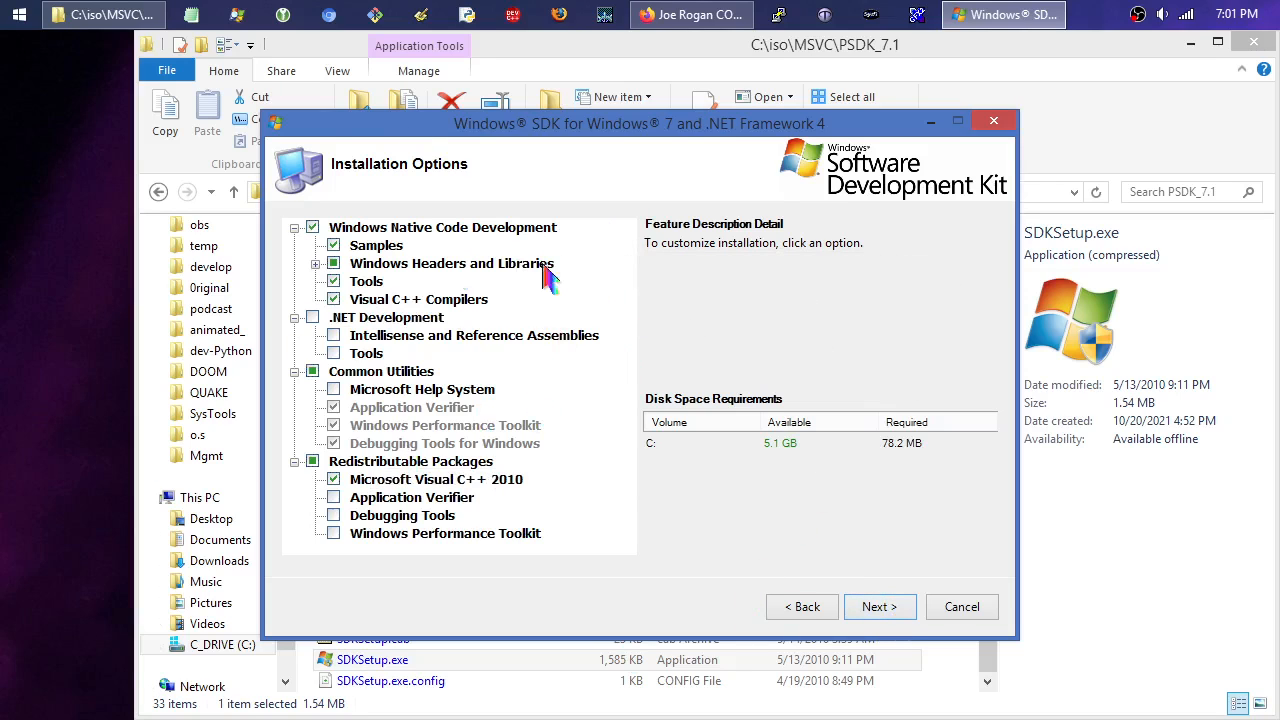
click(317, 263)
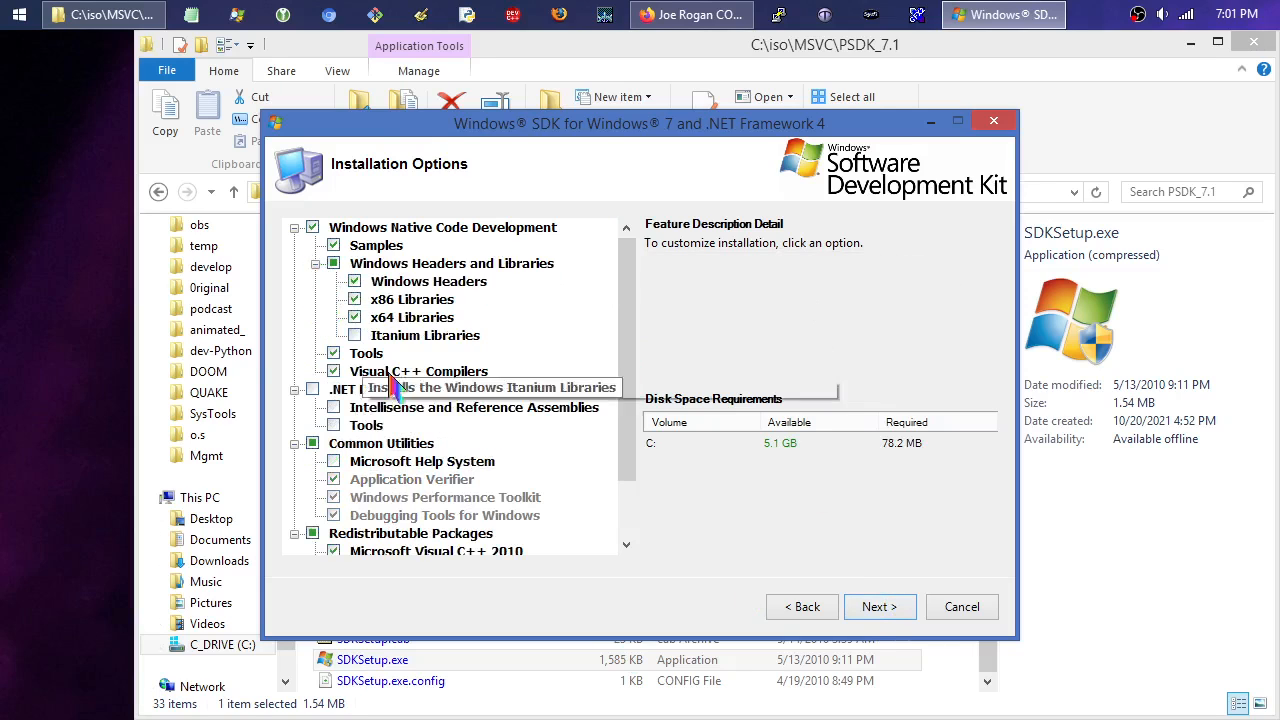
scroll(down, 3)
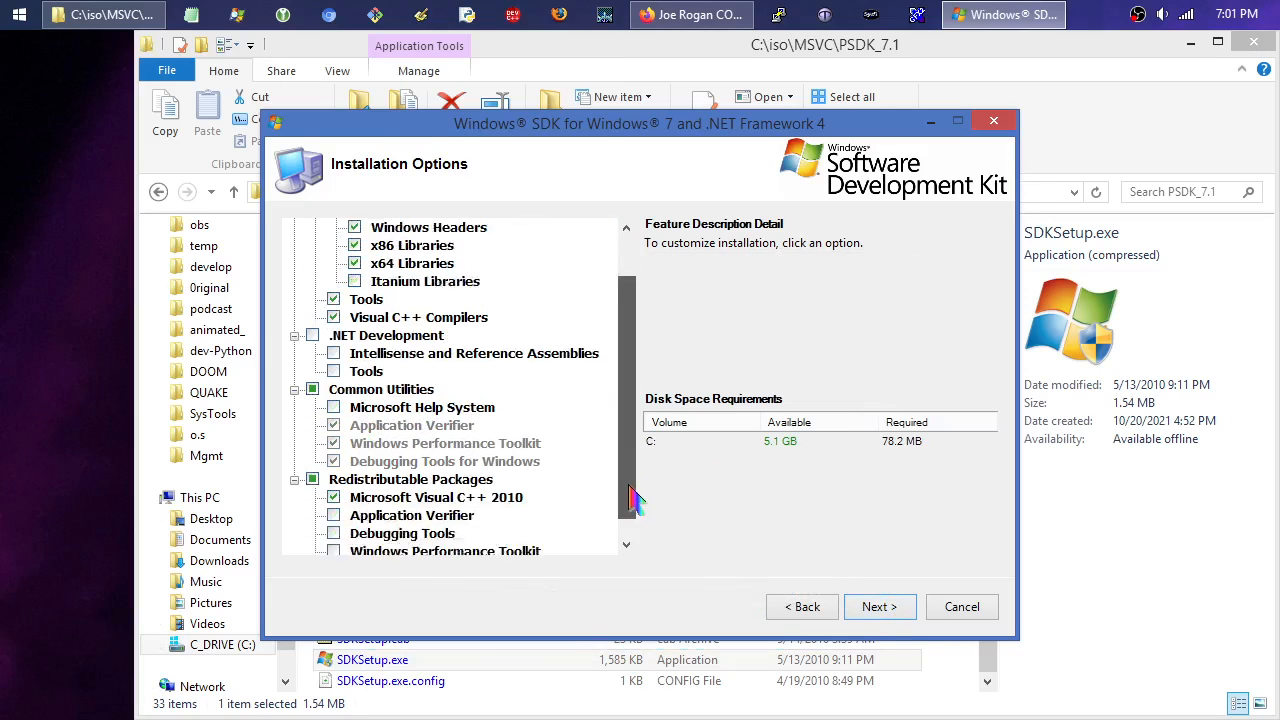
scroll(down, 3)
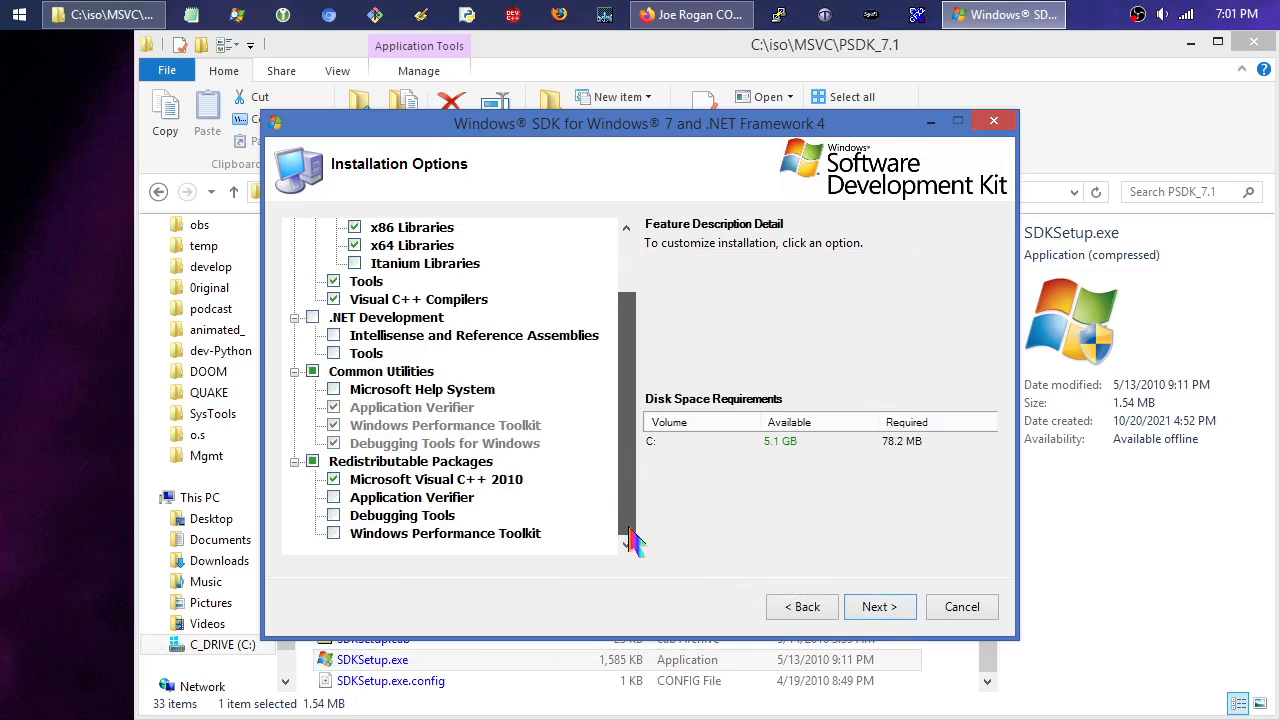
scroll(up, 3)
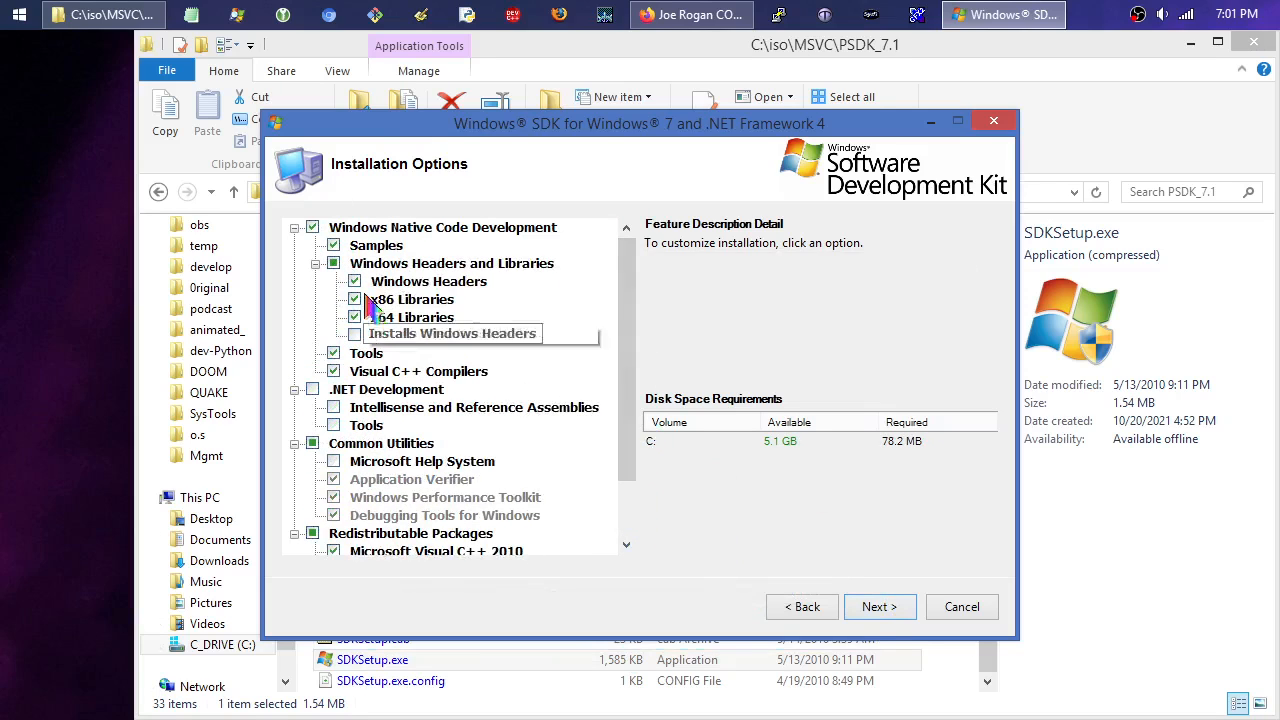
mouse_move(425, 335)
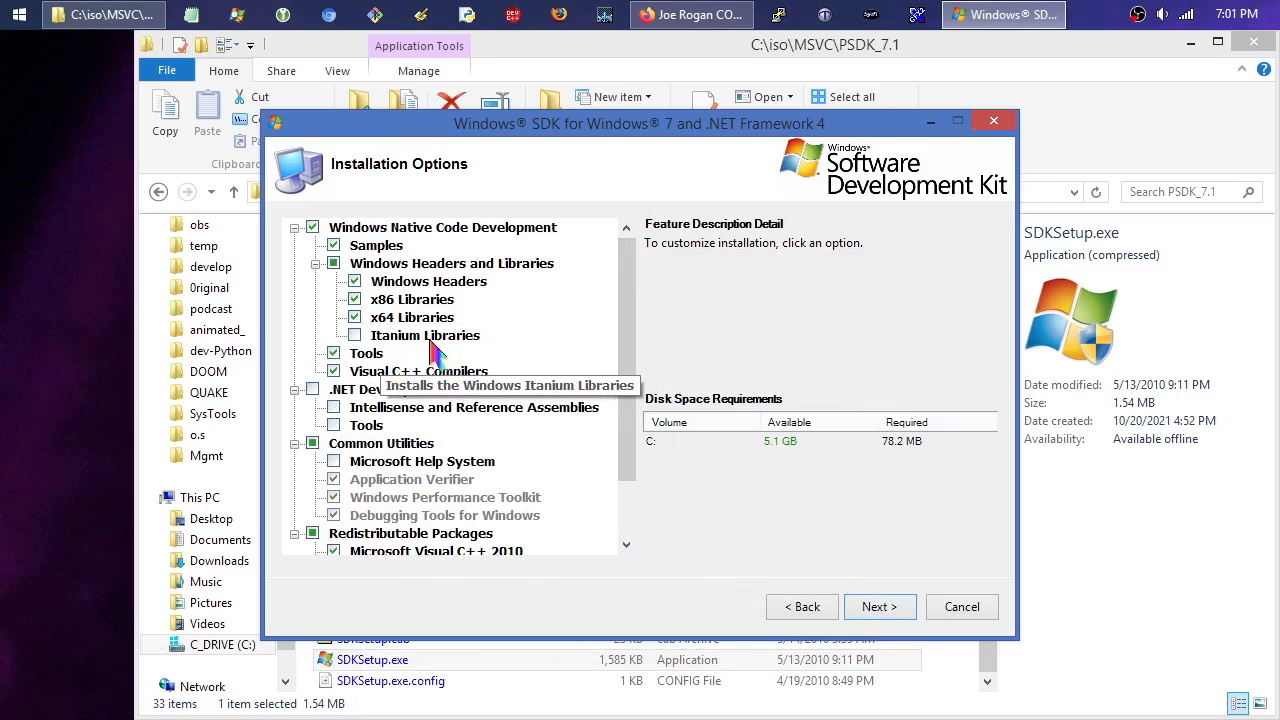
mouse_move(450, 350)
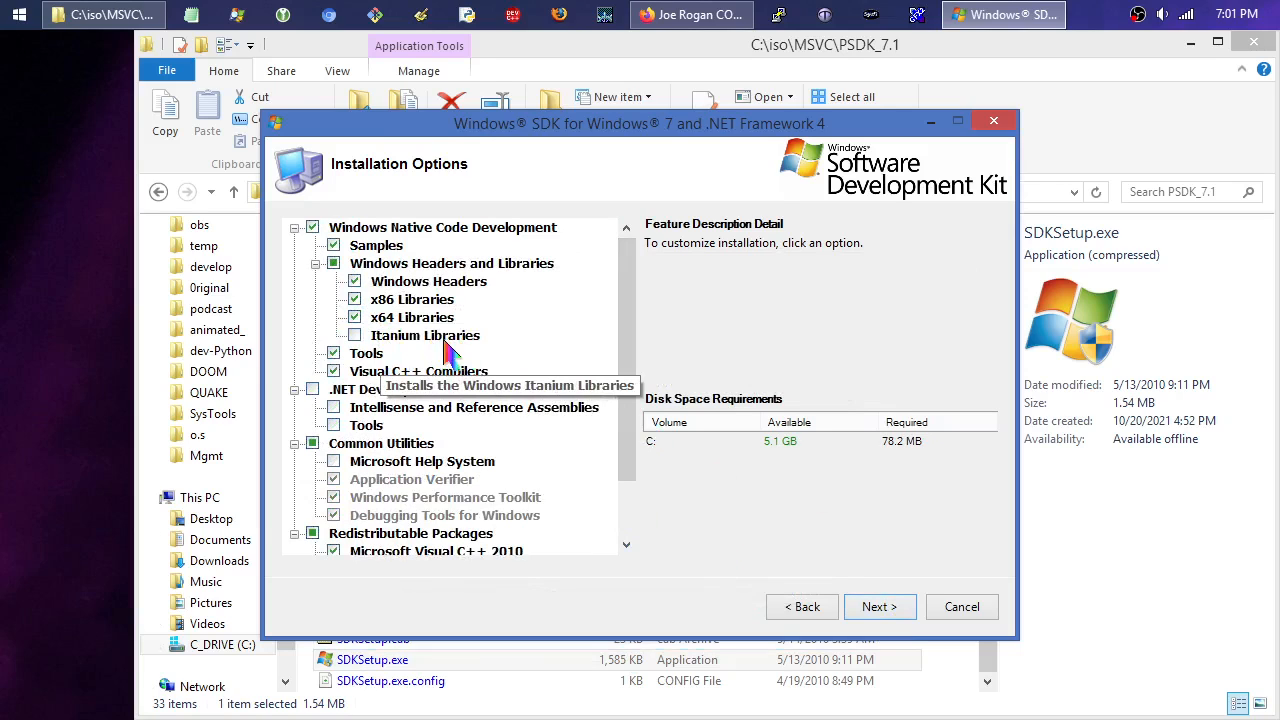
mouse_move(412, 317)
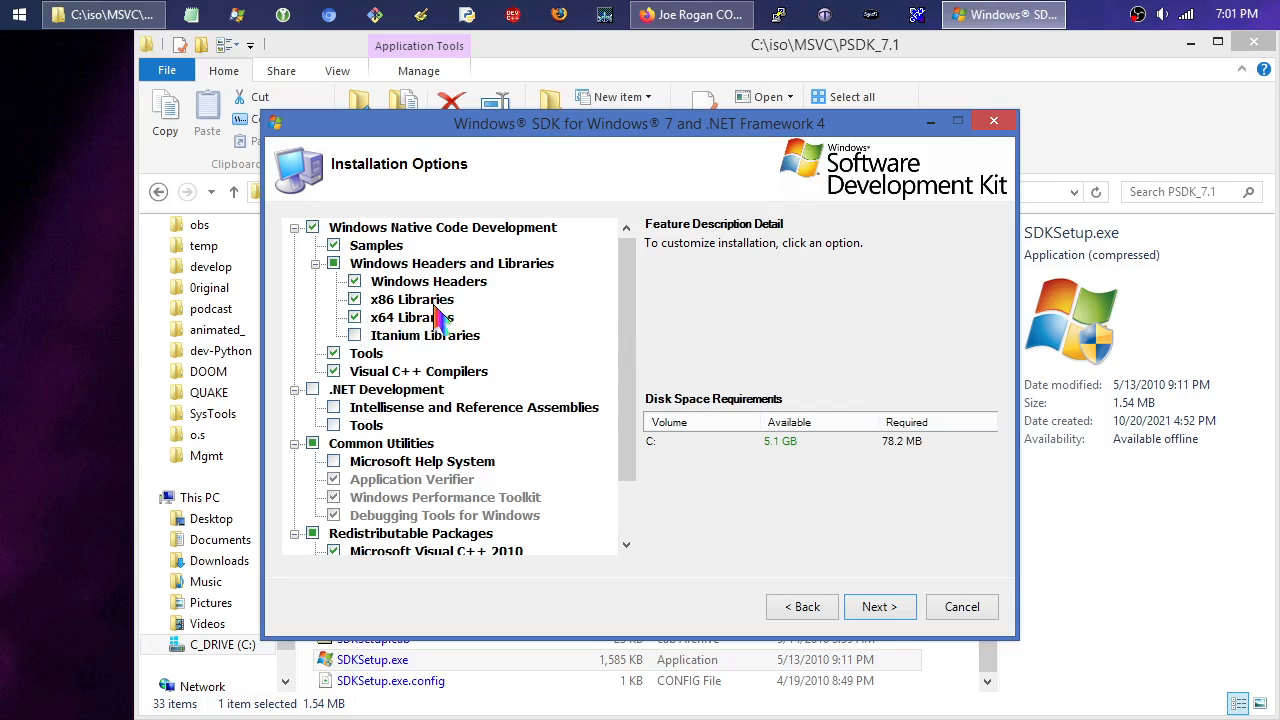
click(367, 353)
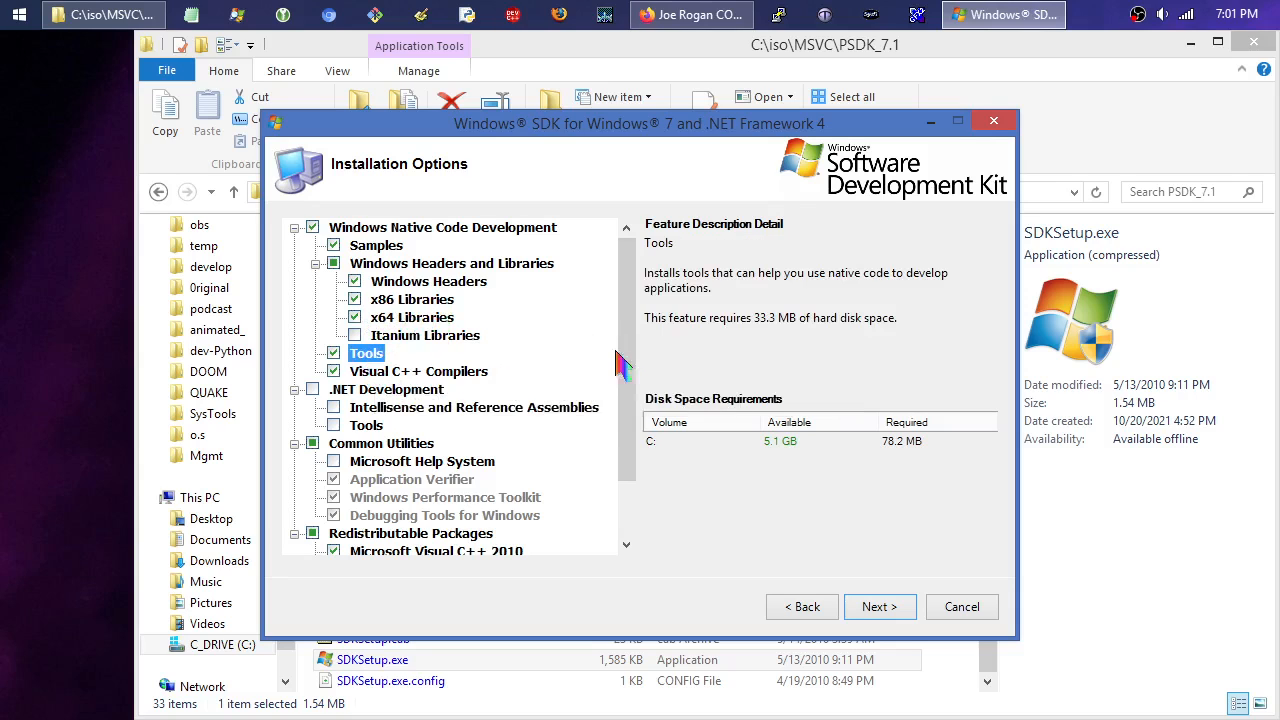
mouse_move(410, 485)
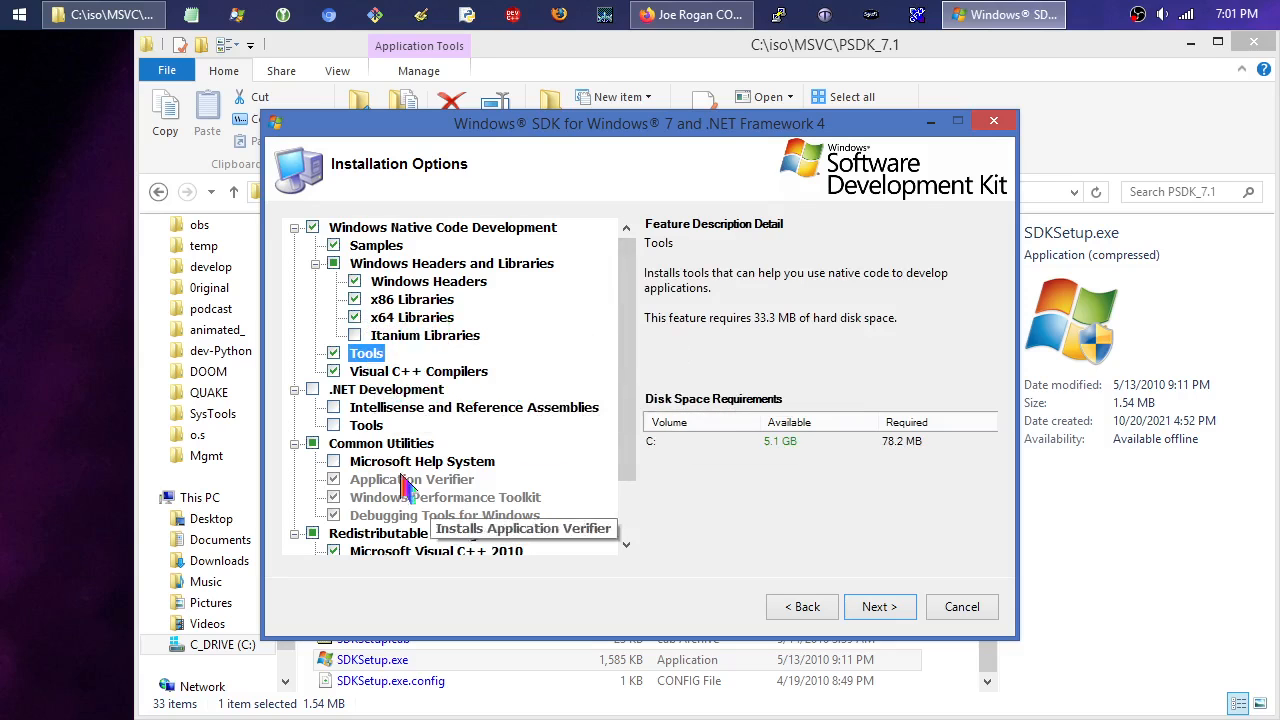
mouse_move(425, 417)
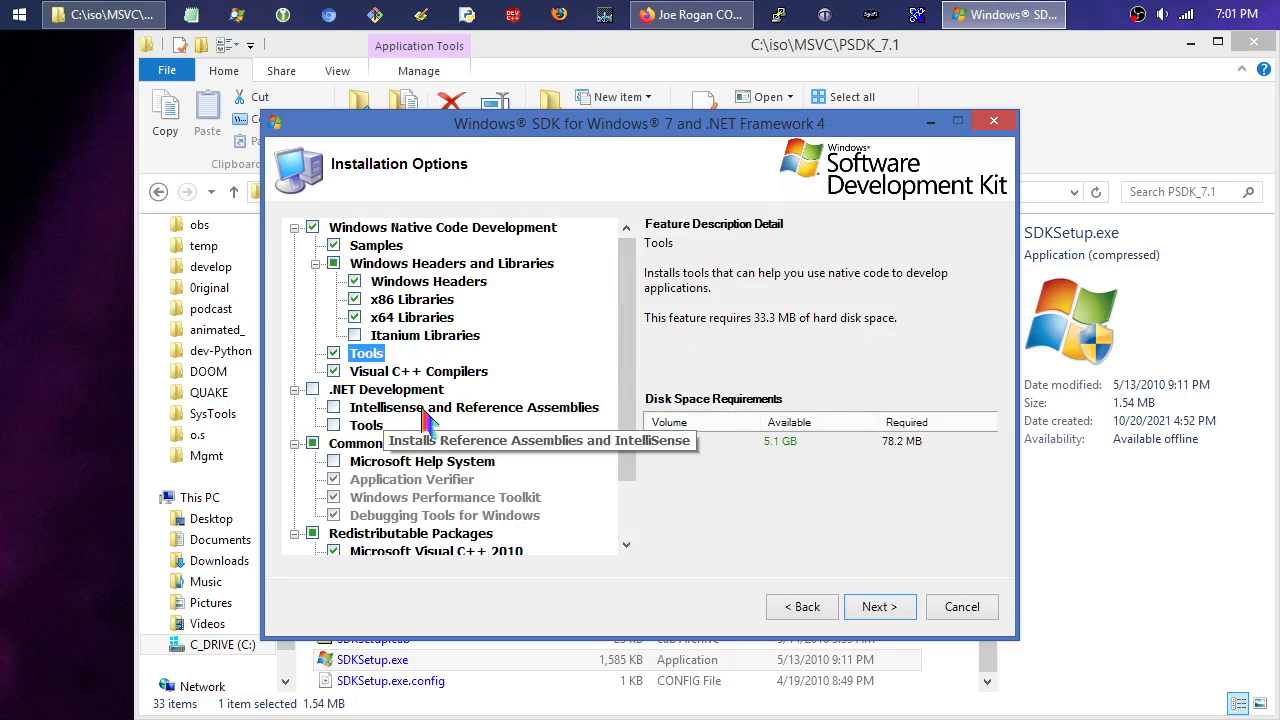
scroll(down, 3)
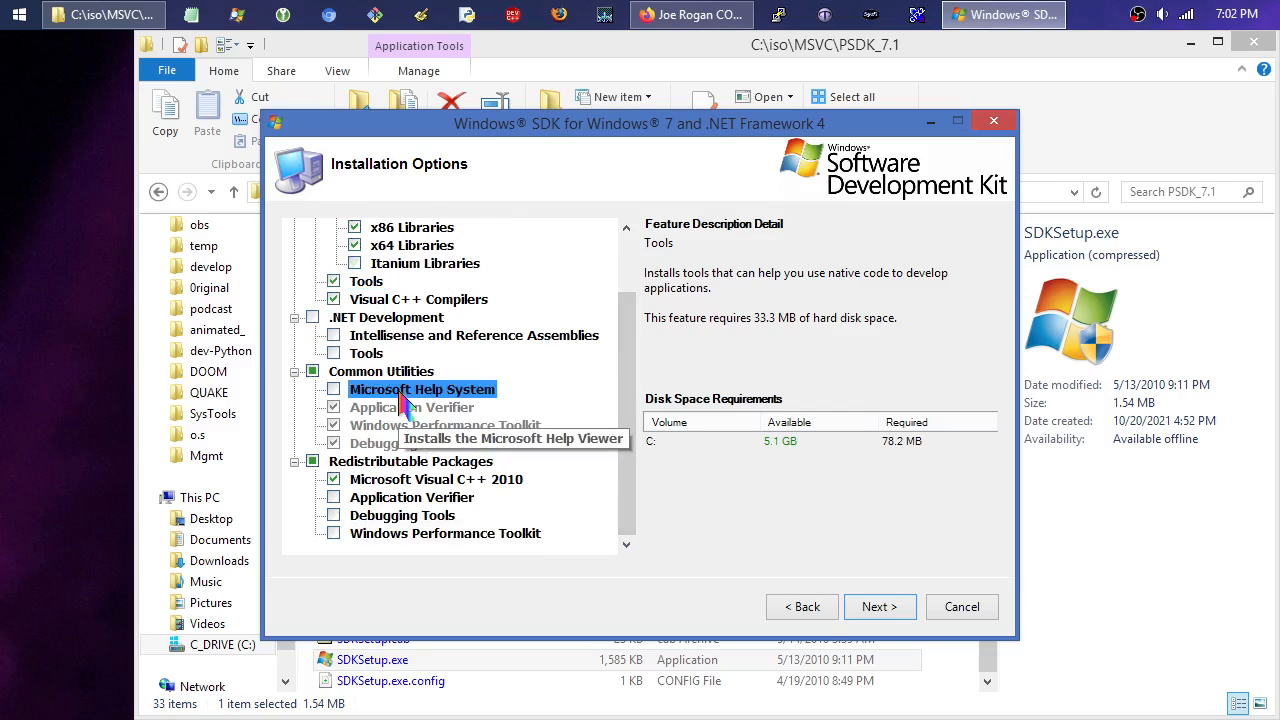
Review Help System, Performance Toolkit and Debugging Tools descriptions, then cancel setup with Yes.
click(421, 389)
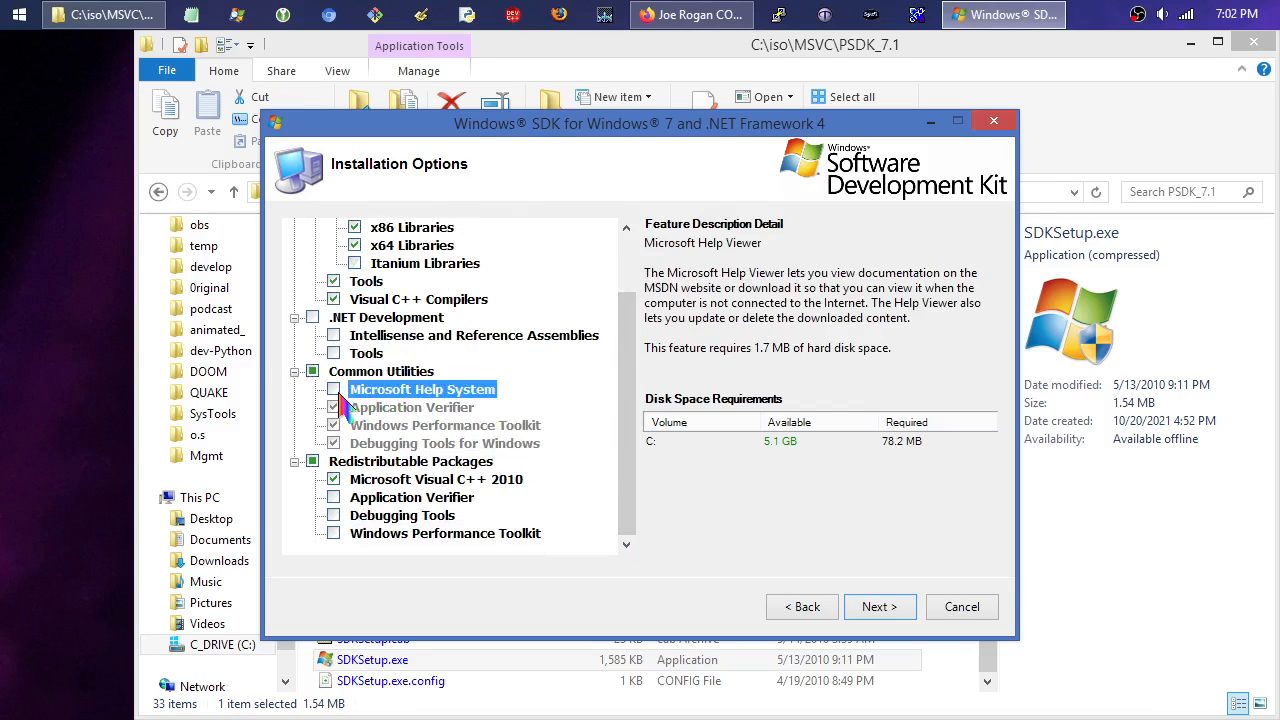
mouse_move(480, 400)
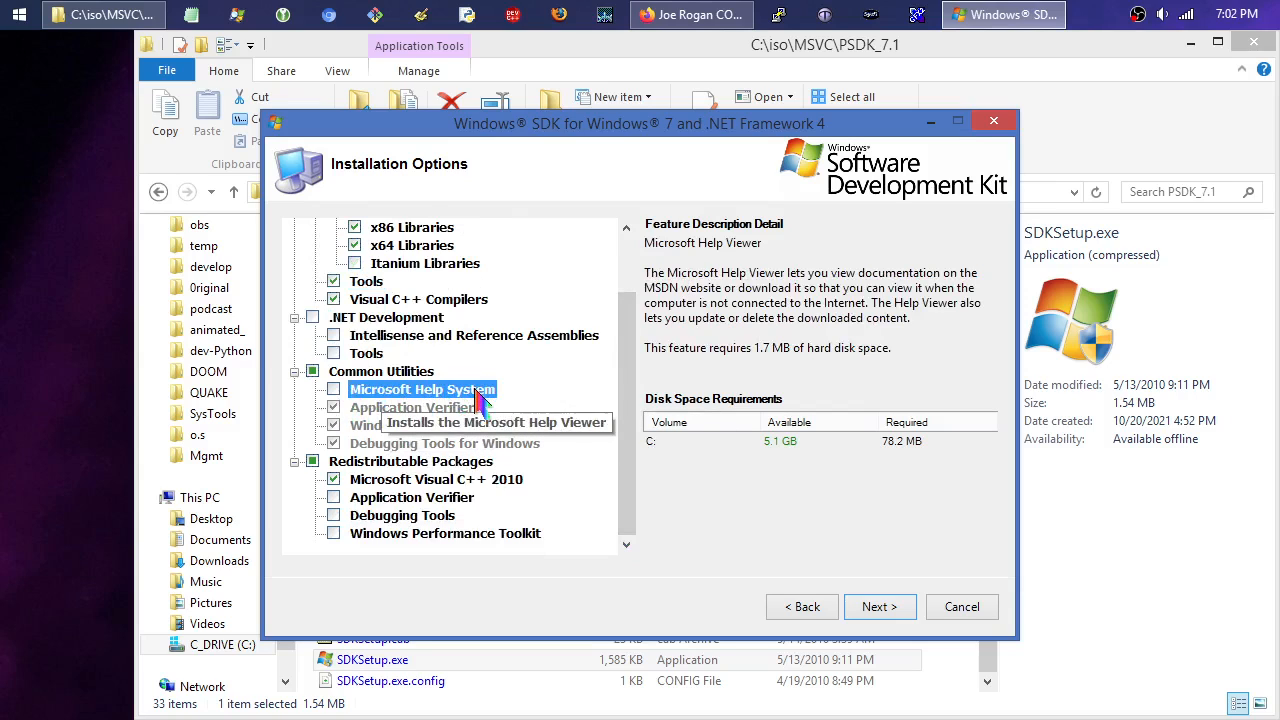
mouse_move(455, 443)
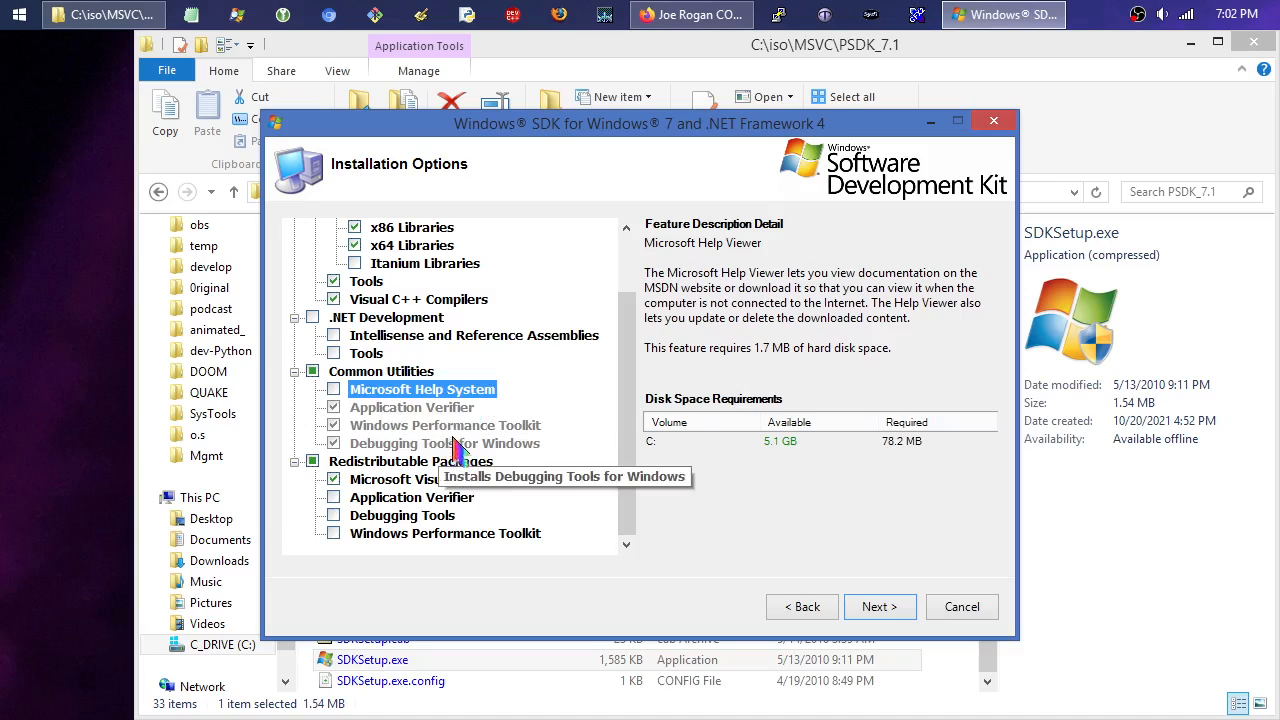
mouse_move(420, 415)
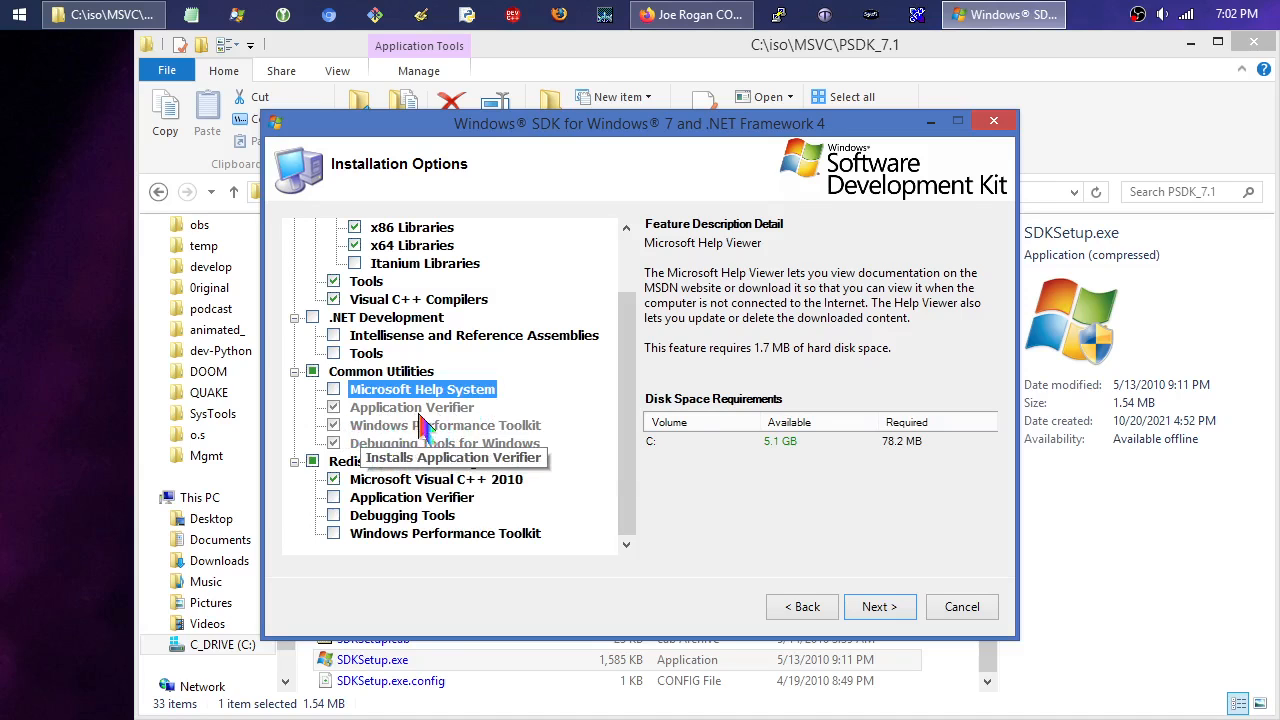
click(446, 424)
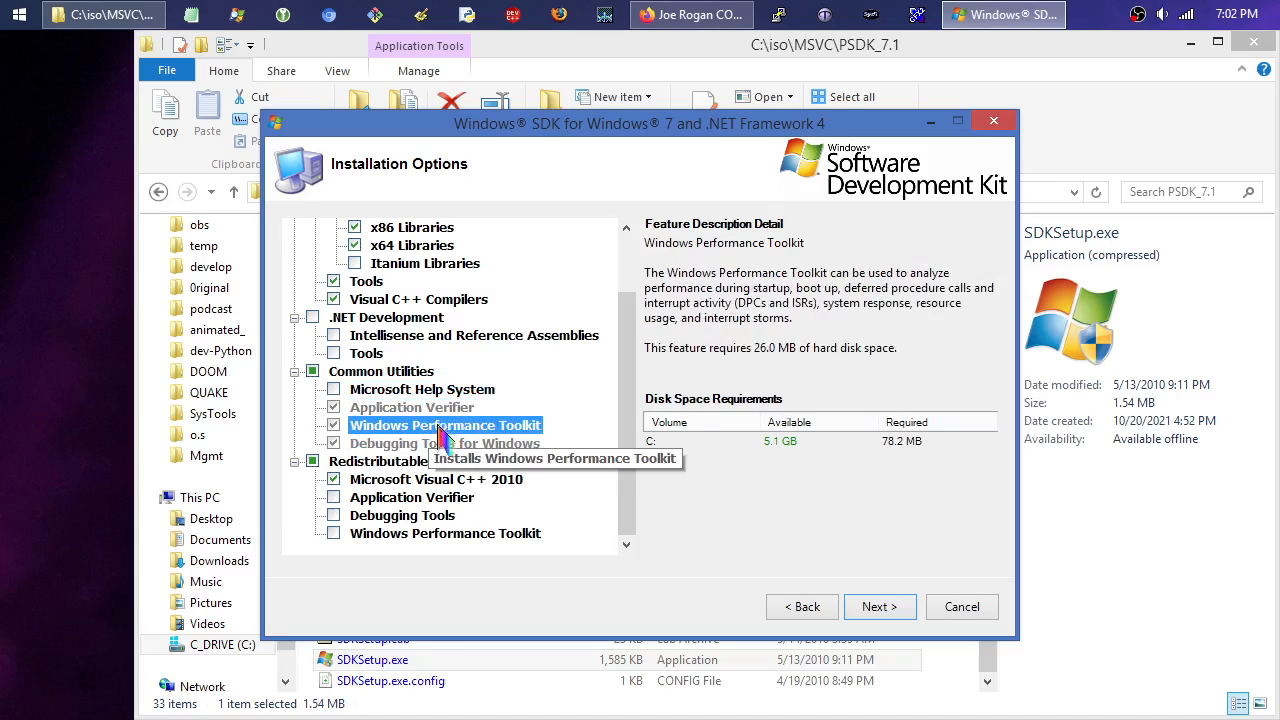
click(445, 443)
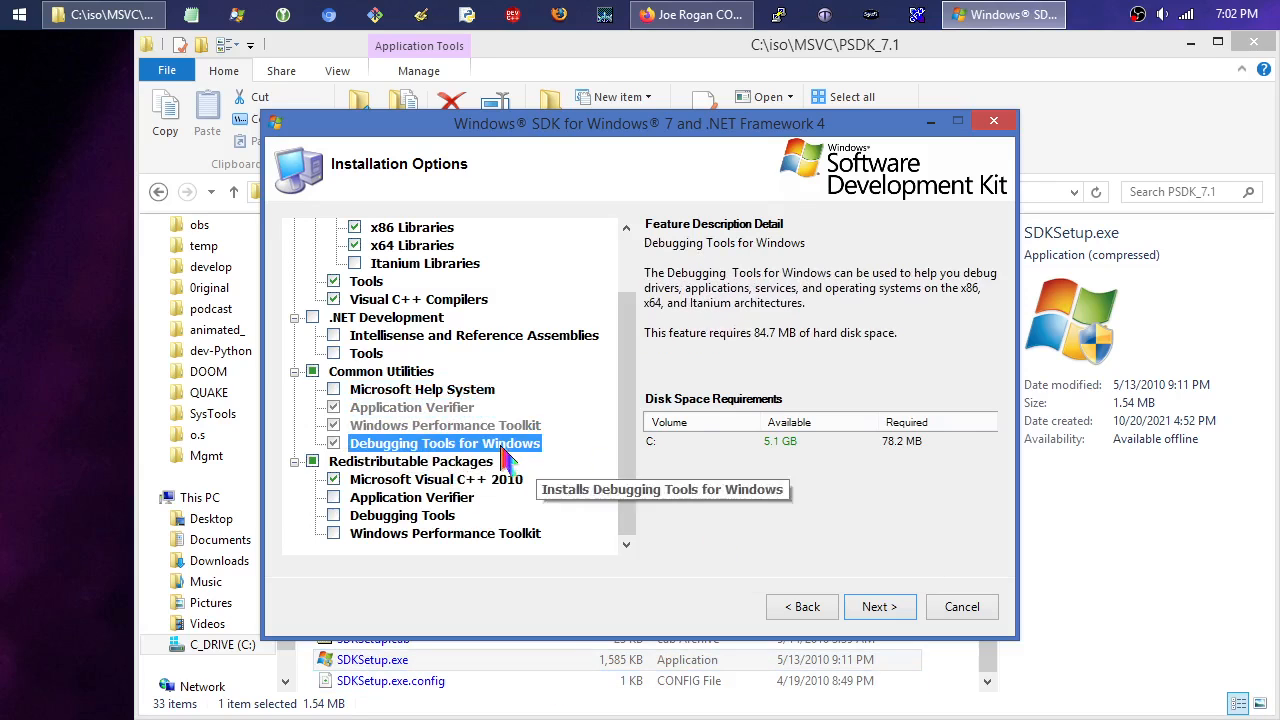
mouse_move(468, 461)
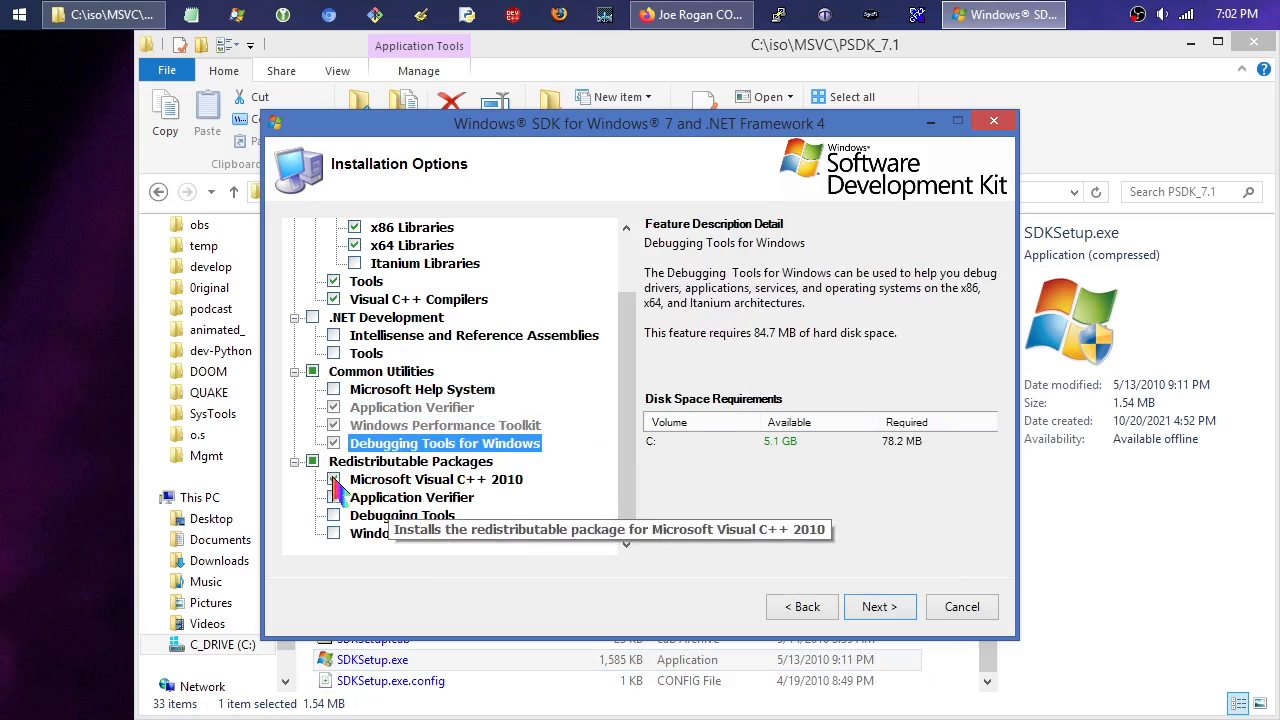
click(333, 479)
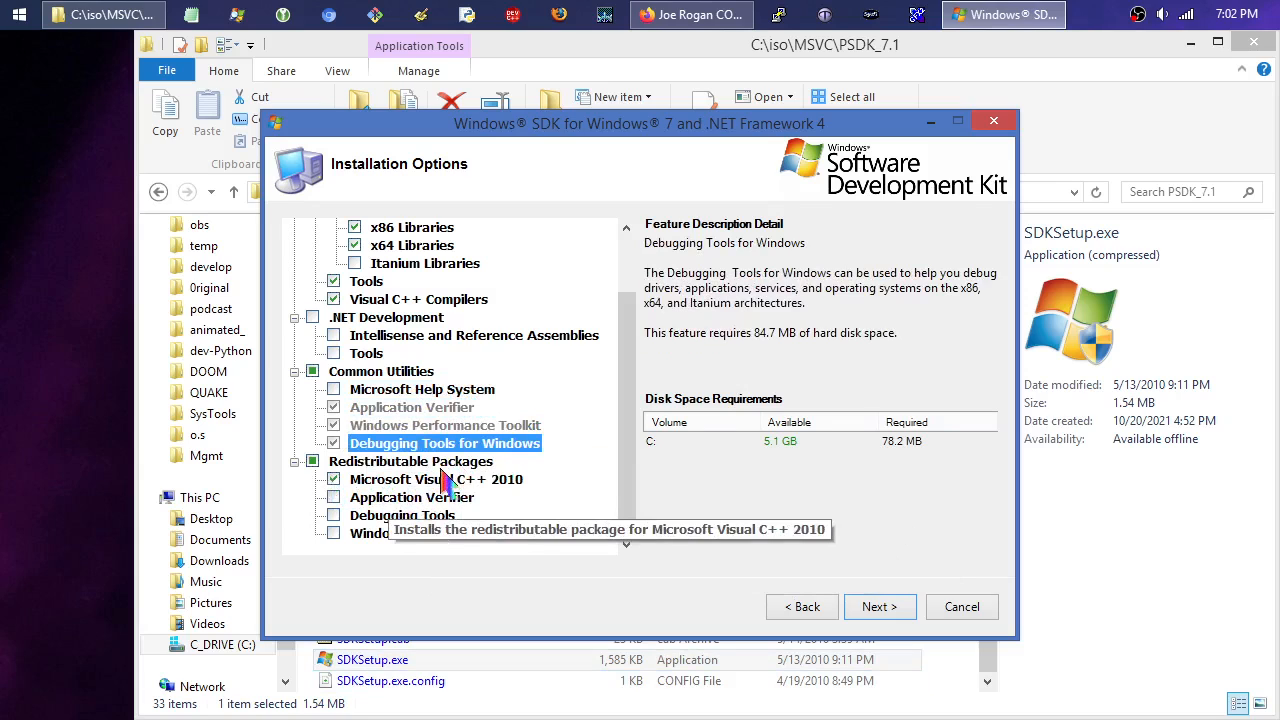
mouse_move(413, 485)
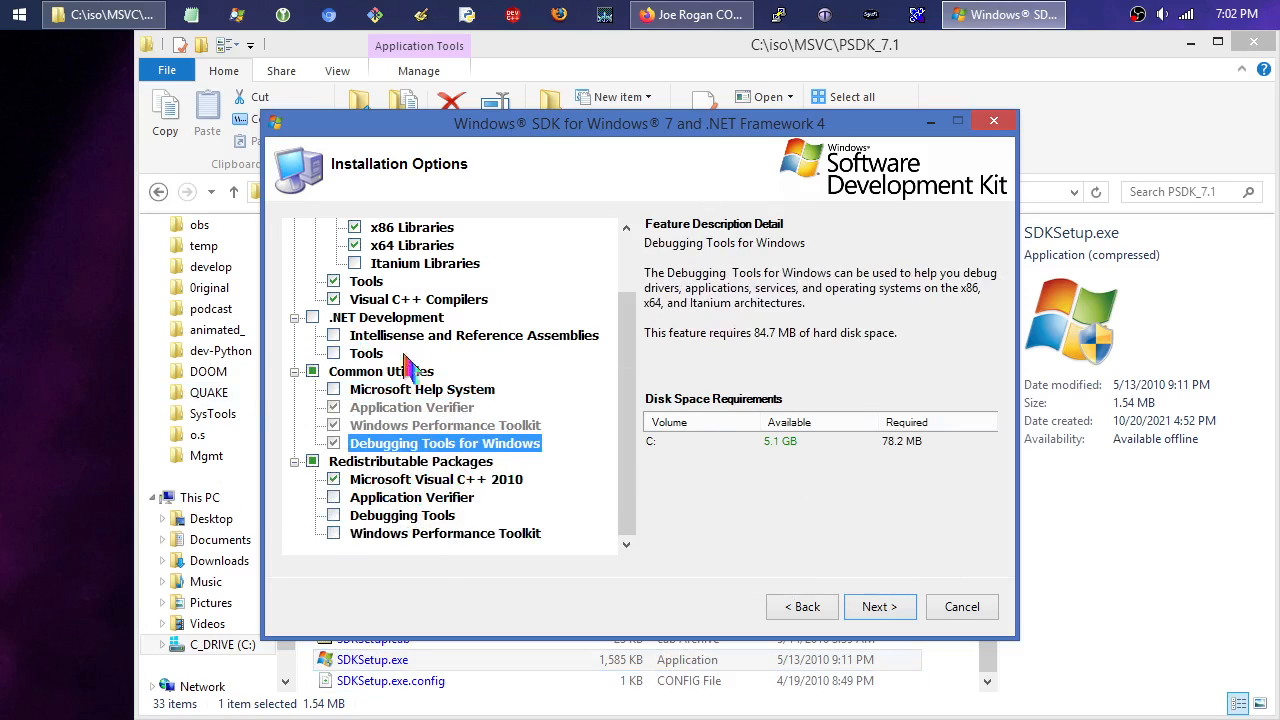
mouse_move(515, 505)
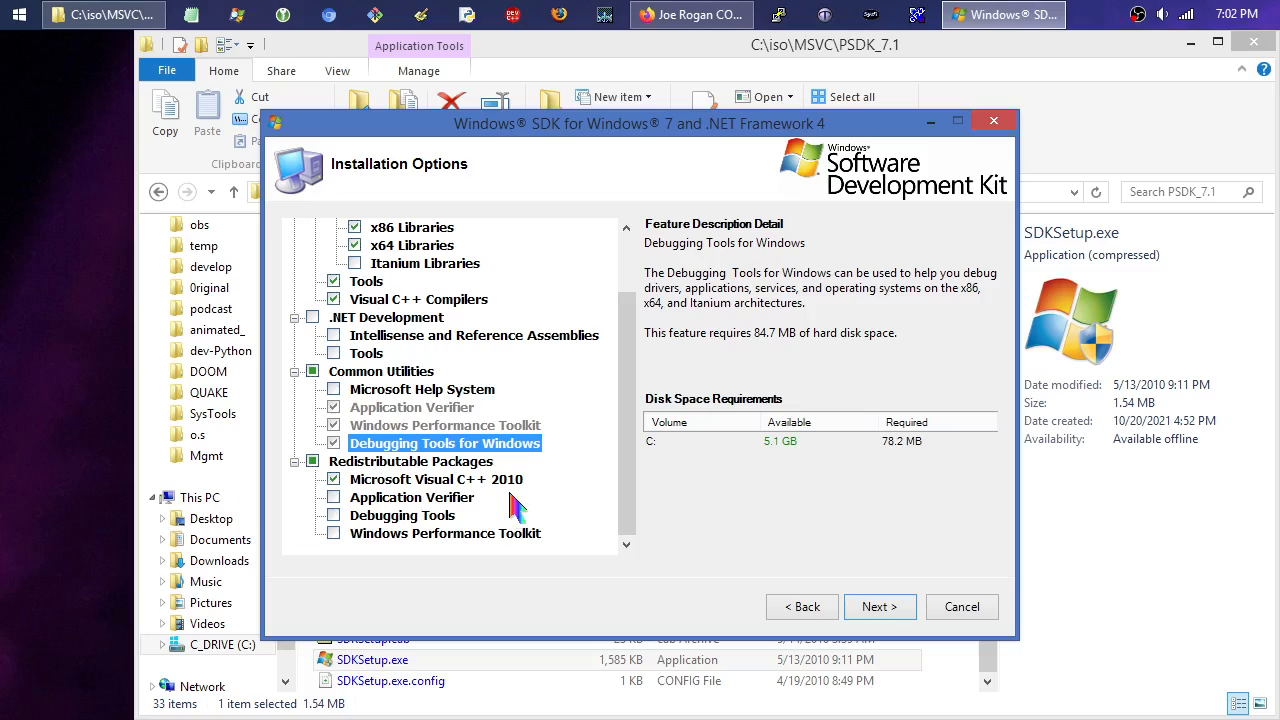
mouse_move(510, 490)
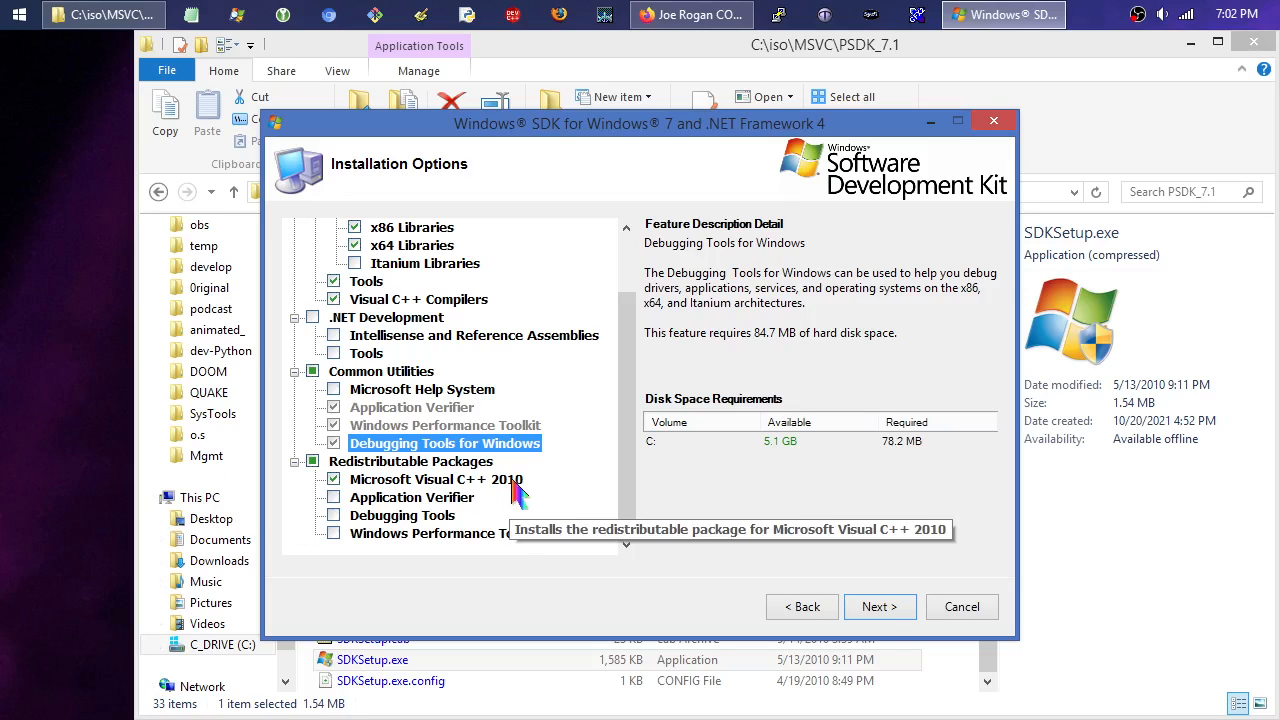
mouse_move(880, 607)
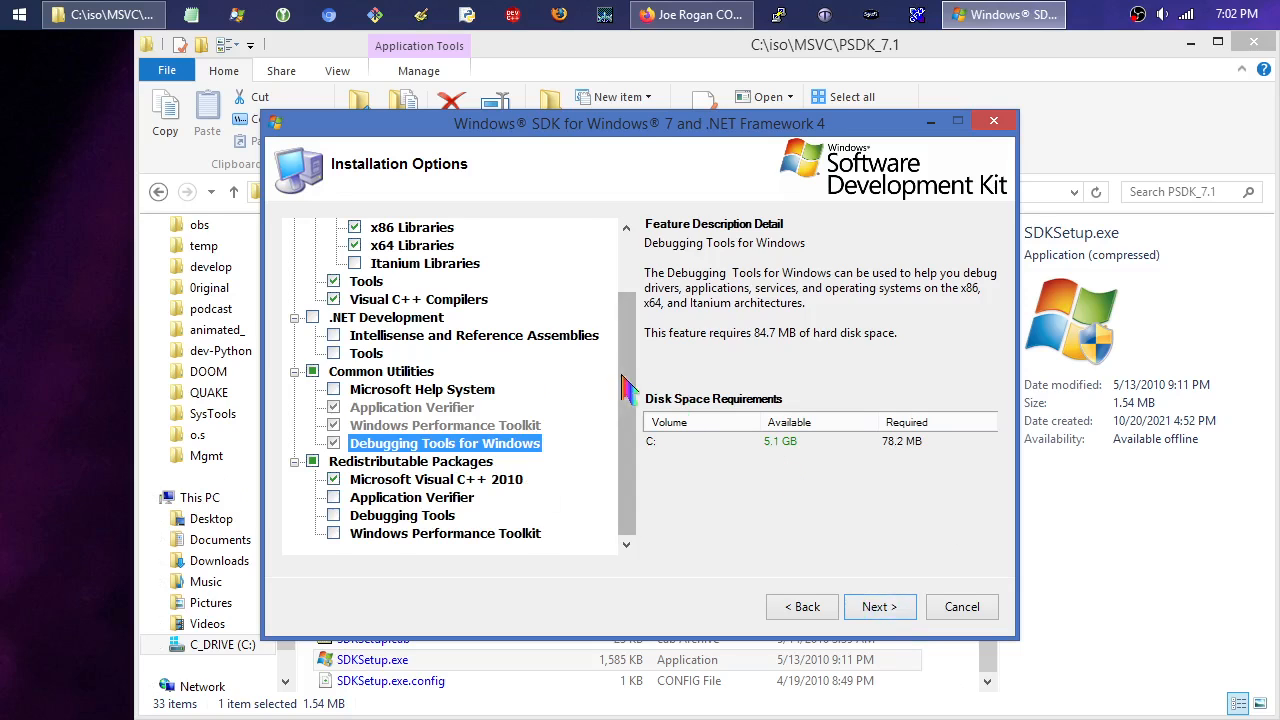
scroll(up, 3)
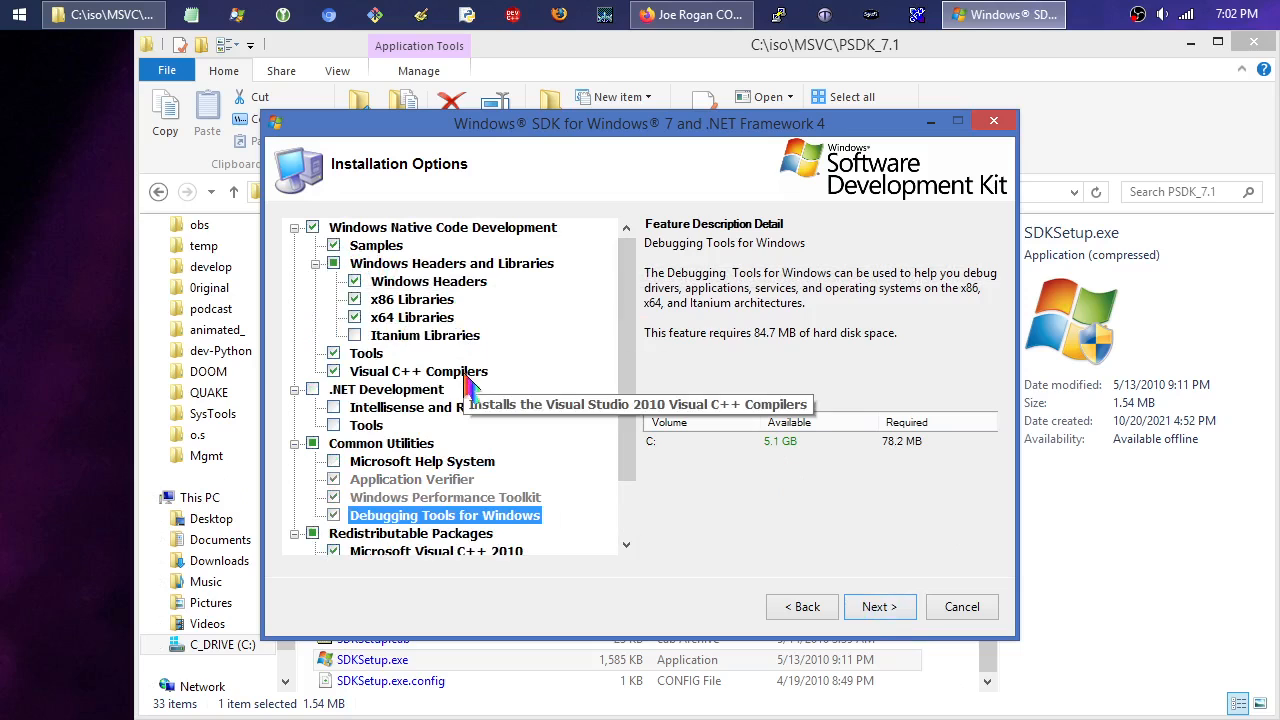
mouse_move(505, 495)
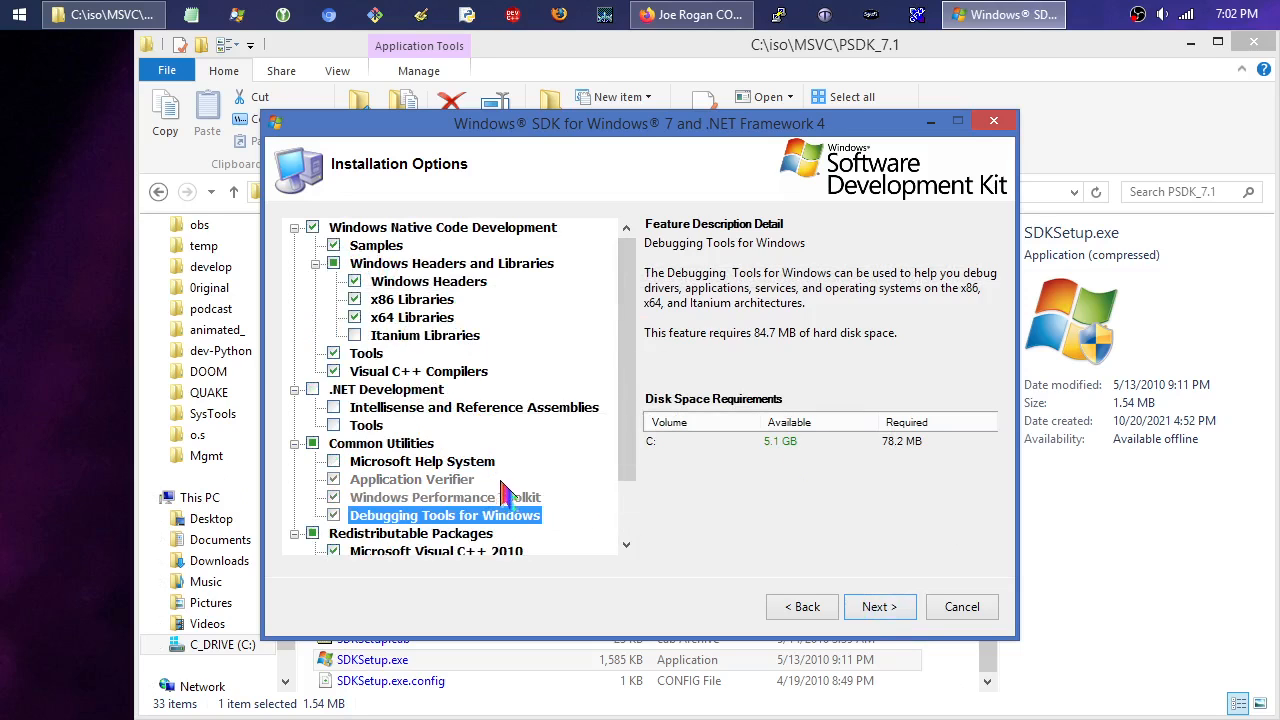
mouse_move(445, 497)
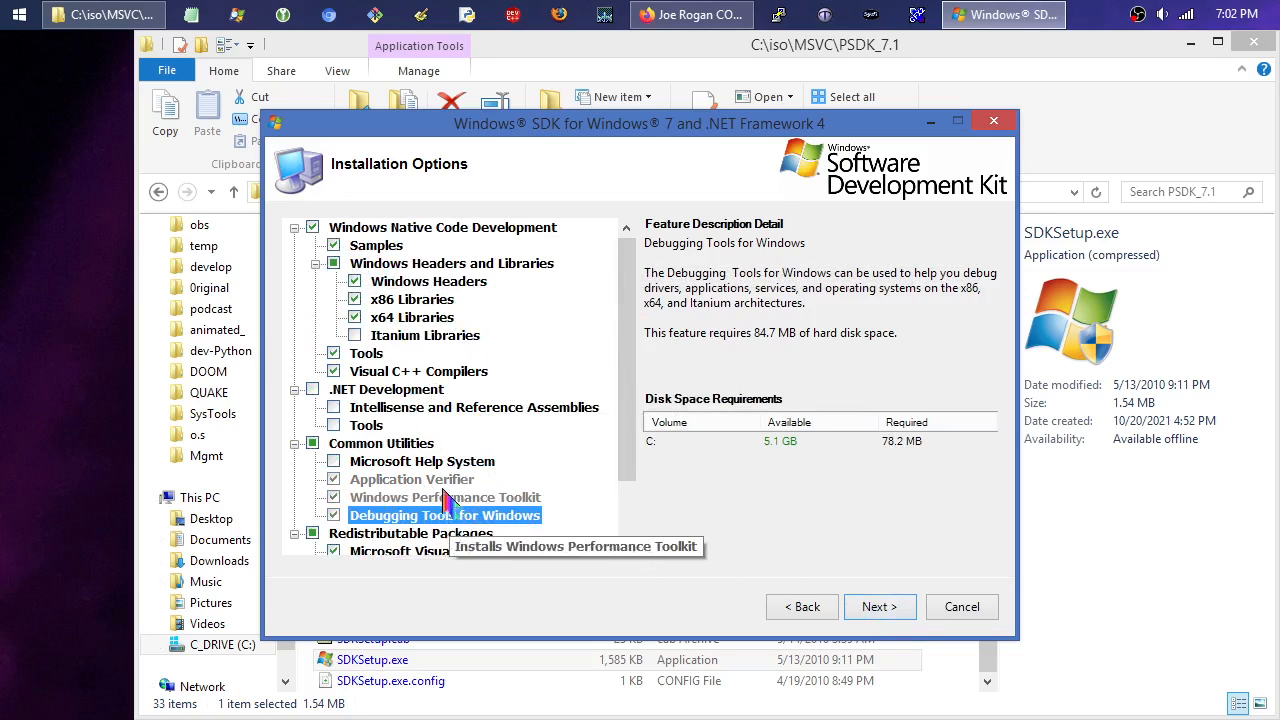
scroll(down, 3)
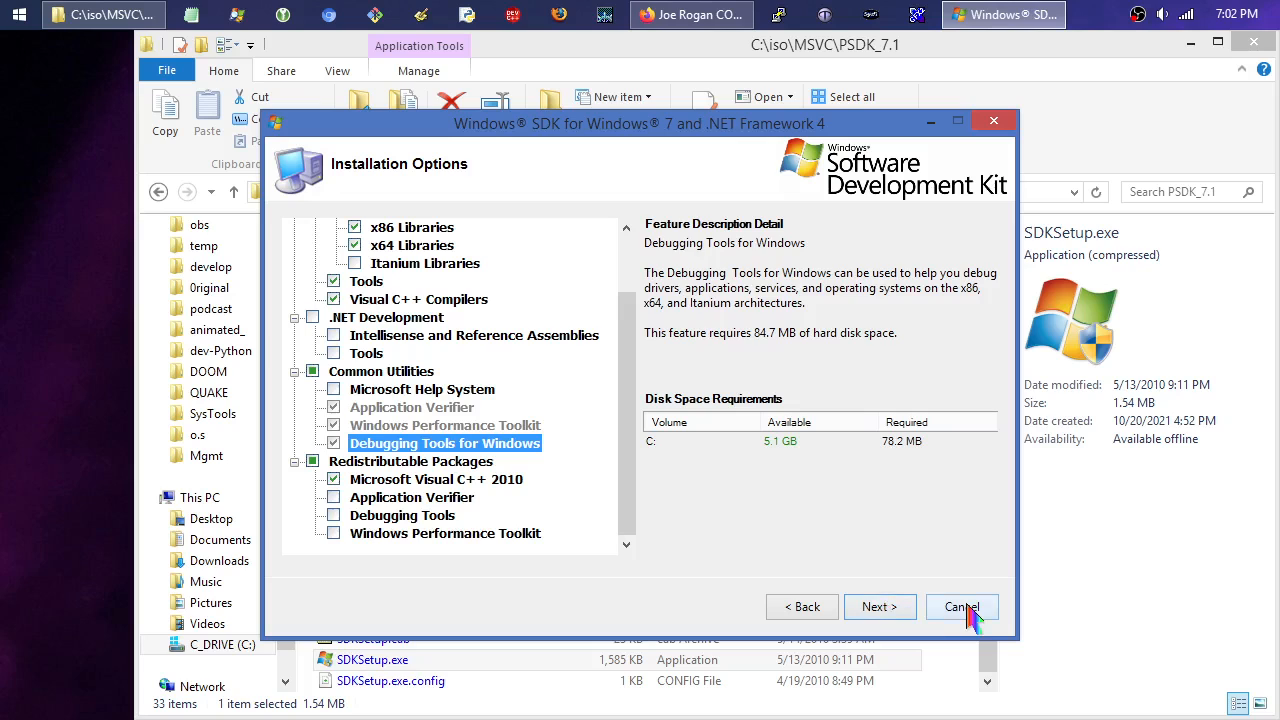
click(961, 607)
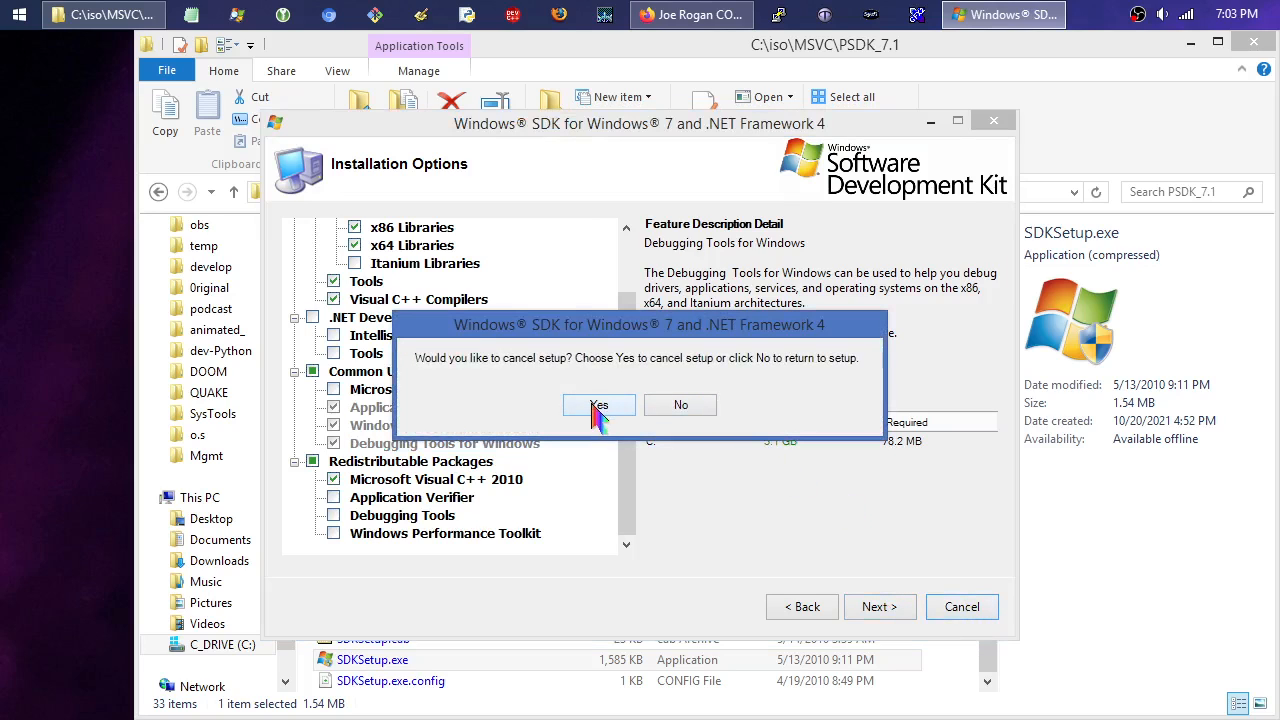
click(598, 404)
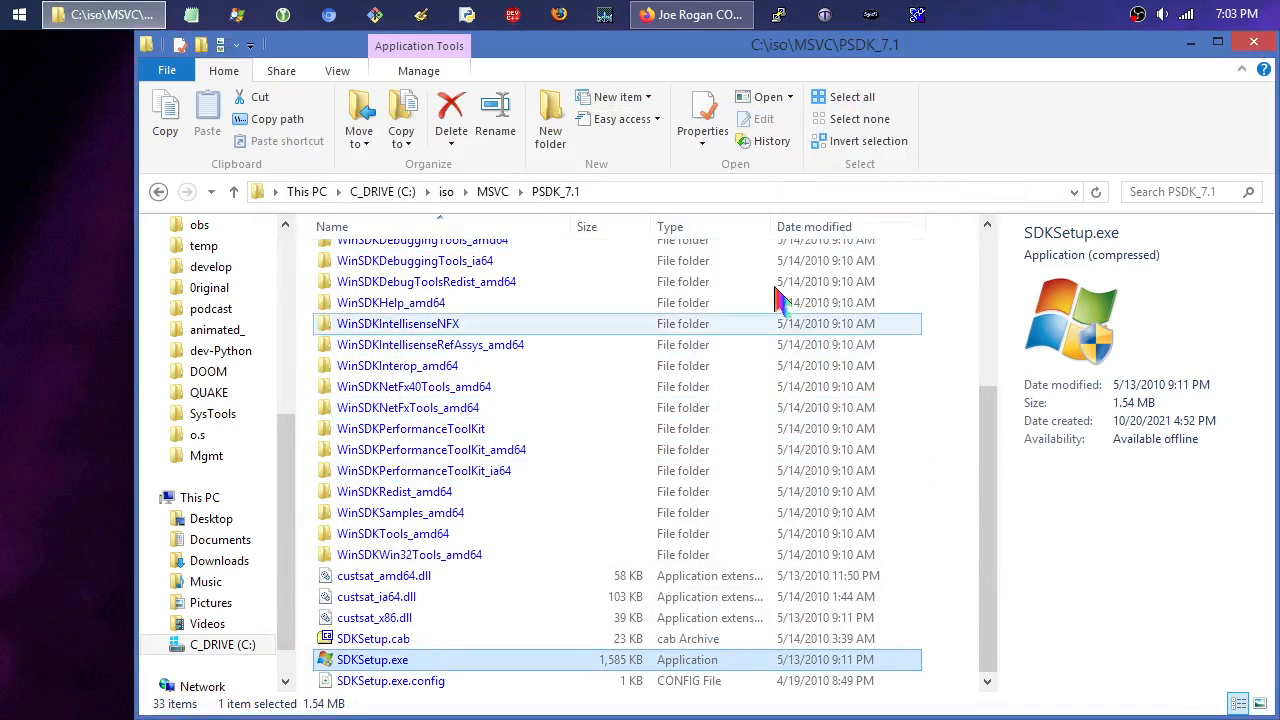
mouse_move(35, 25)
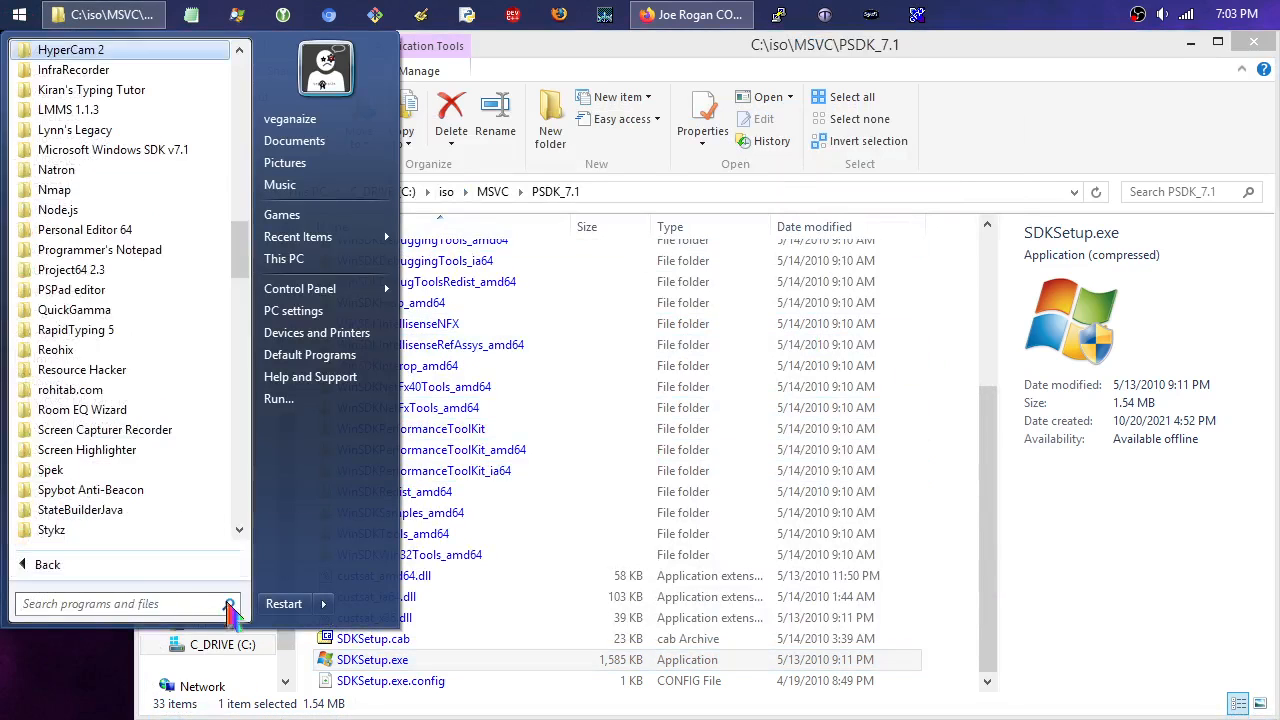
Expand the Microsoft Windows SDK v7.1 group and launch Windows SDK 7.1 Command Prompt.
scroll(down, 3)
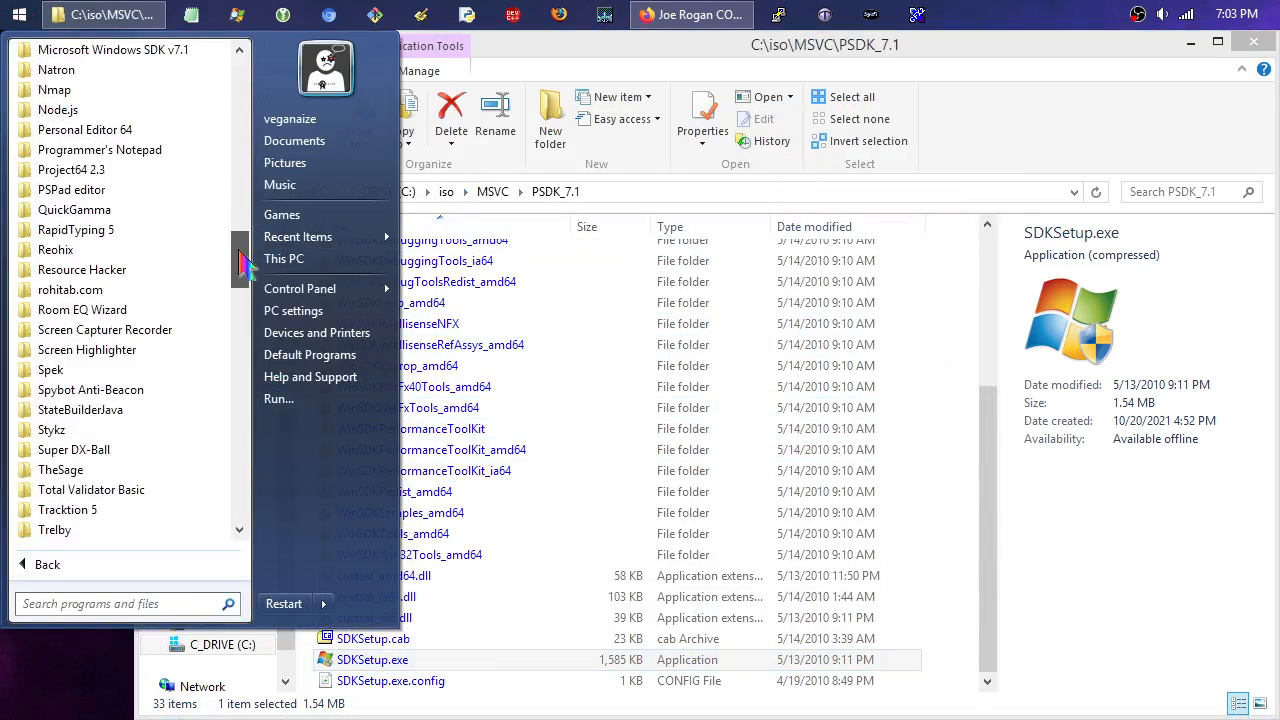
scroll(up, 3)
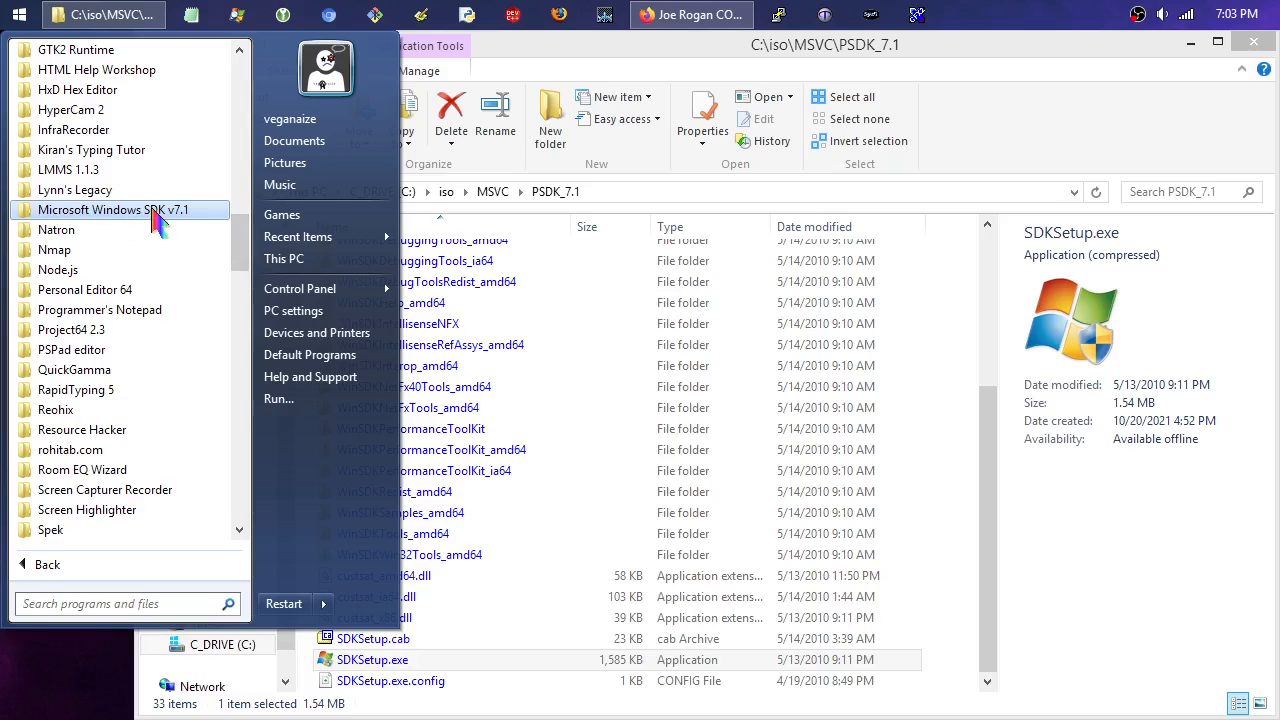
click(112, 209)
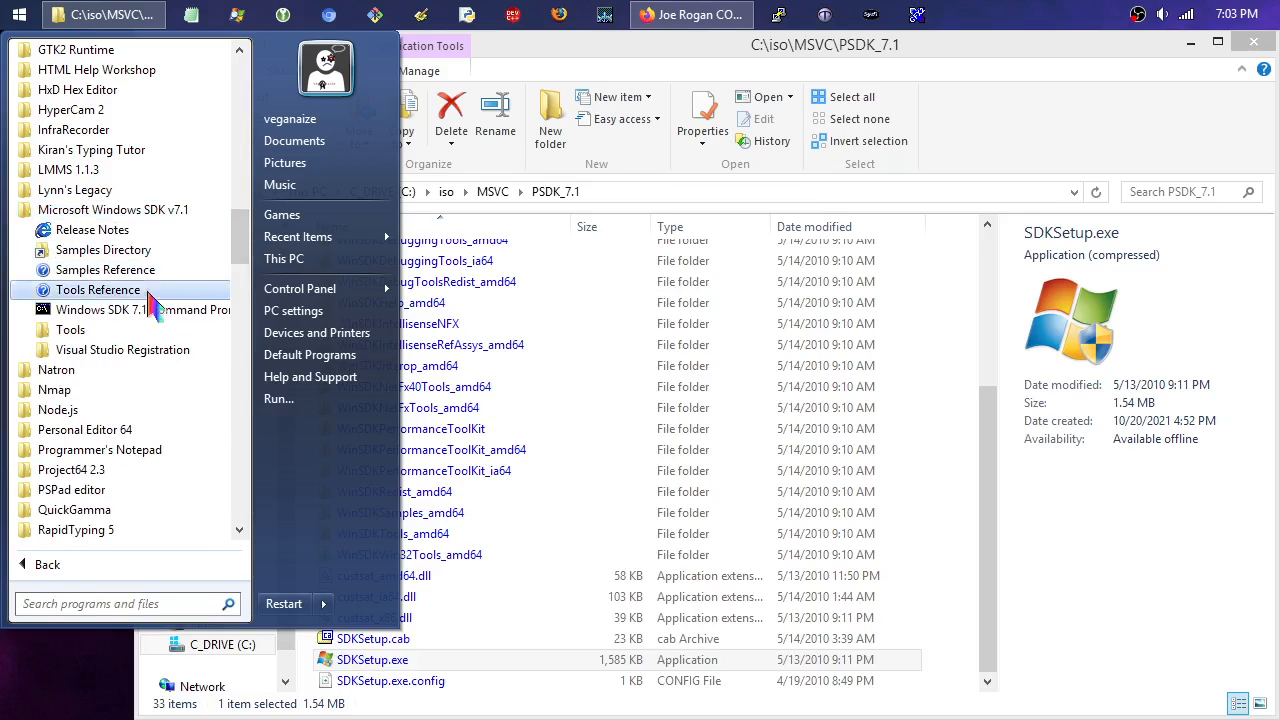
click(69, 329)
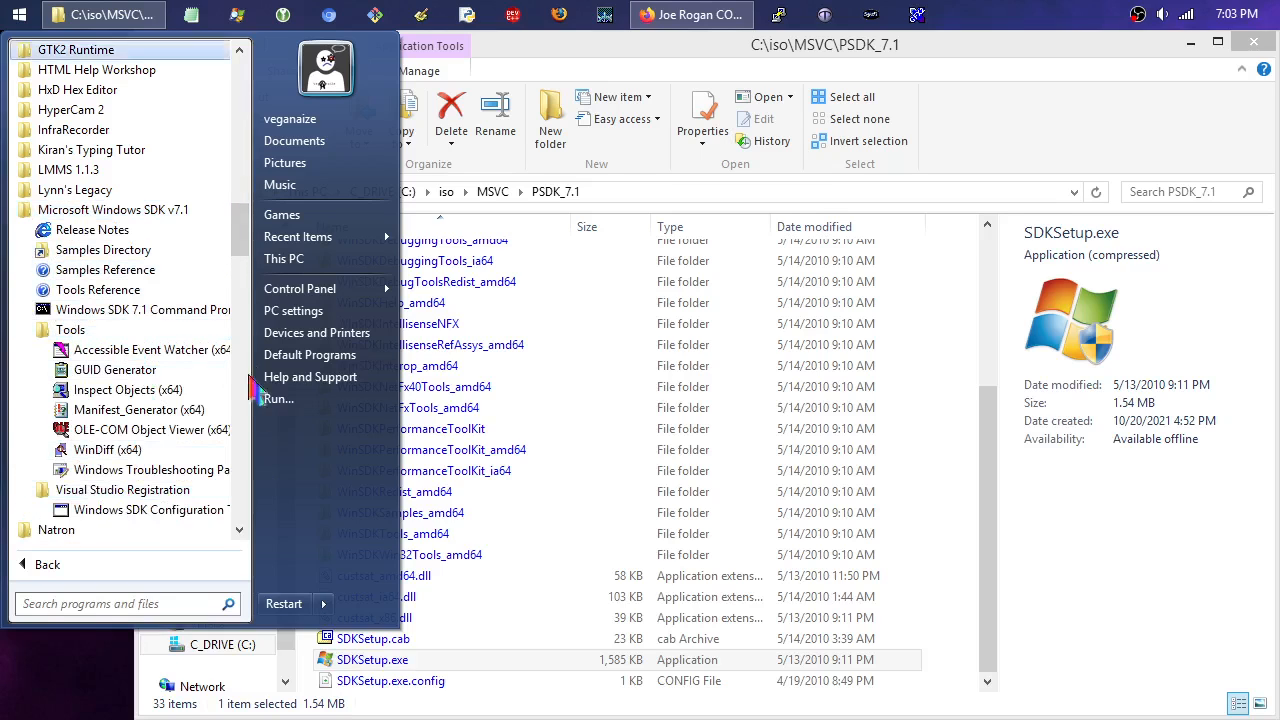
mouse_move(140, 310)
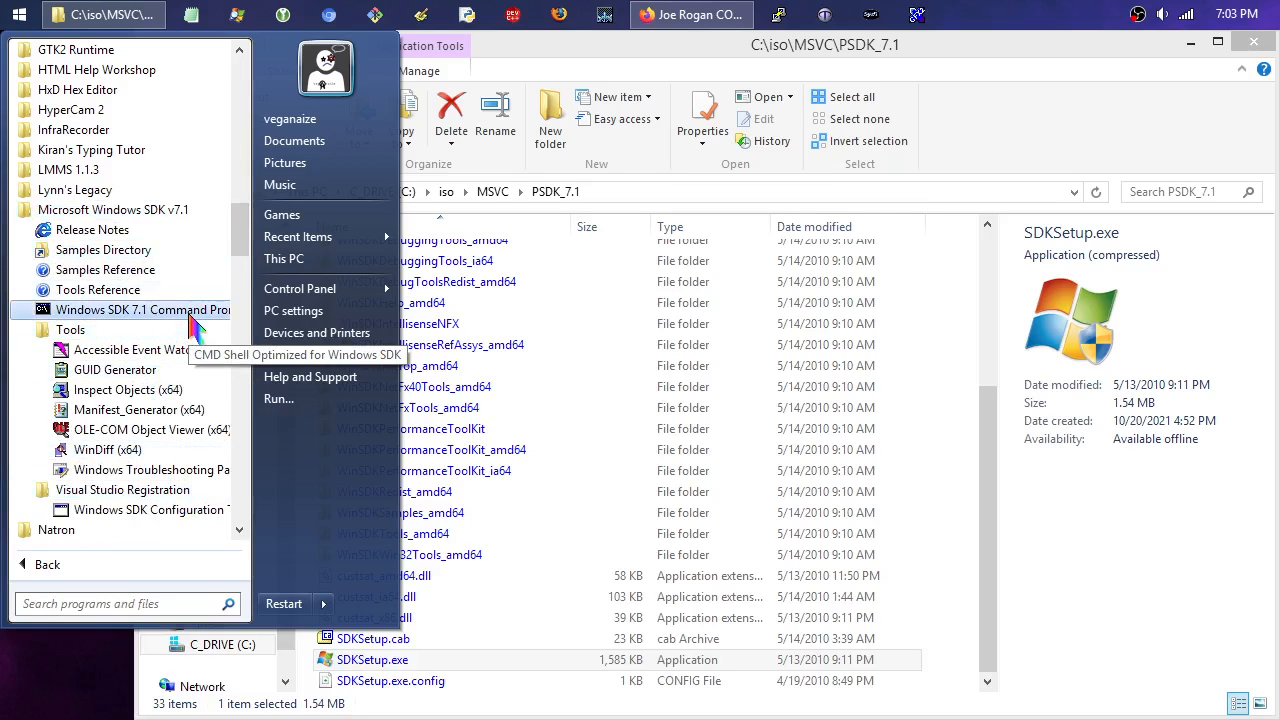
right_click(120, 309)
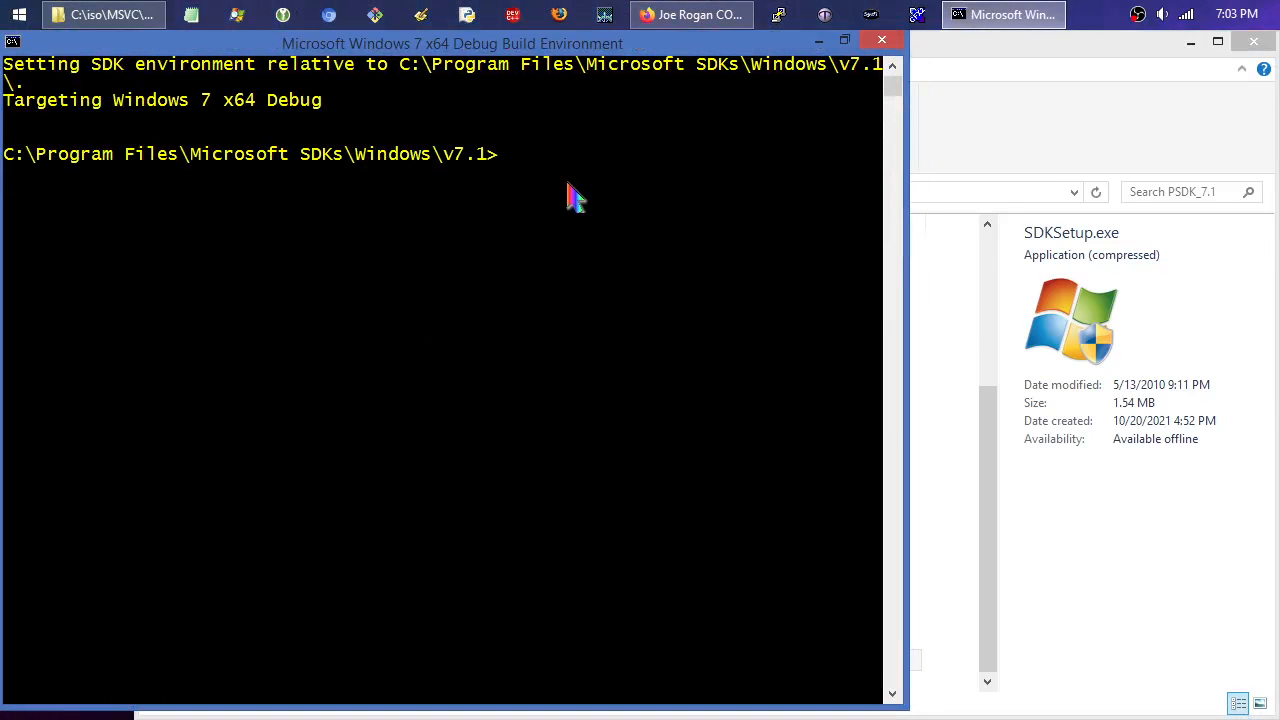
mouse_move(135, 115)
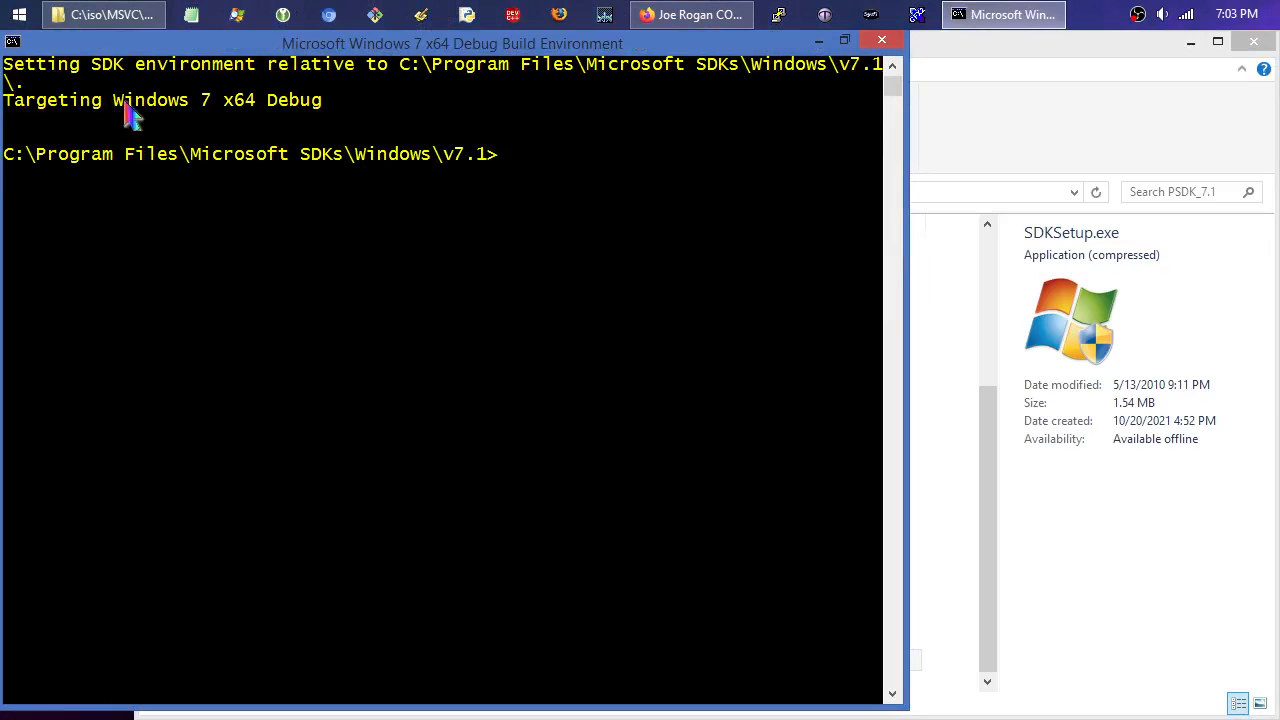
mouse_move(262, 115)
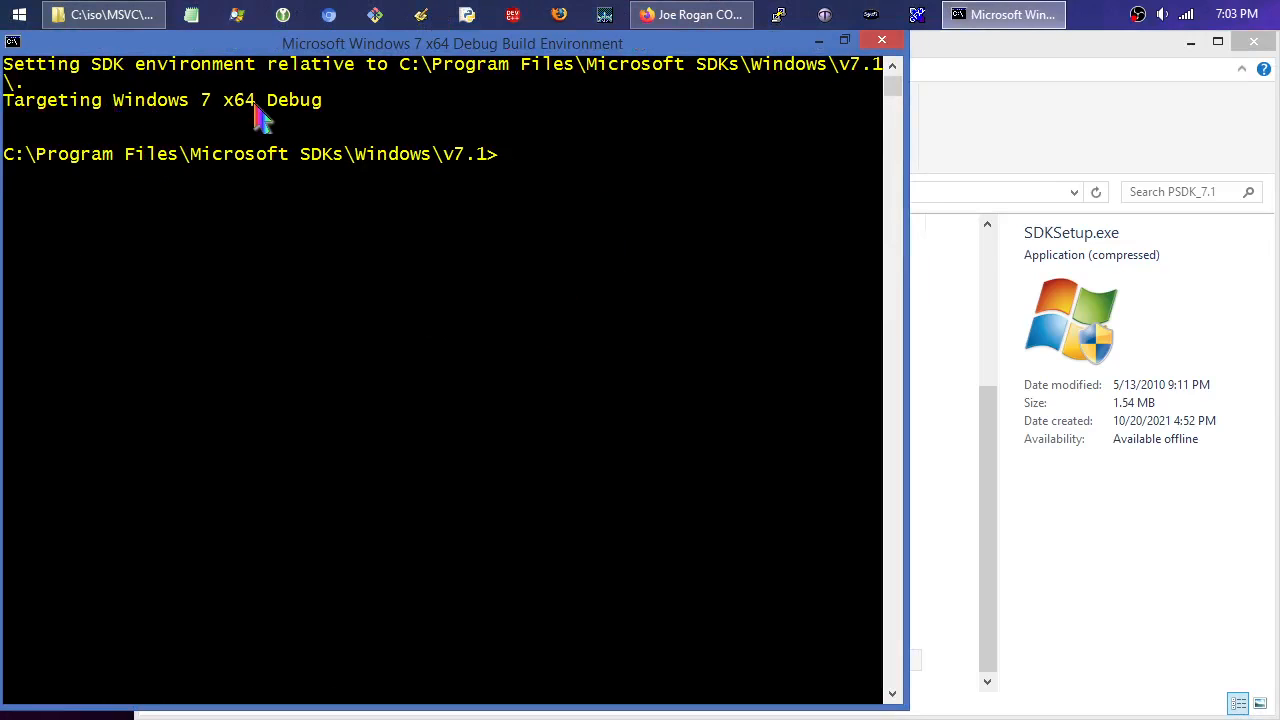
mouse_move(638, 188)
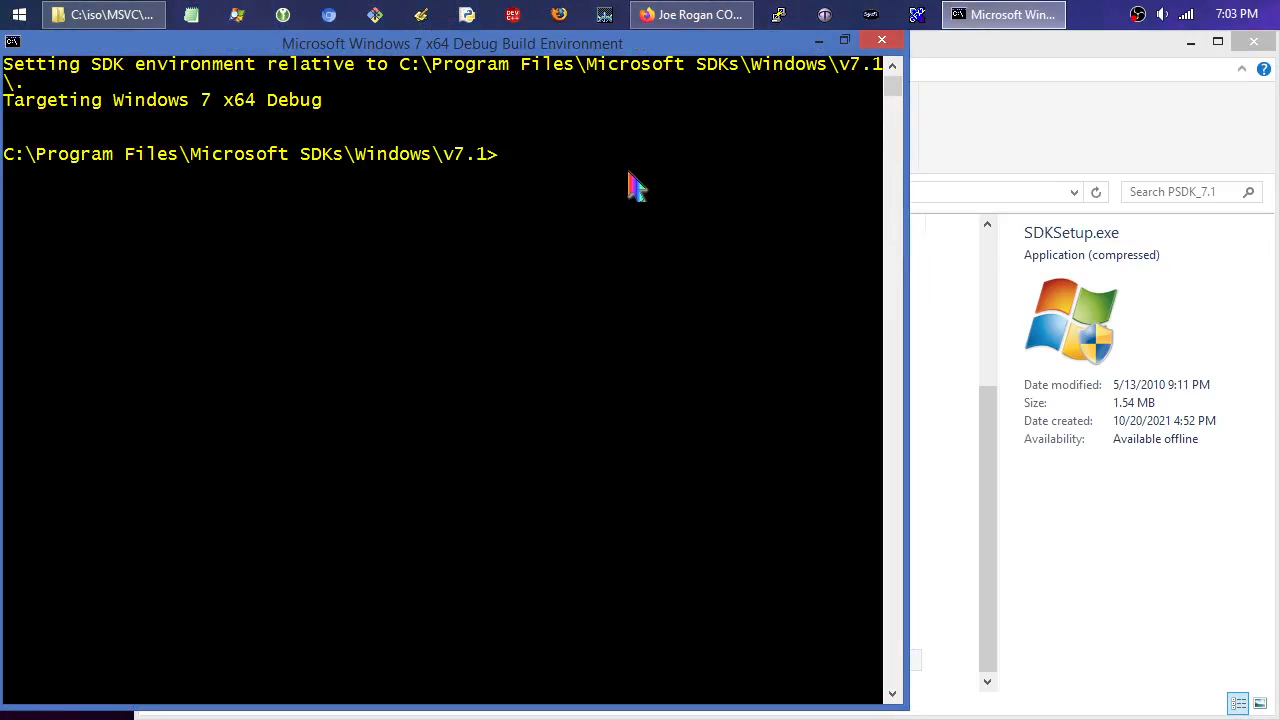
Run setenv to list its switches, then run setenv /x86 /xp /release.
text(setenv -?)
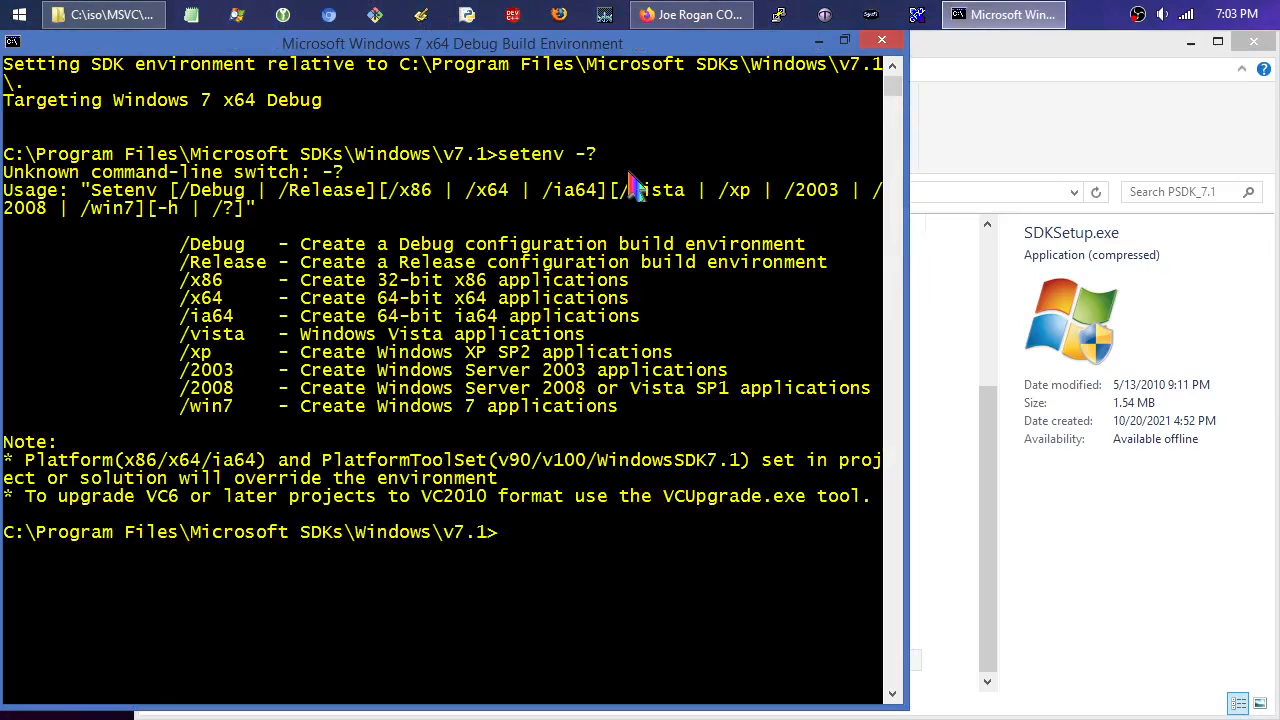
mouse_move(920, 355)
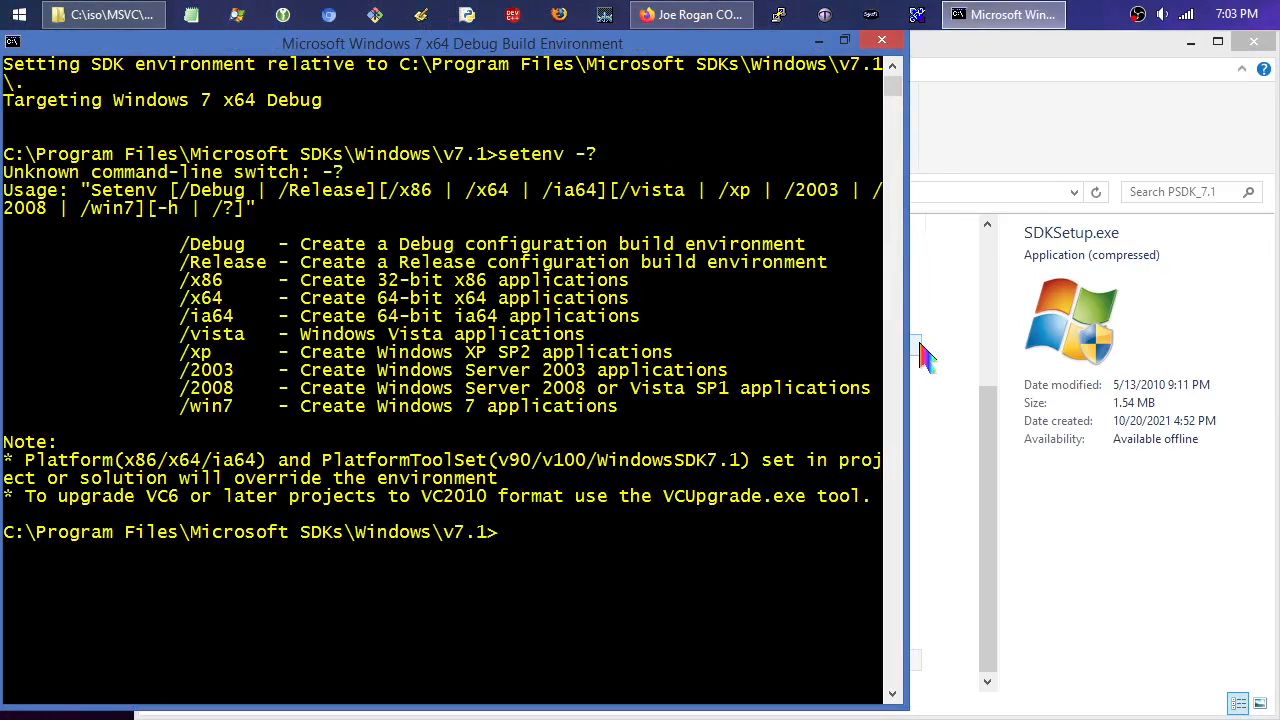
text(setenv)
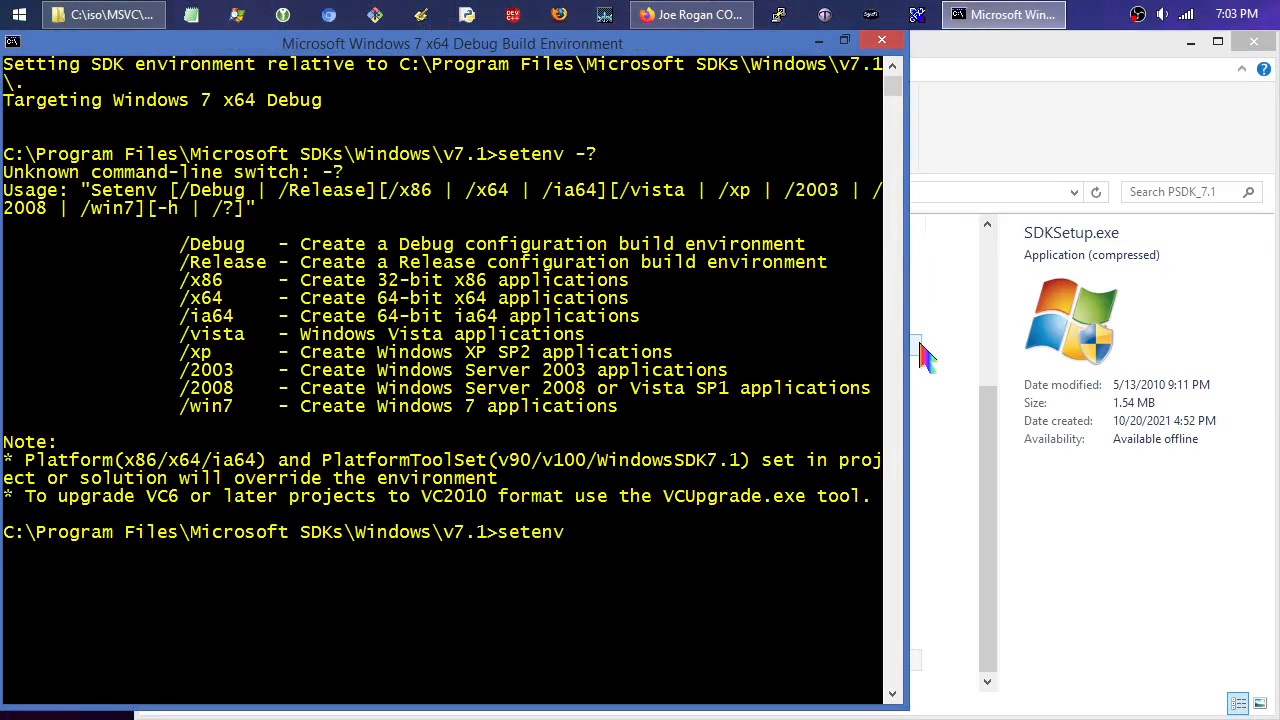
text(/)
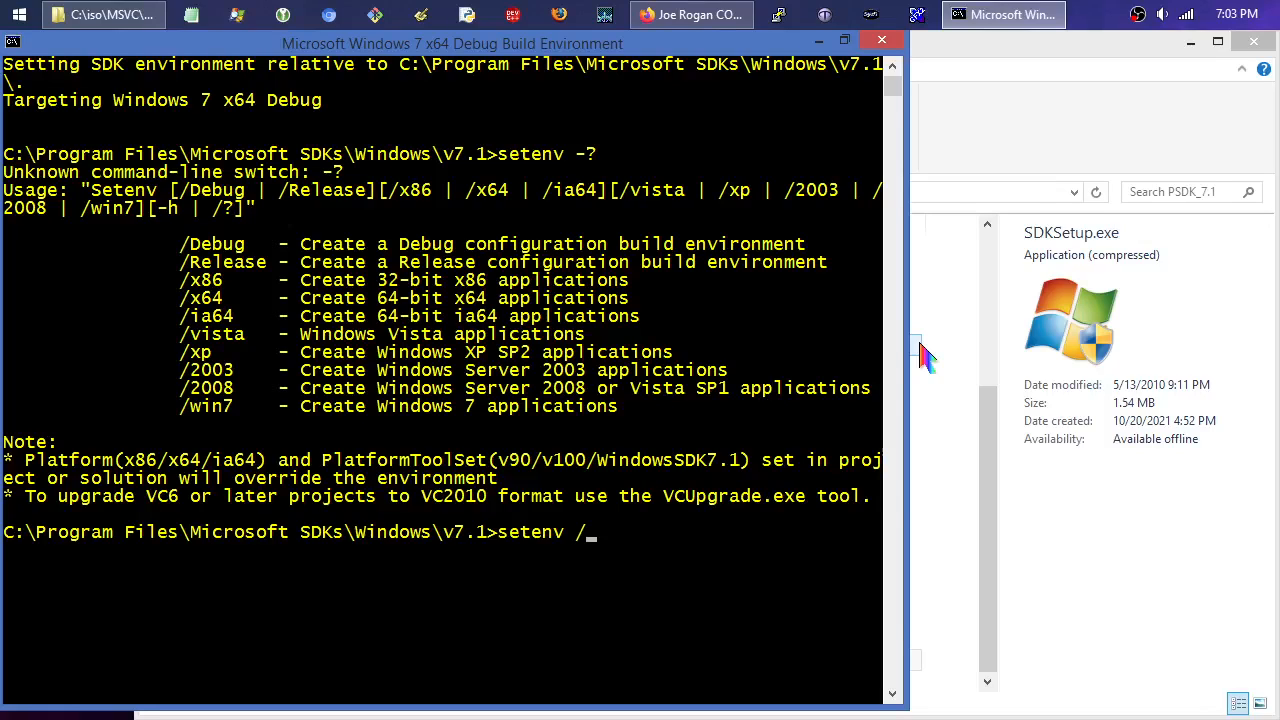
text(x86)
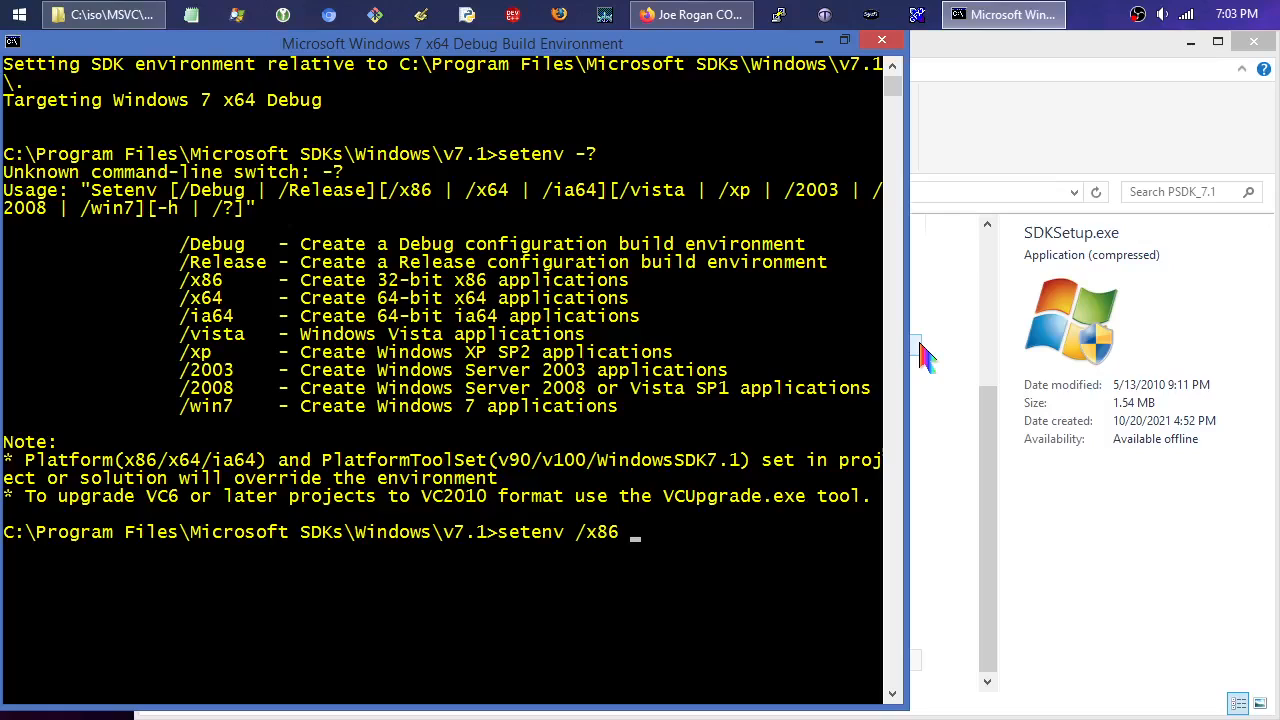
text(/)
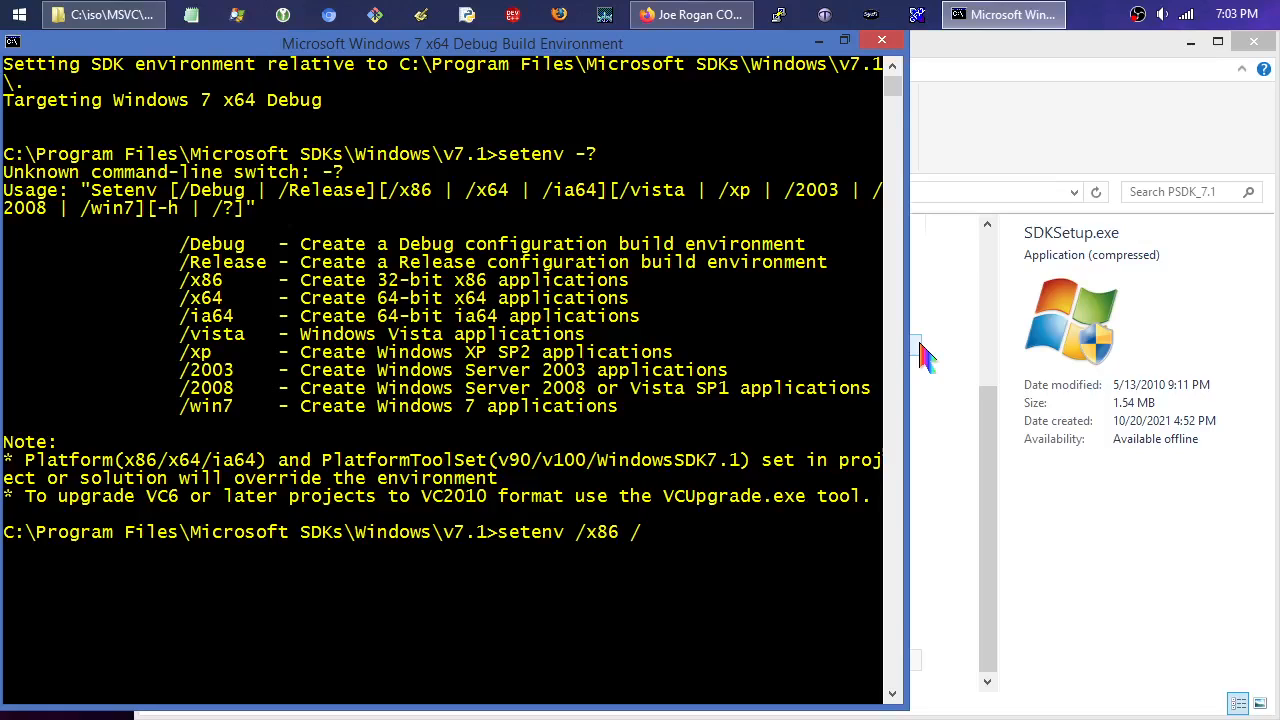
text(xp)
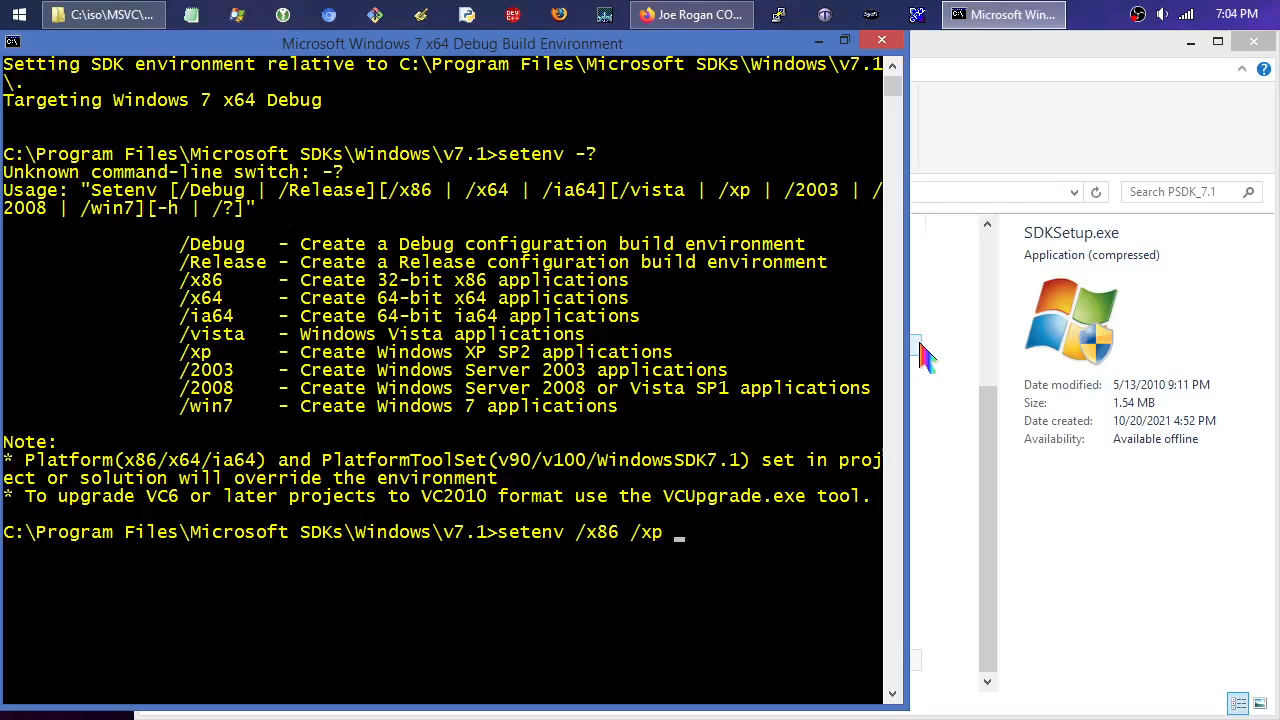
text(/r)
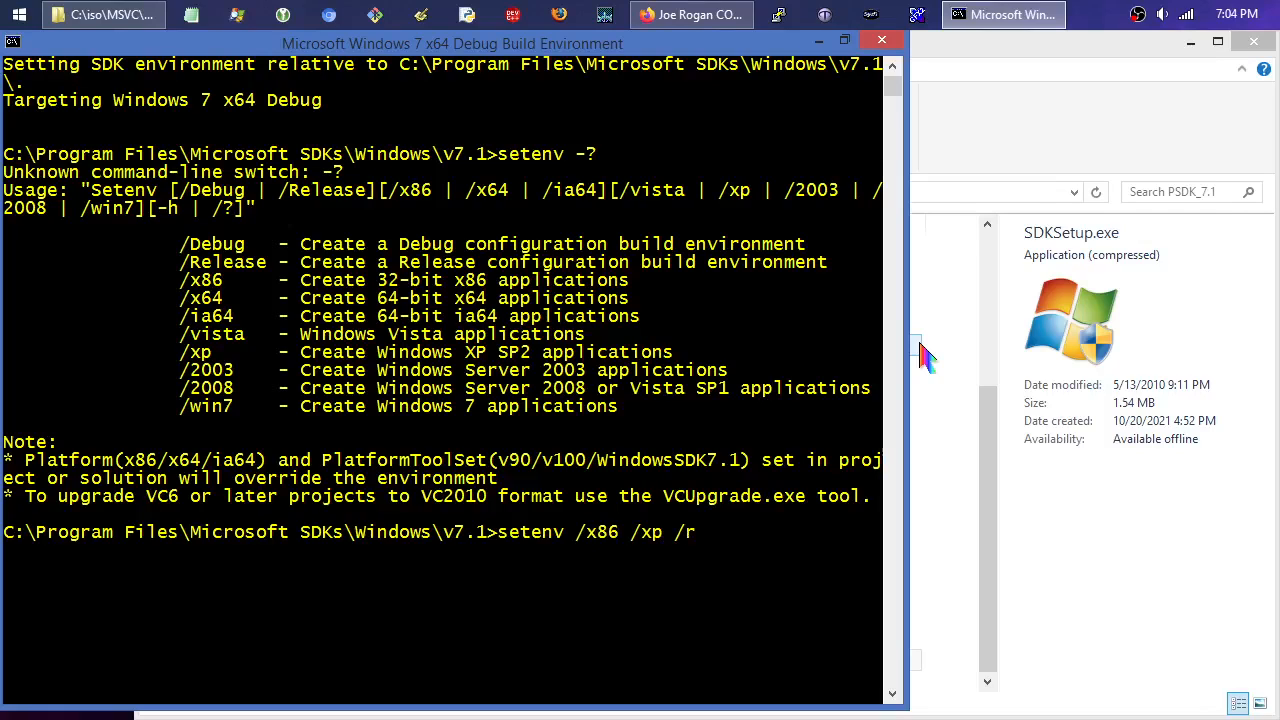
text(elease)
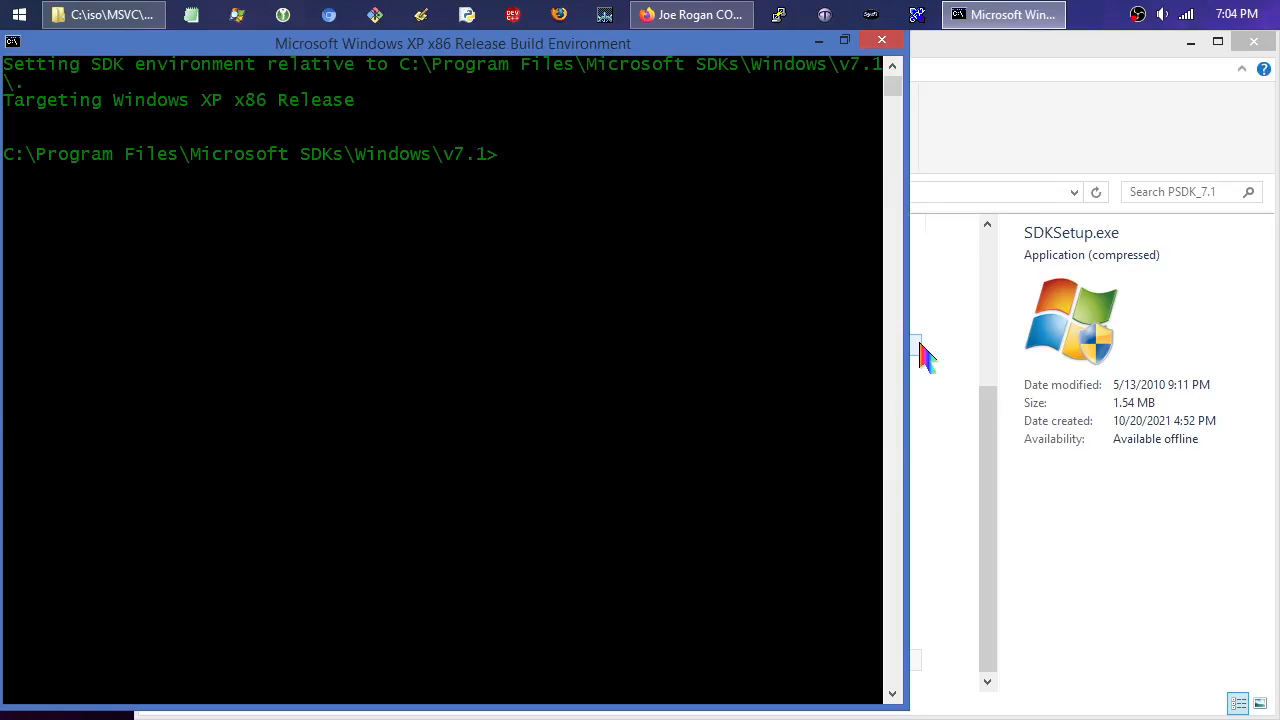
mouse_move(293, 120)
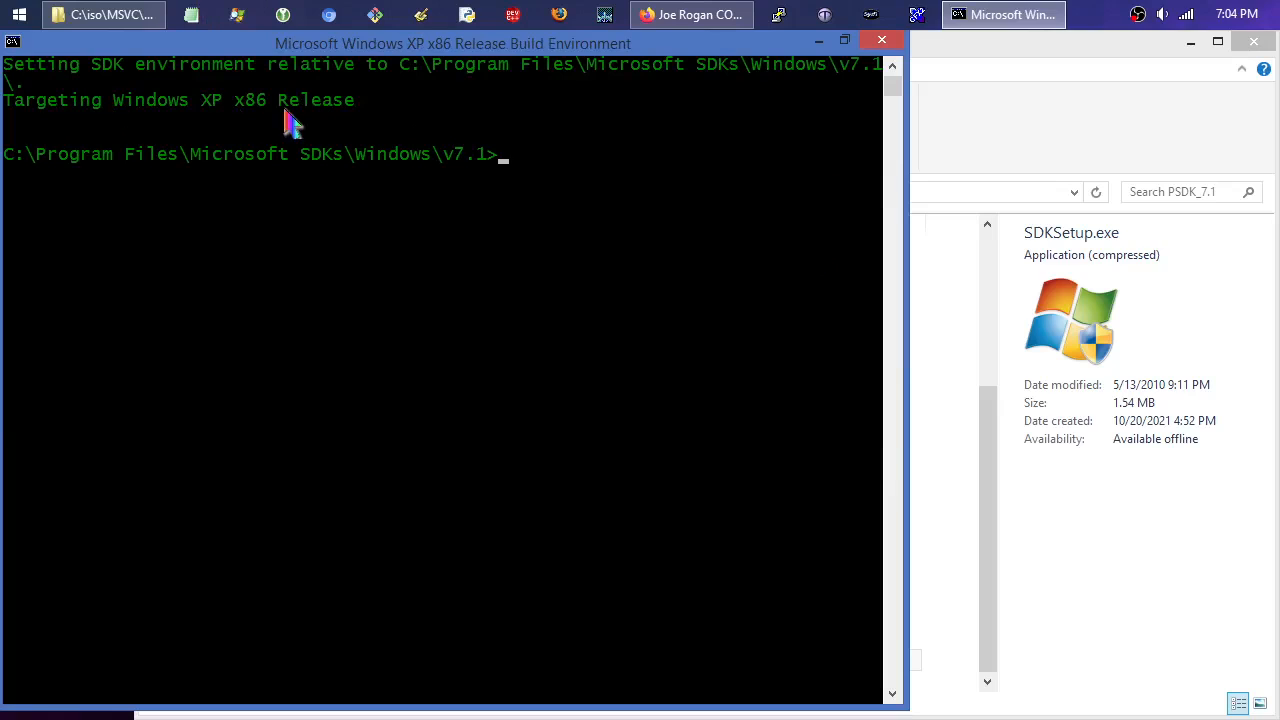
mouse_move(222, 122)
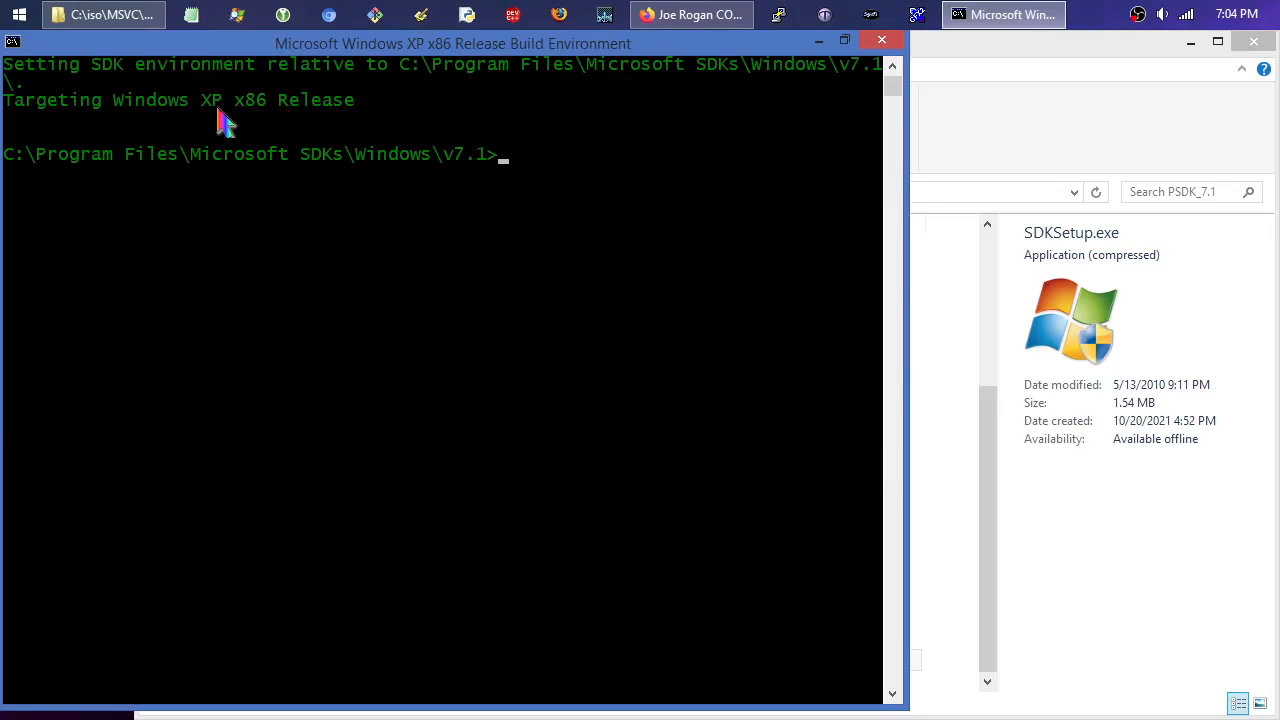
mouse_move(330, 107)
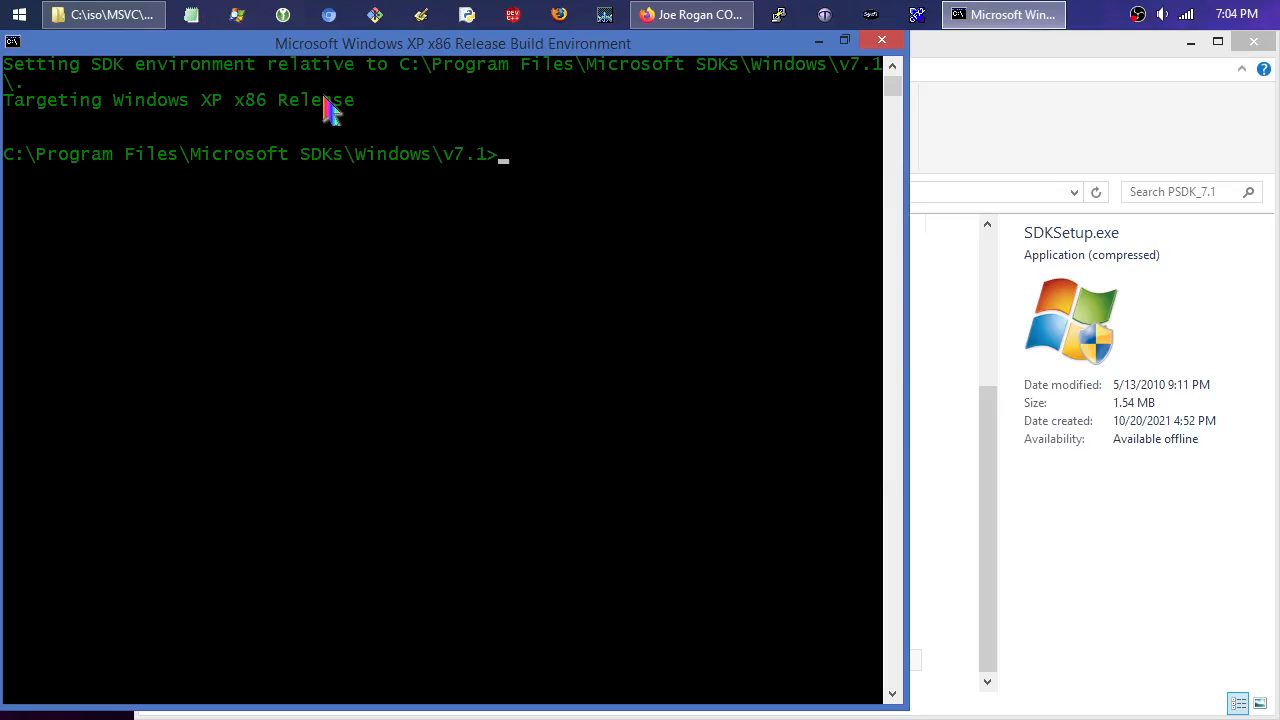
mouse_move(330, 160)
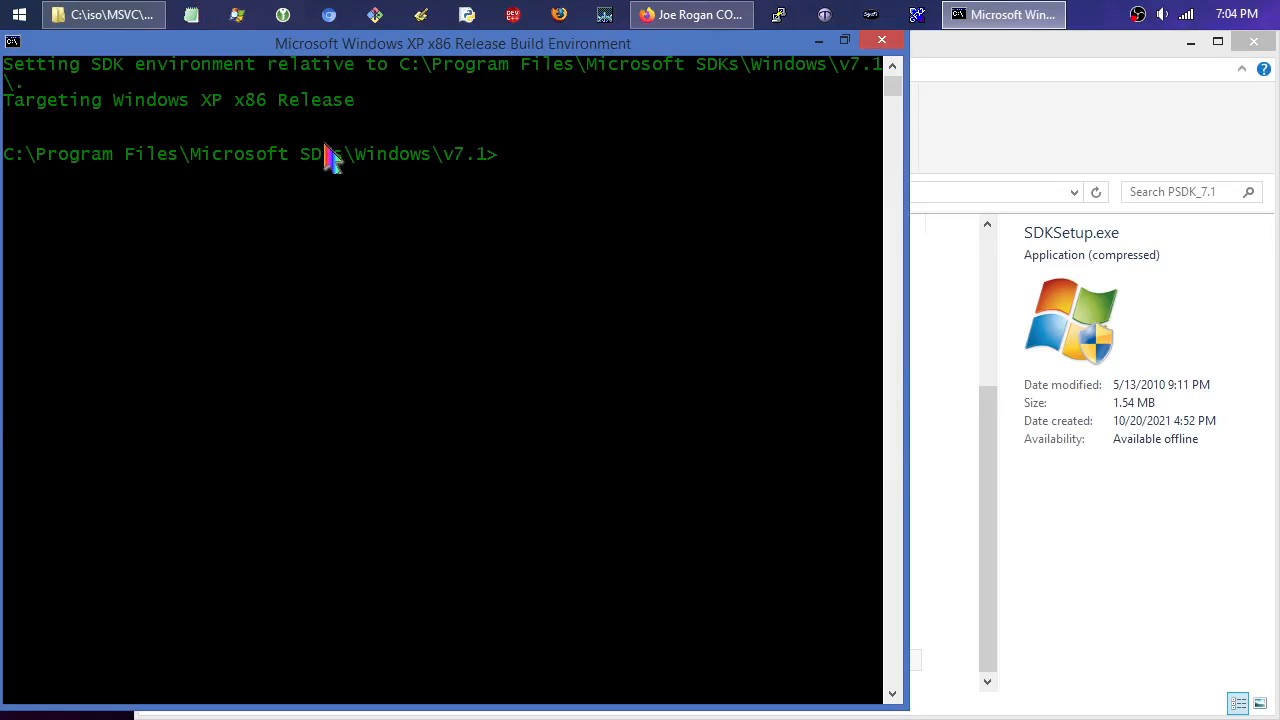
text(cl /)
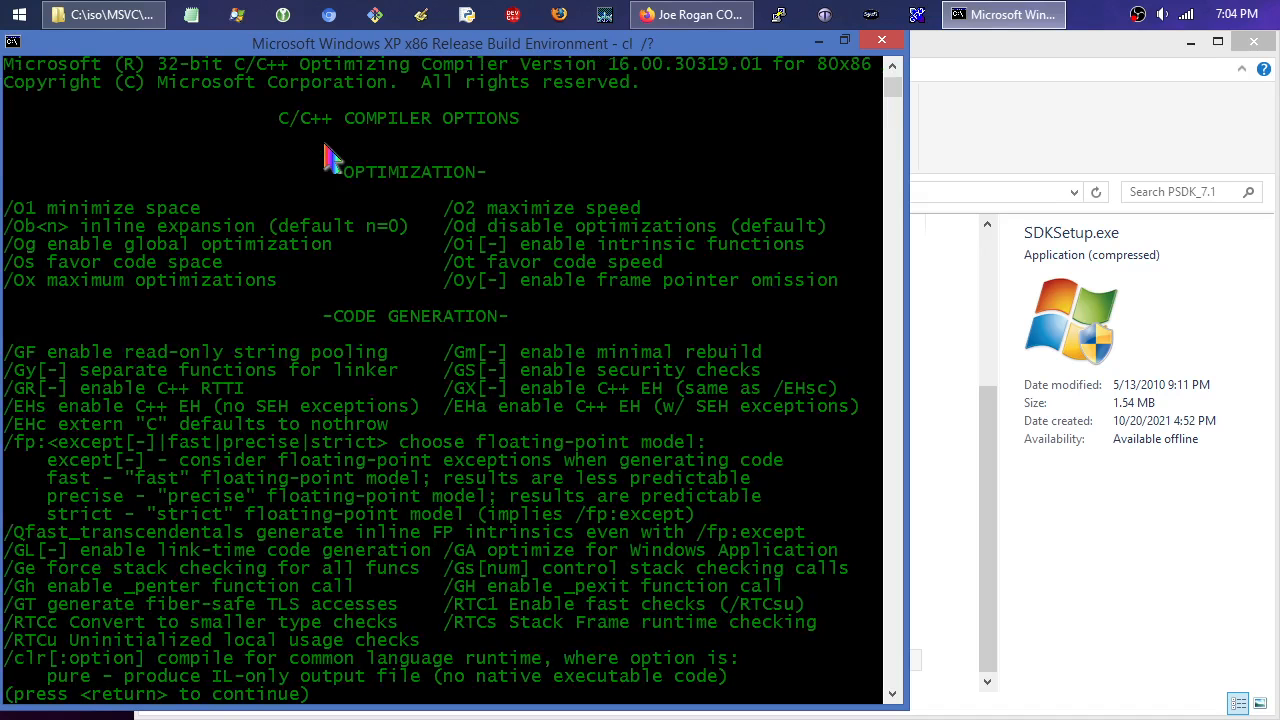
mouse_move(610, 105)
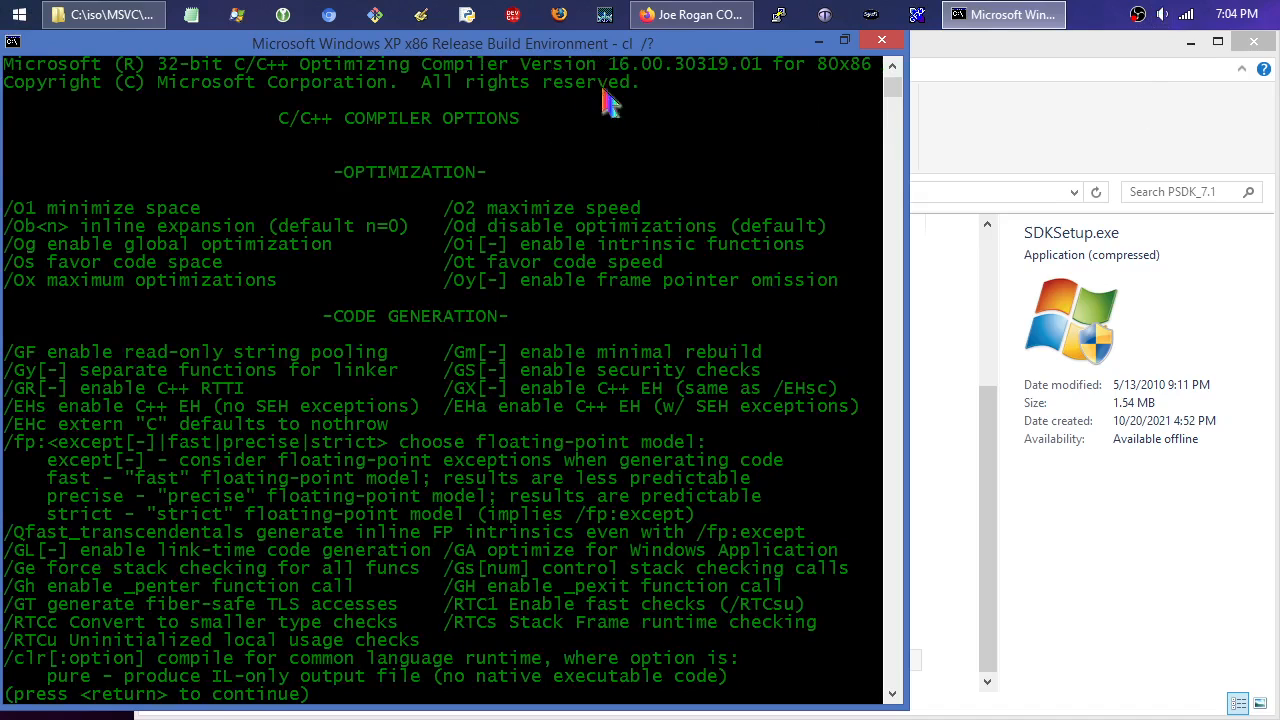
mouse_move(710, 90)
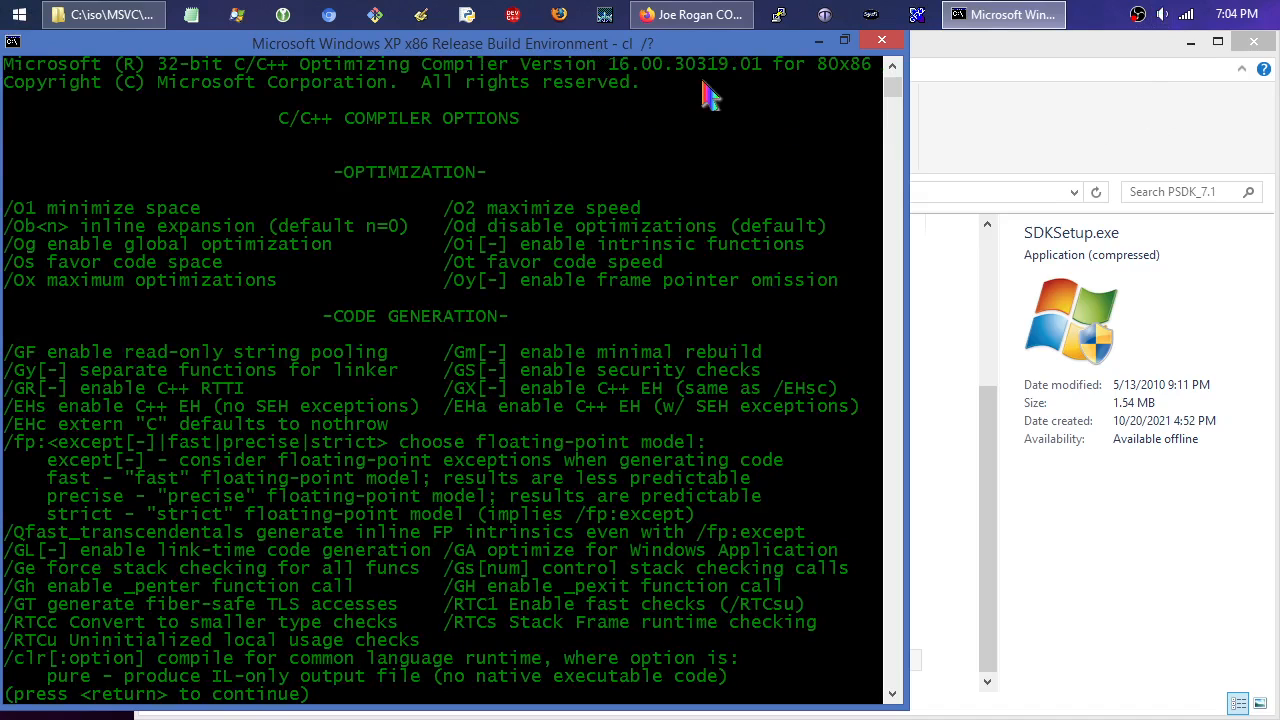
mouse_move(715, 108)
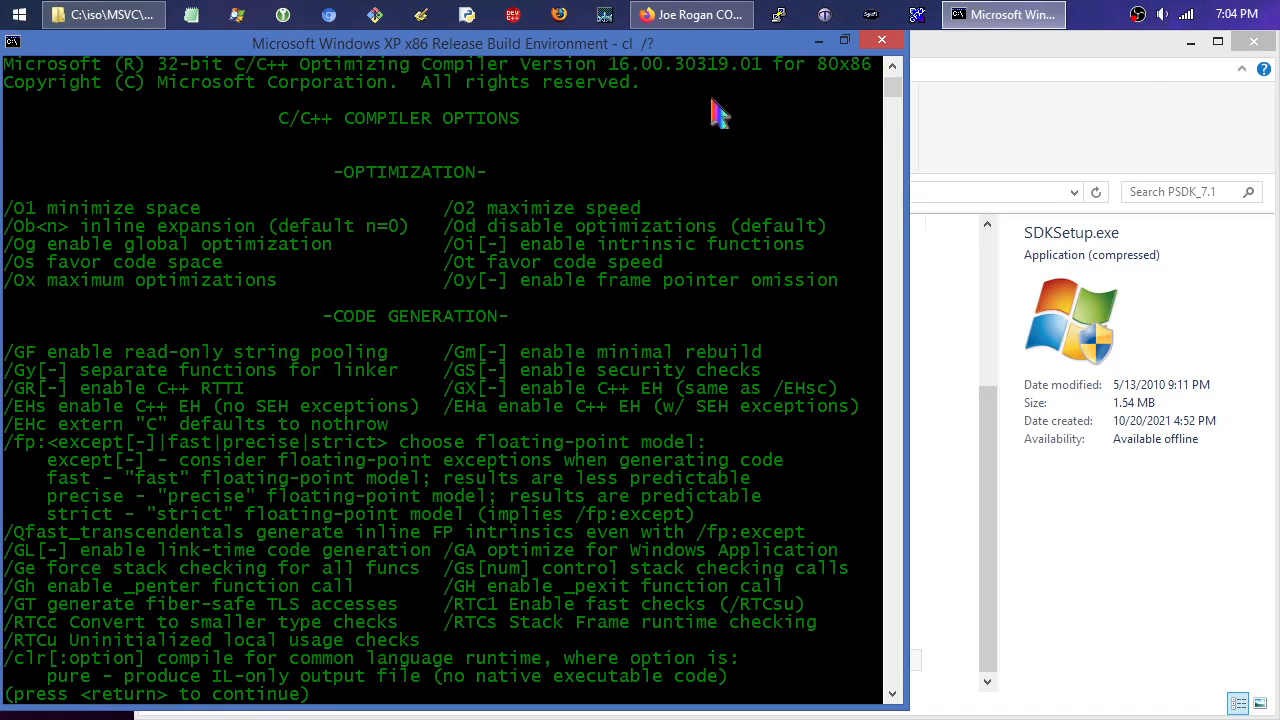
mouse_move(650, 95)
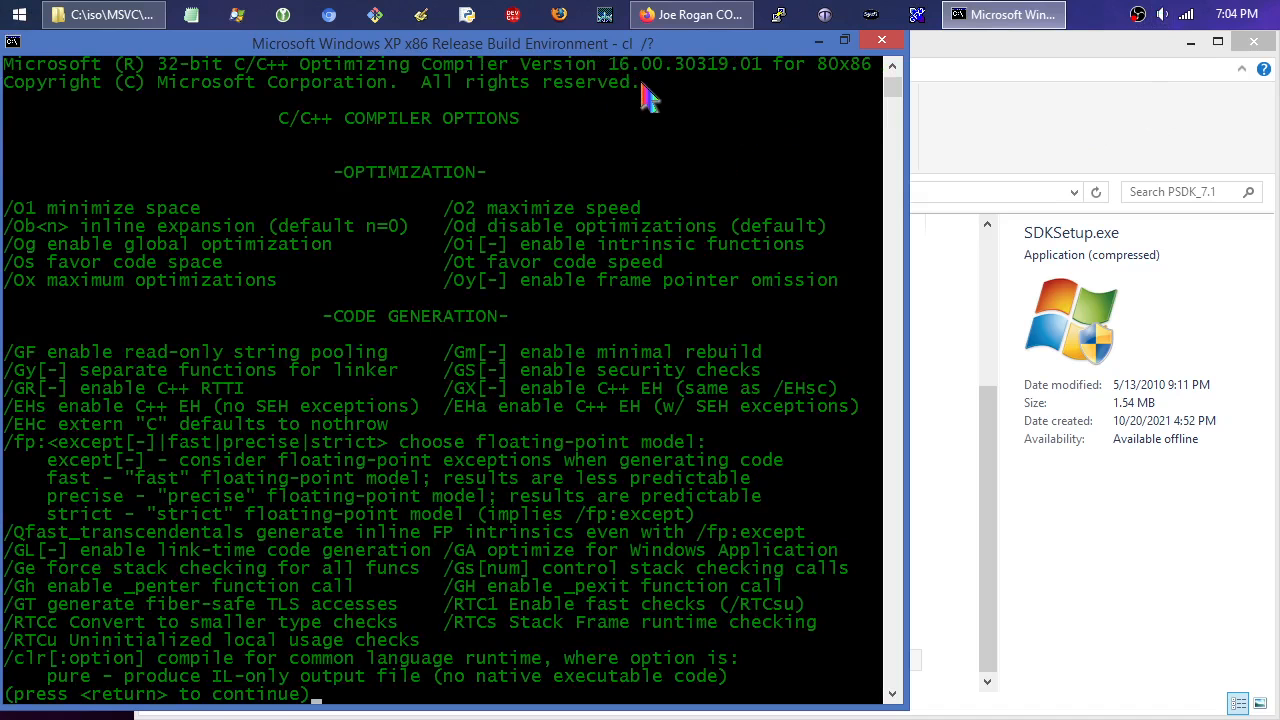
mouse_move(660, 82)
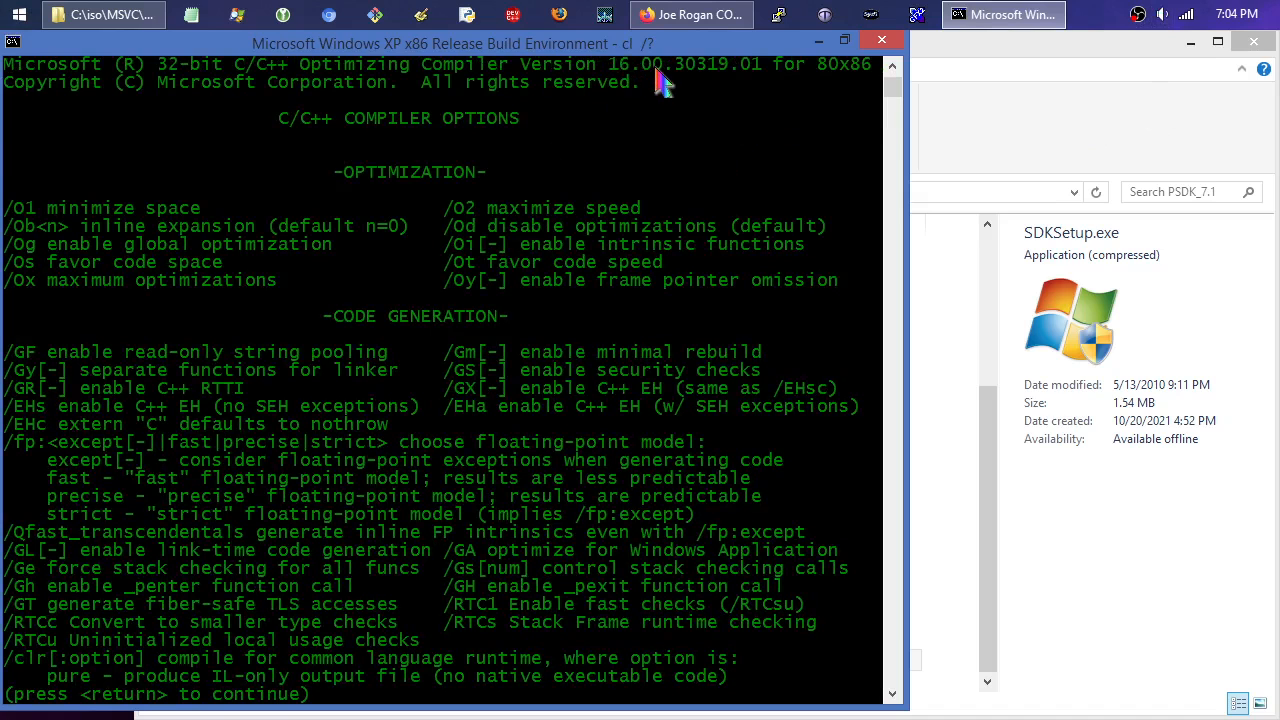
Page through the remaining cl compiler options listing.
key(return)
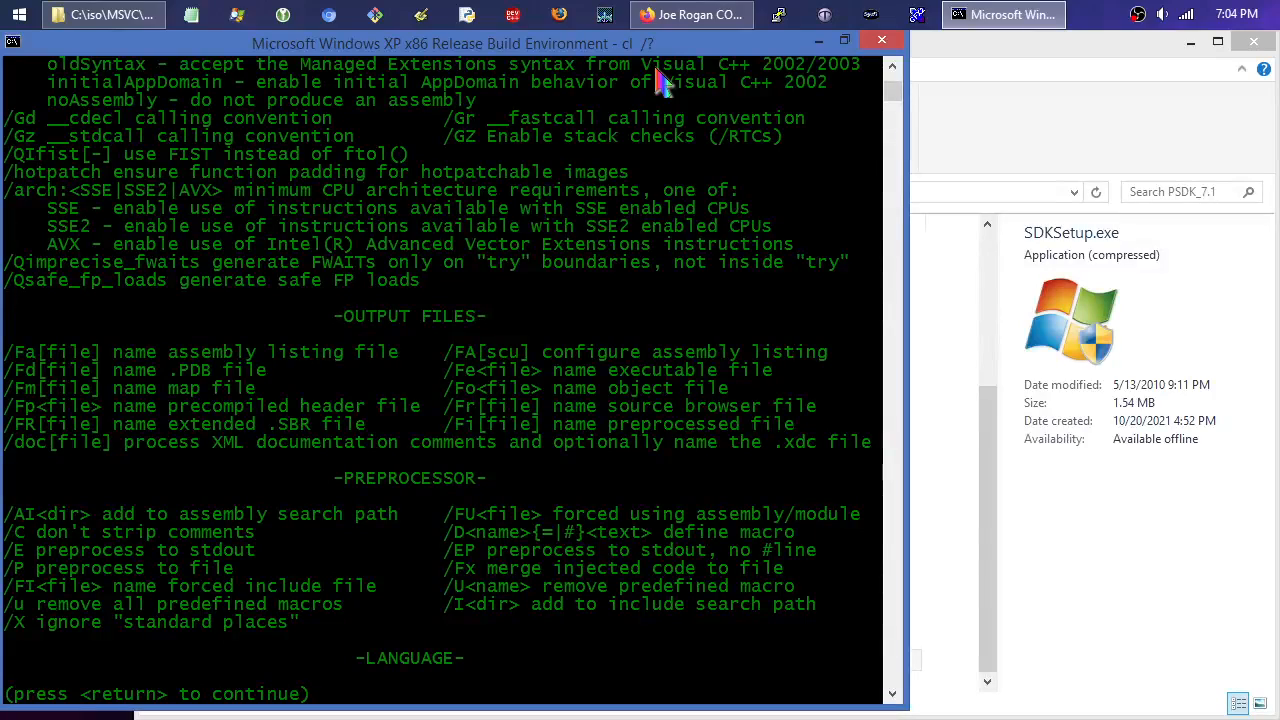
key(return)
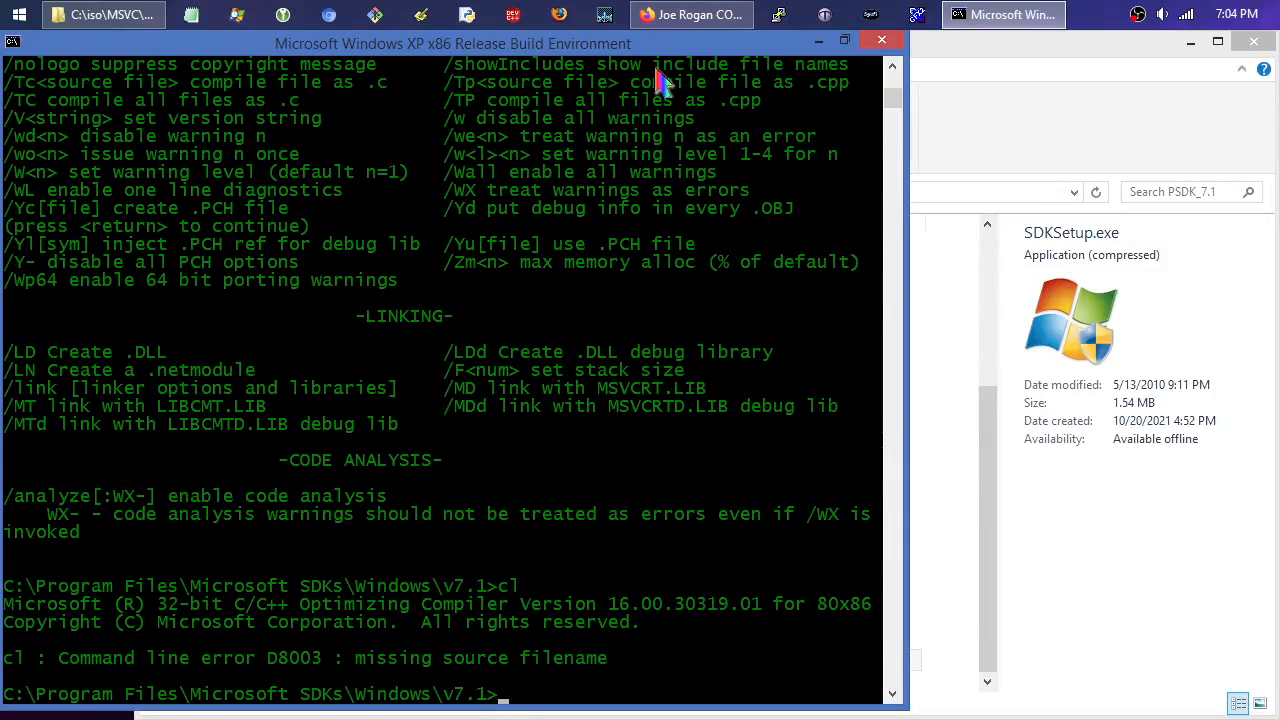
mouse_move(670, 590)
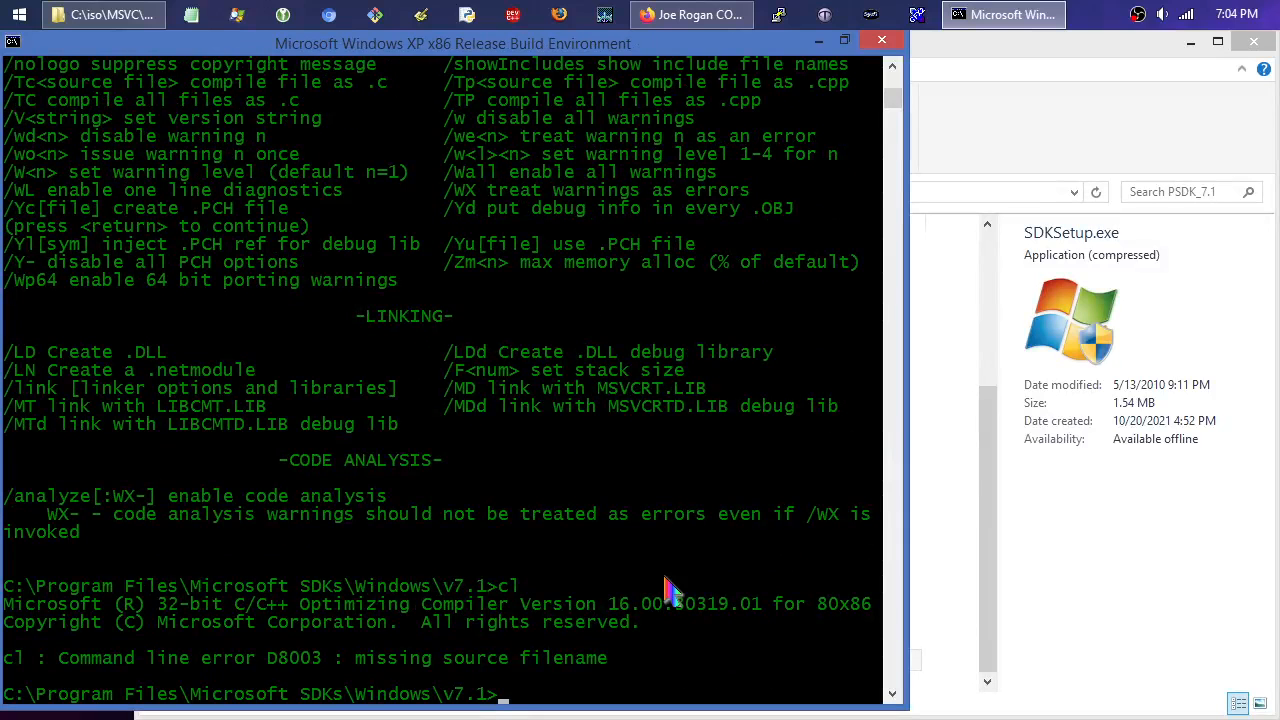
mouse_move(675, 570)
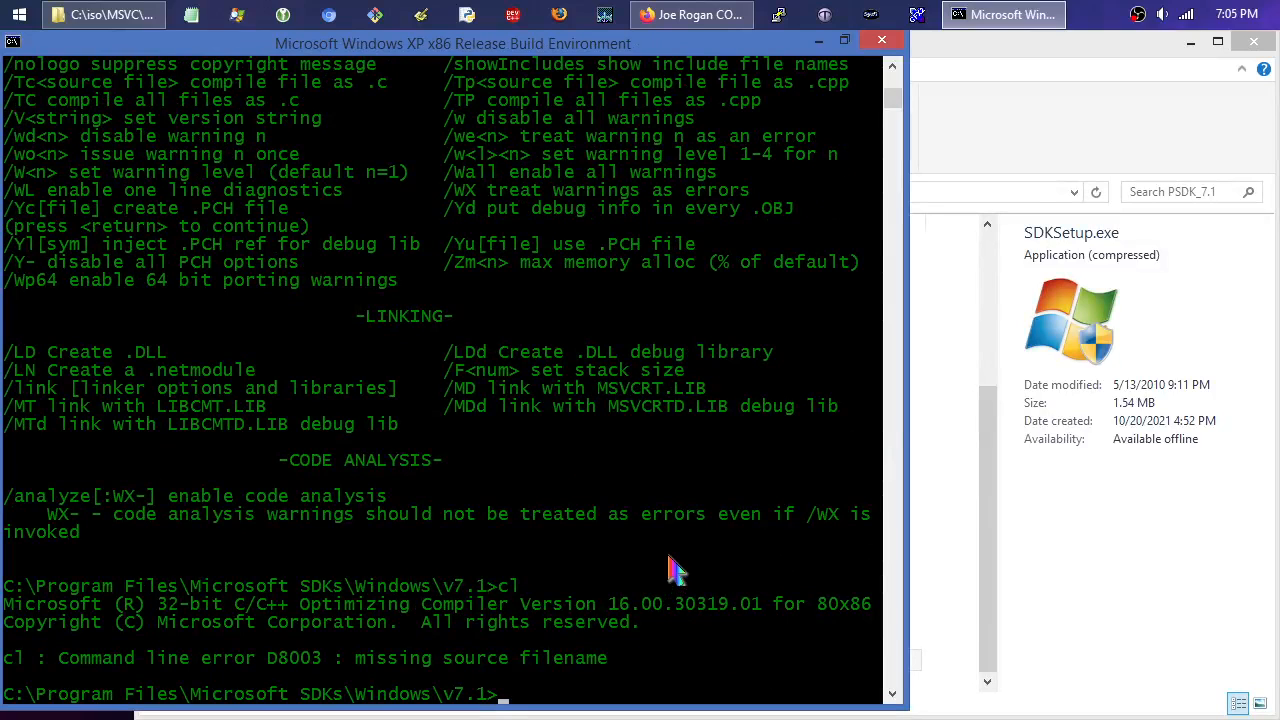
mouse_move(710, 502)
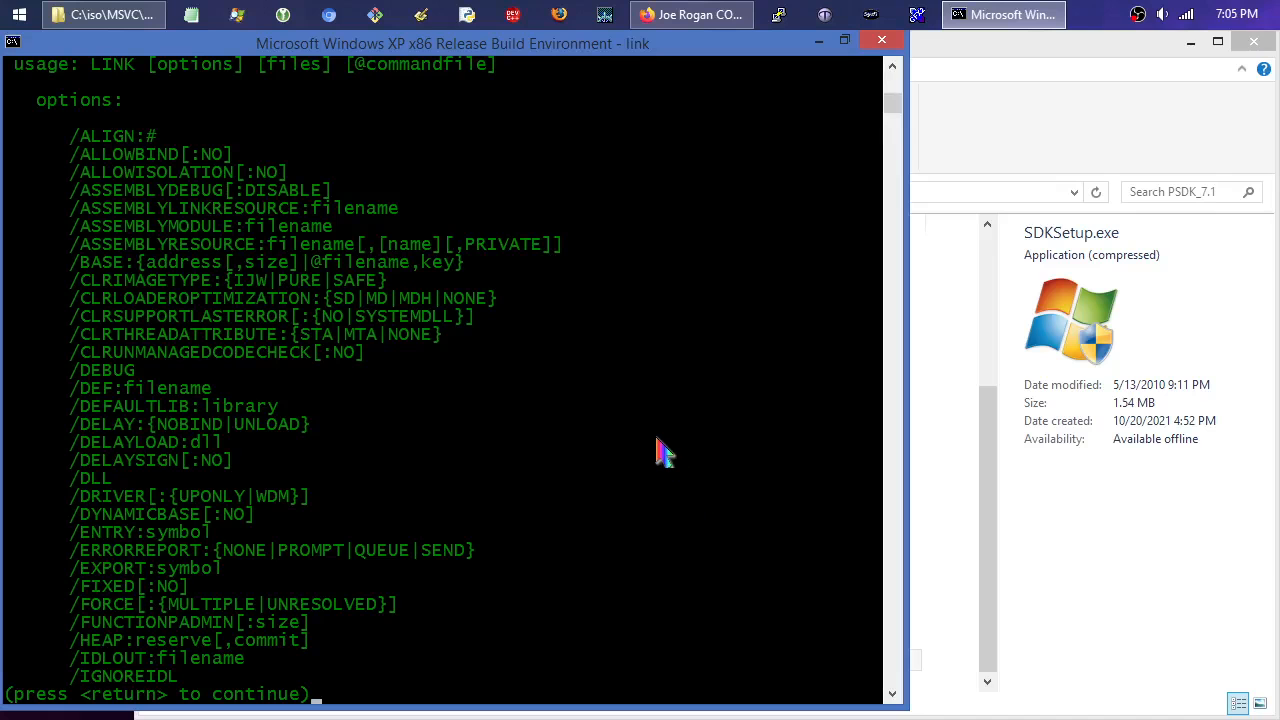
Finish the linker listing, confirm Macro Assembler 10.00.30319.01 responds, and minimize the prompt.
key(return)
text(ml)
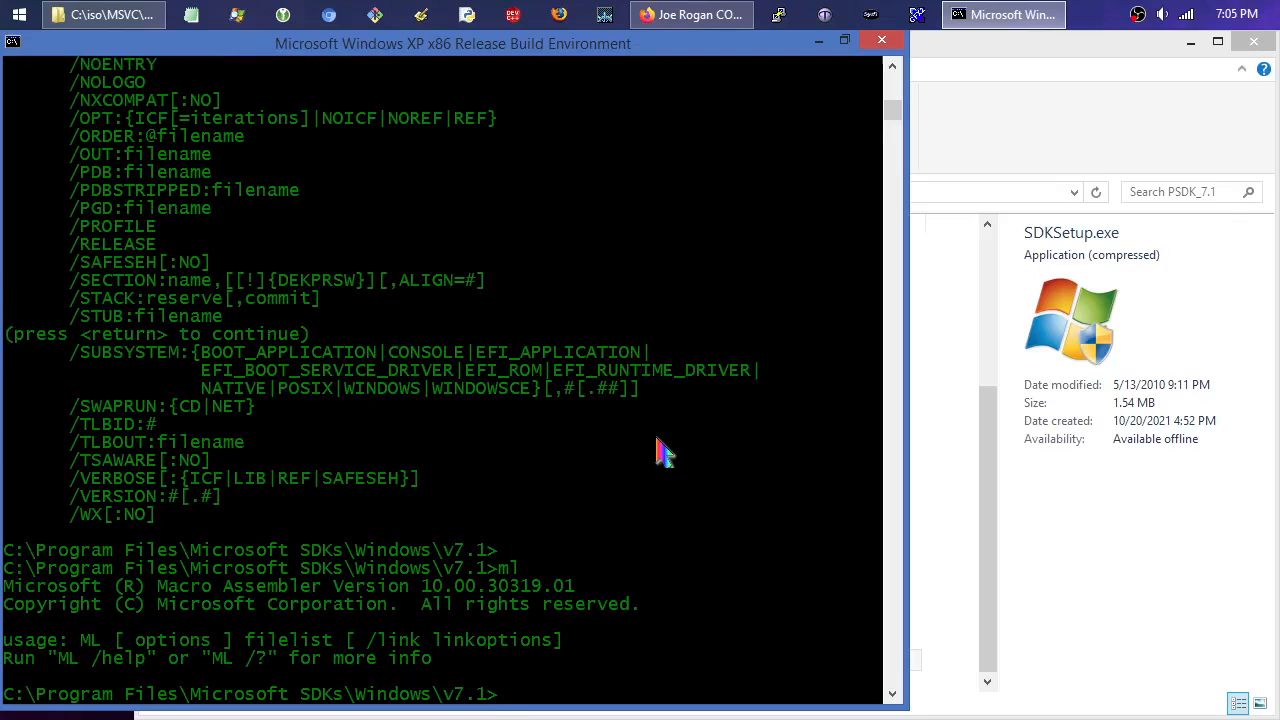
mouse_move(515, 607)
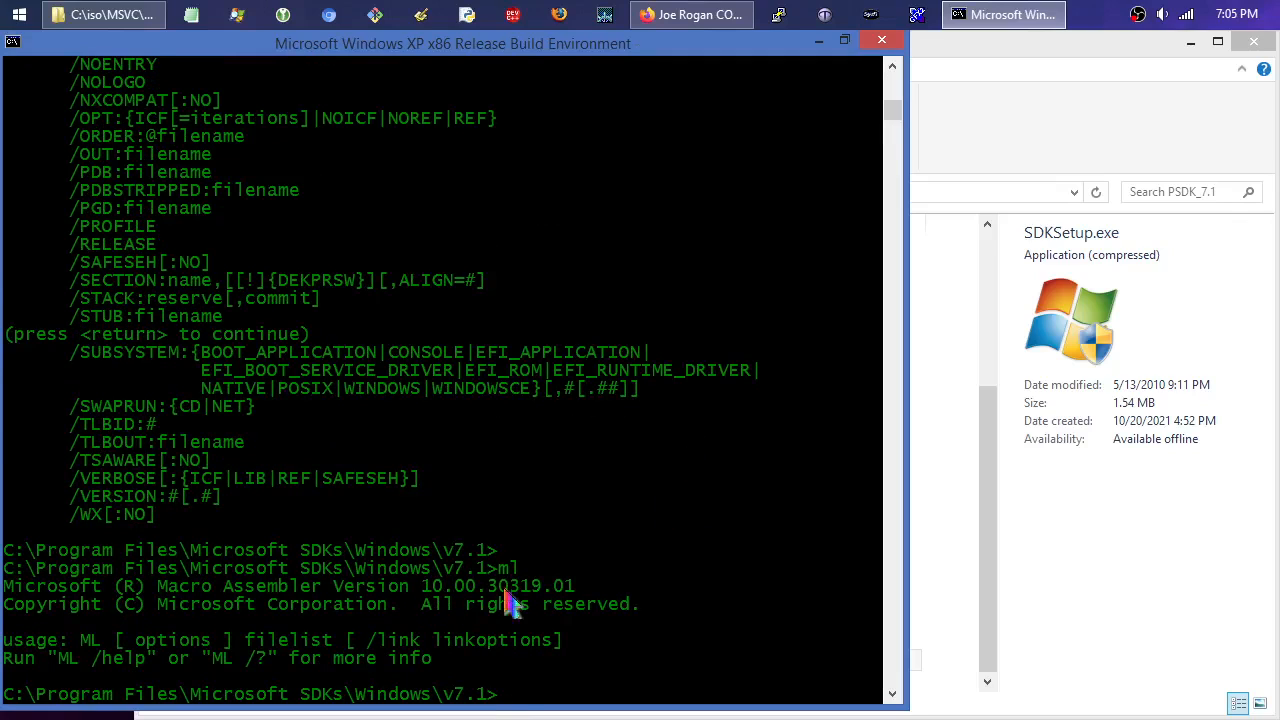
mouse_move(635, 680)
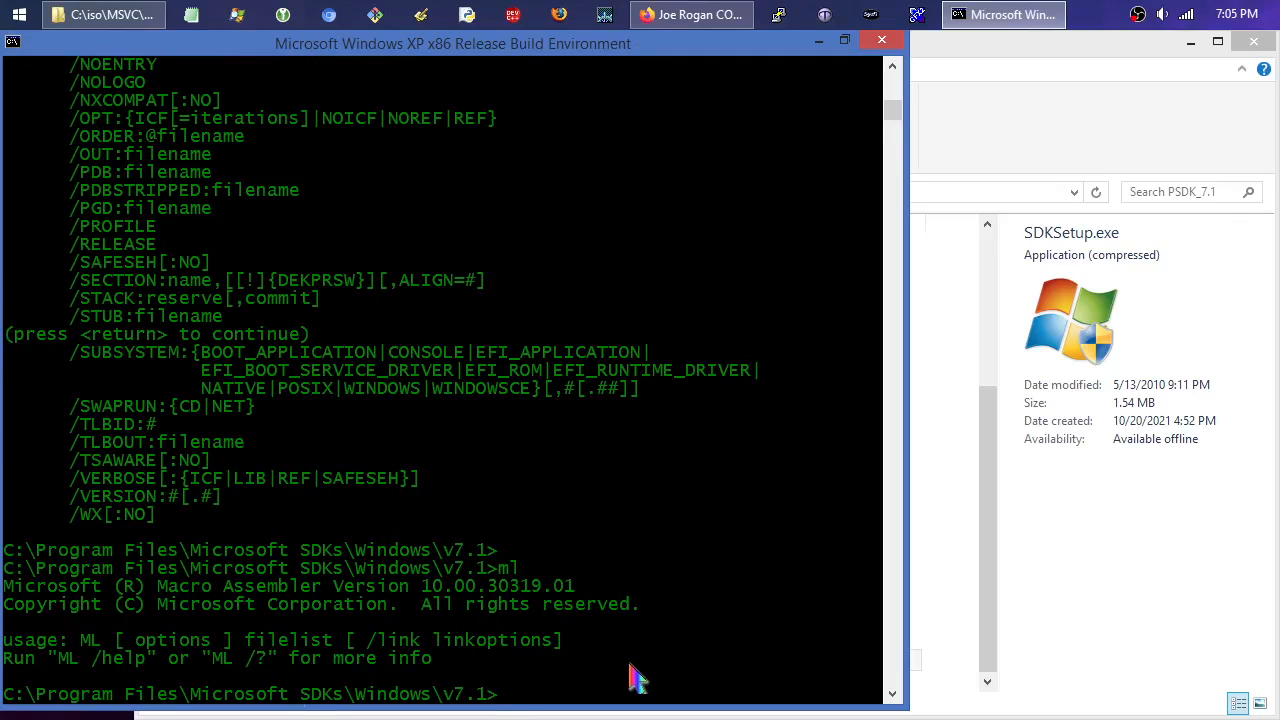
mouse_move(670, 535)
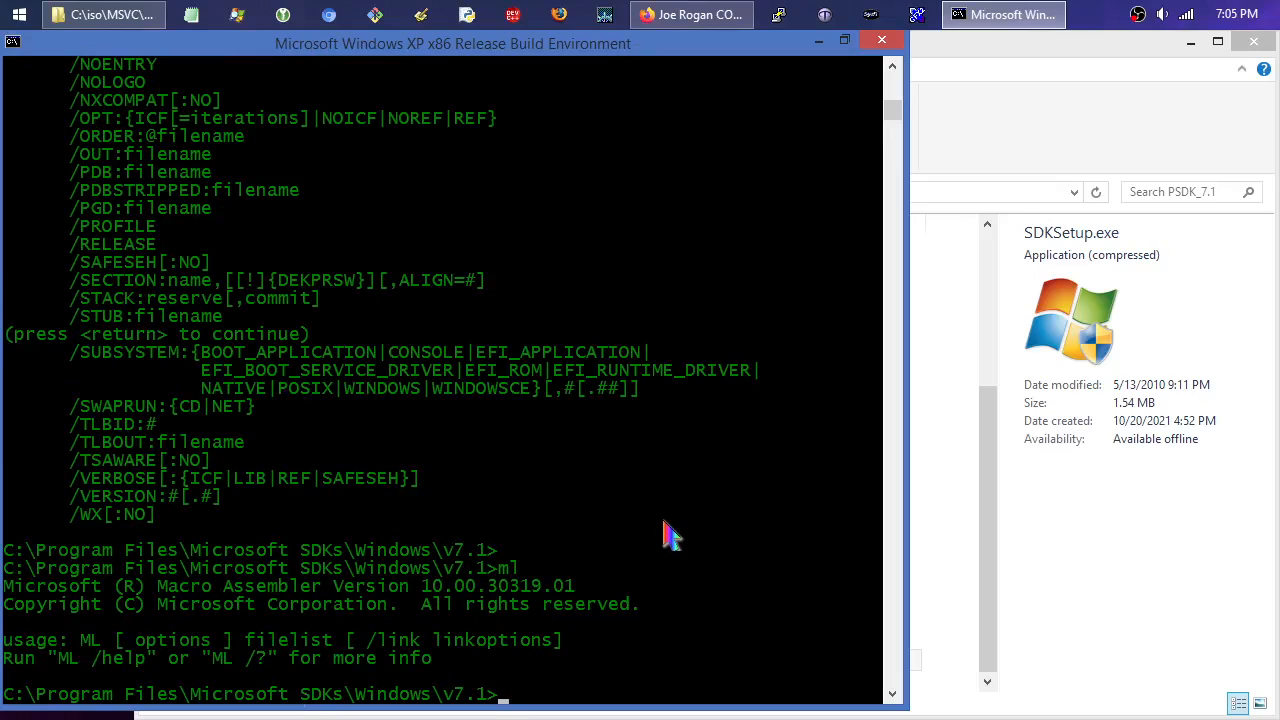
mouse_move(662, 552)
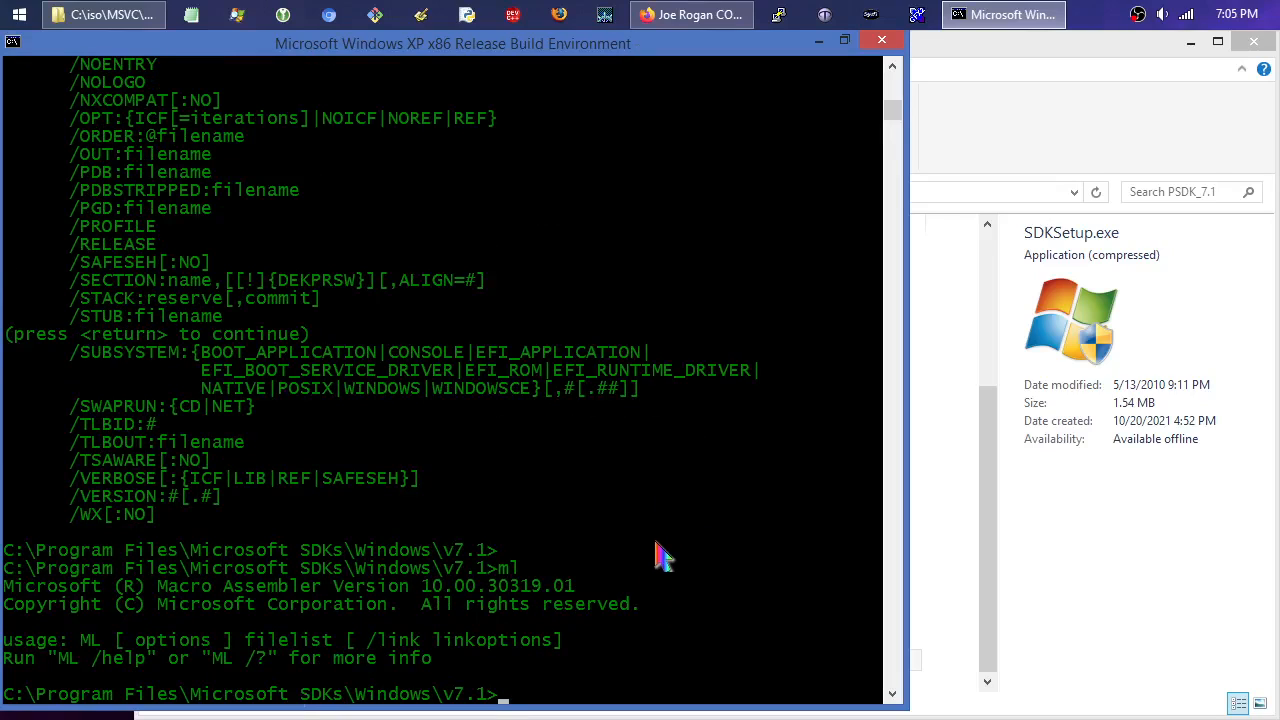
text(cl ldkjfdkljfdlfjdklfjdklfjd;lfdk)
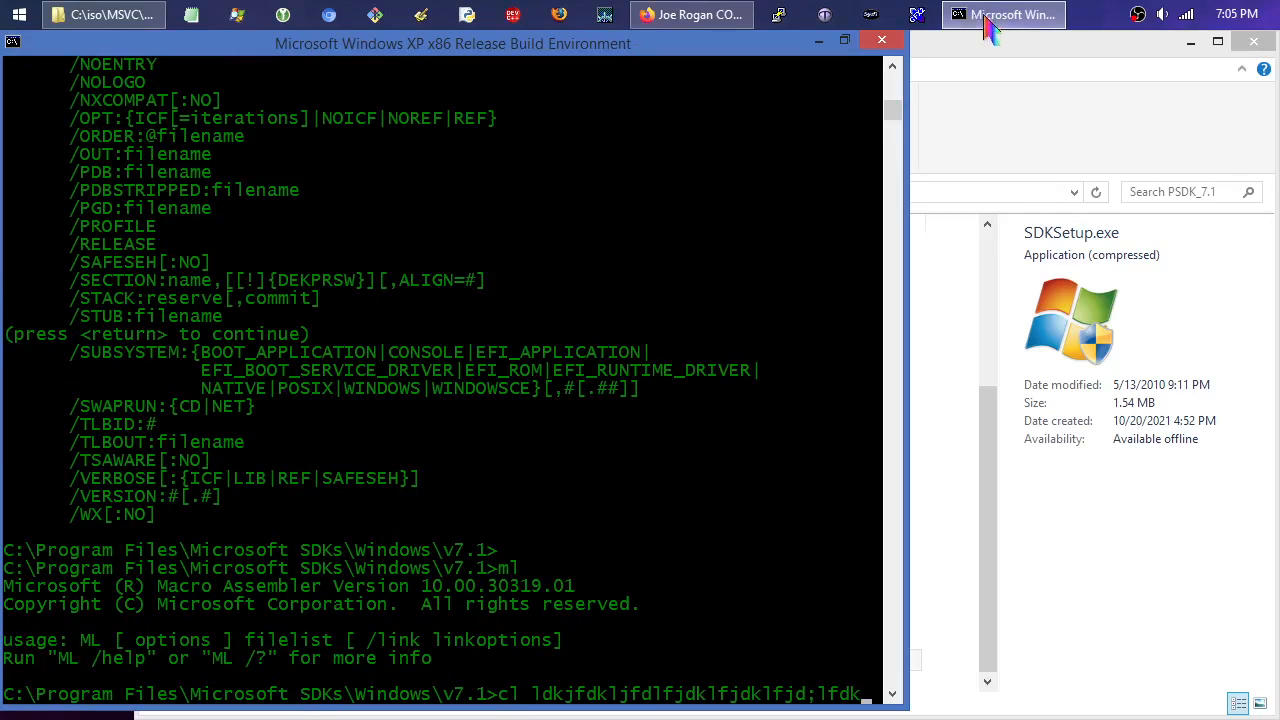
click(100, 14)
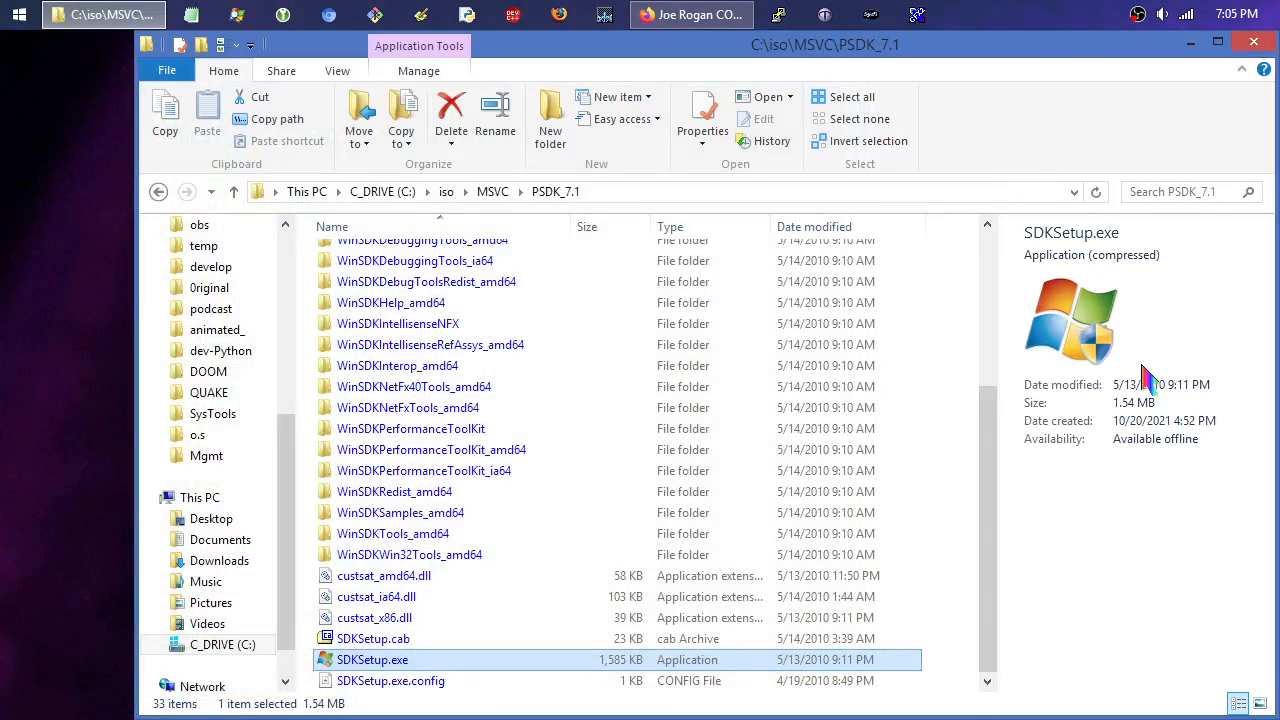
mouse_move(1152, 365)
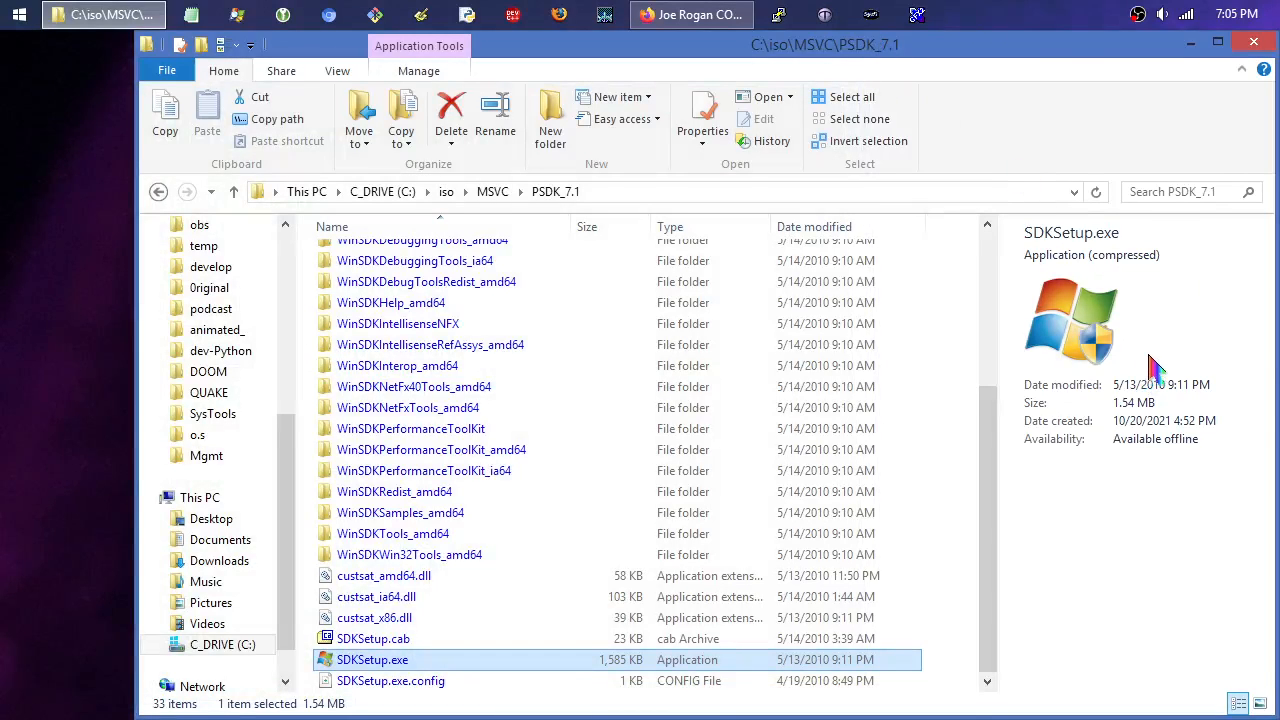
mouse_move(1175, 190)
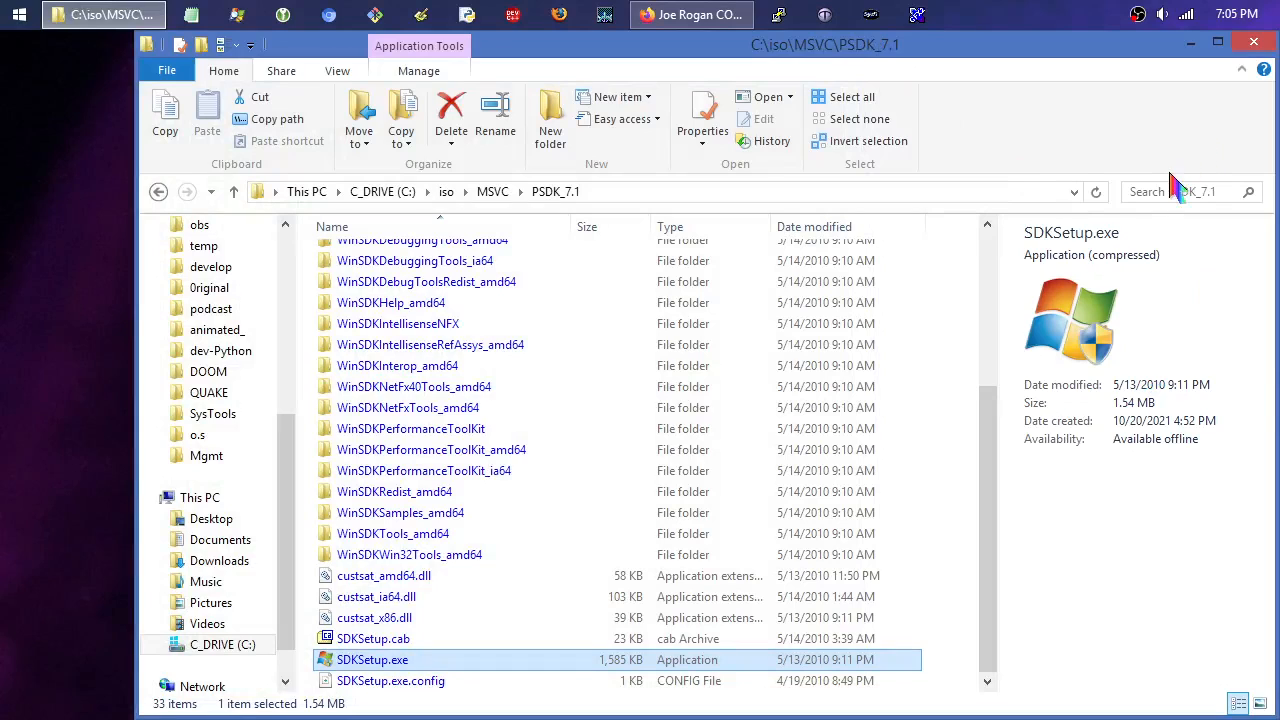